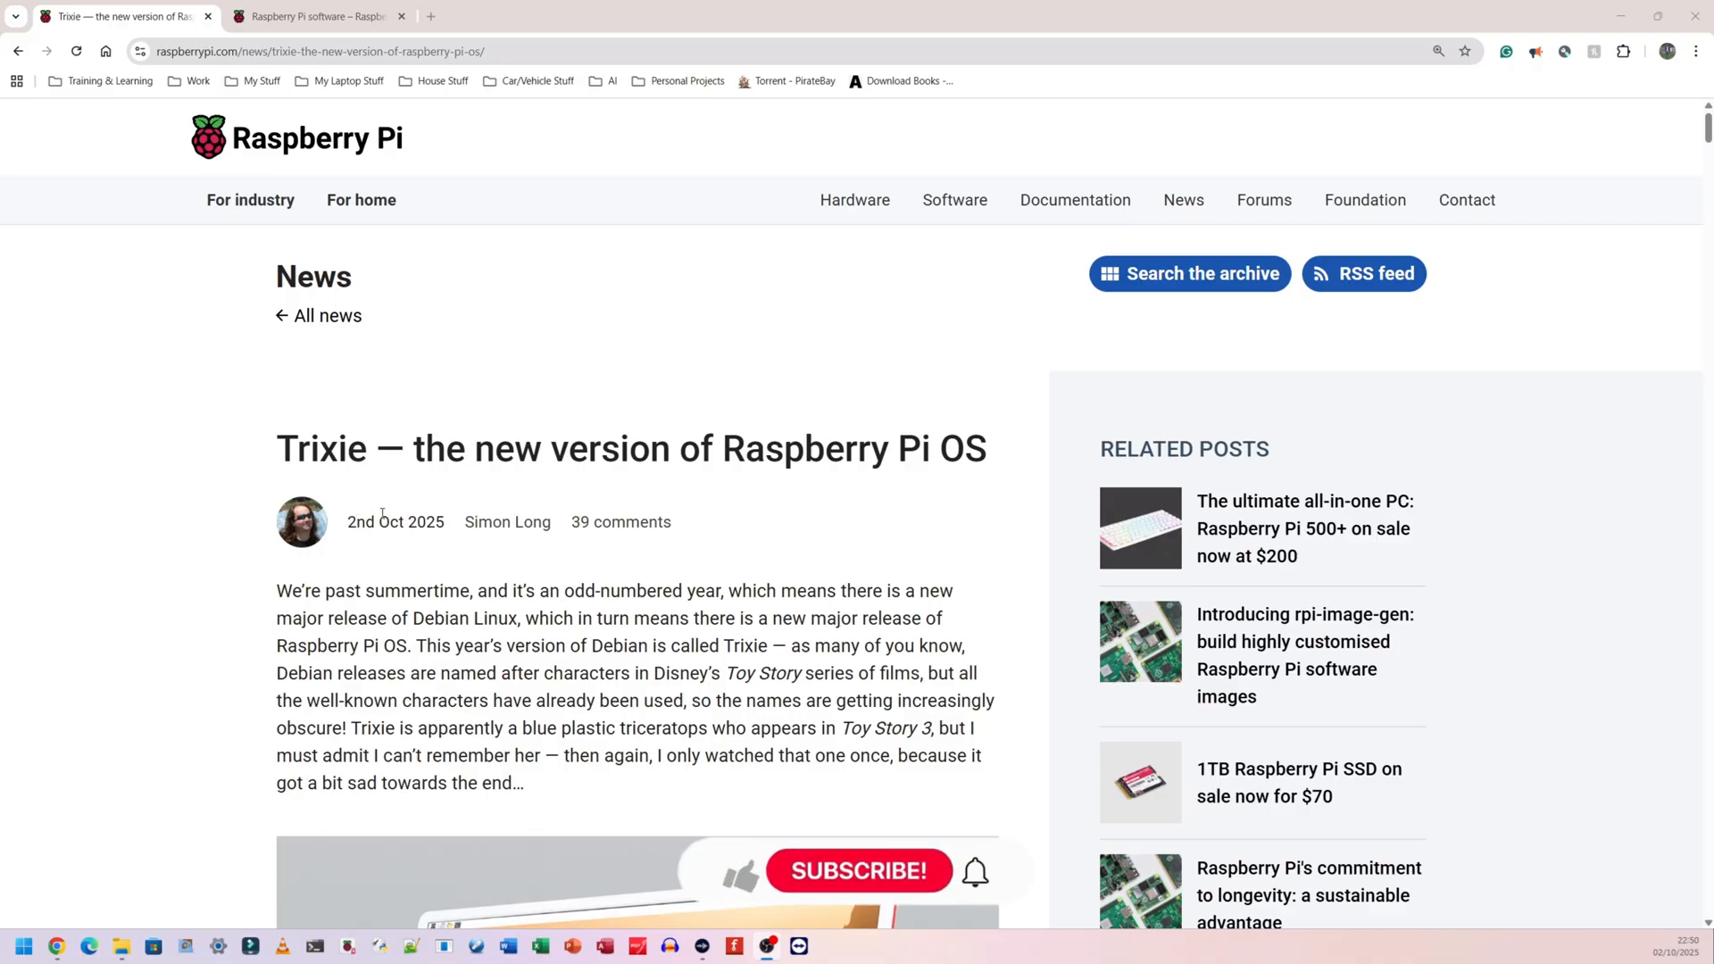
mouse_move(732, 884)
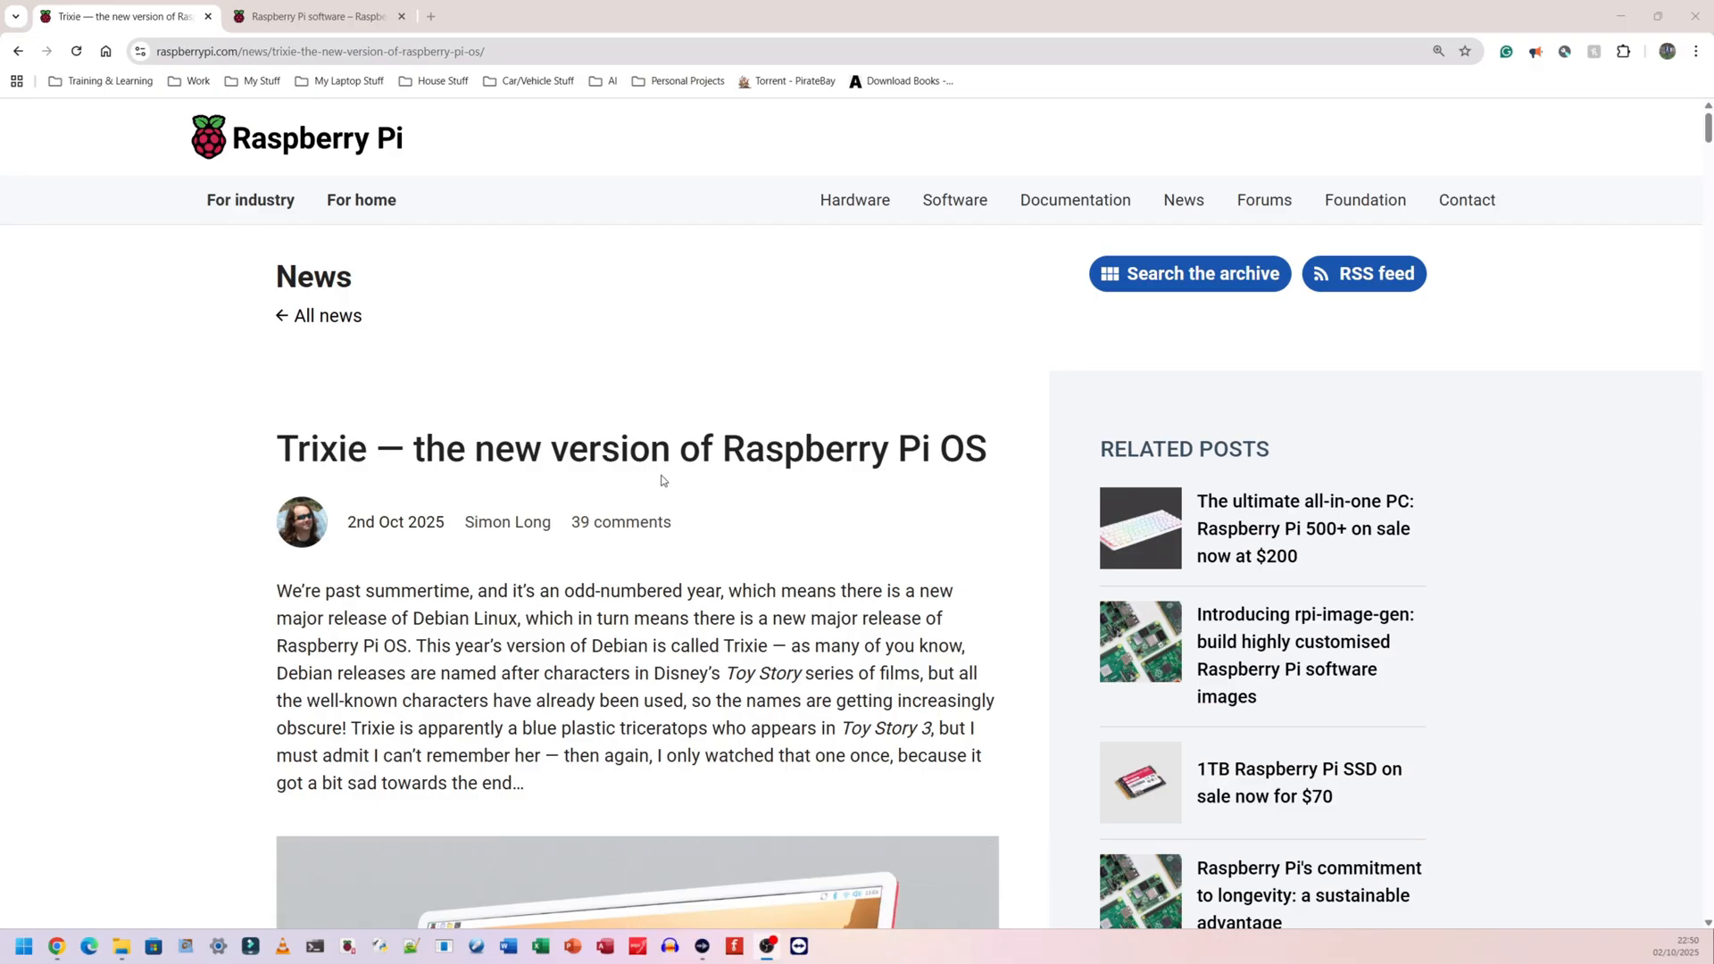
mouse_move(650, 487)
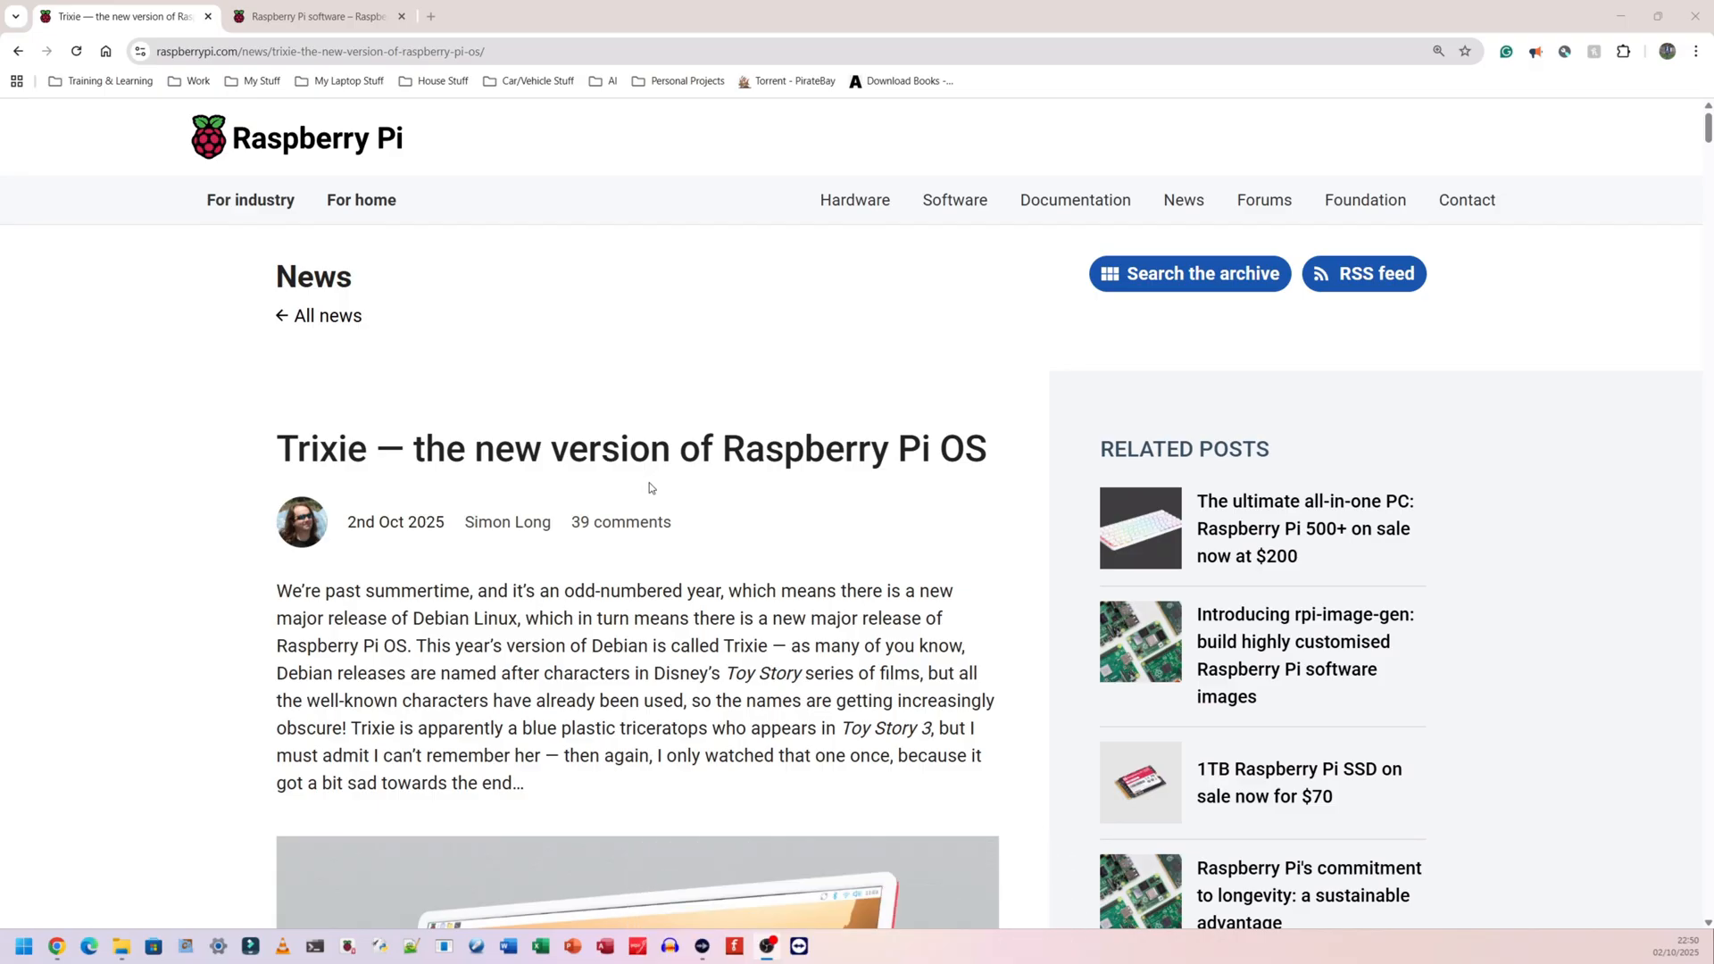
- Switch from the Trixie news article to the Raspberry Pi software page with Imager downloads
click(318, 16)
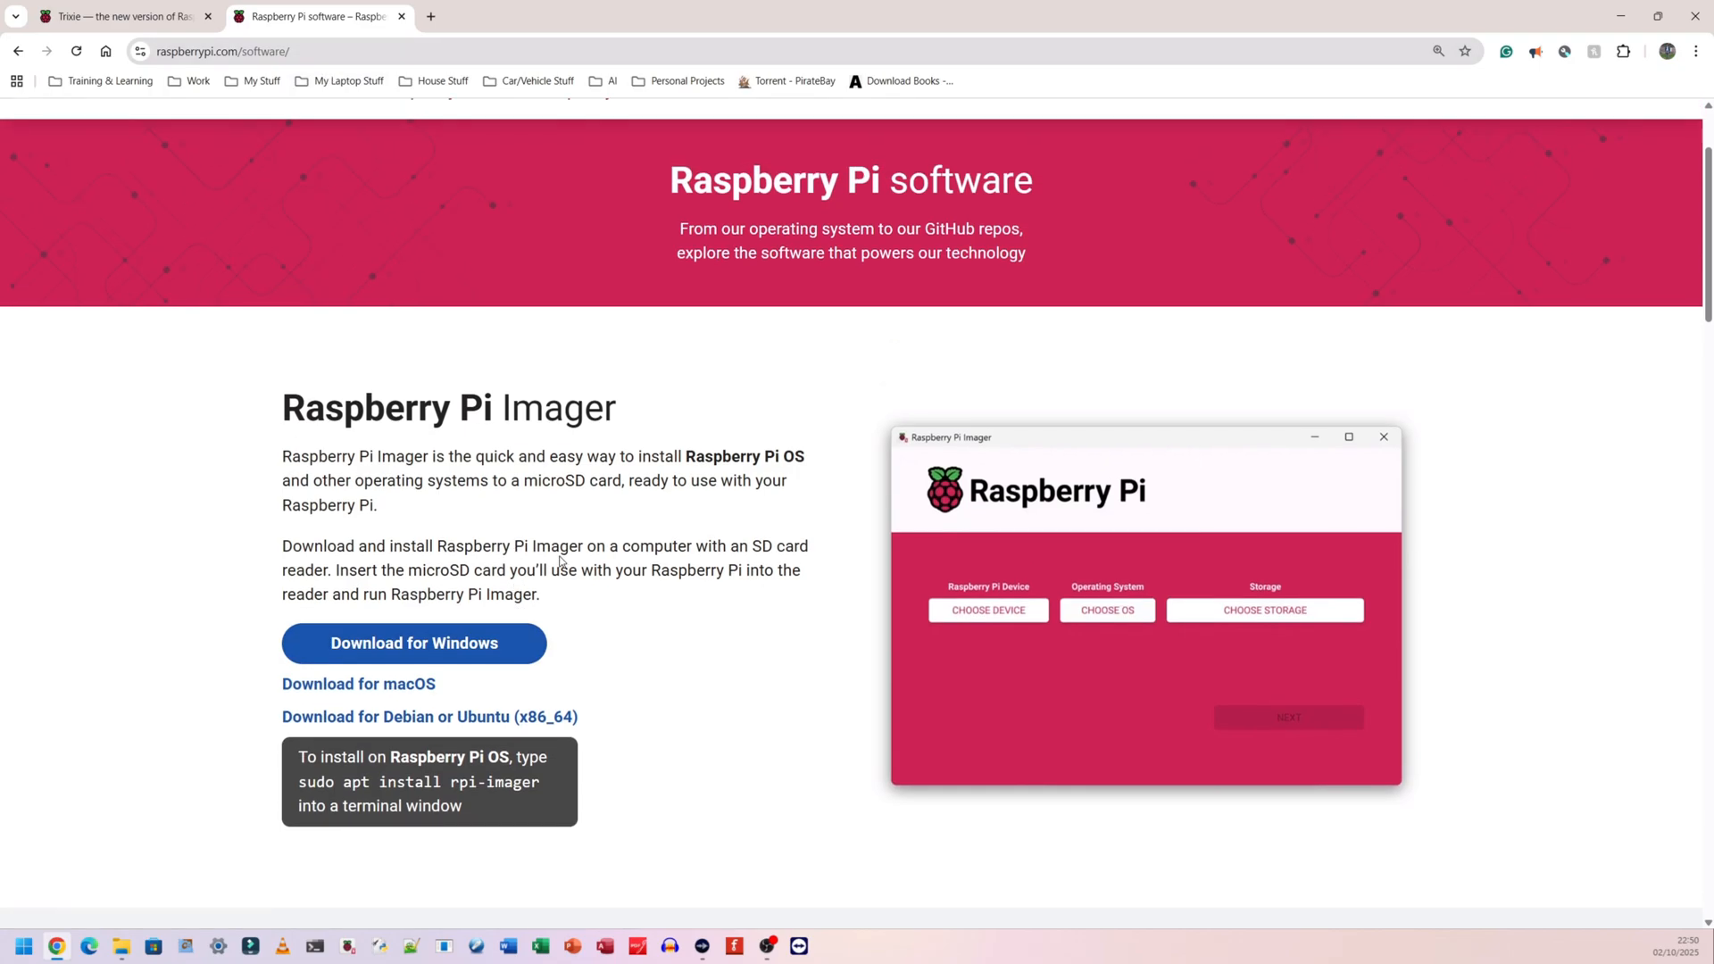
mouse_move(461, 438)
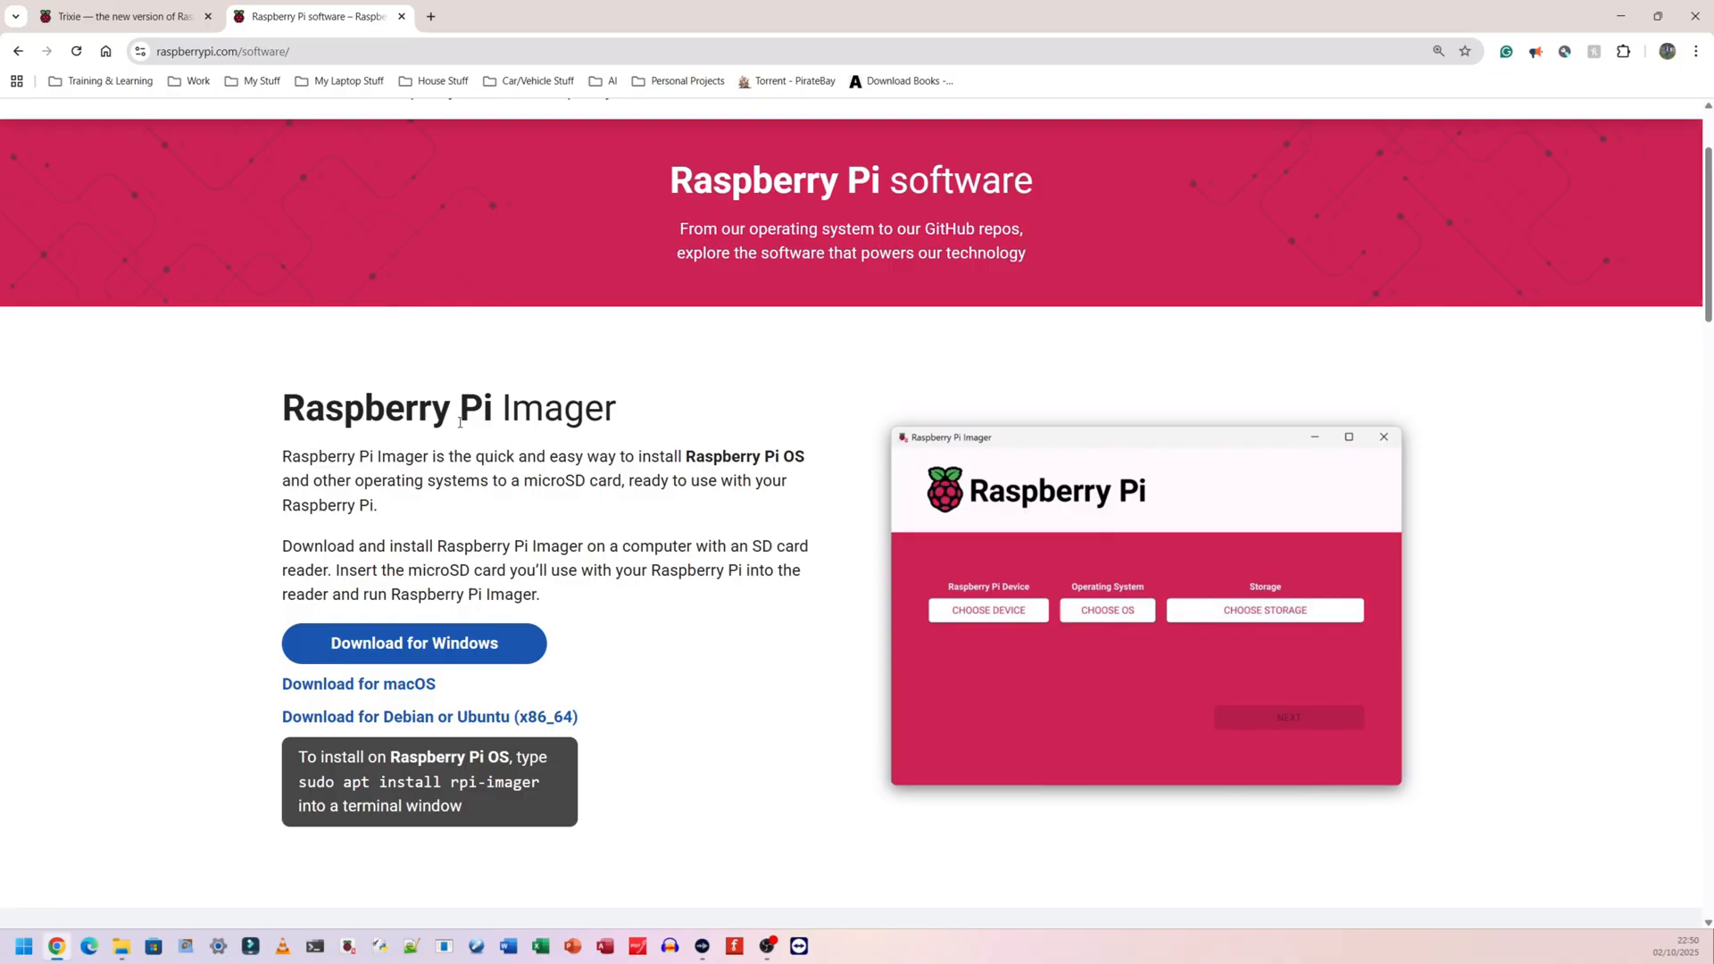
mouse_move(464, 391)
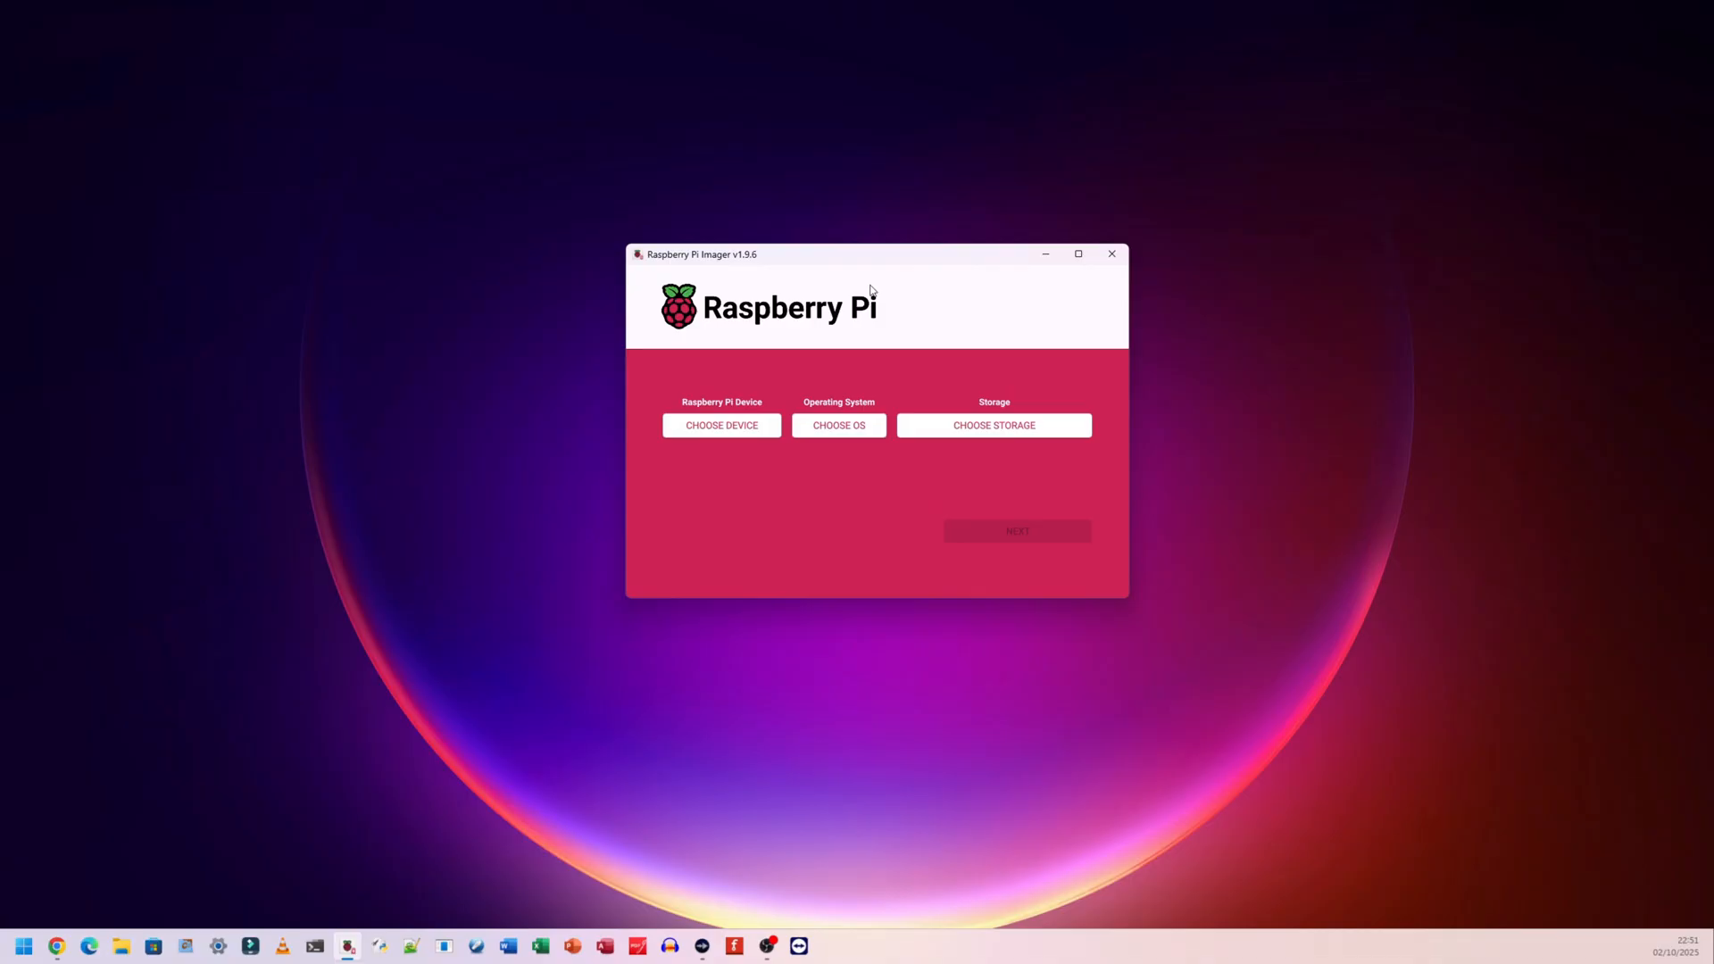
mouse_move(780, 323)
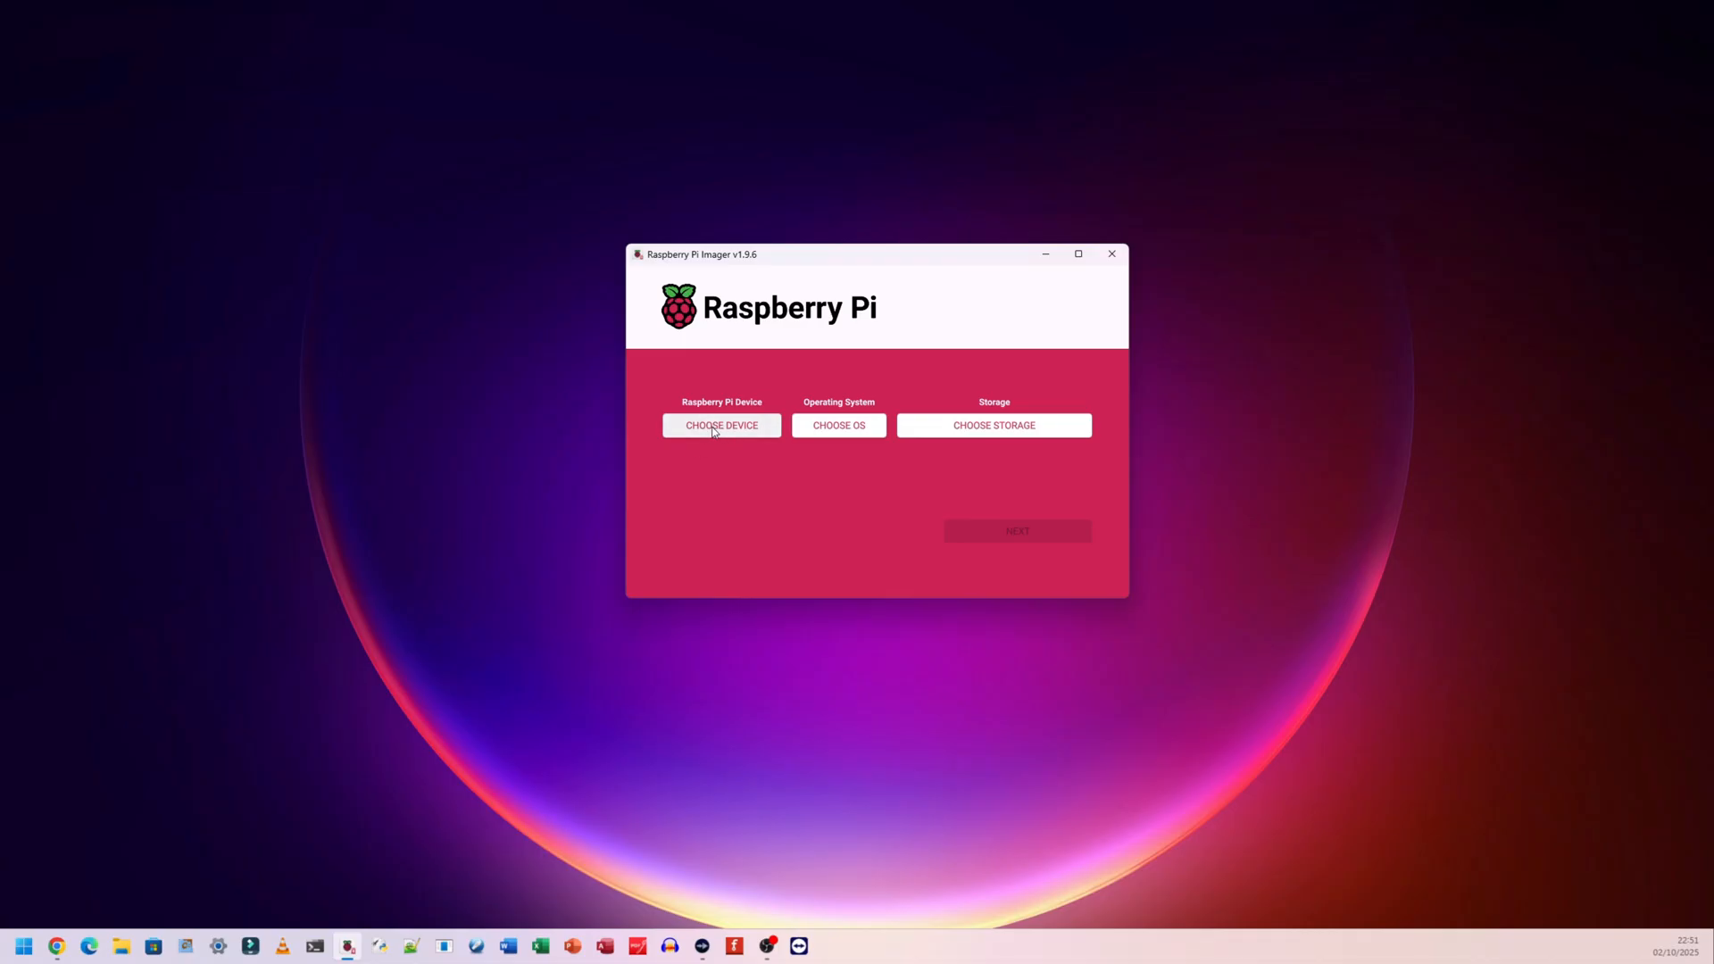
- Choose Raspberry Pi 5, Raspberry Pi OS (64-bit) and the 63.9 GB USB device as target
click(721, 425)
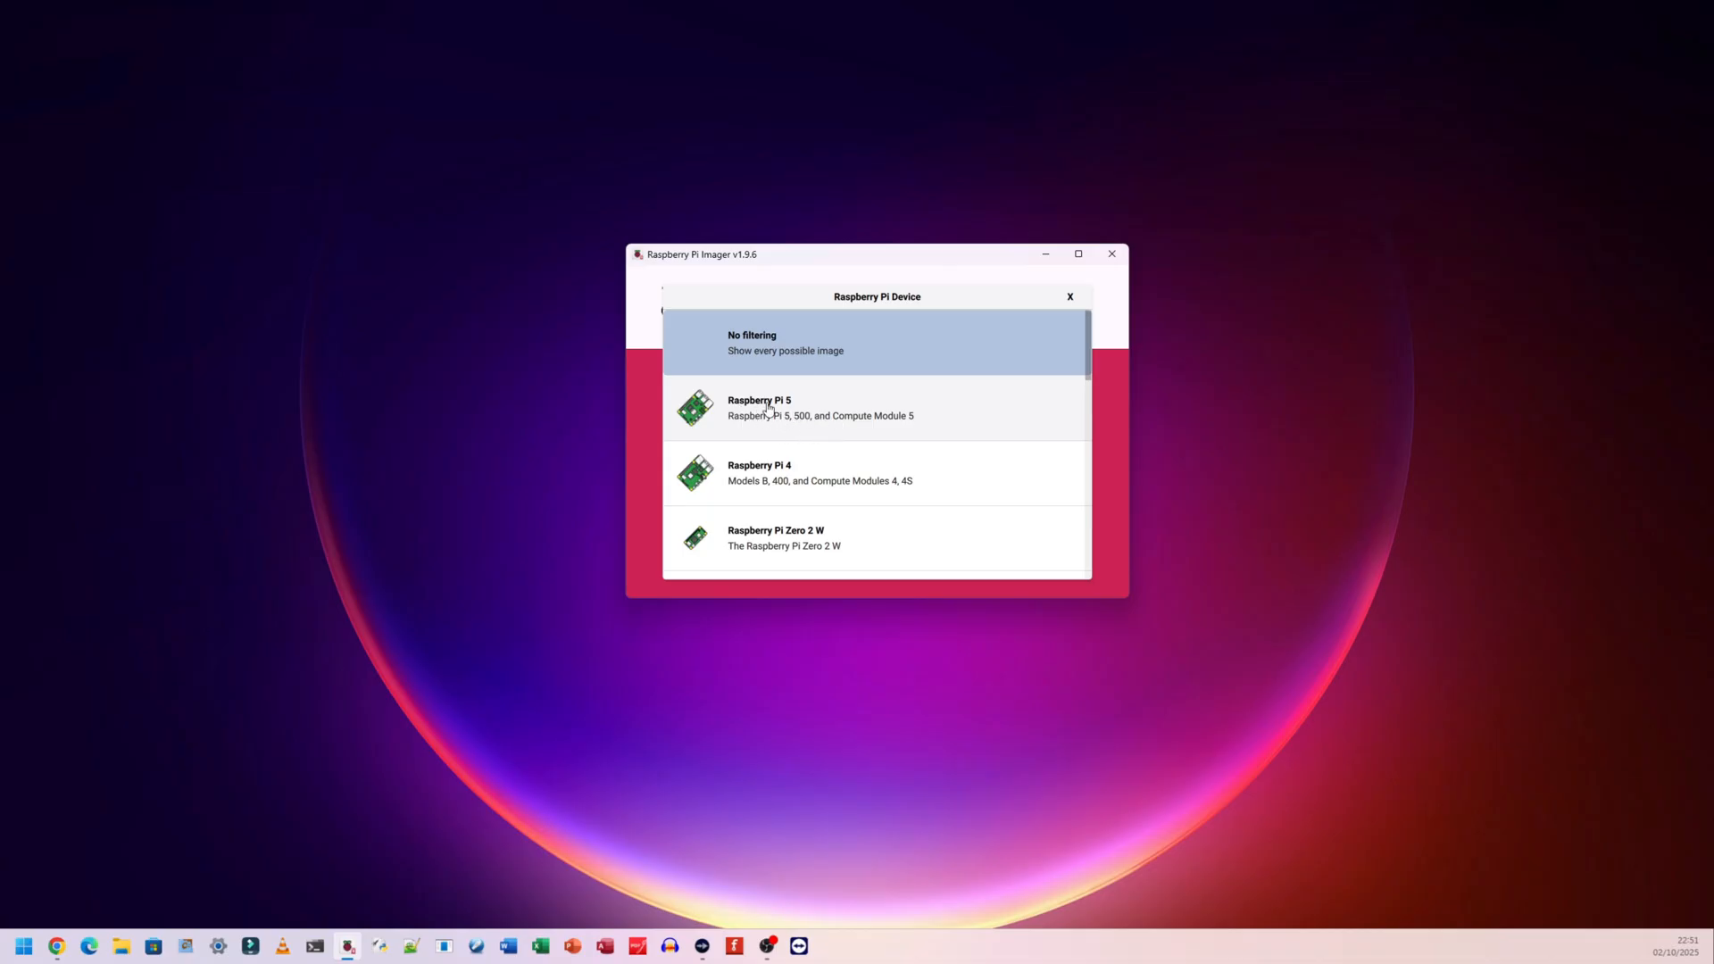
click(758, 407)
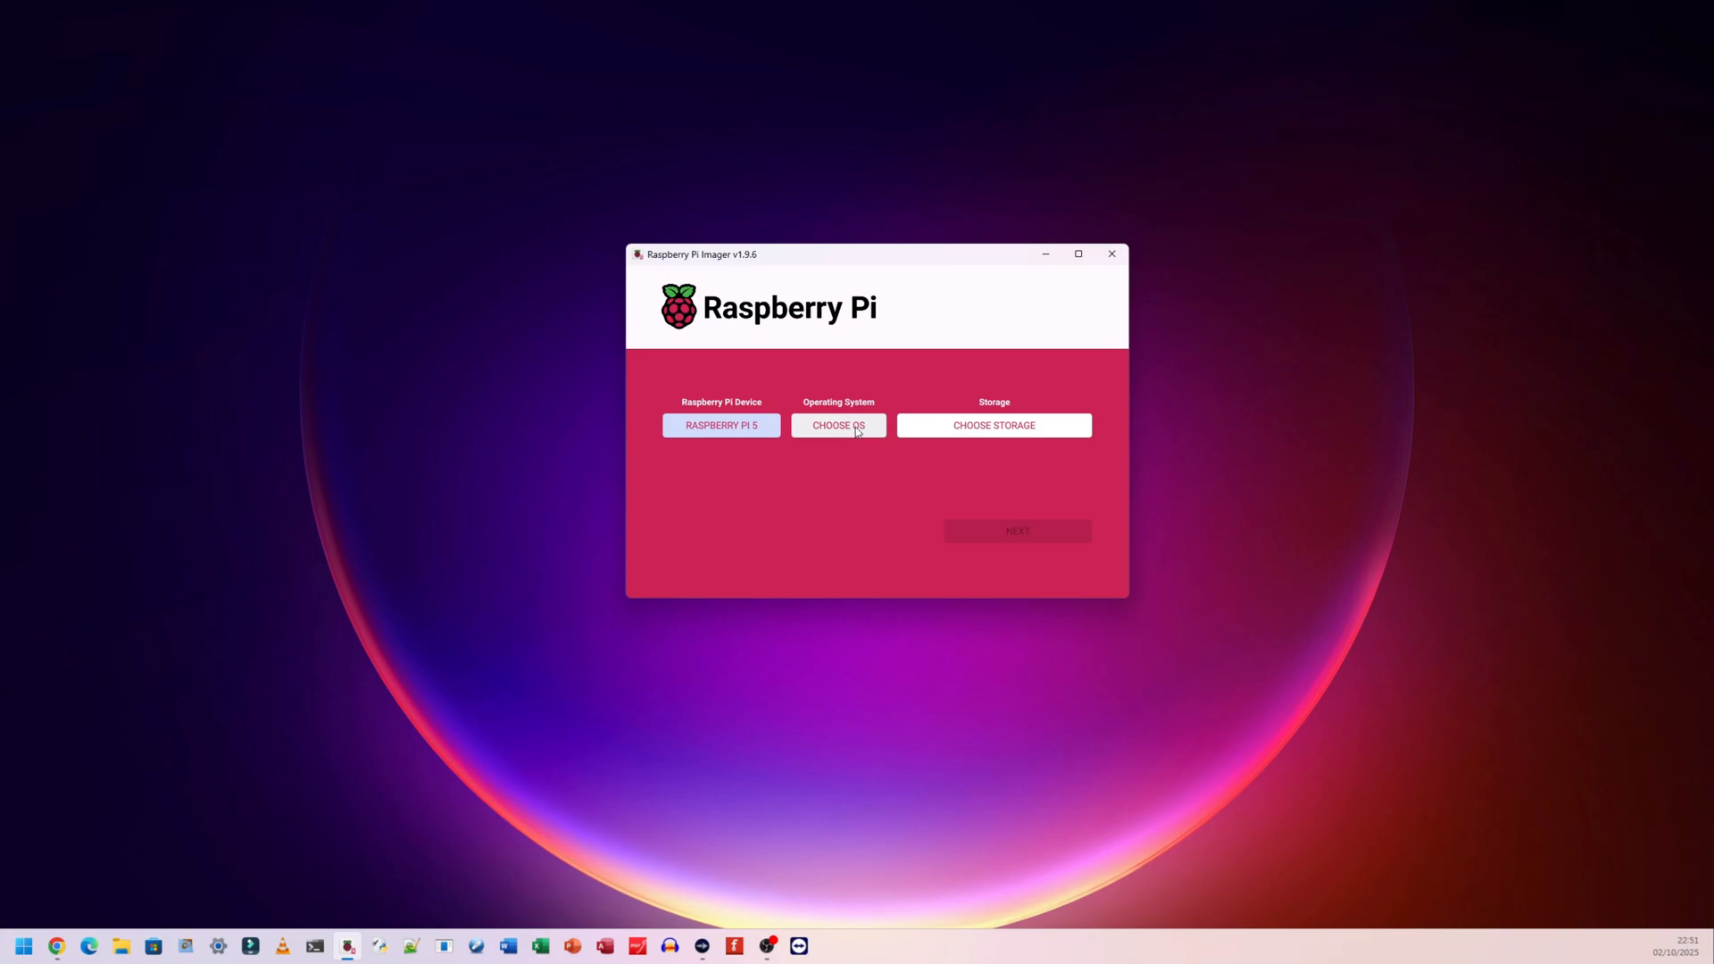
click(837, 425)
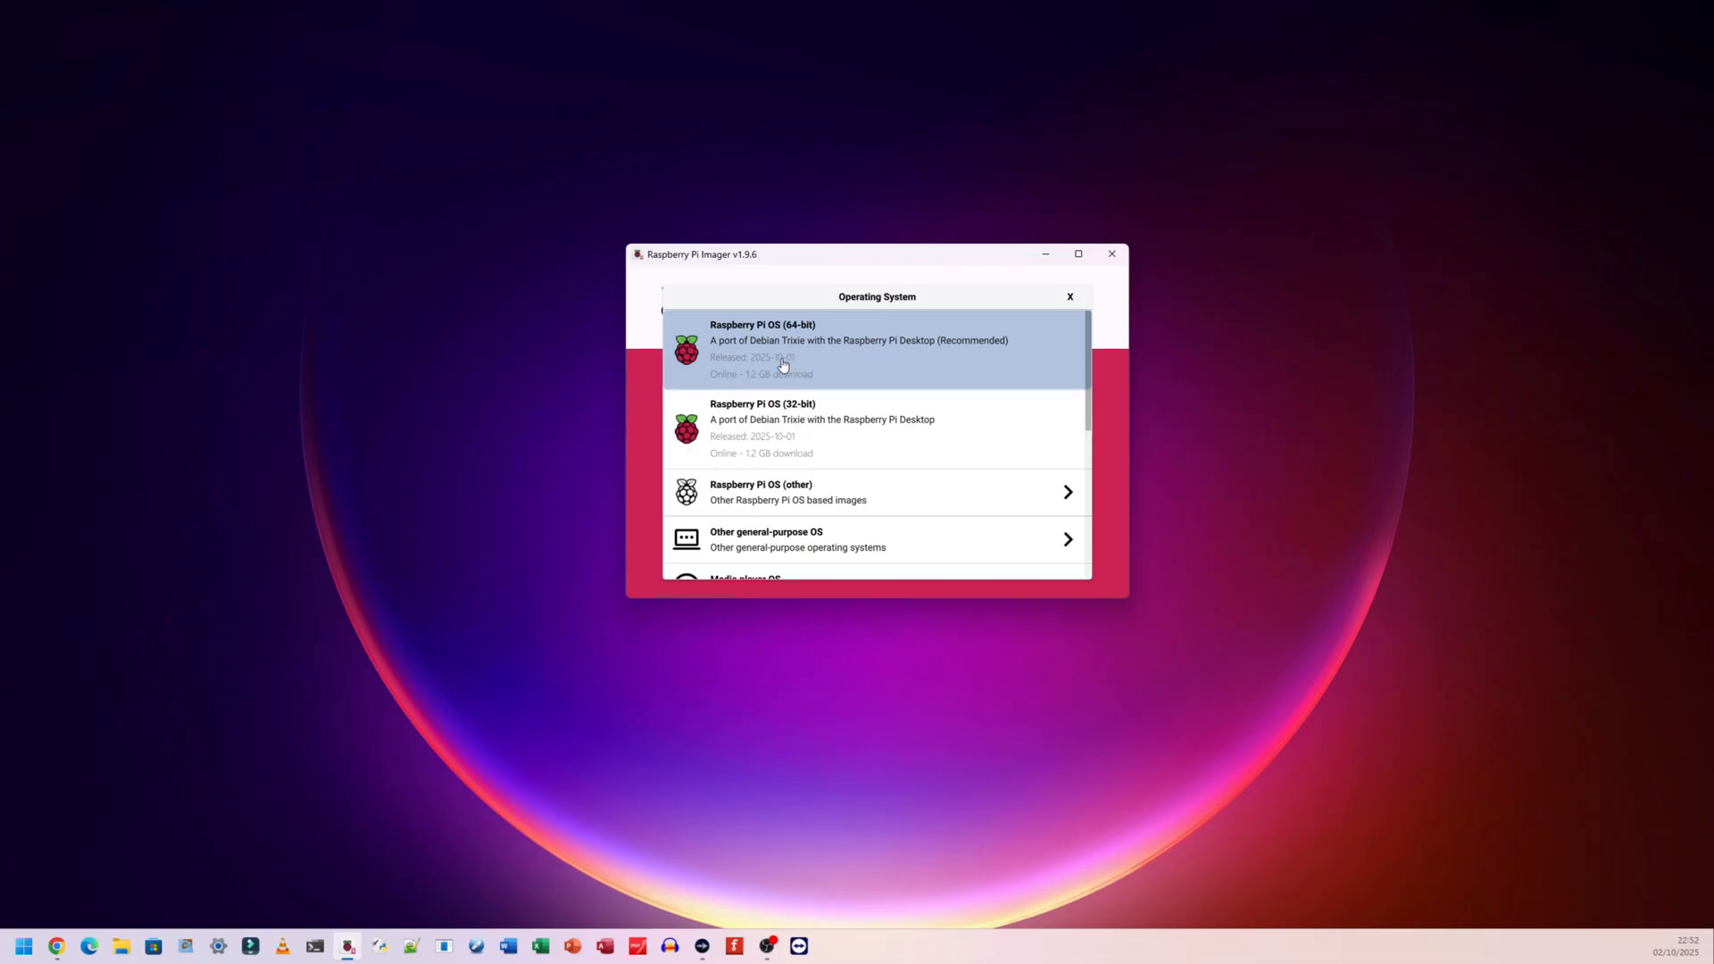
mouse_move(777, 383)
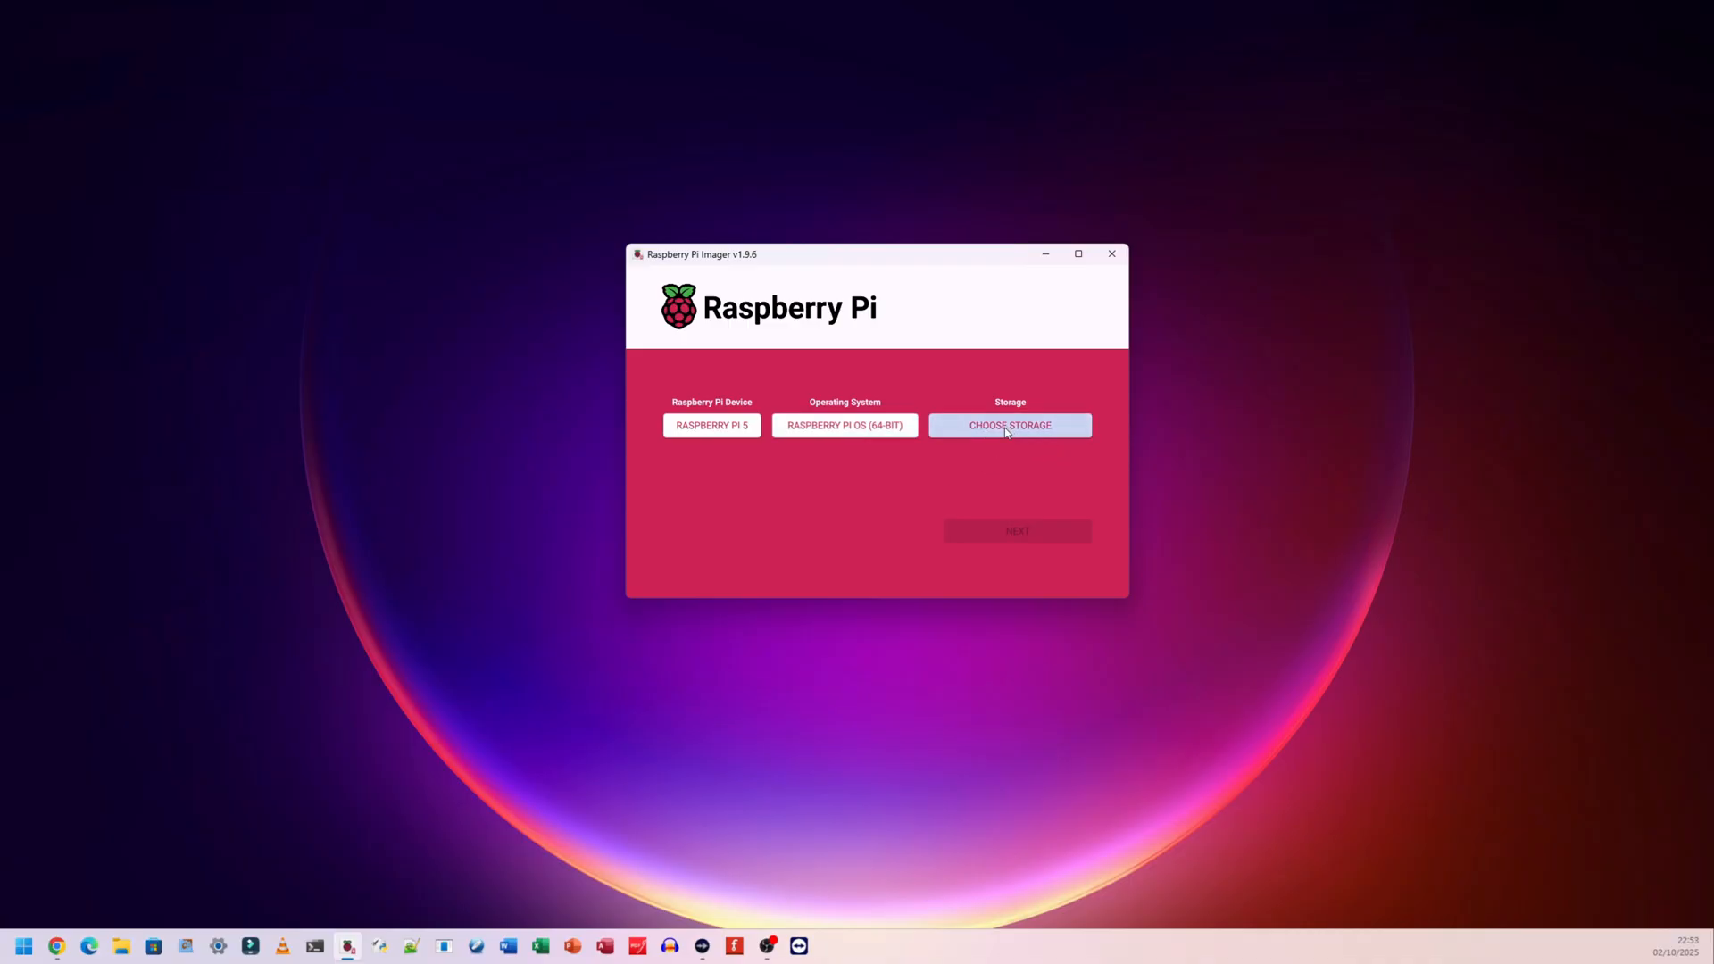
click(1007, 425)
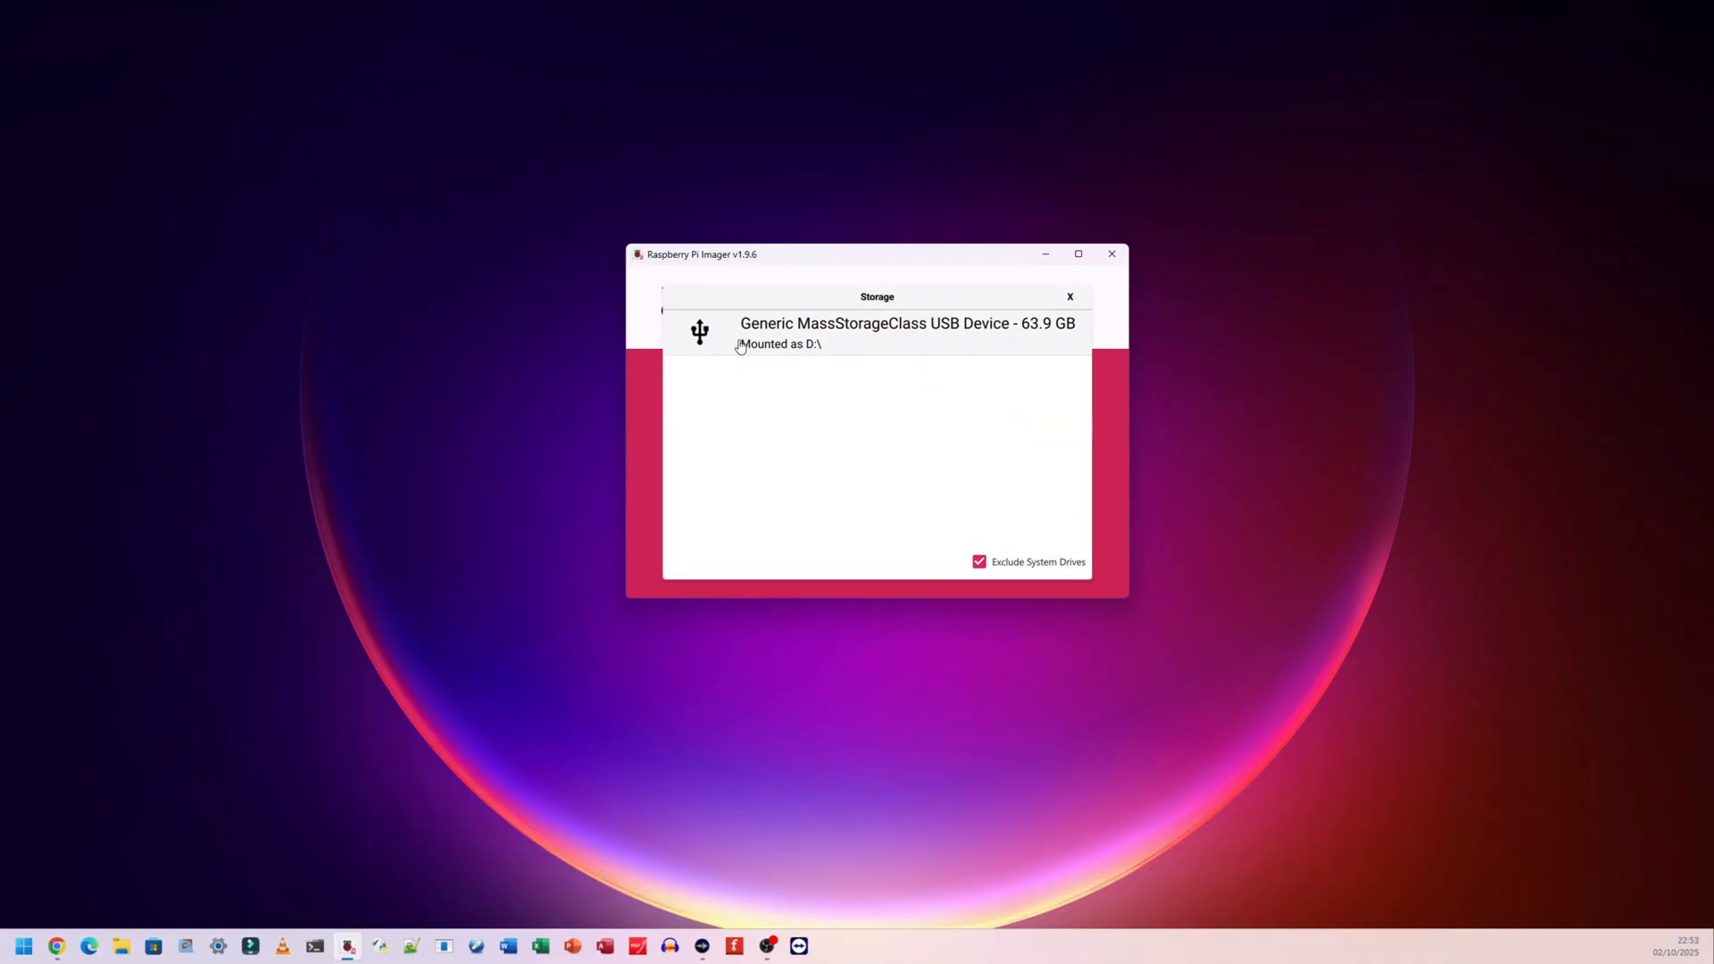
mouse_move(907, 350)
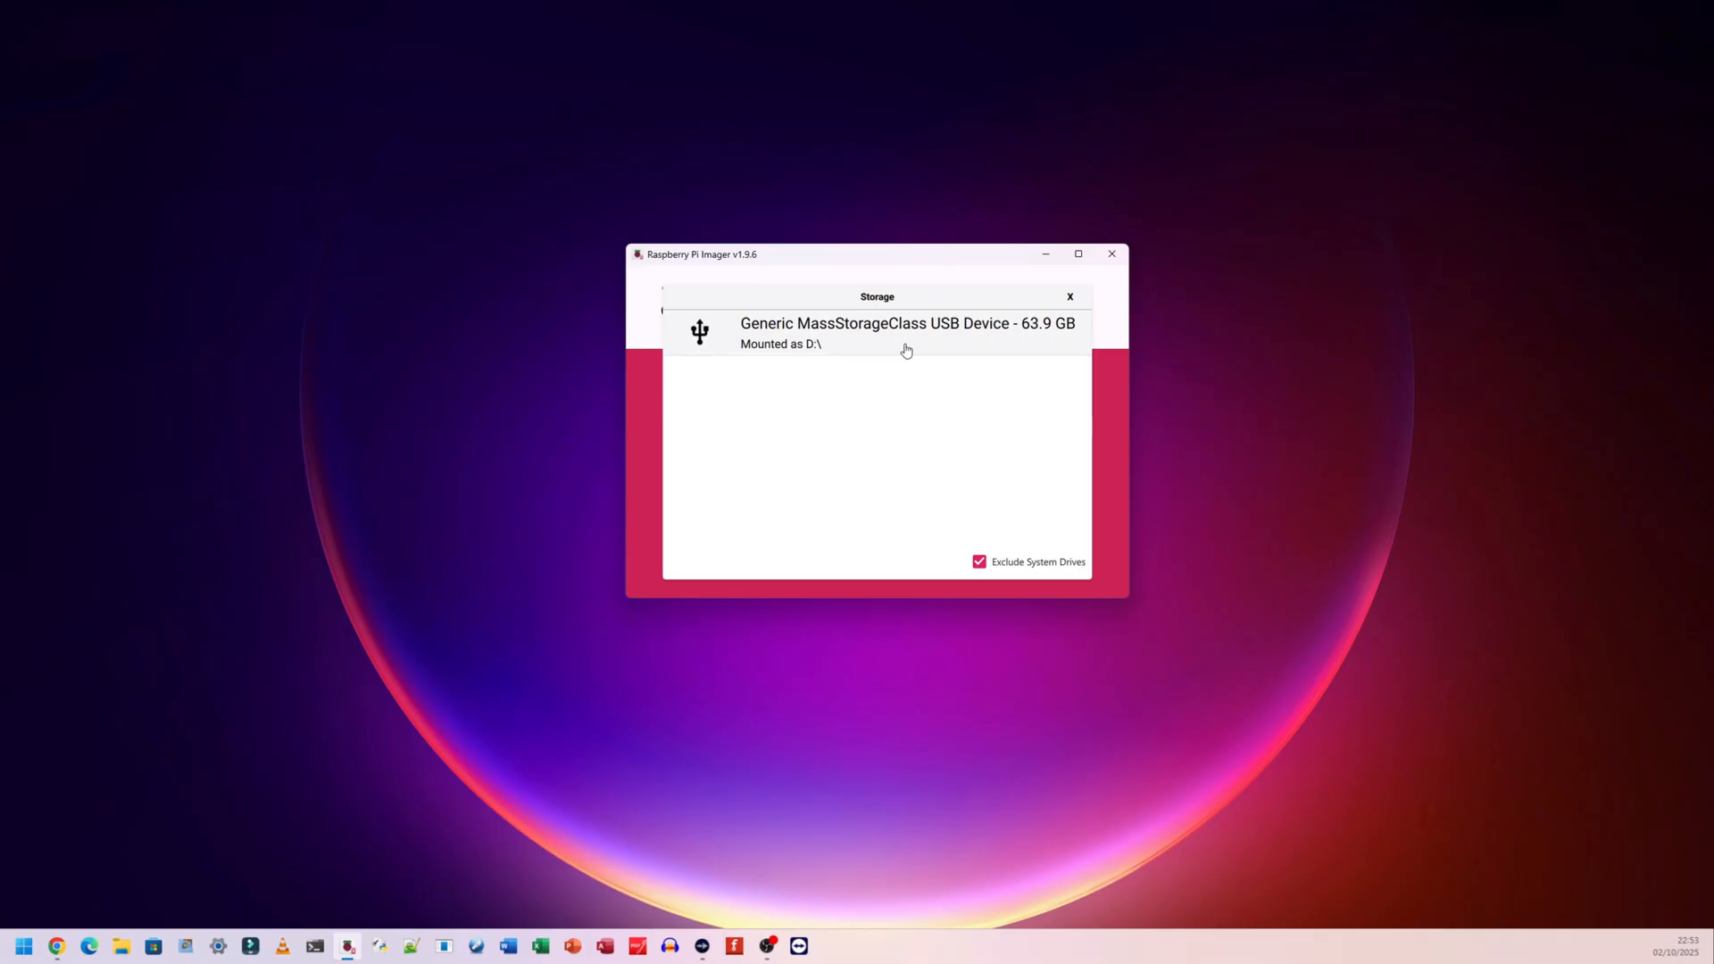
click(905, 332)
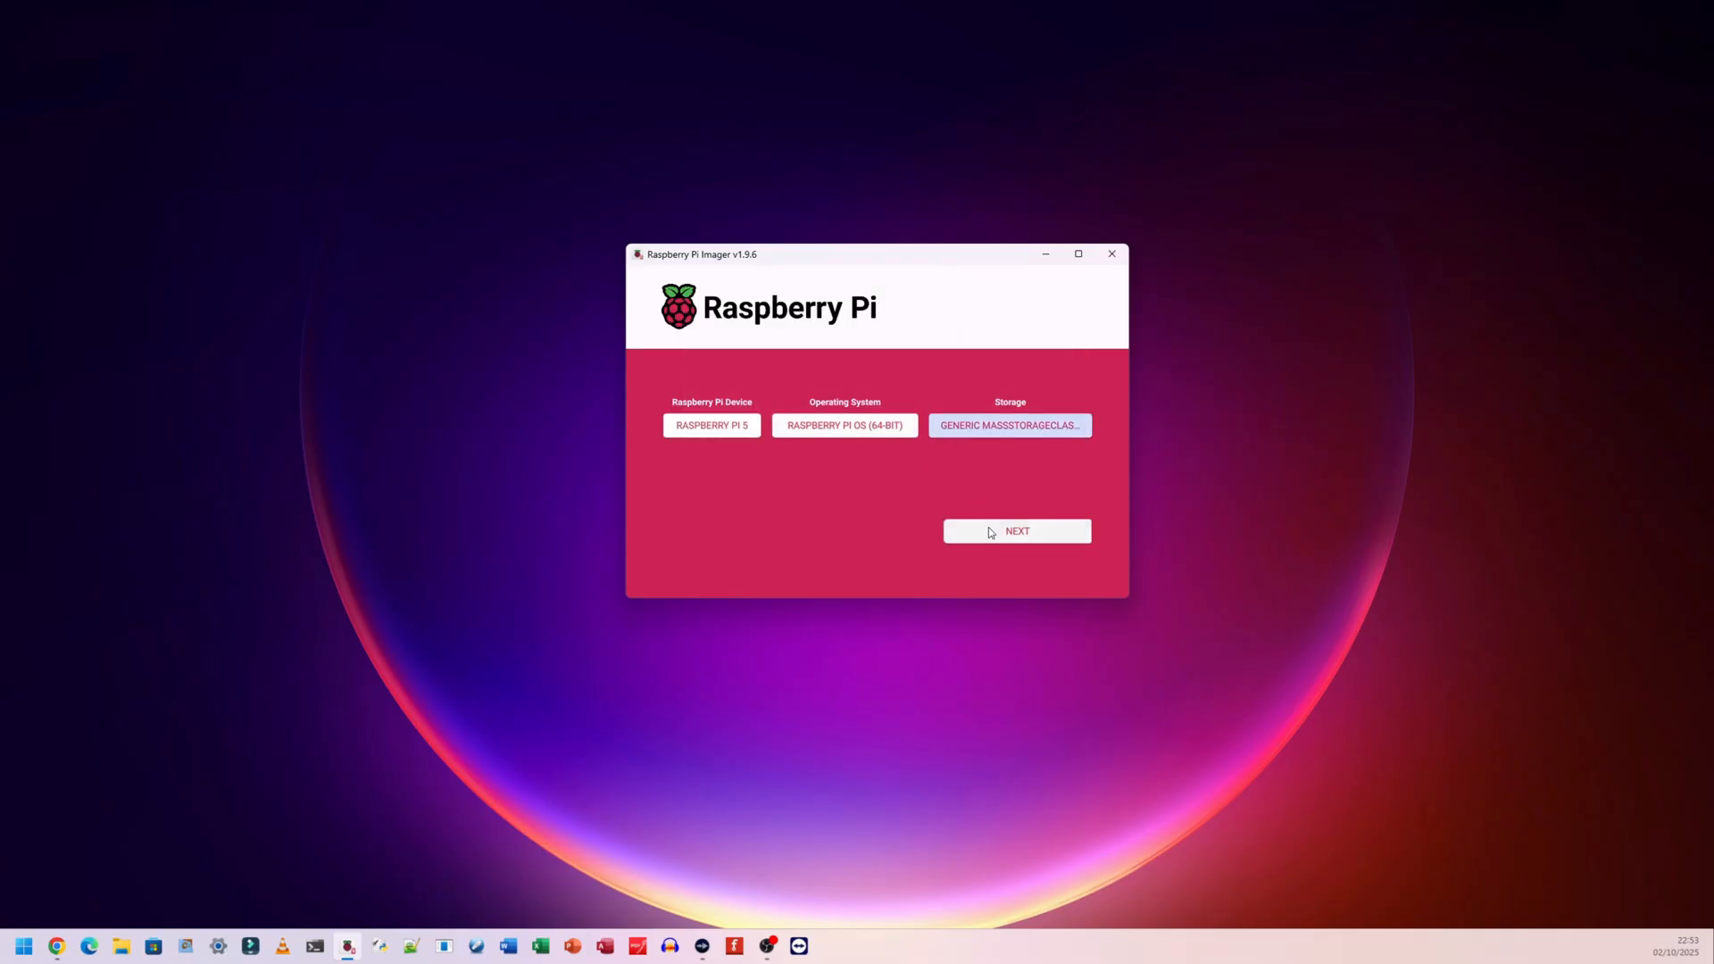
- Review the General and Services customisation settings, then decline applying OS customisation
click(1014, 532)
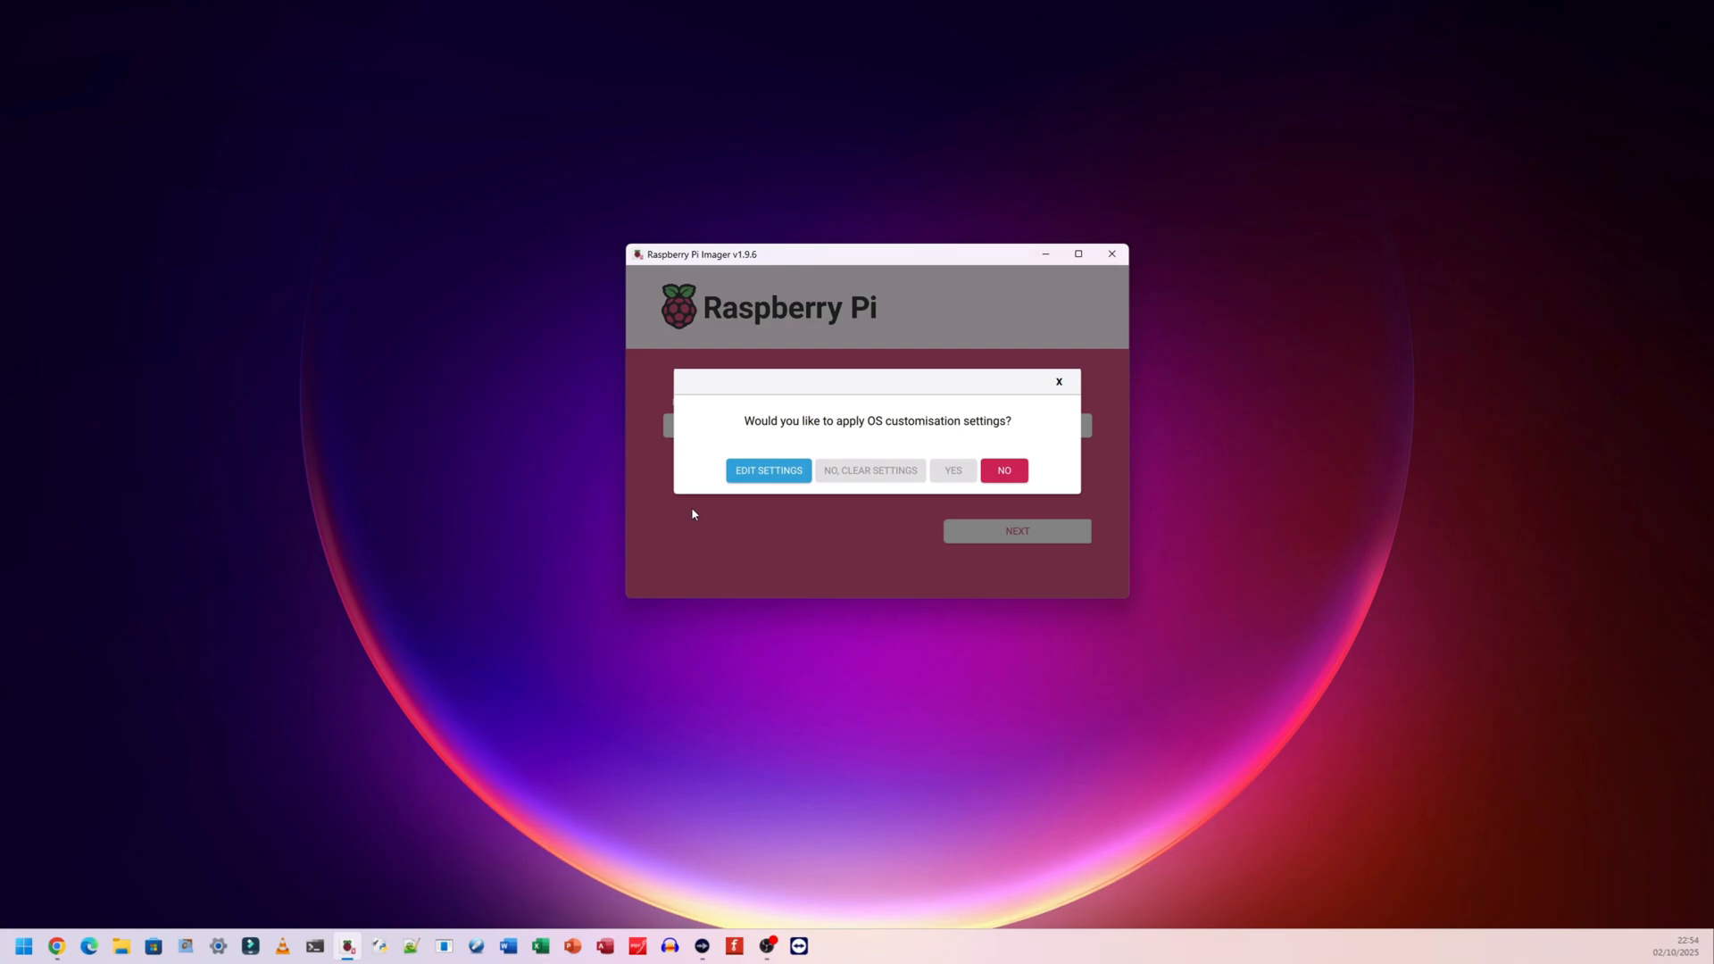
mouse_move(780, 484)
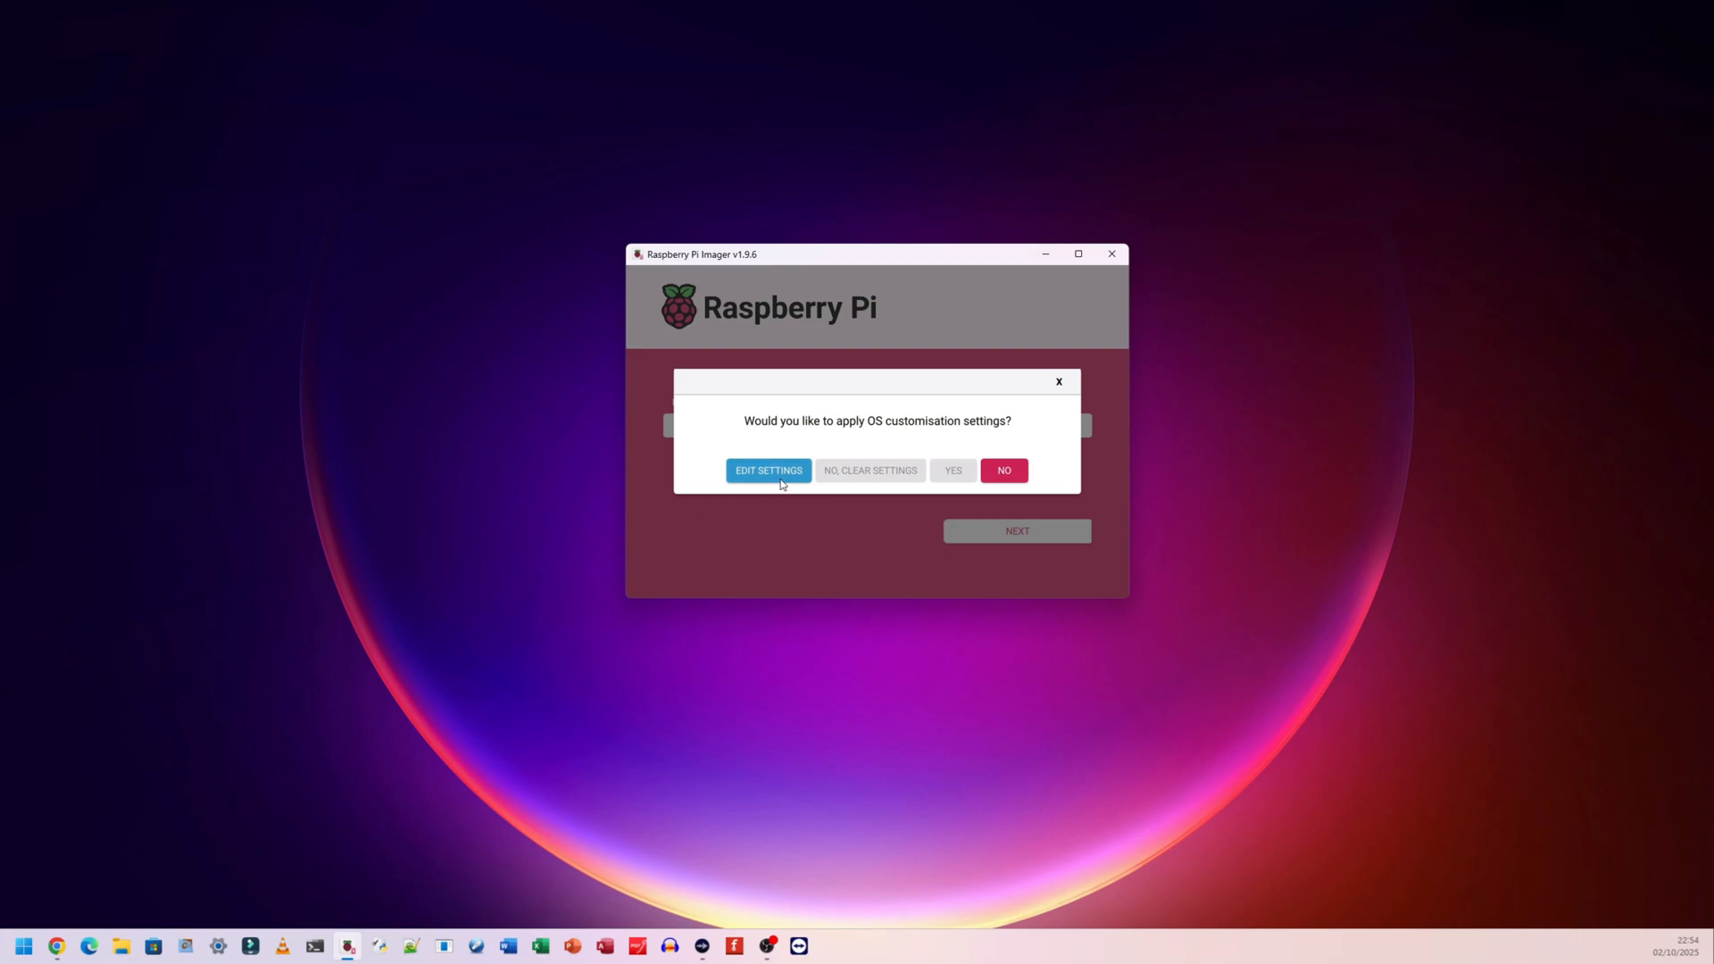
click(767, 469)
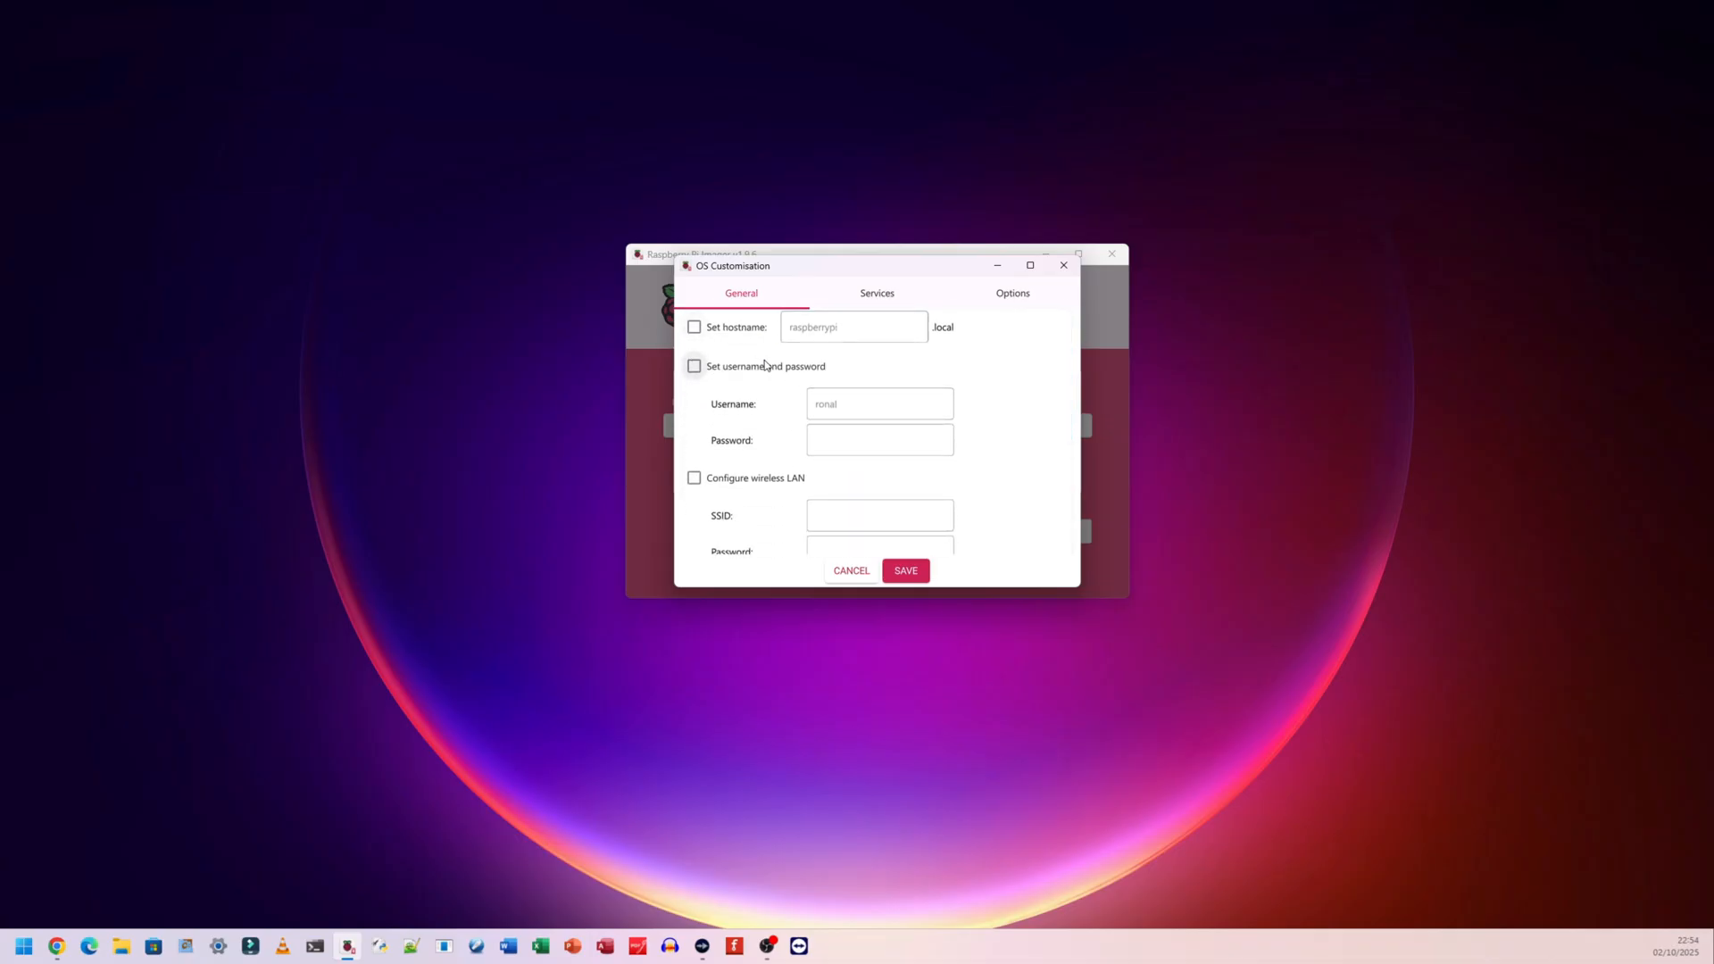
scroll(down, 3)
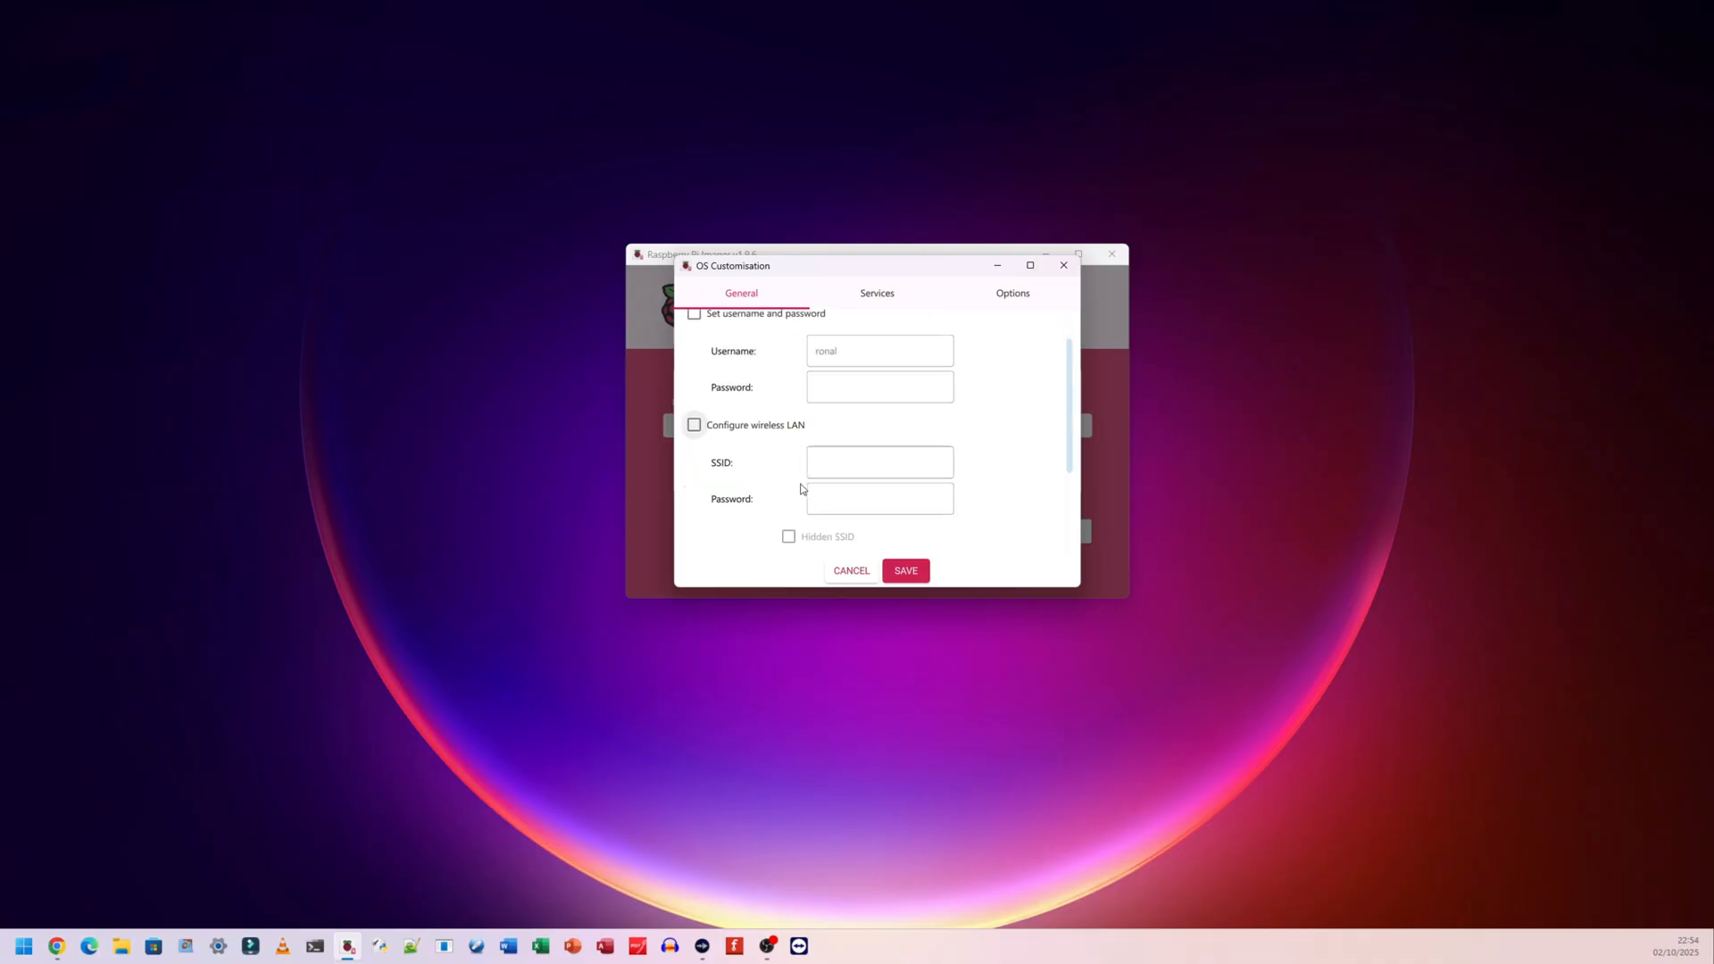
click(876, 291)
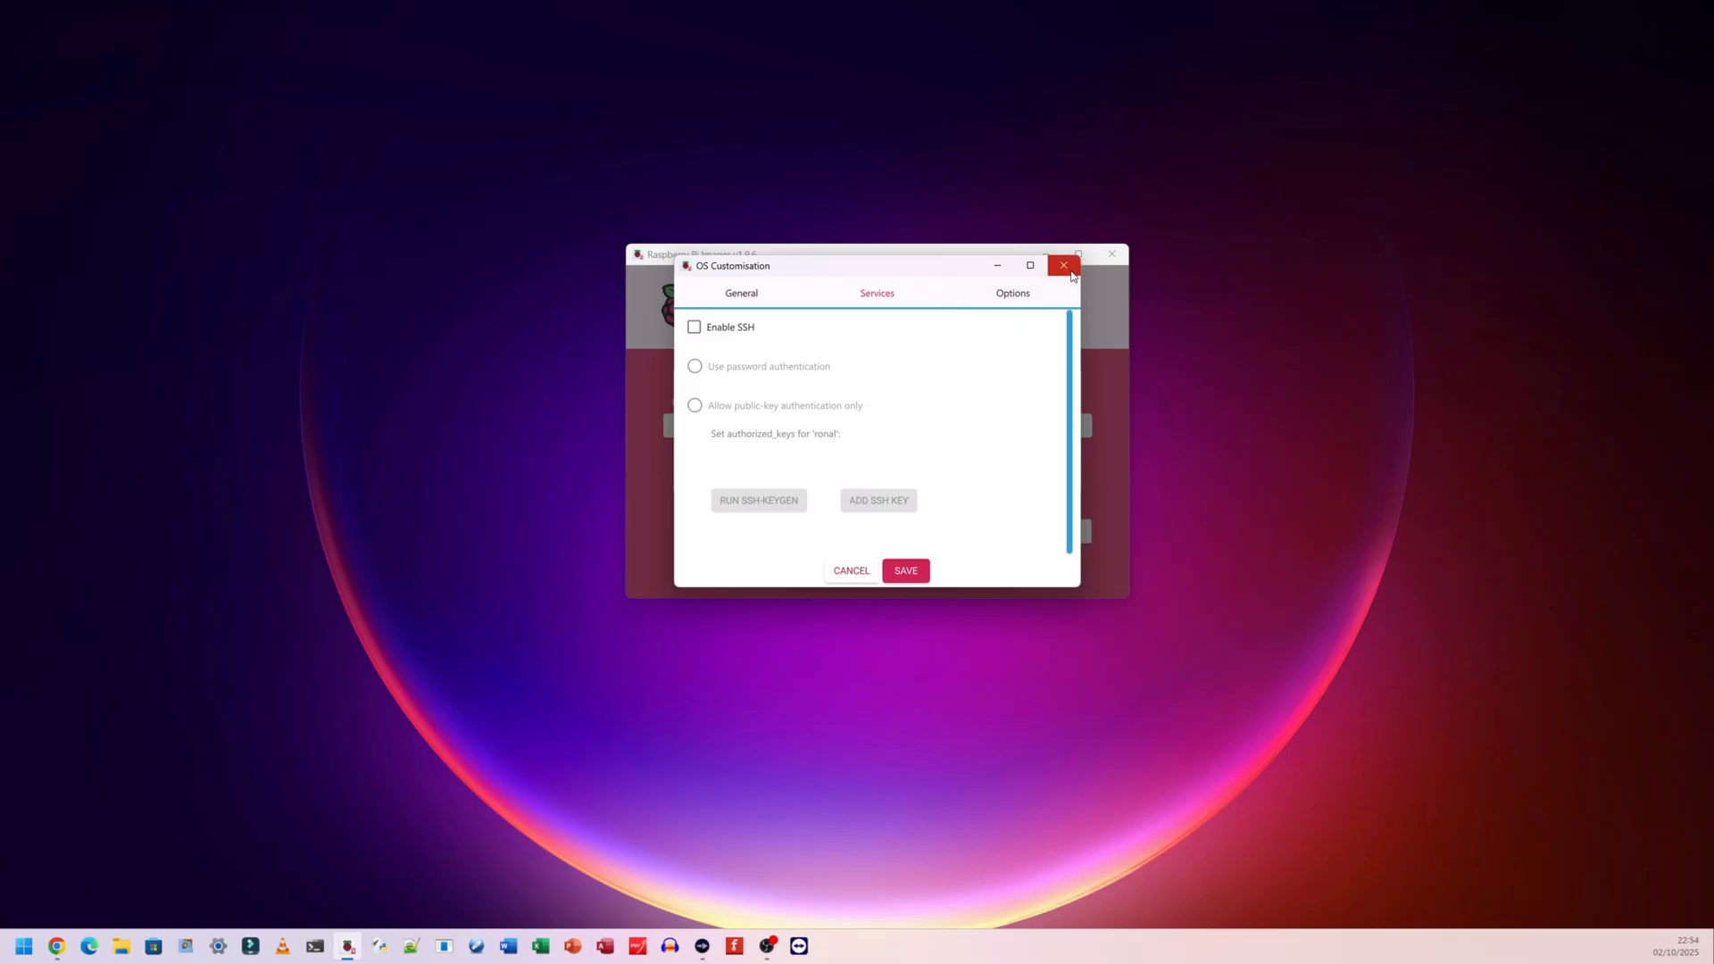
click(1060, 266)
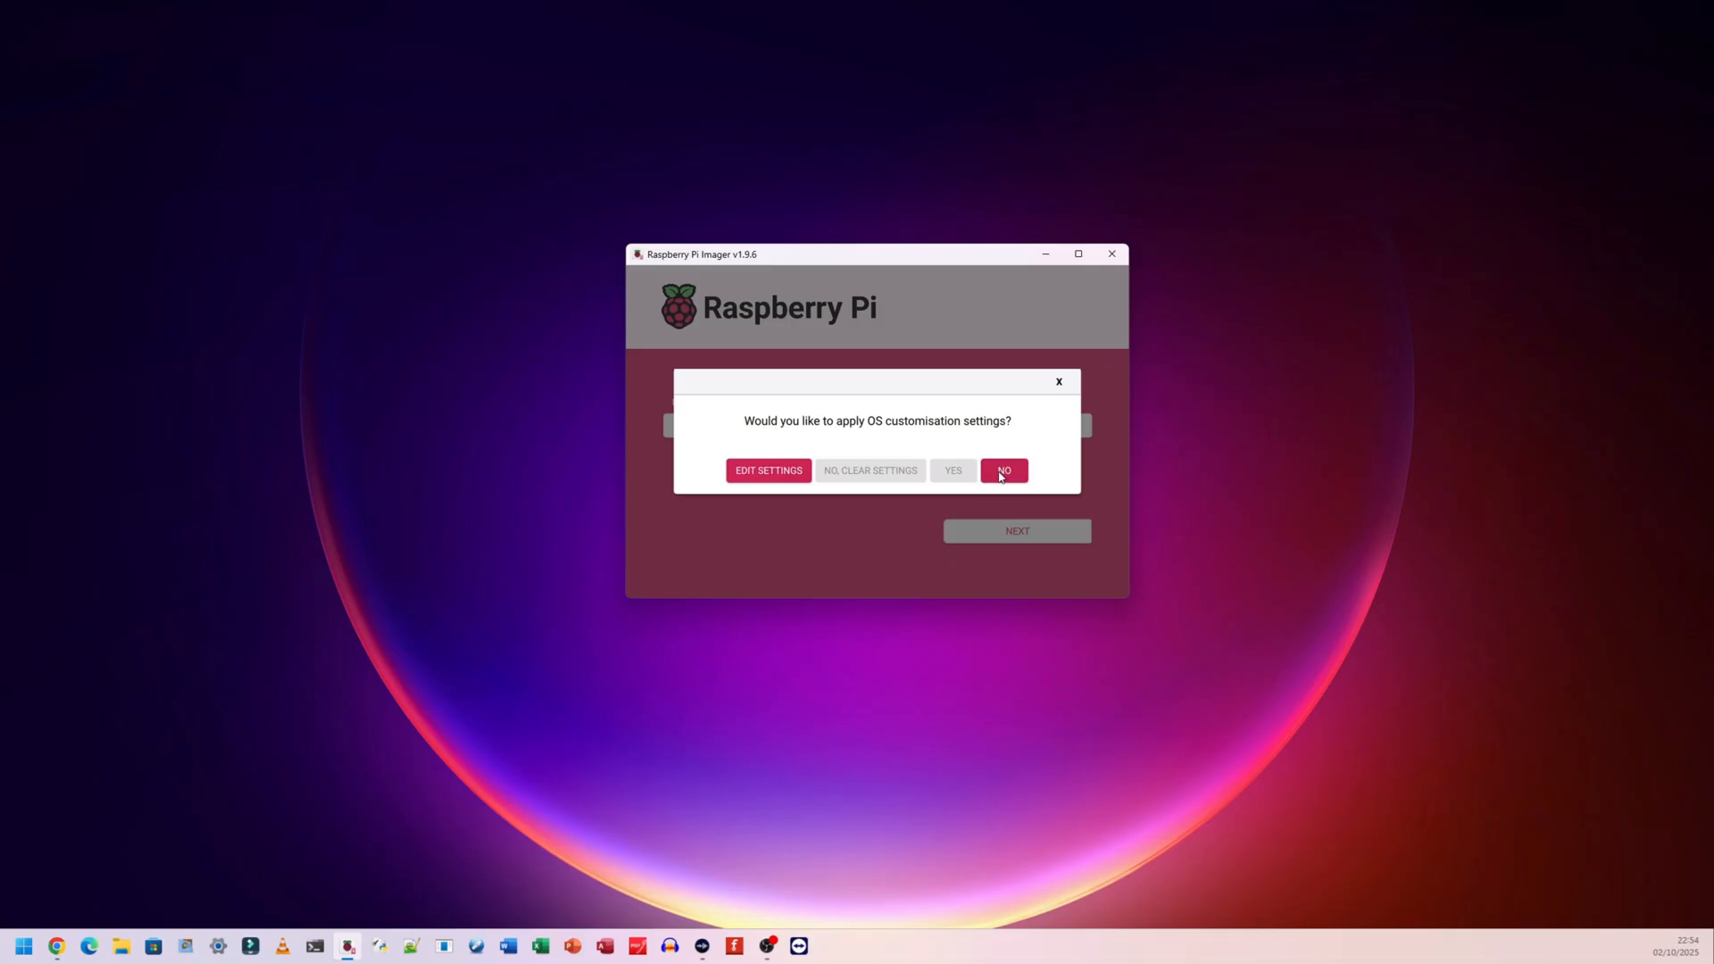
click(1002, 470)
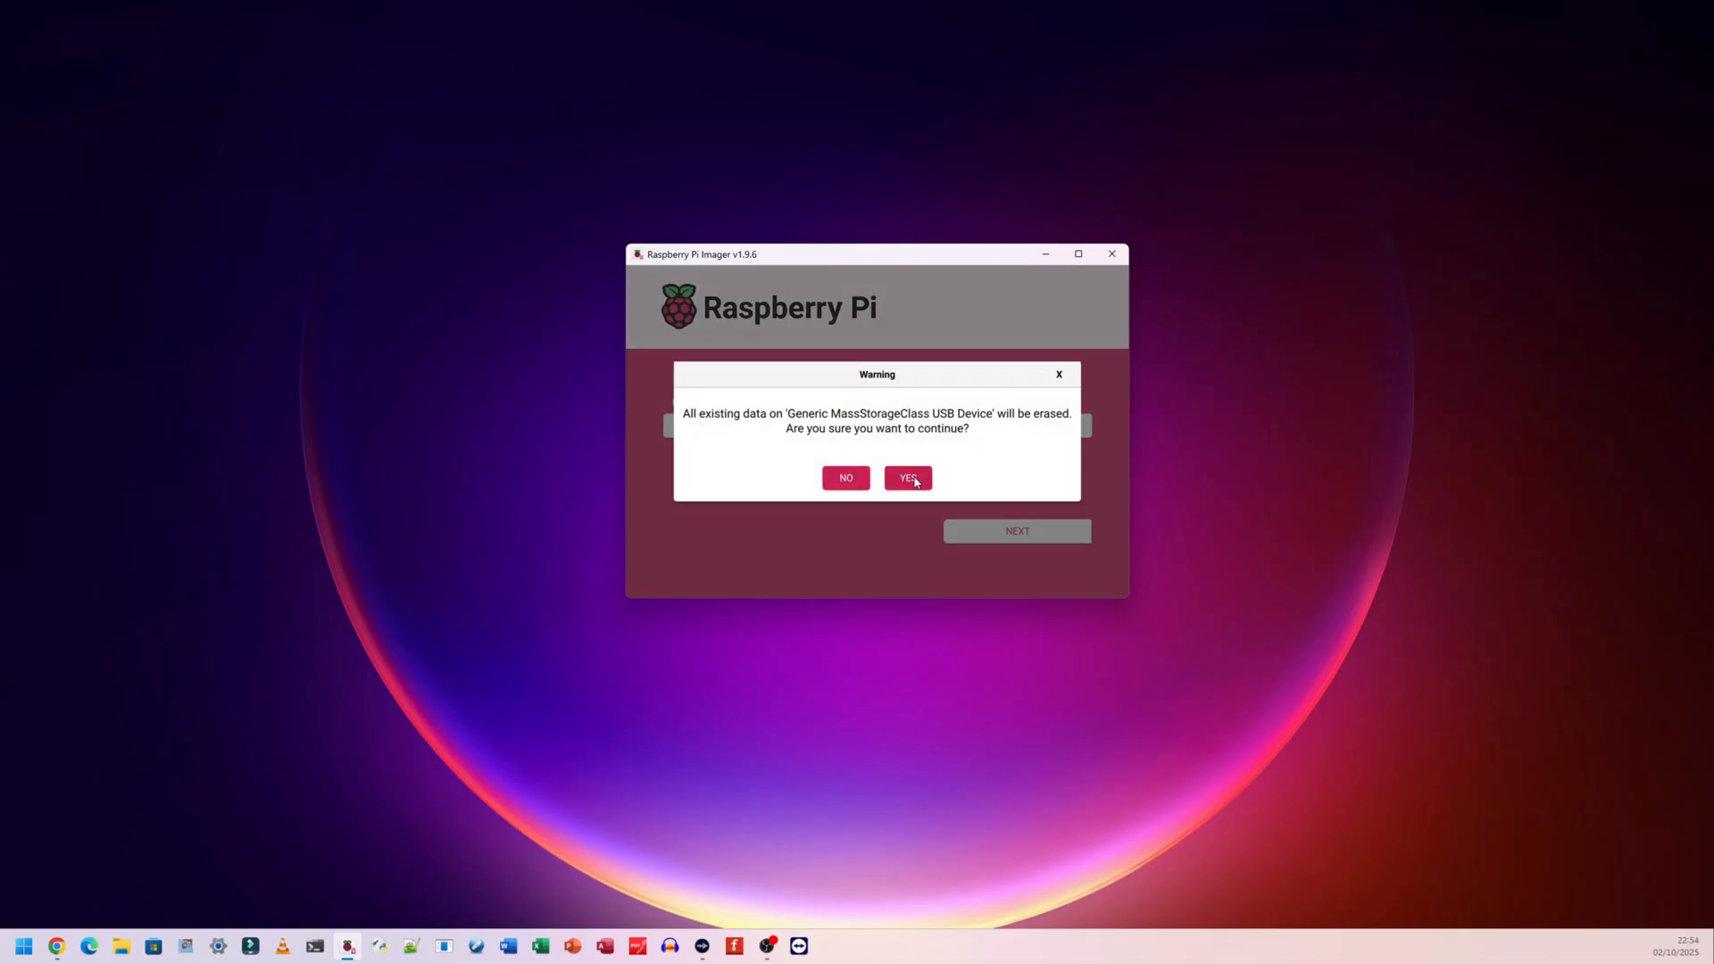
- Confirm erasing the USB device, write the OS and acknowledge the successful write
click(907, 478)
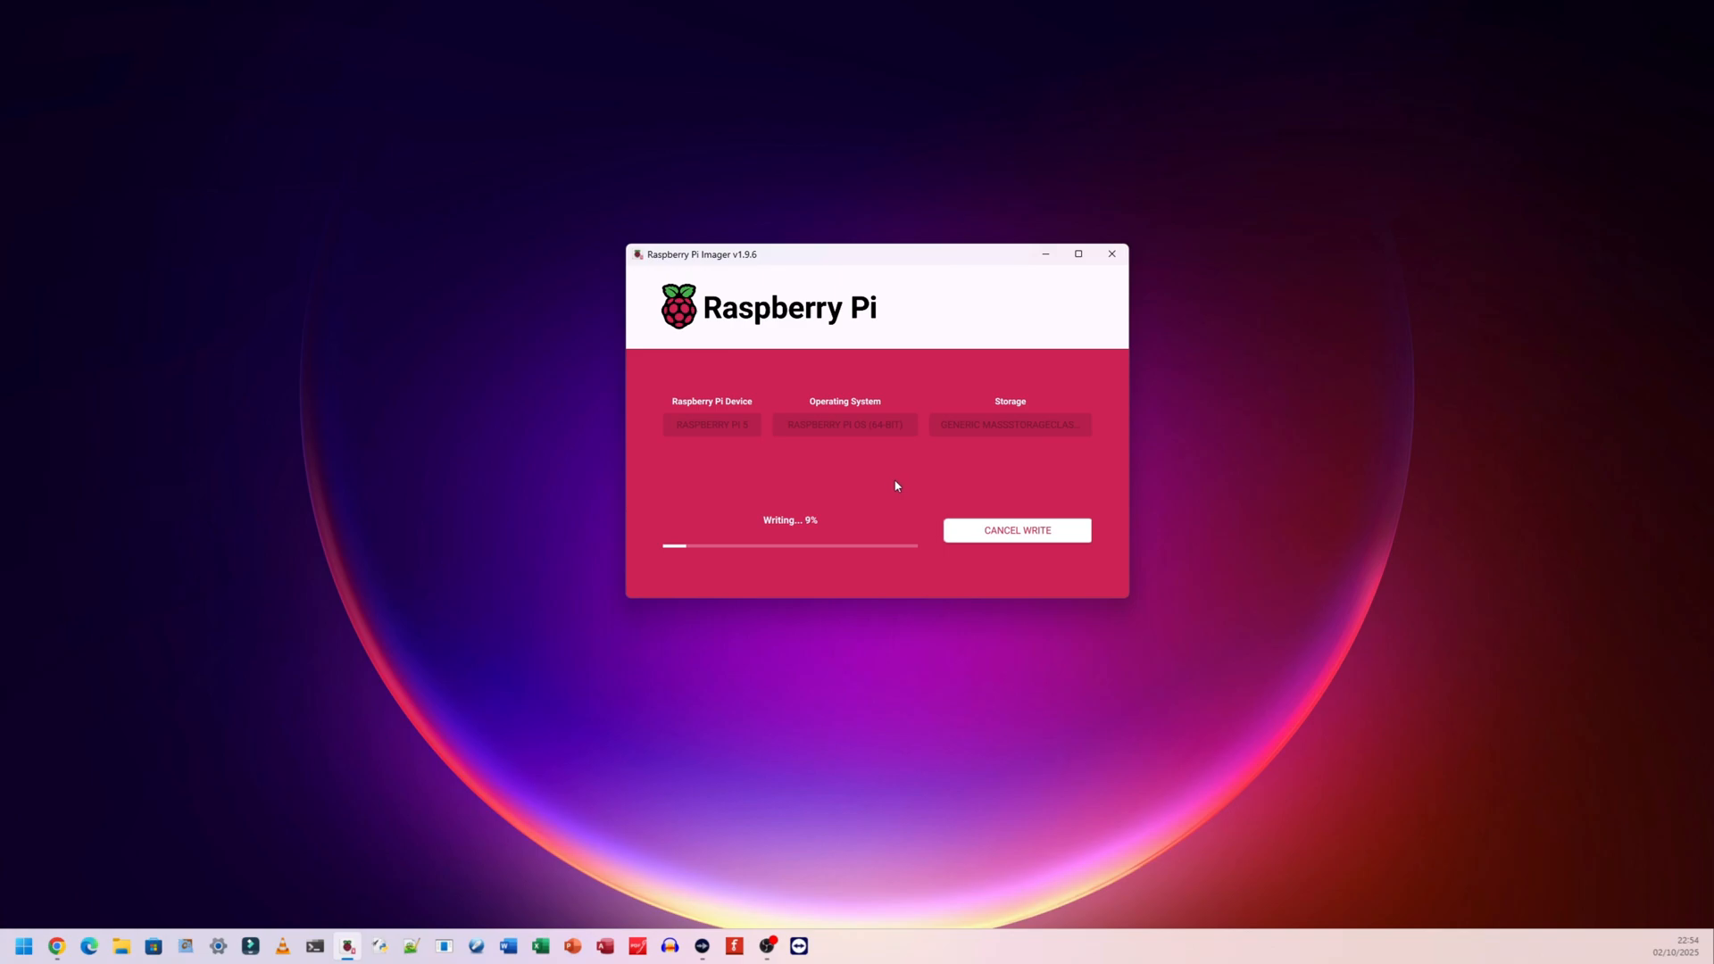
mouse_move(891, 484)
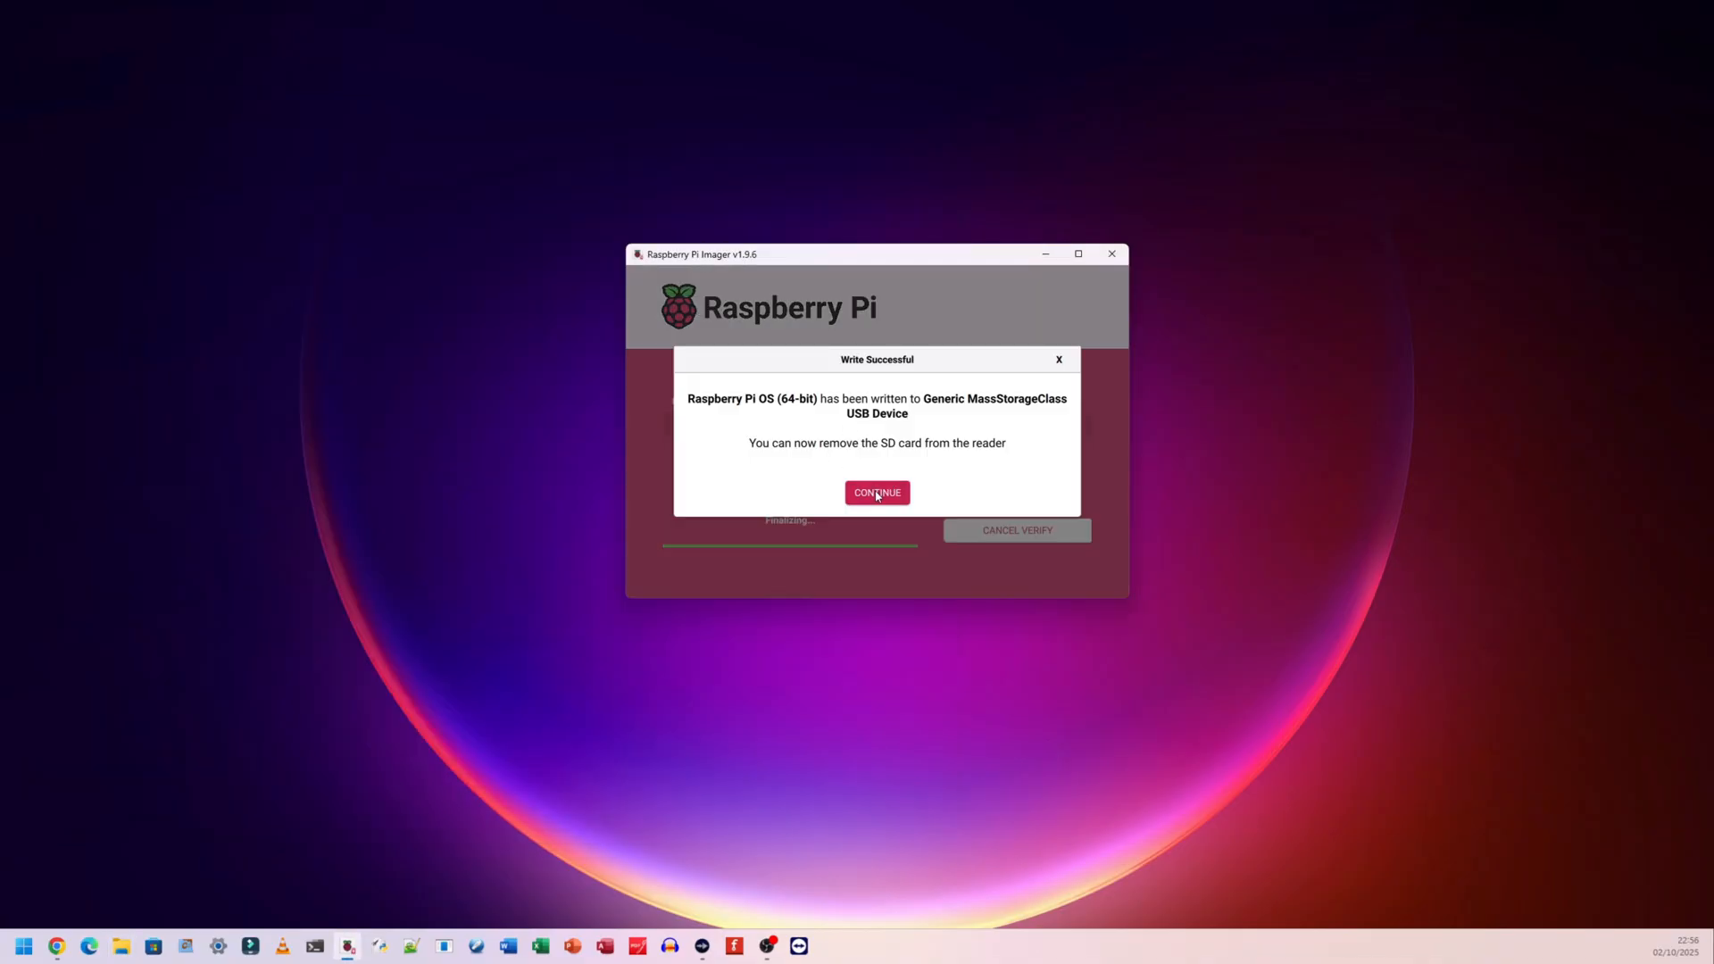
click(875, 493)
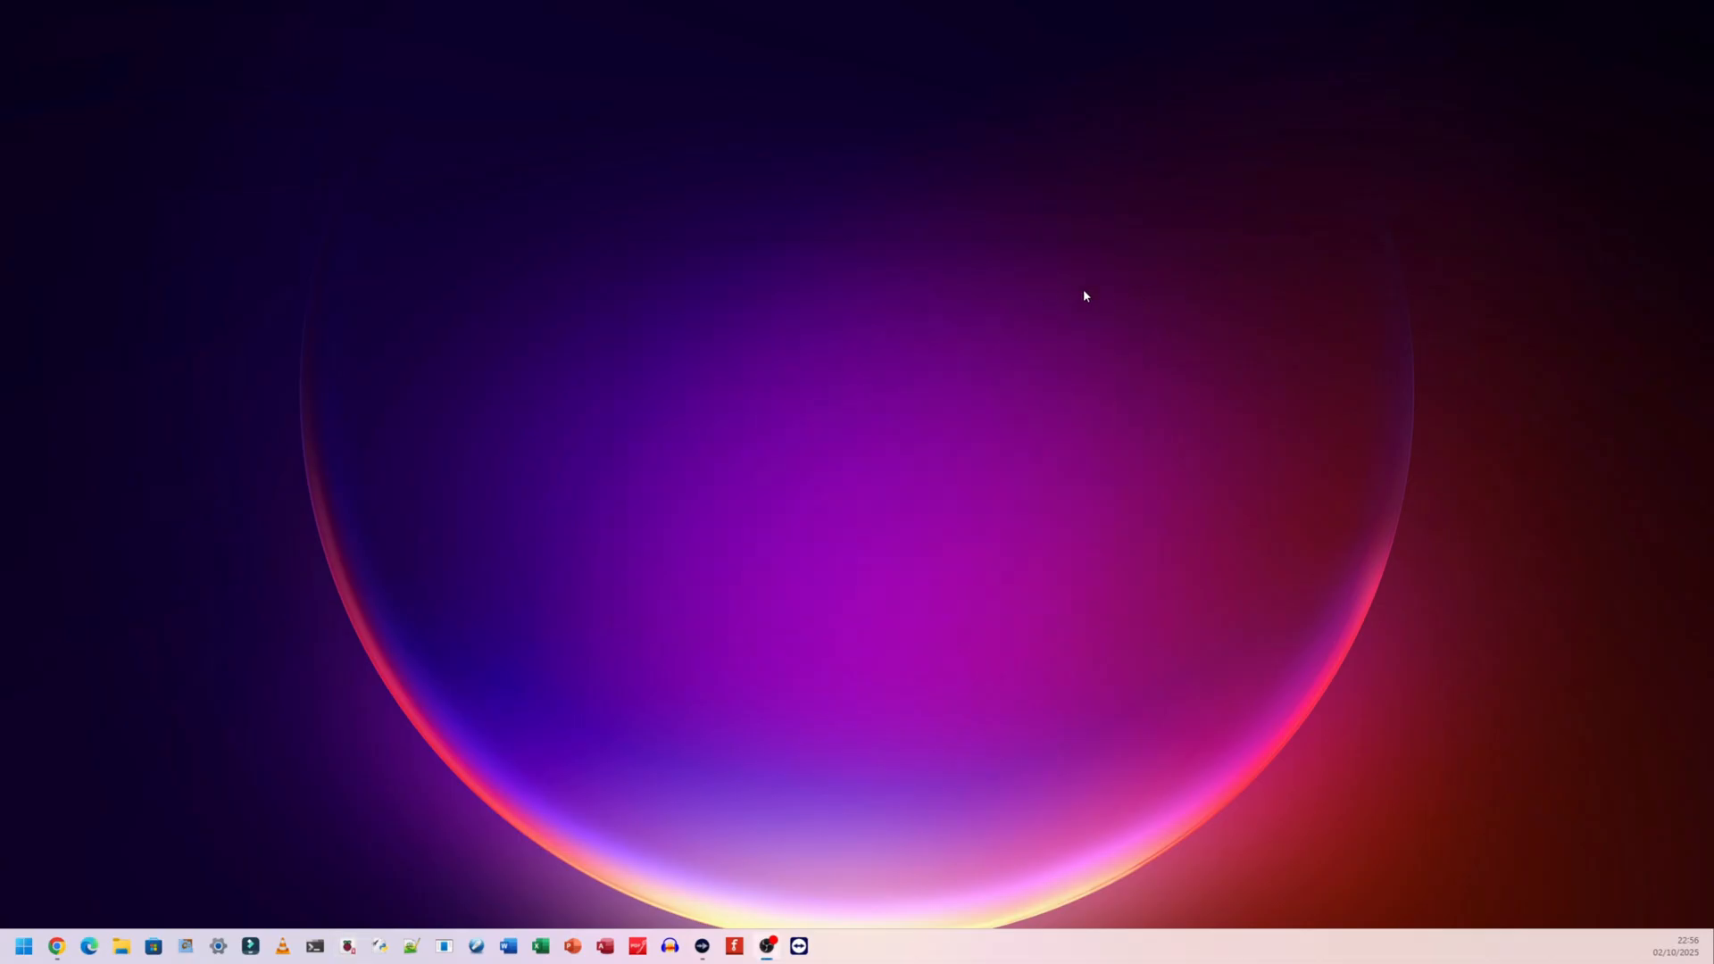
mouse_move(570, 452)
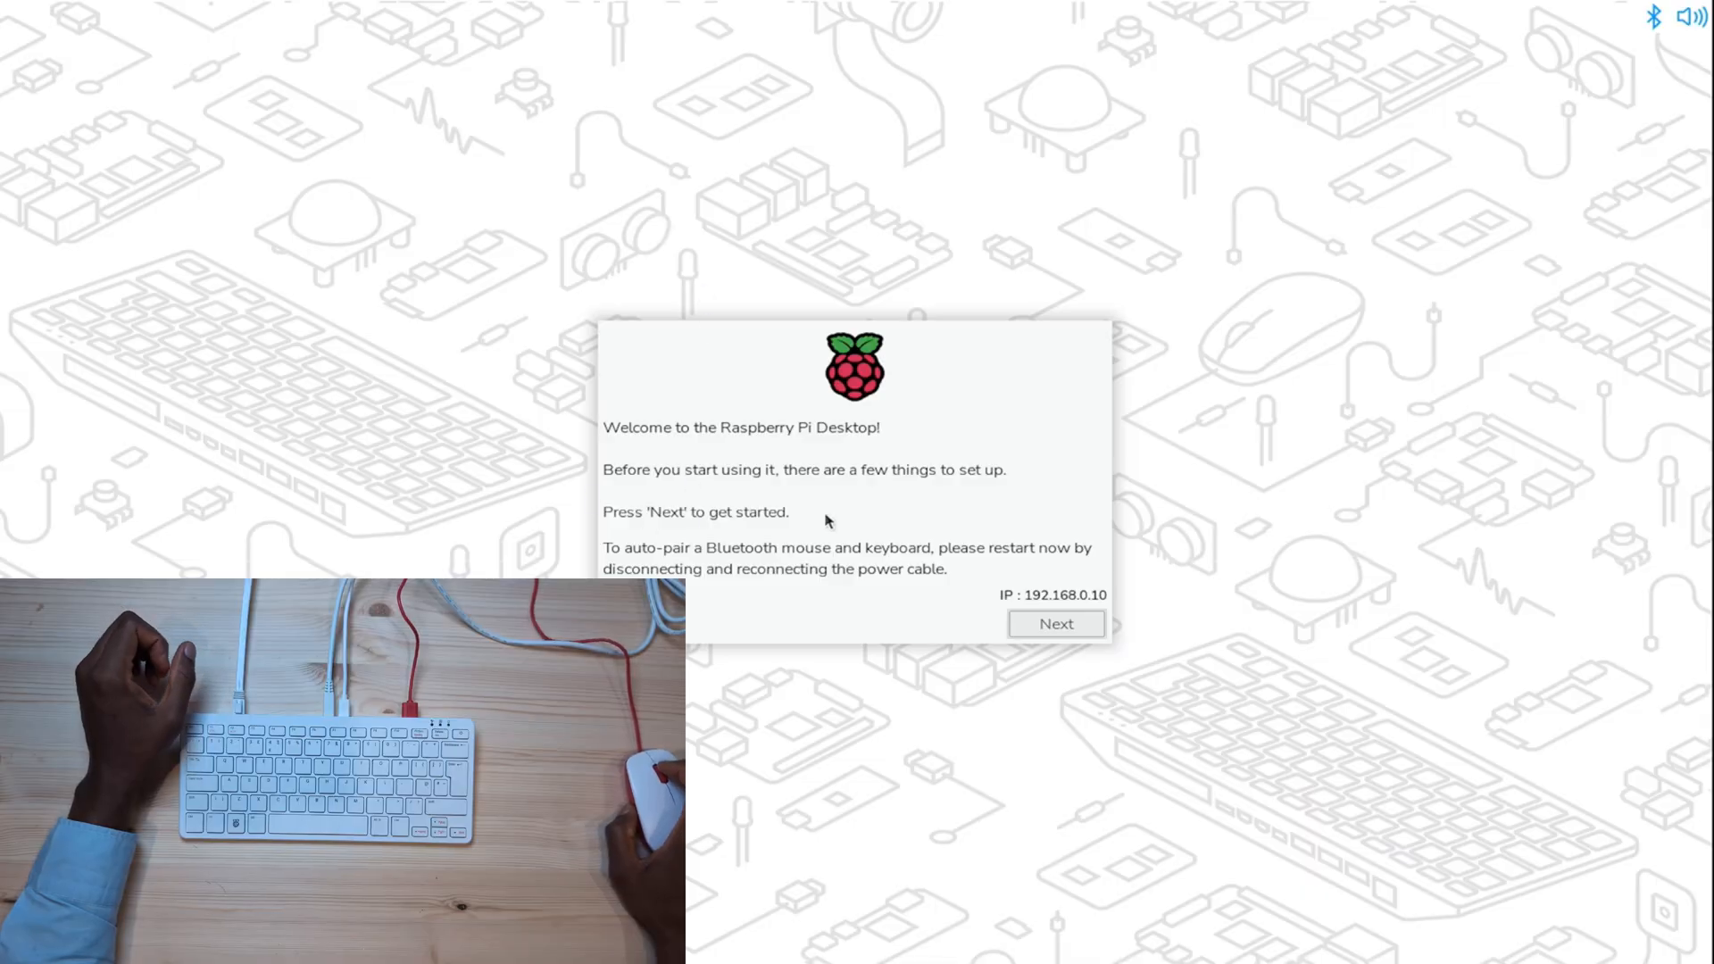
mouse_move(859, 459)
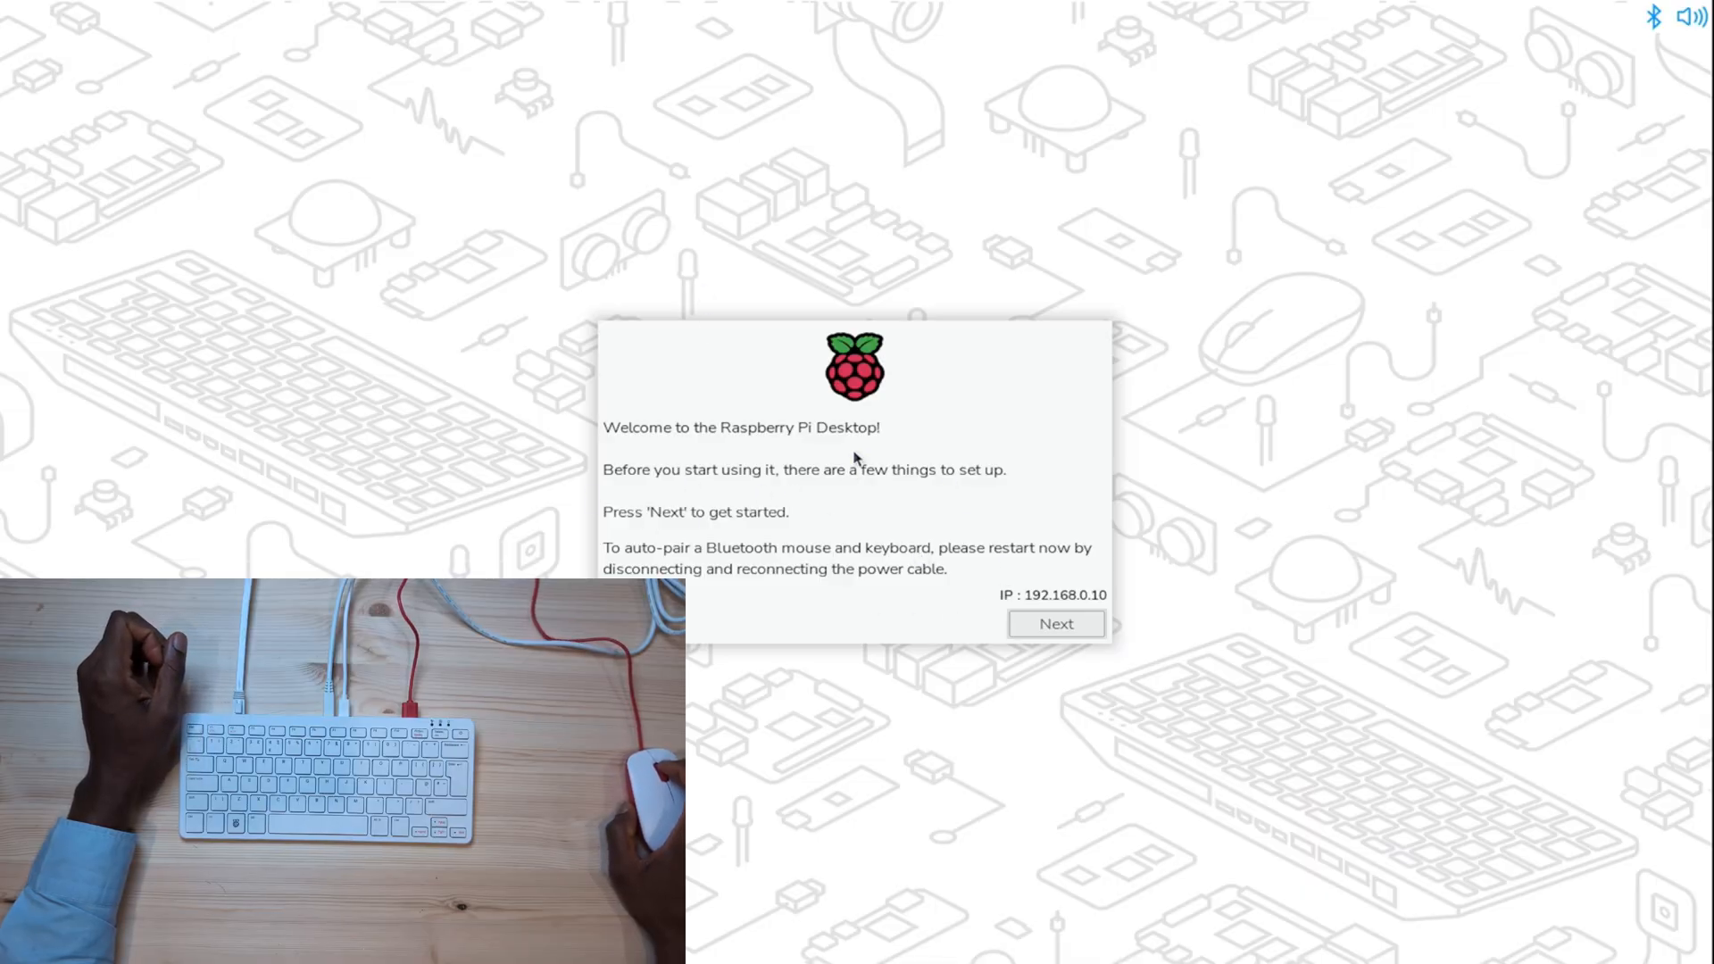
mouse_move(921, 518)
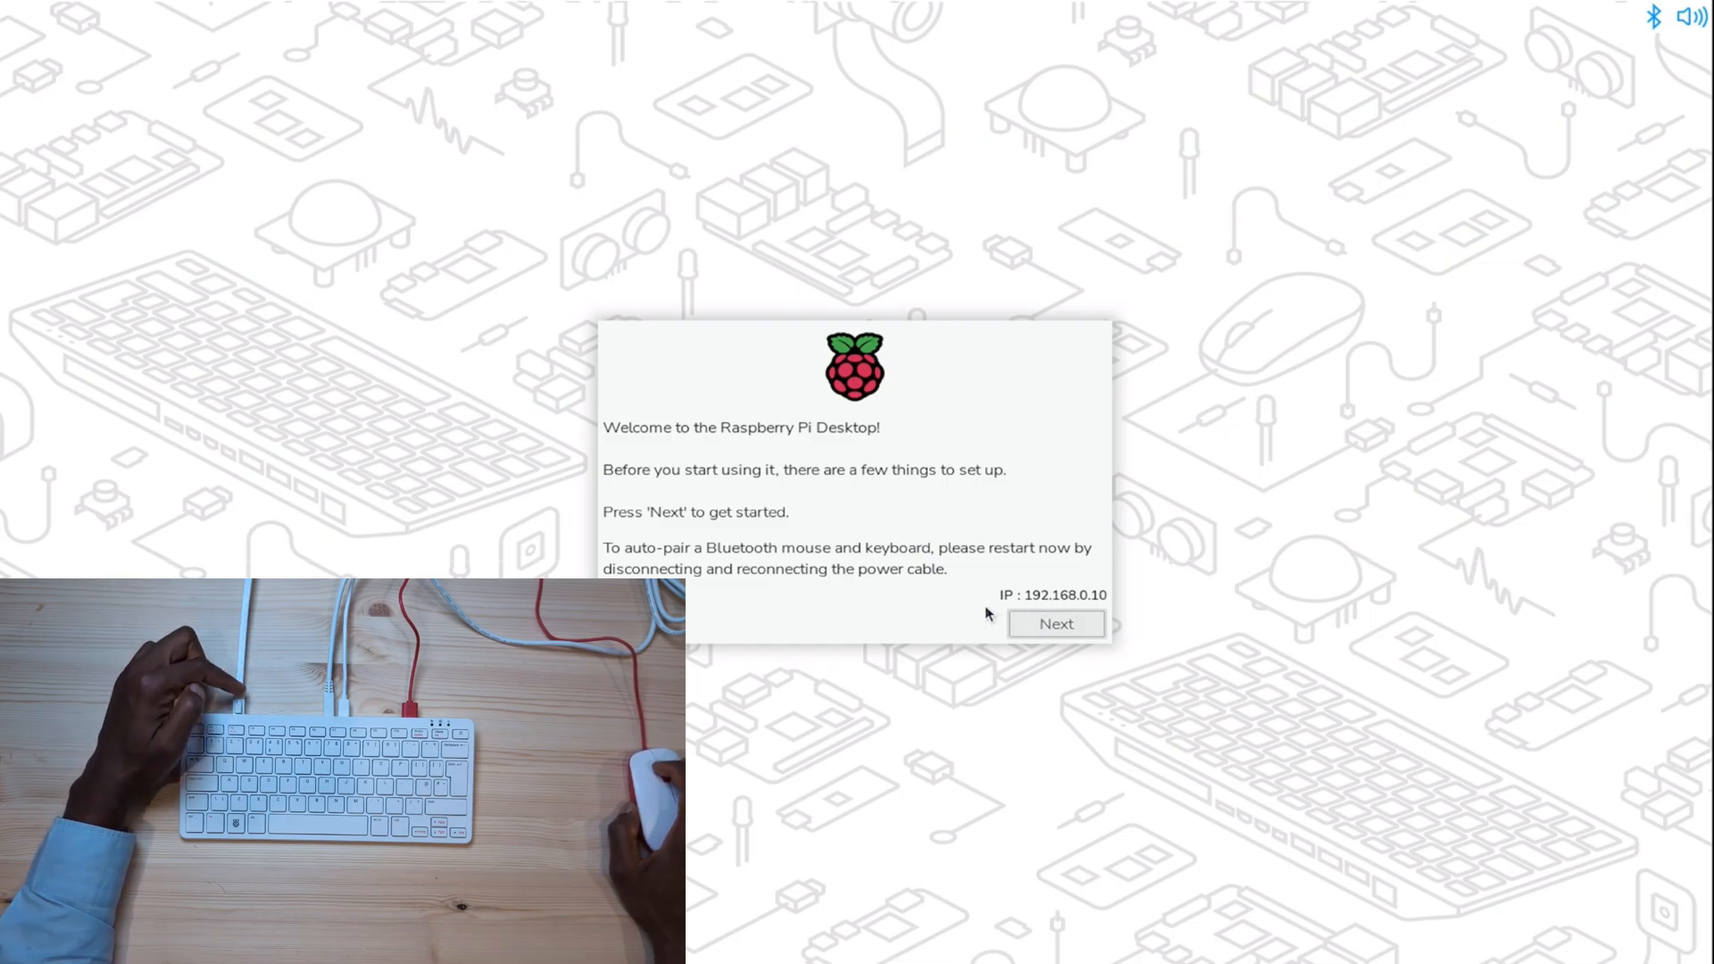
- Accept the United Kingdom location settings and enter the username 'ronstechhub' with a password
click(1053, 623)
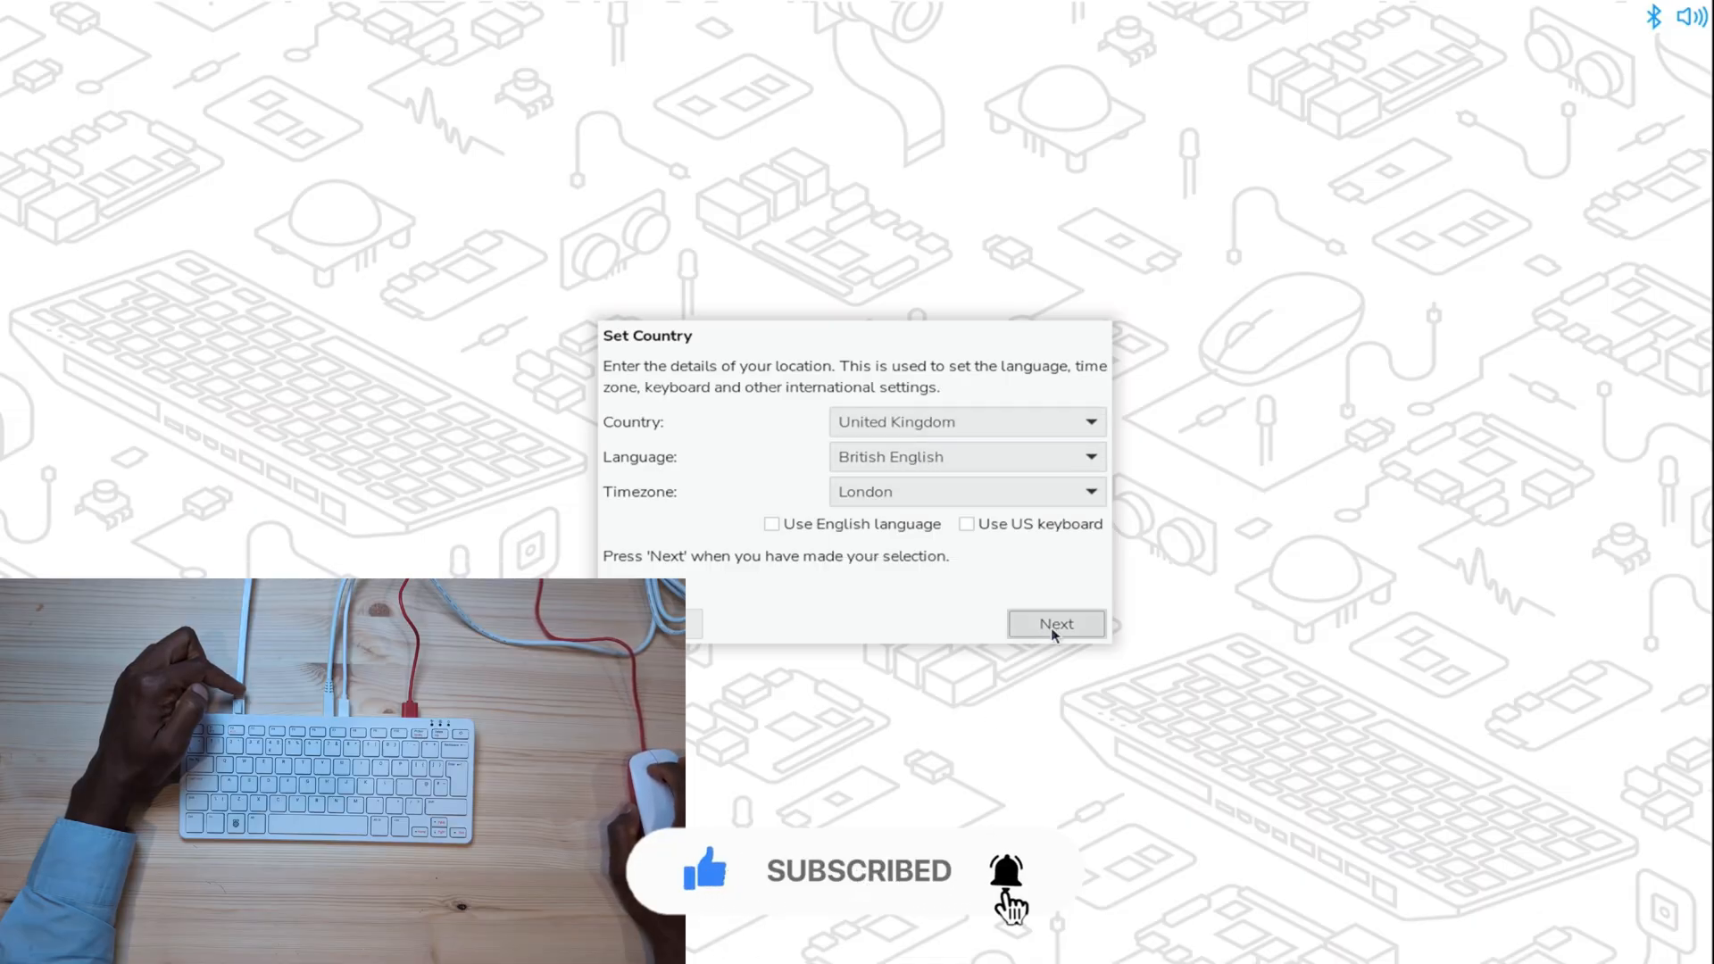
click(1053, 623)
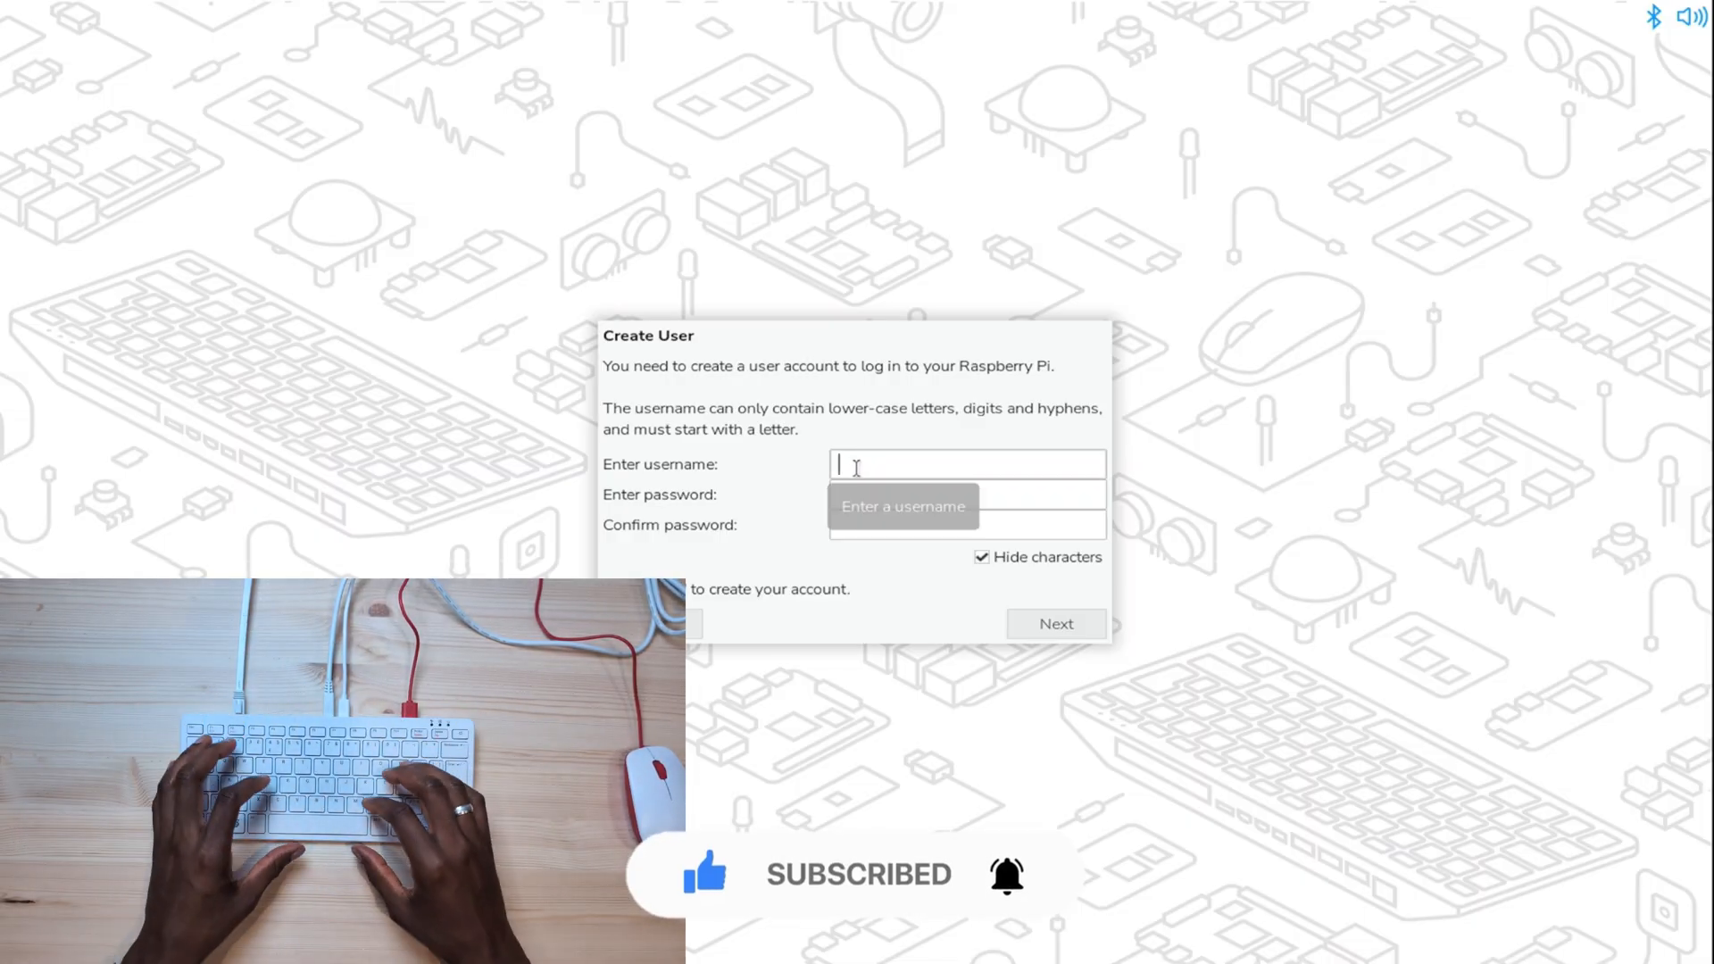
text(ronstechhub)
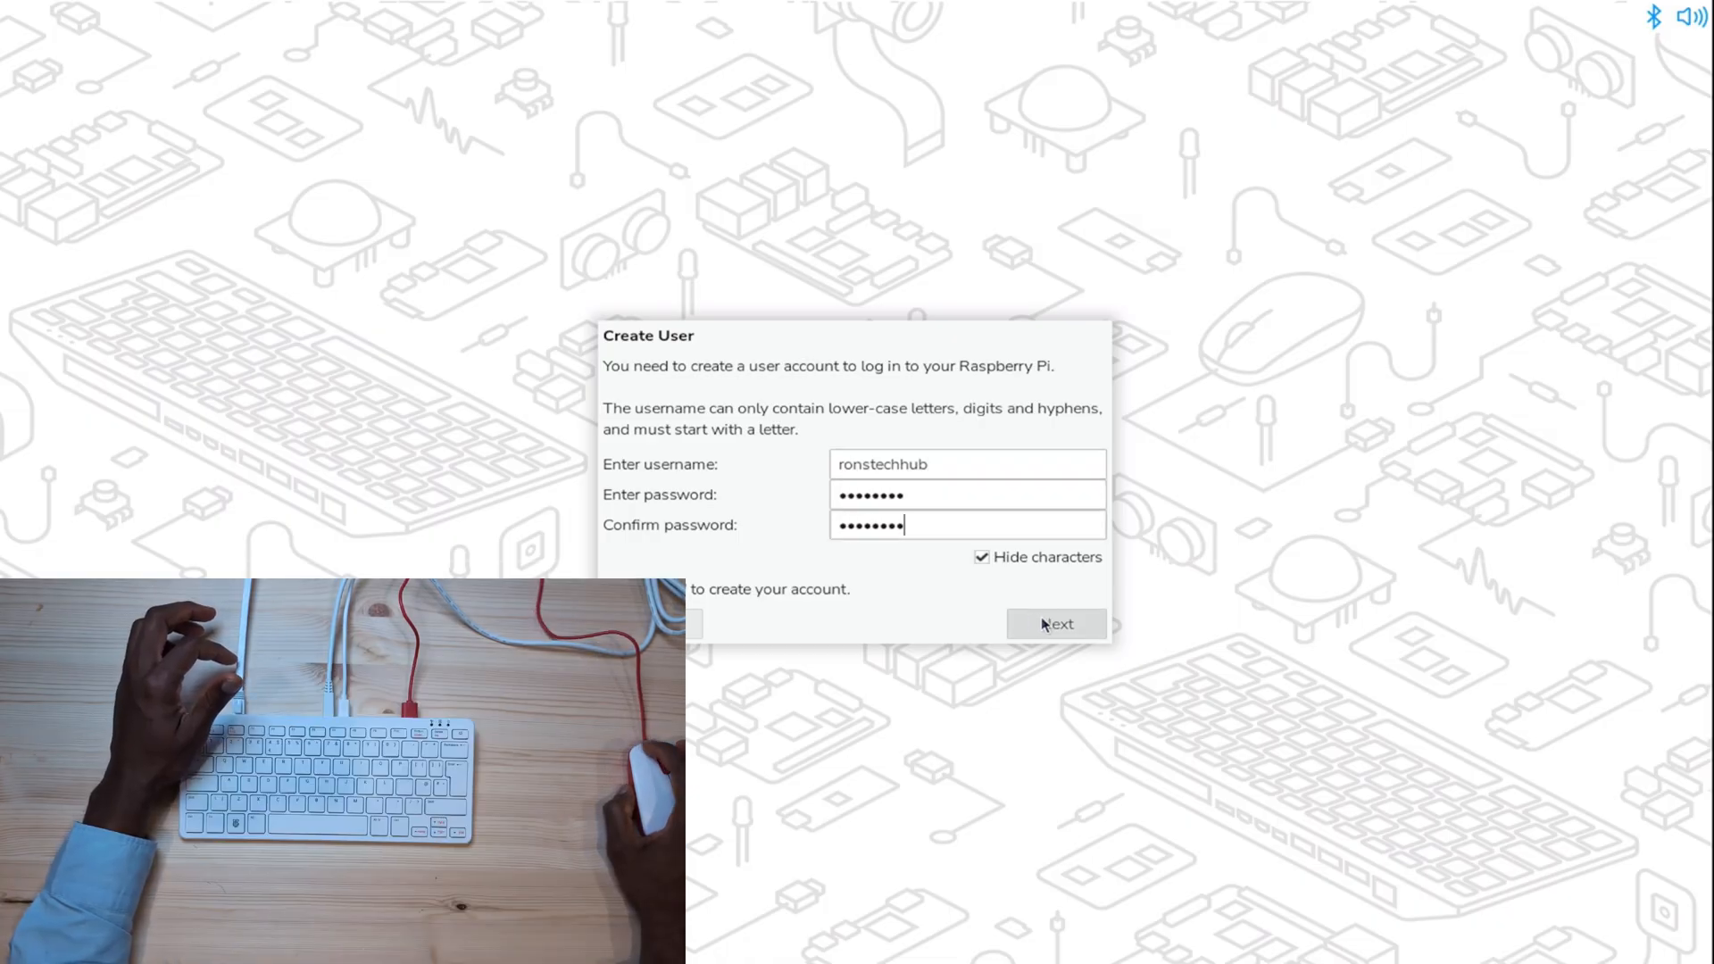
- Create the user, skip the TP-Link_Extender wireless setup and tick uninstalling the unused browser
click(1055, 623)
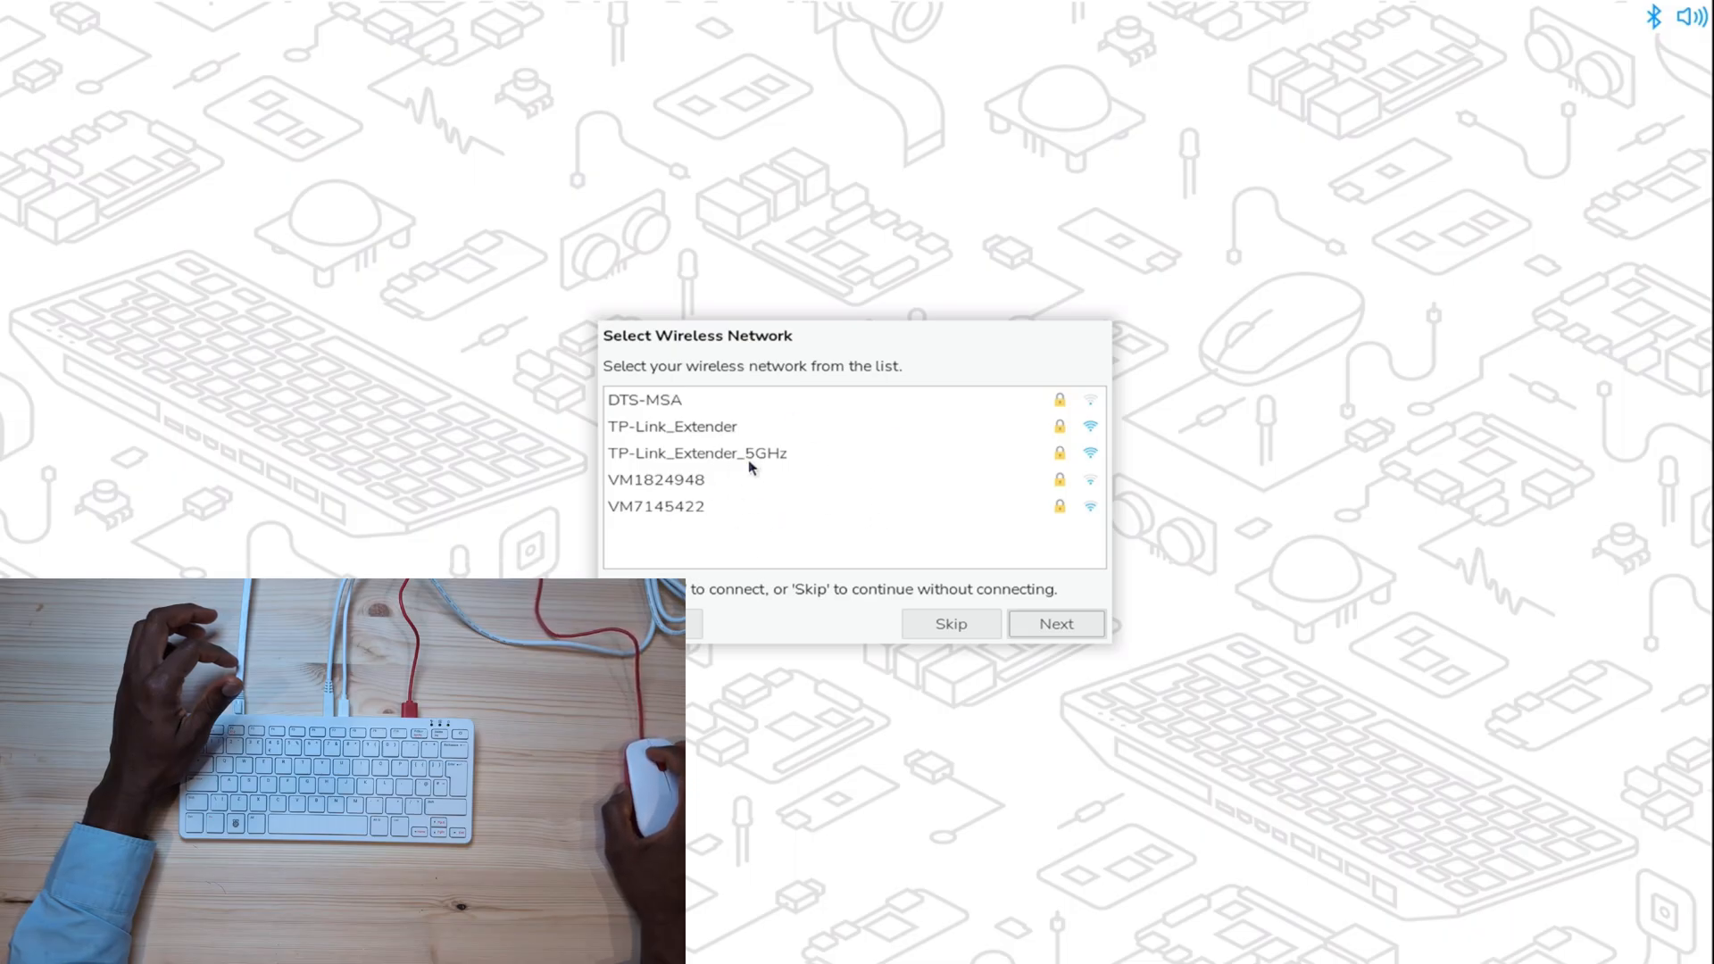
click(673, 427)
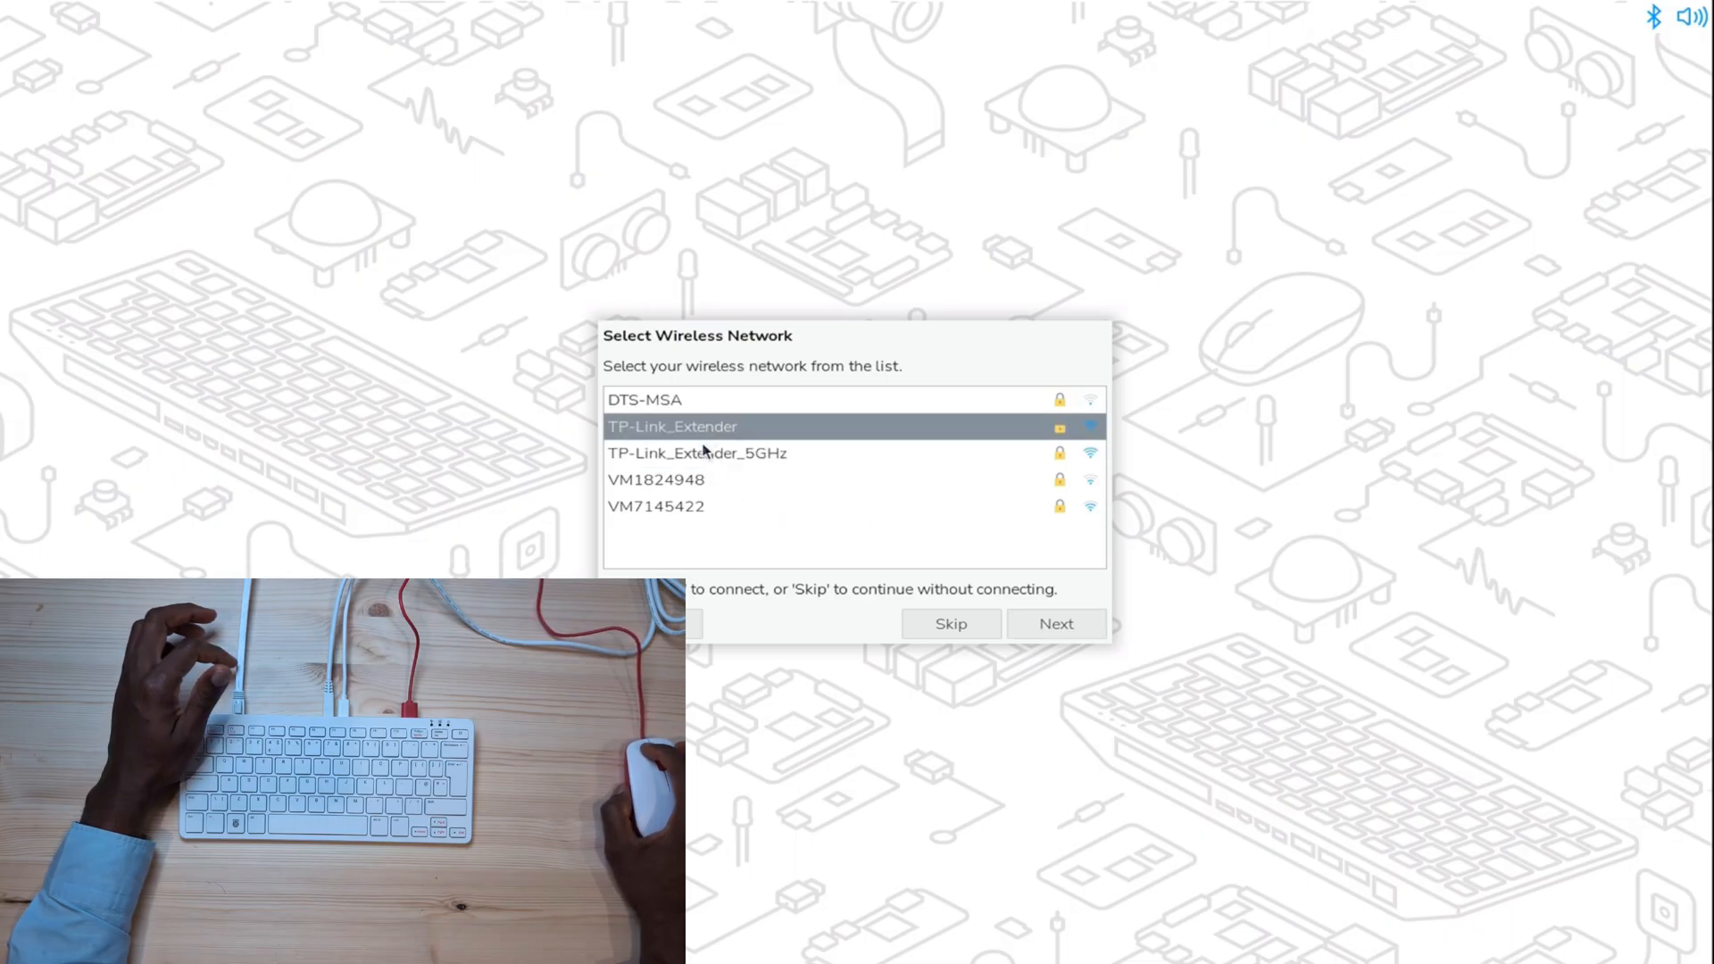
click(657, 506)
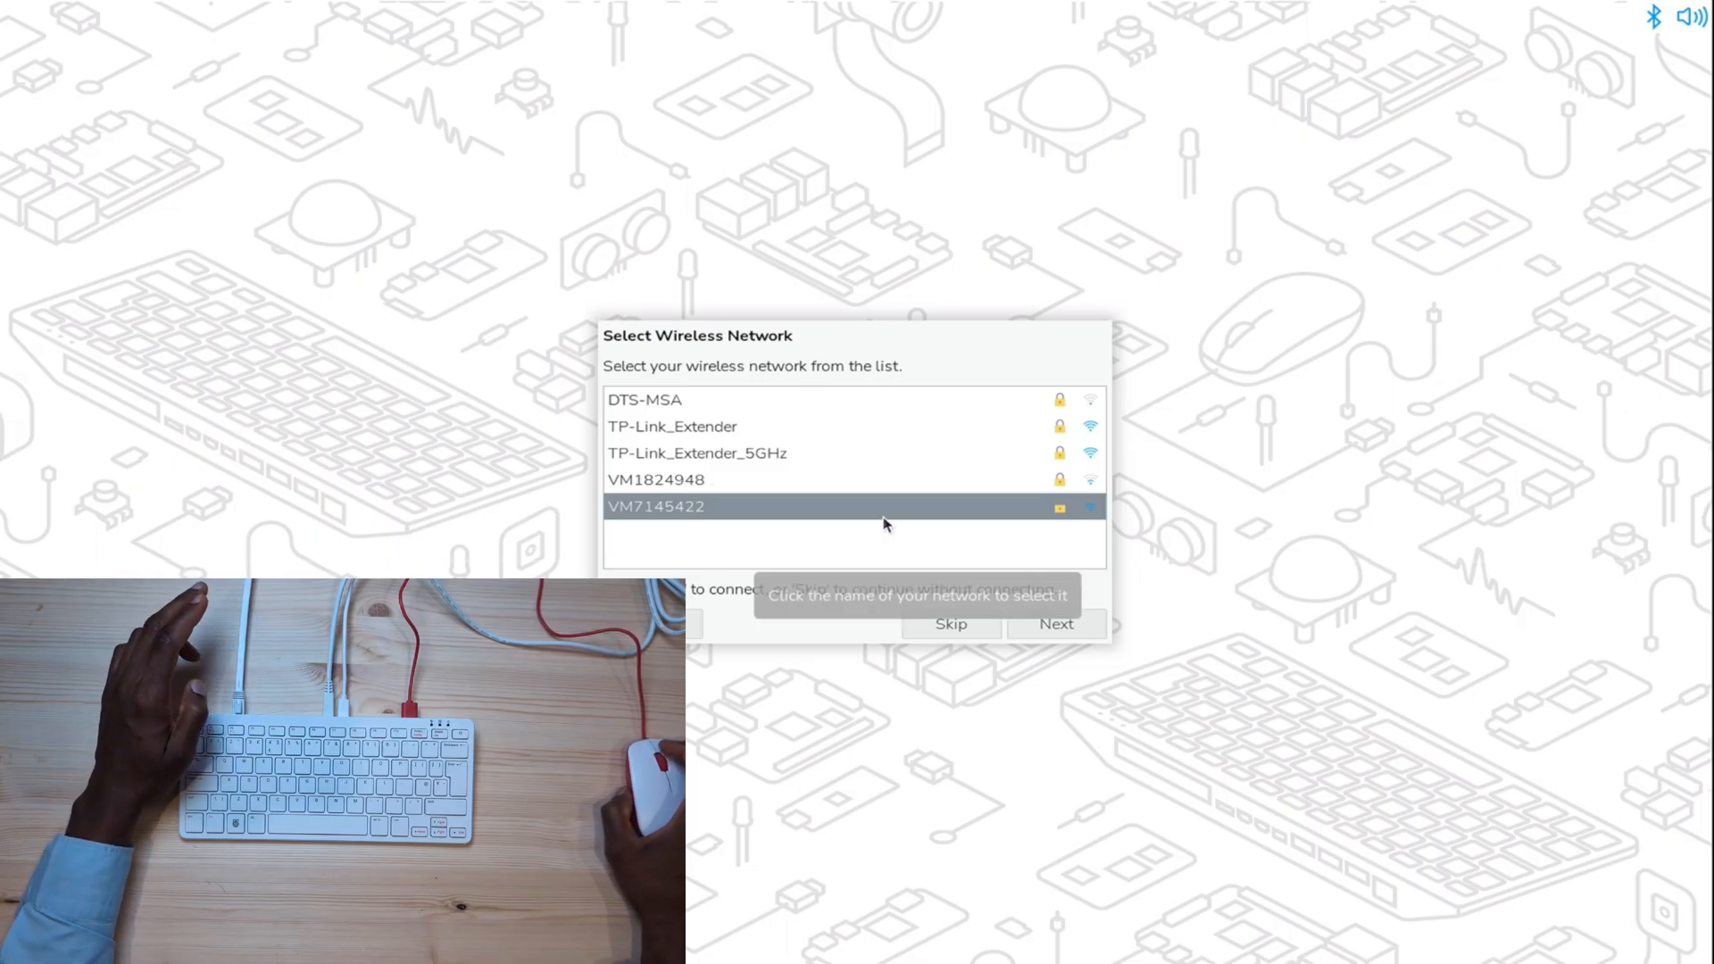
mouse_move(846, 534)
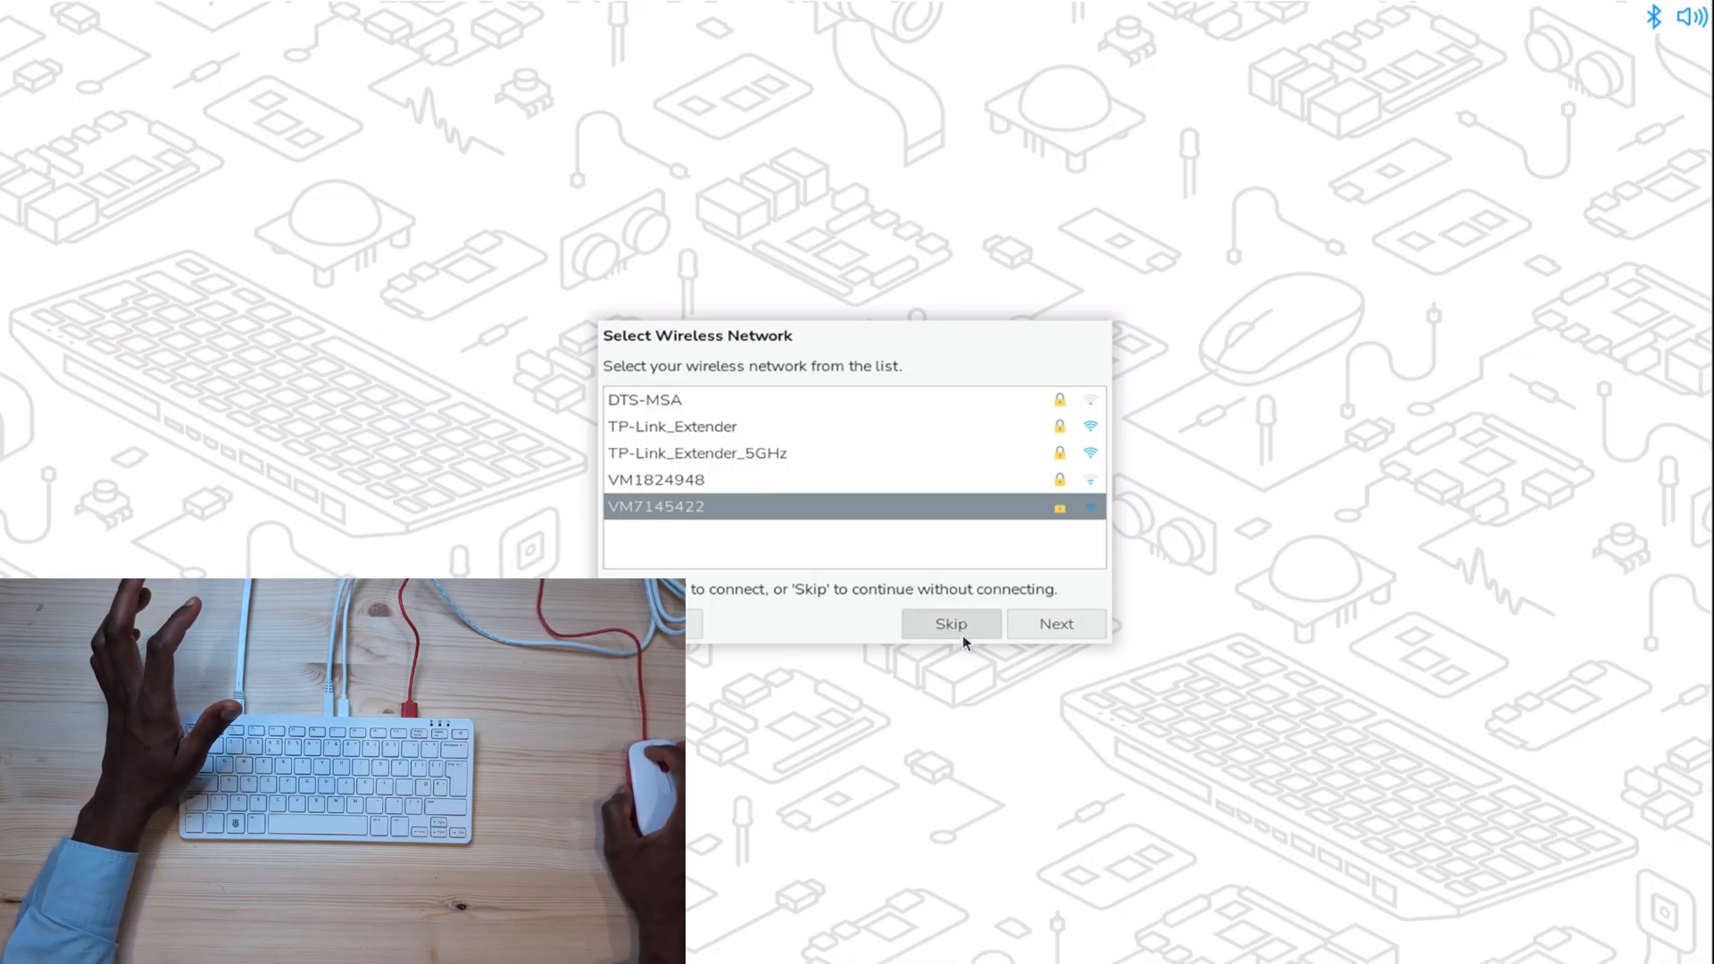
click(950, 623)
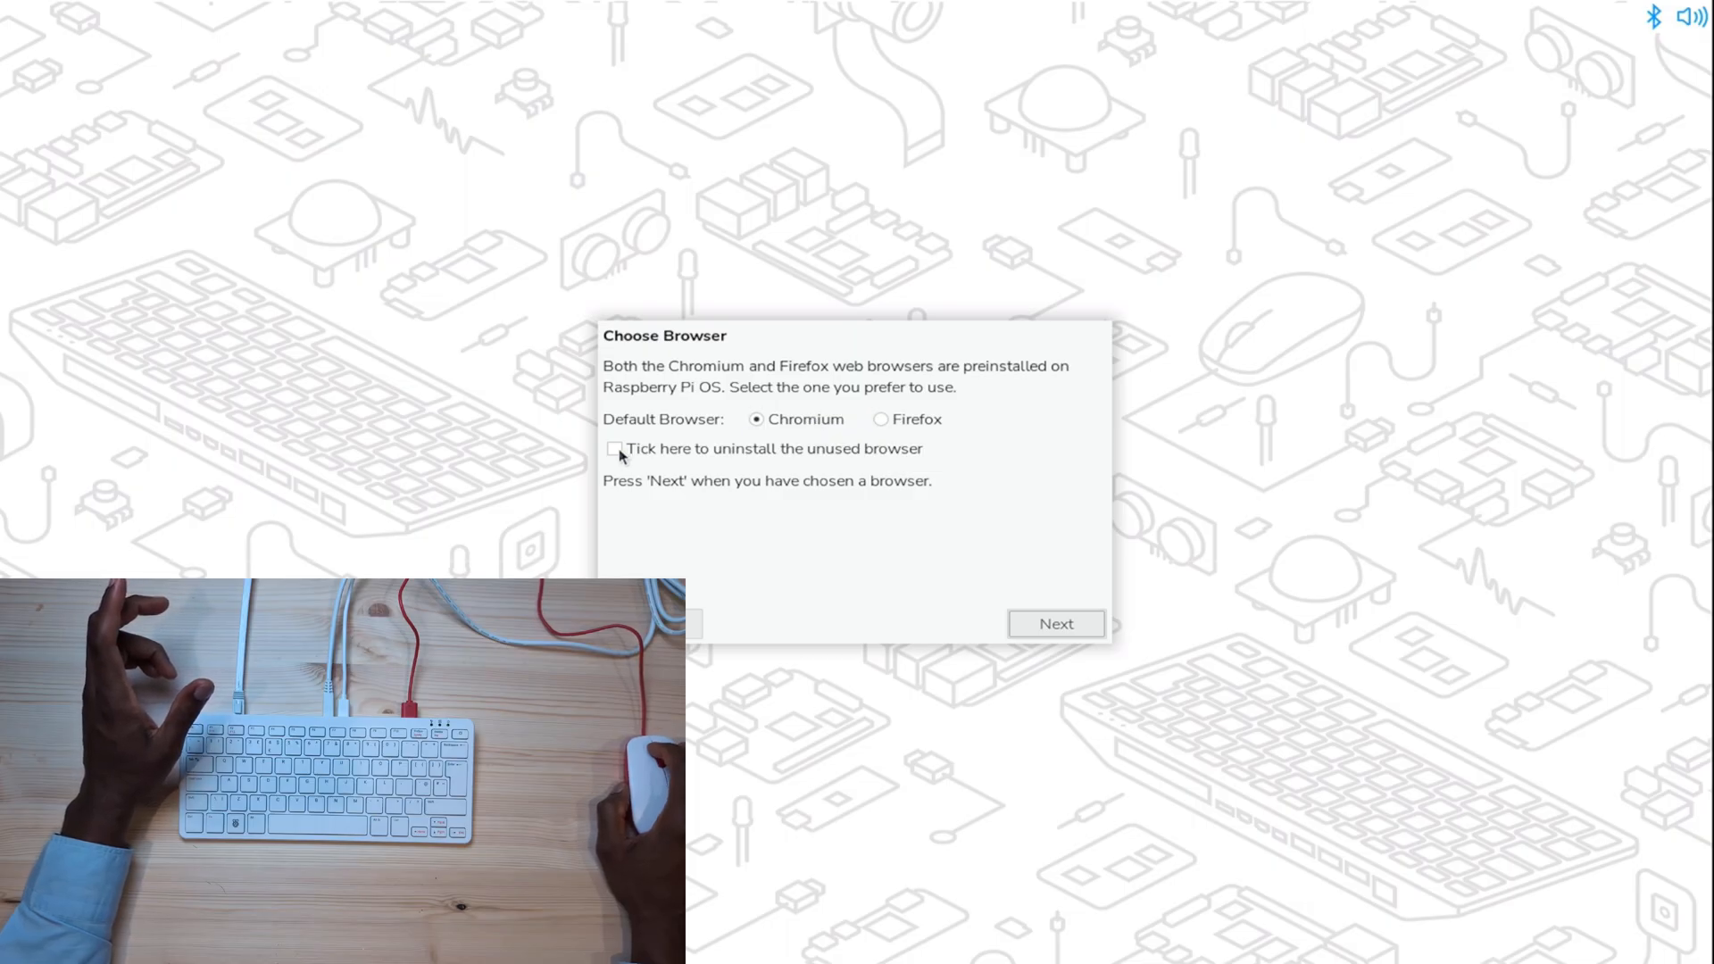
click(614, 448)
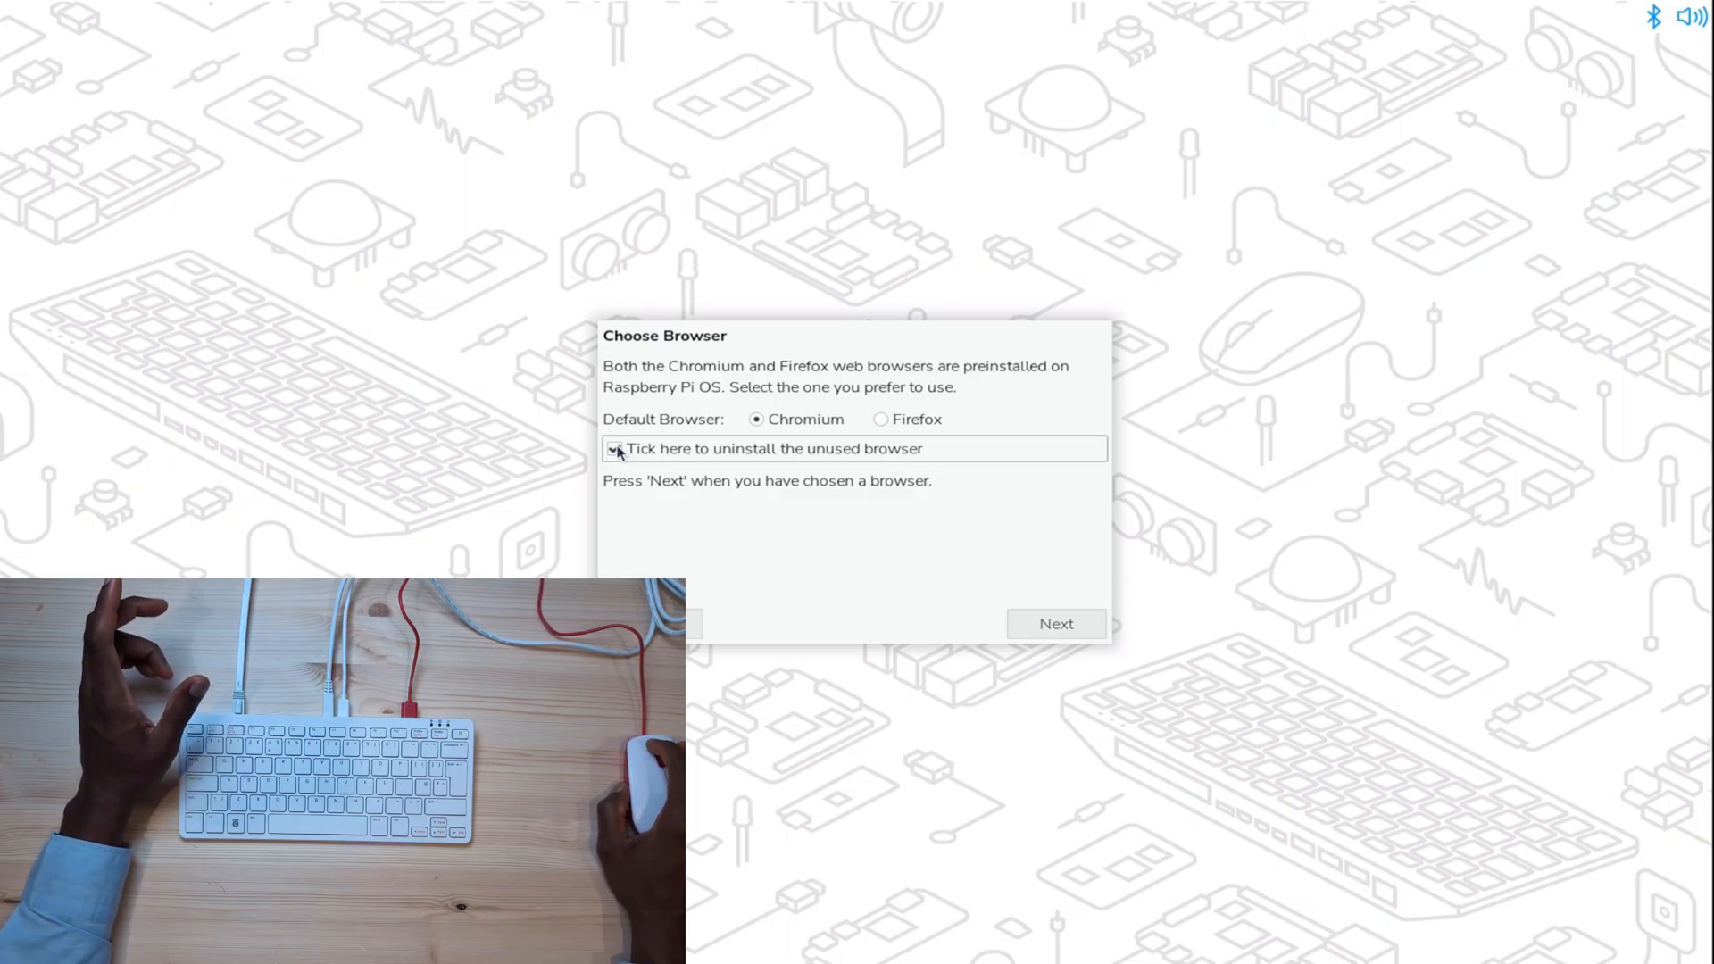
click(614, 449)
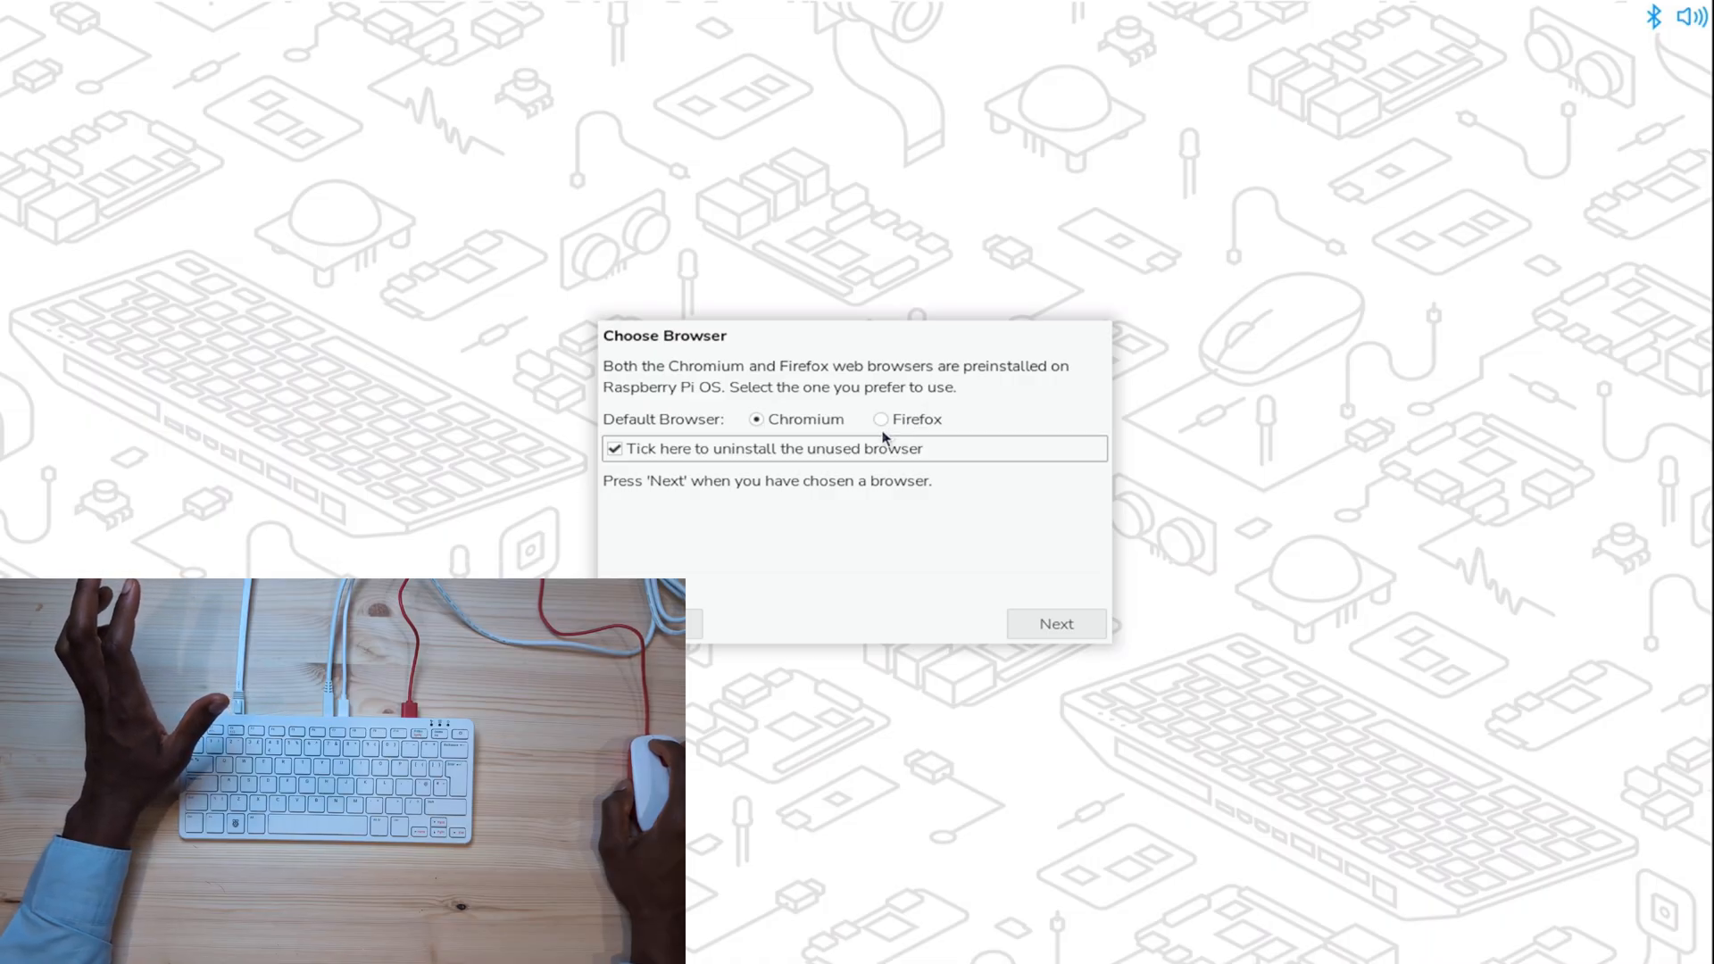
mouse_move(949, 546)
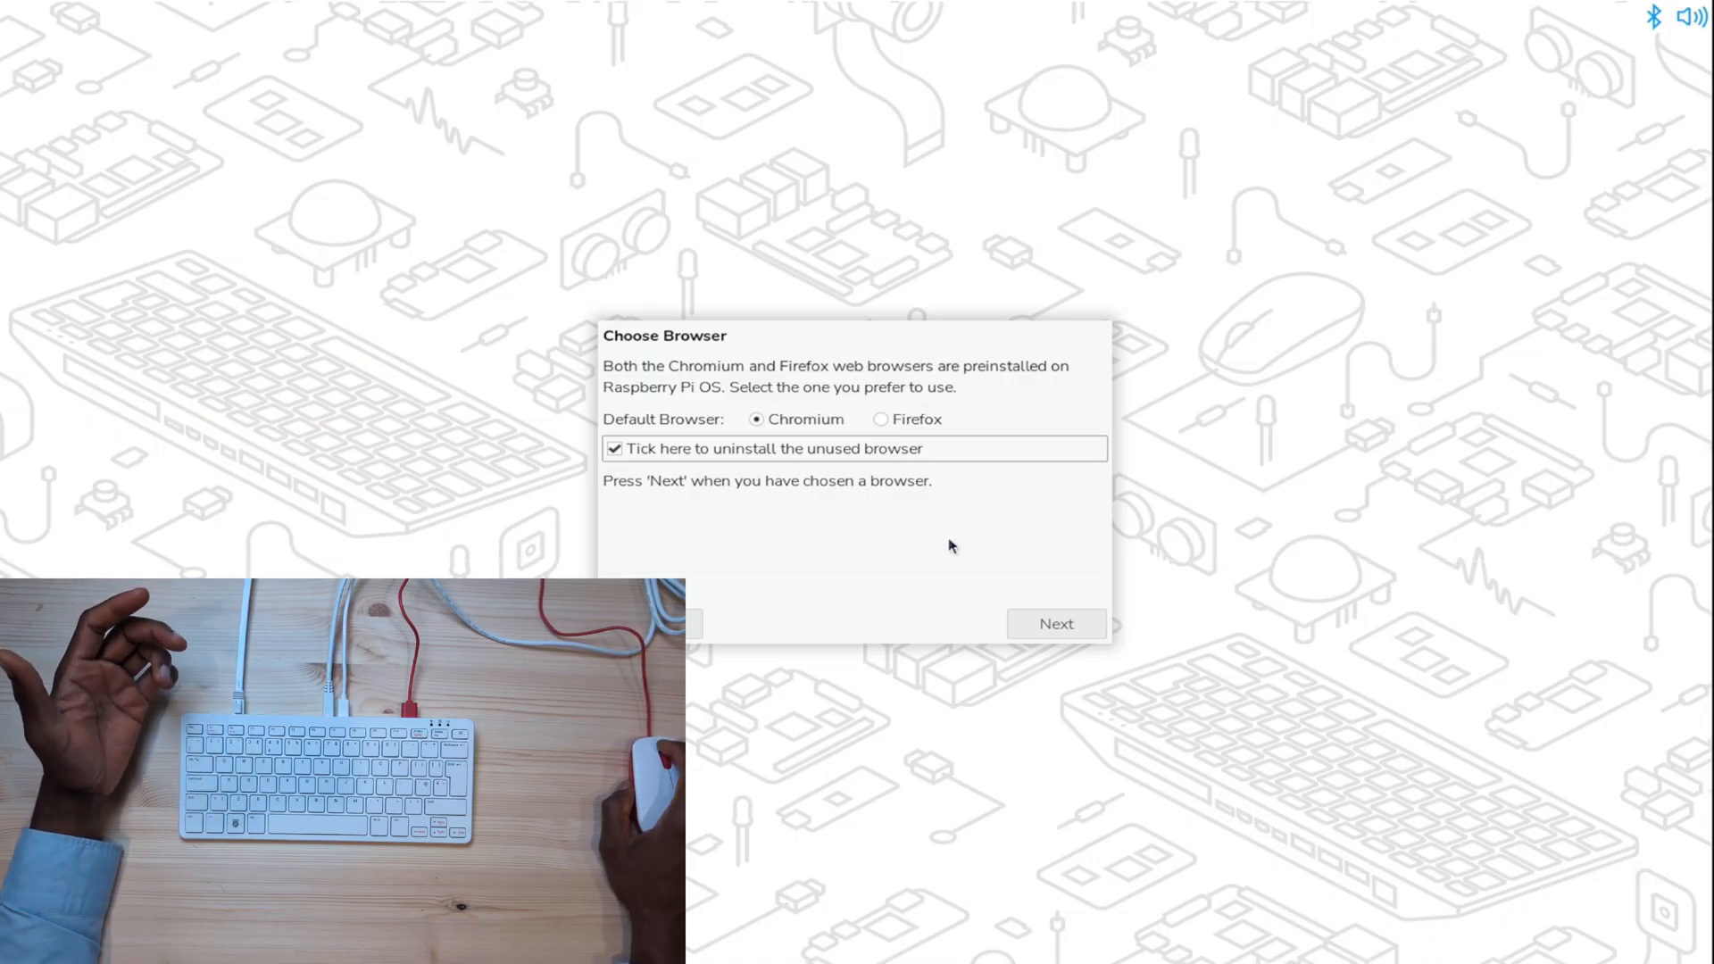
- Confirm Chromium, find the system up to date and launch the Raspberry Pi OS desktop
click(1055, 623)
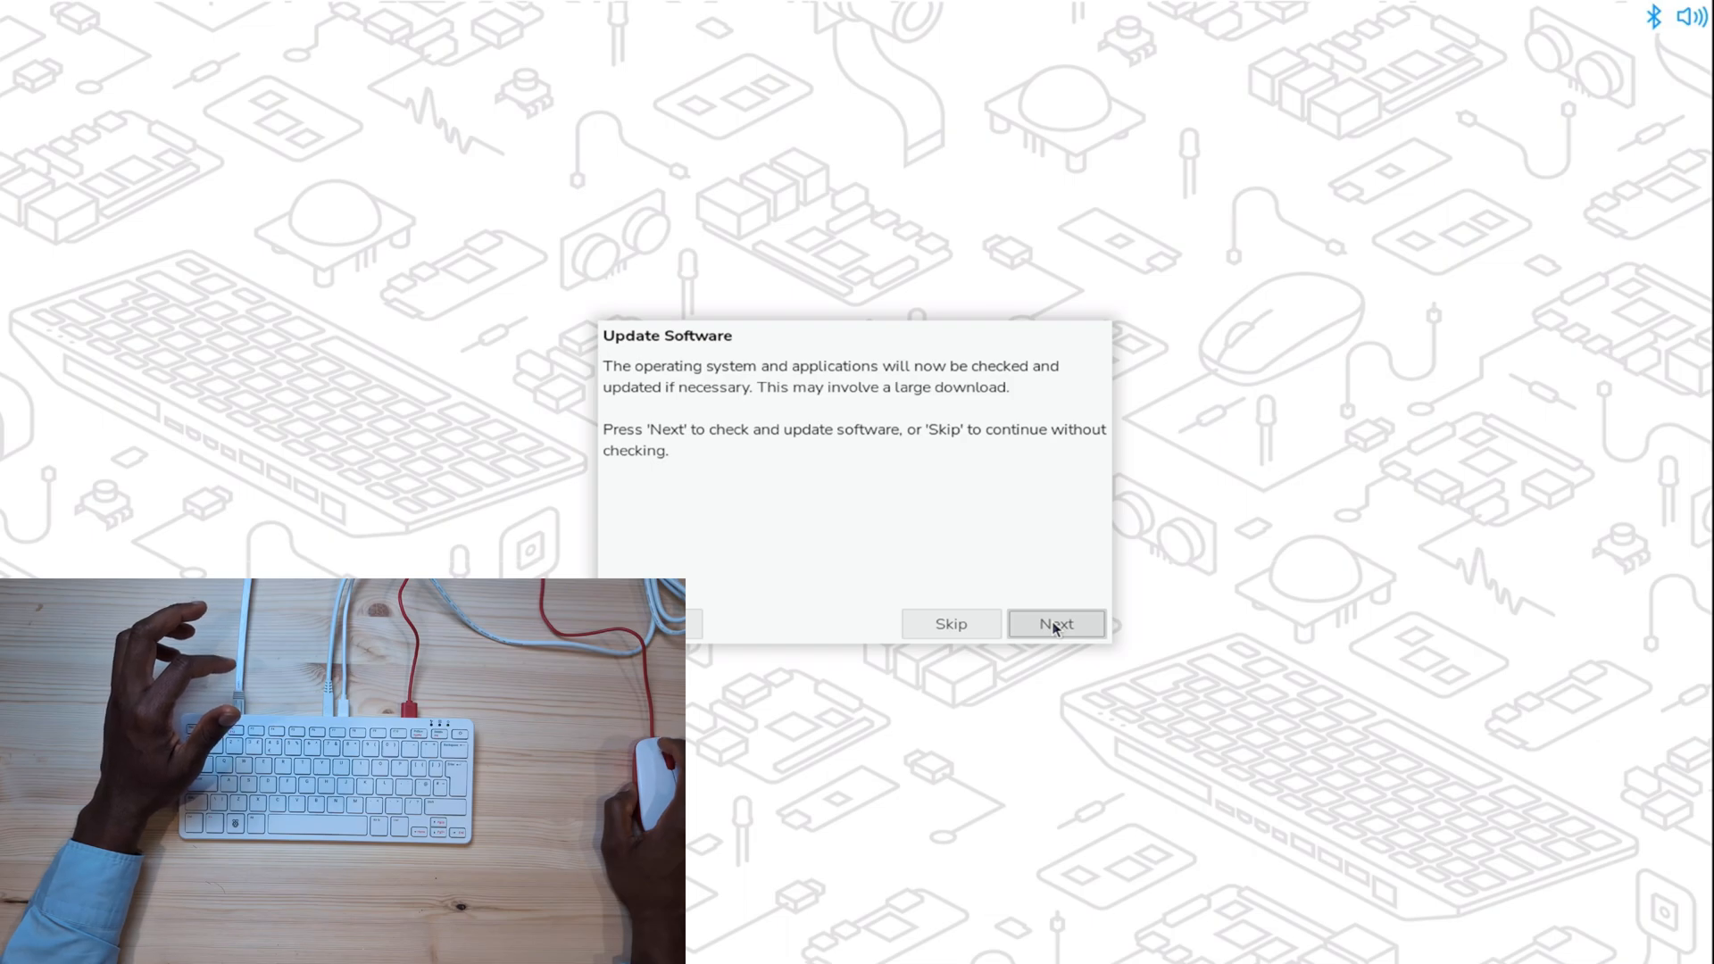
click(1053, 623)
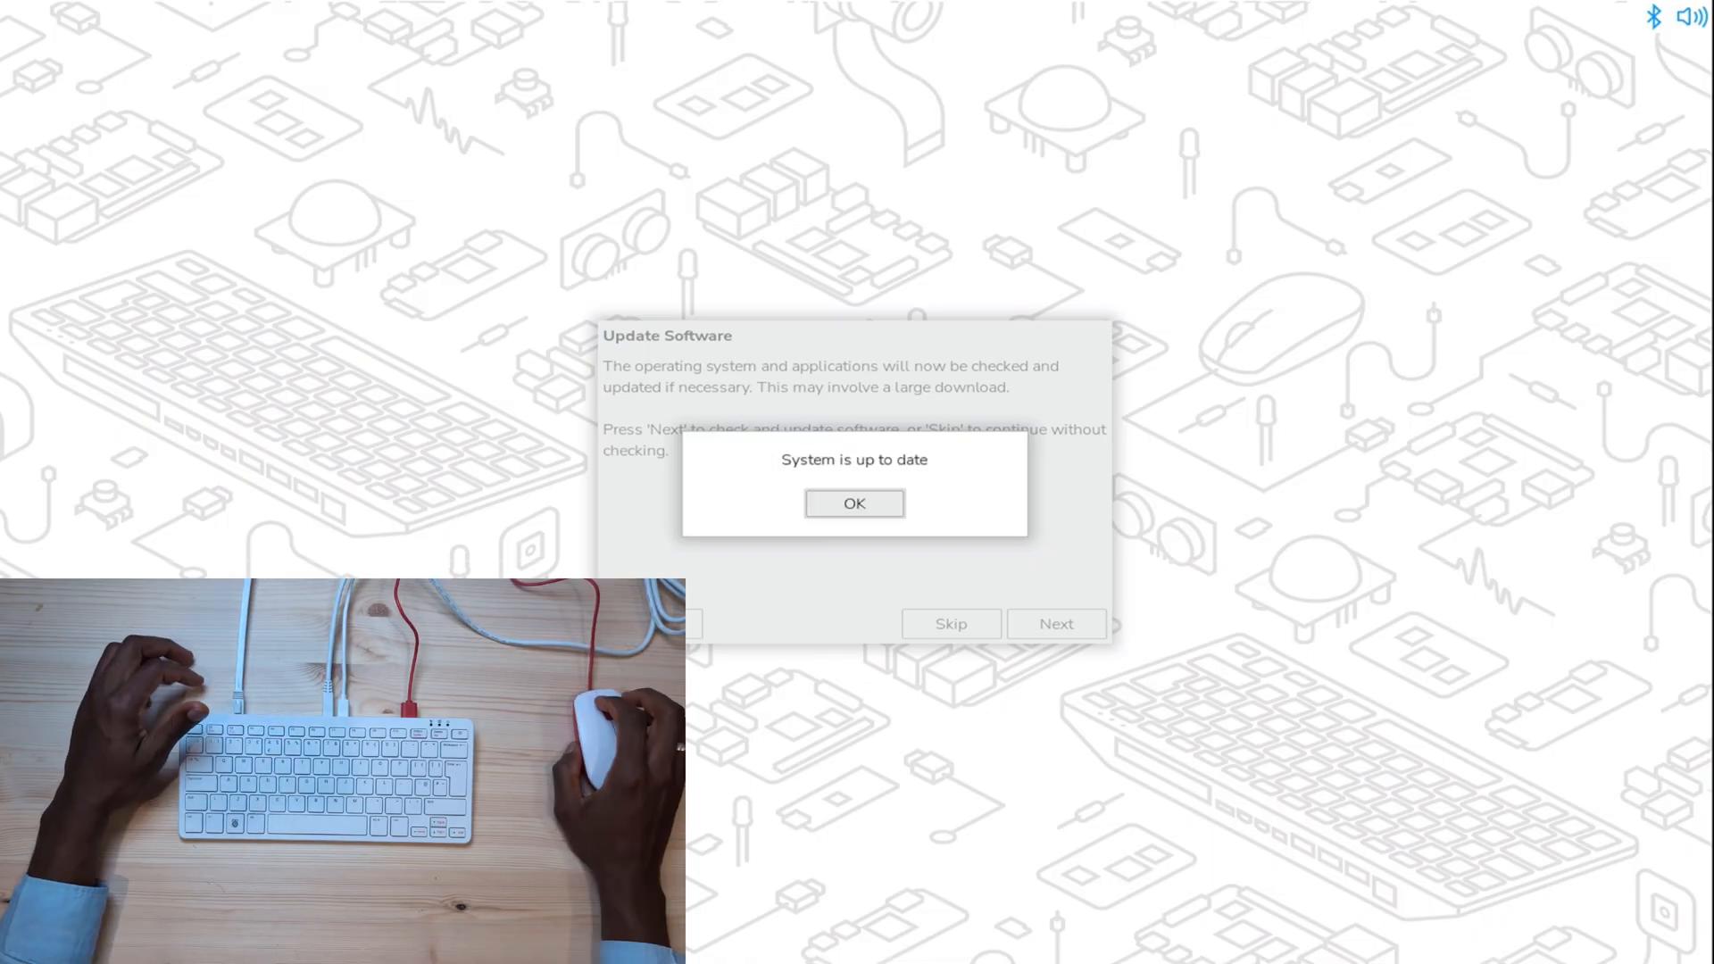
click(853, 503)
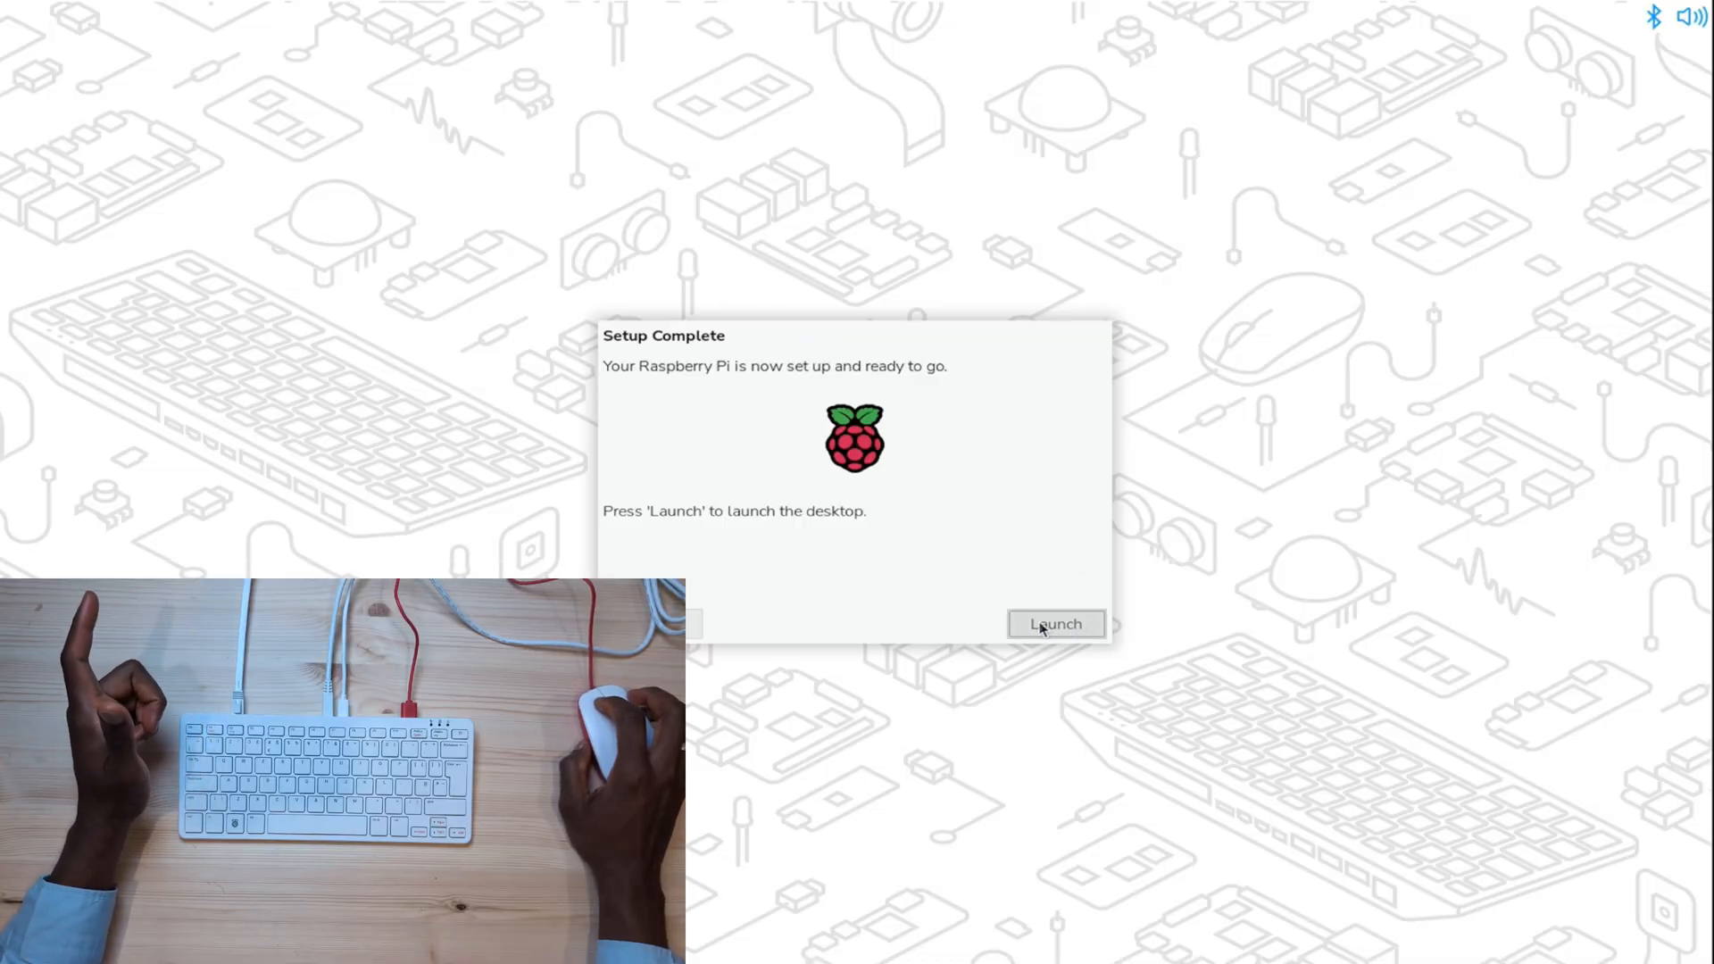
click(1053, 623)
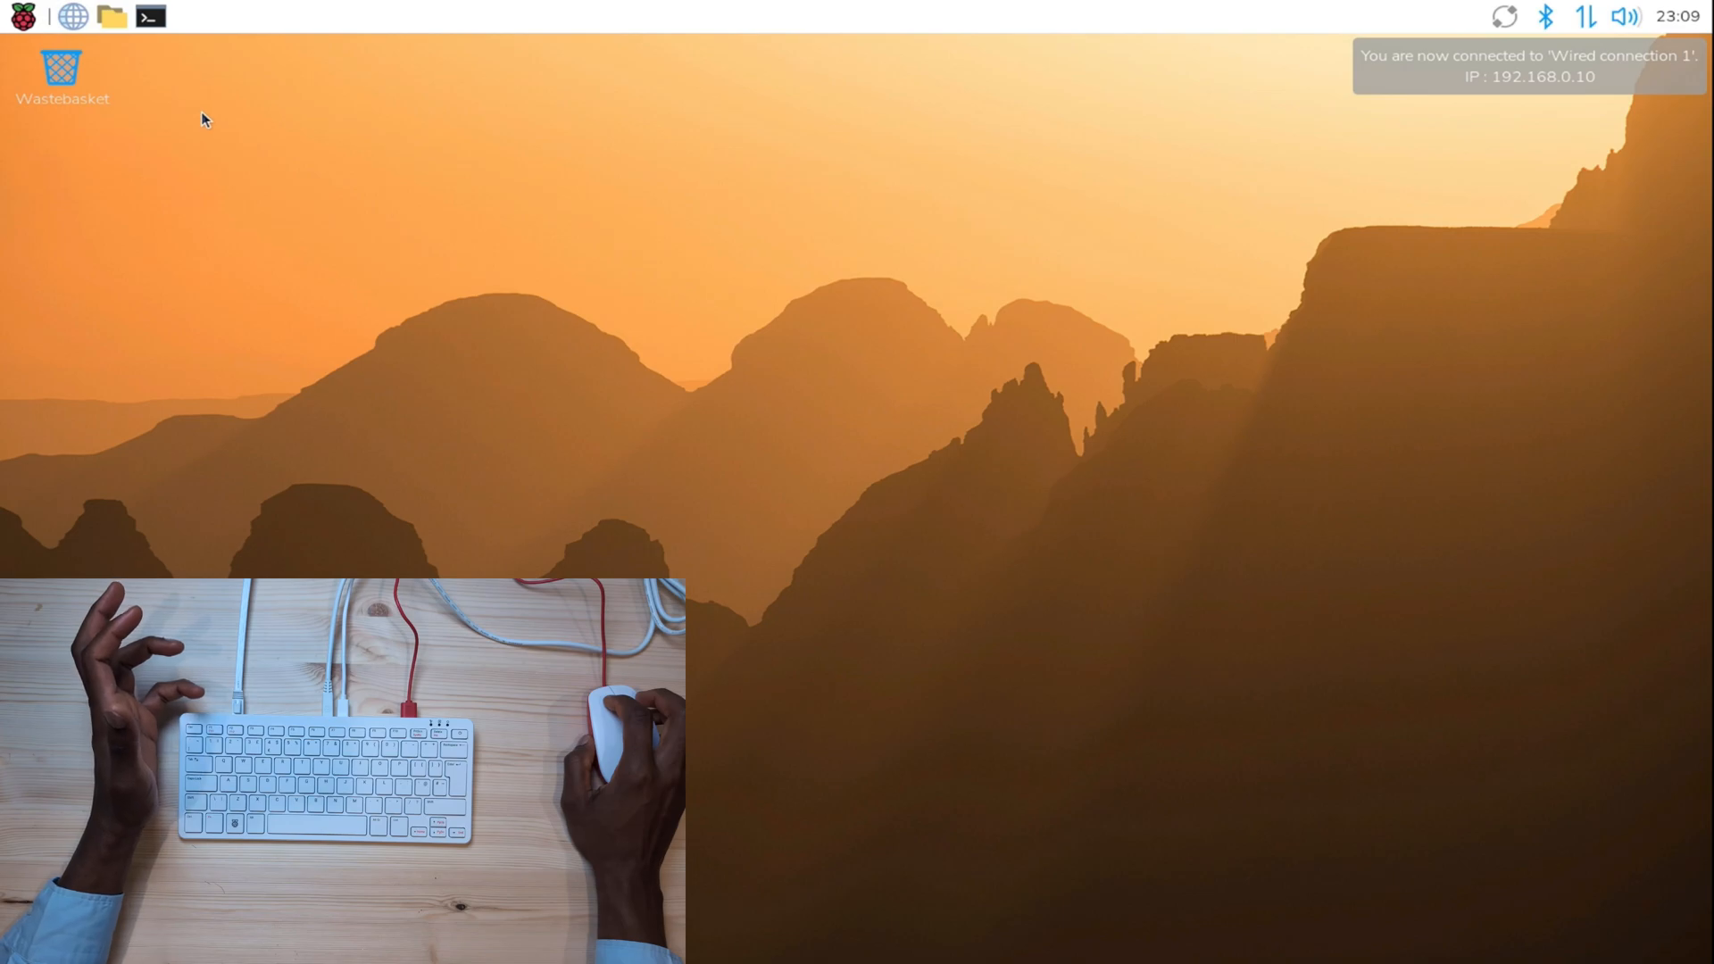
mouse_move(178, 67)
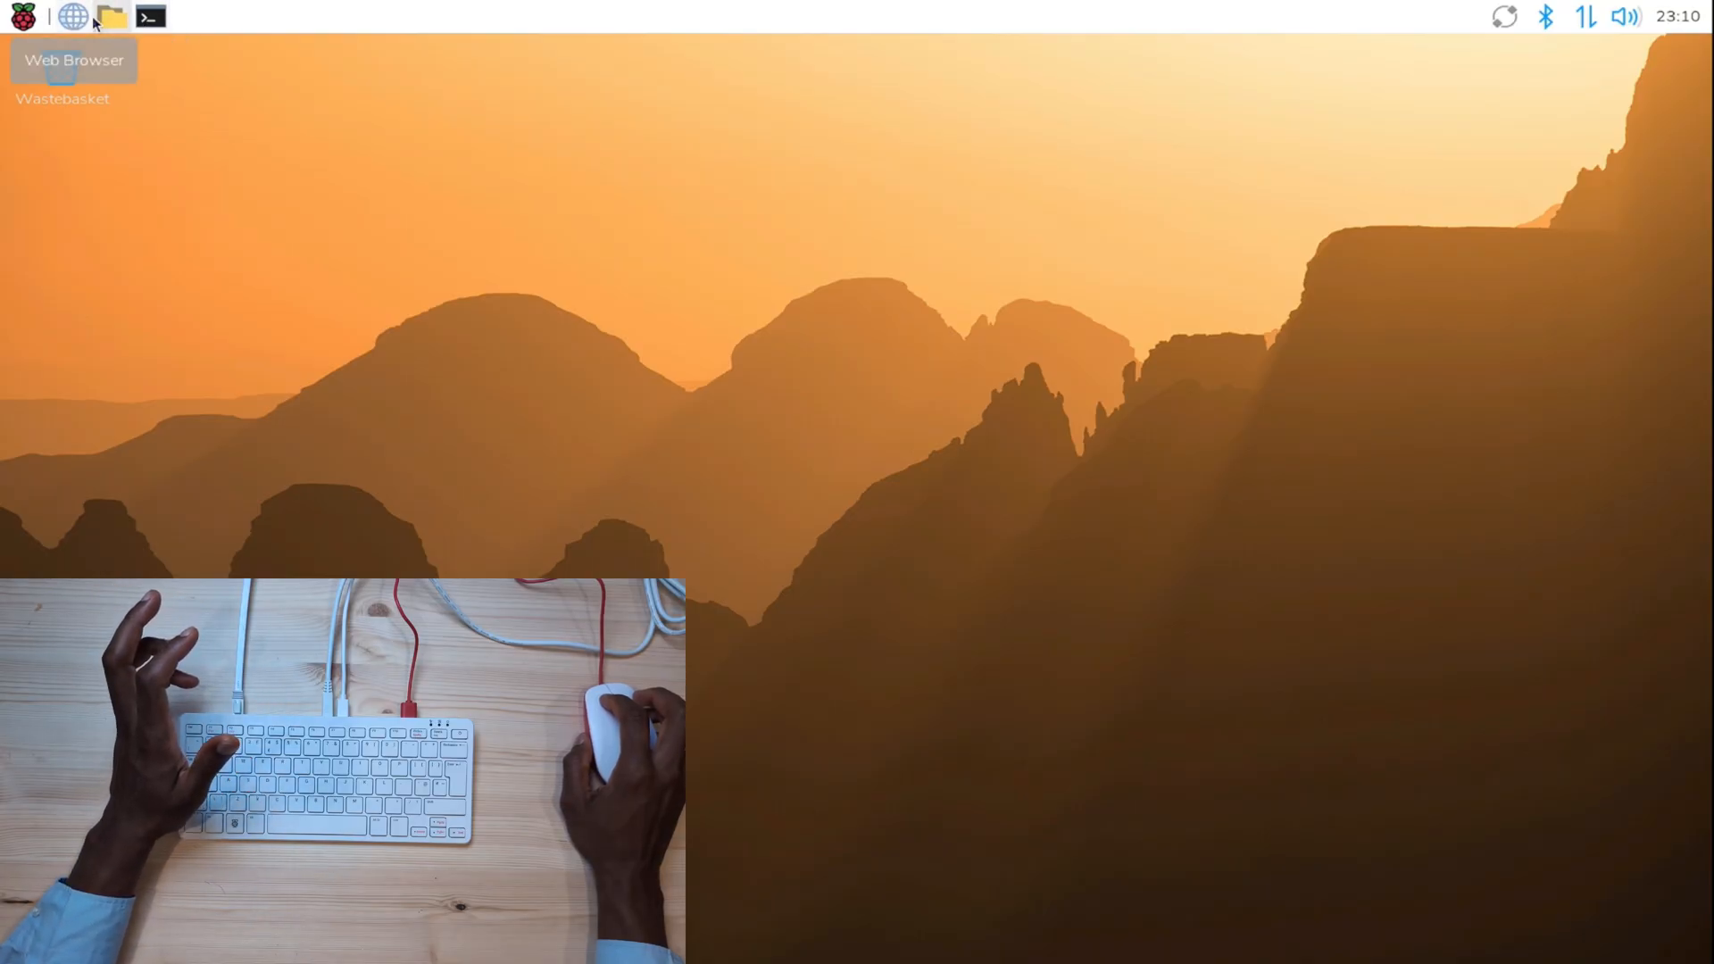
mouse_move(109, 16)
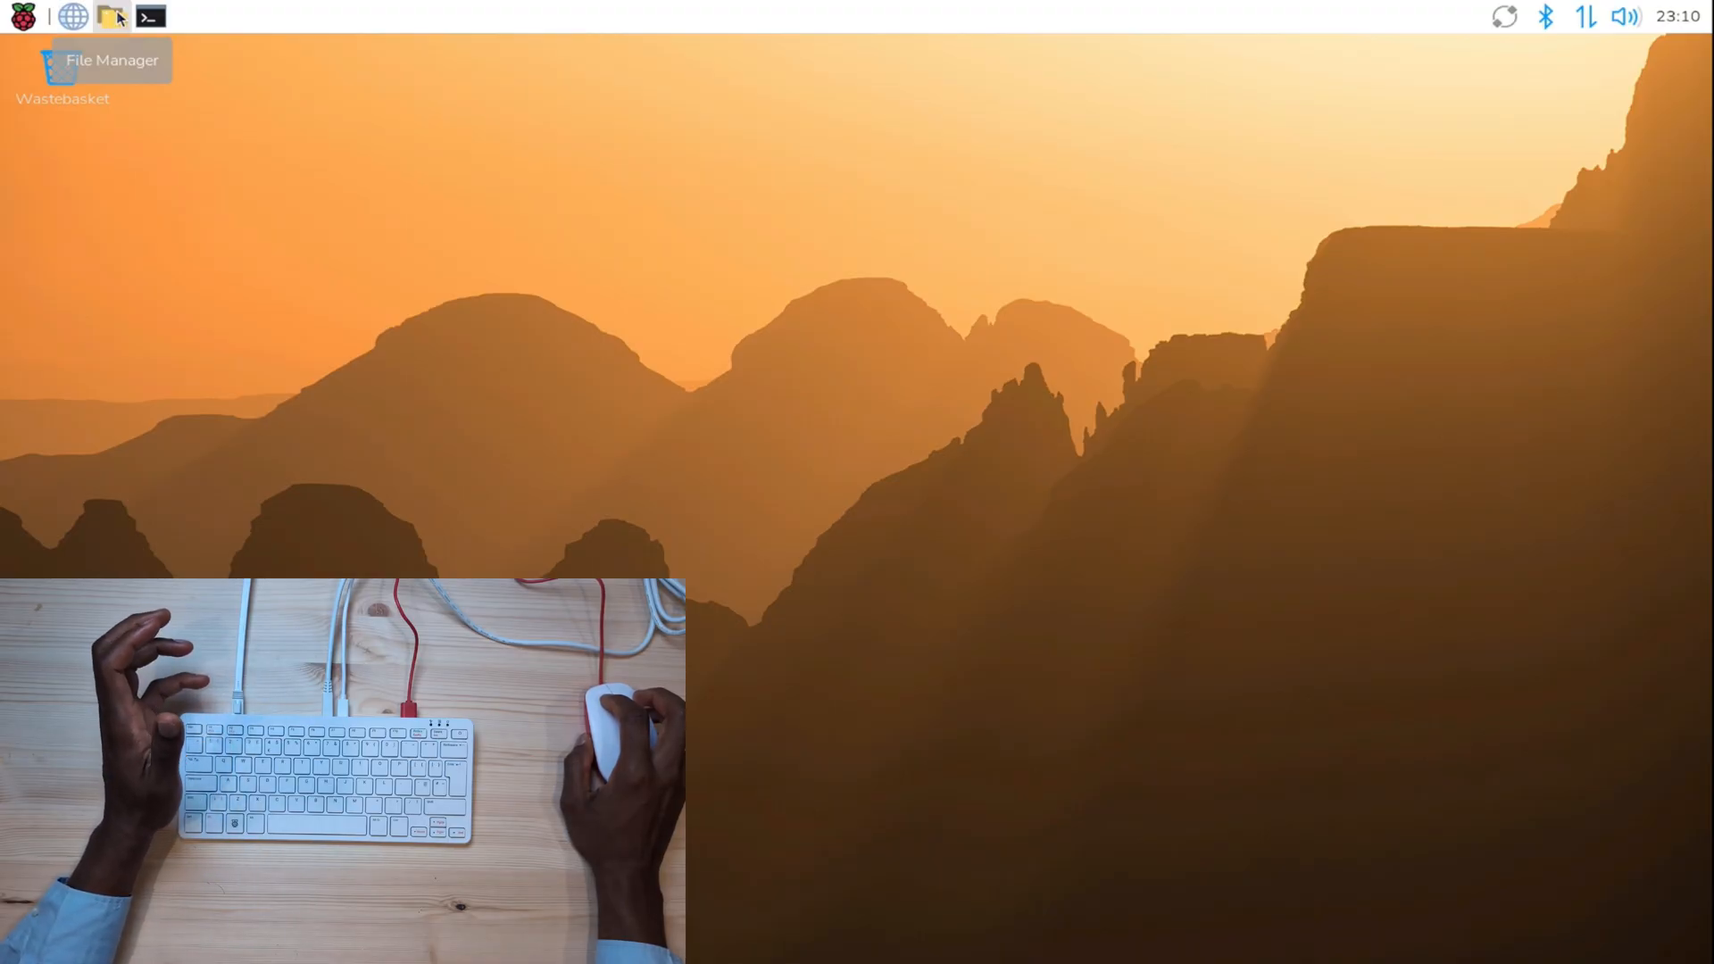
- Briefly view the home folder in File Manager, then browse the applications menu categories
click(111, 16)
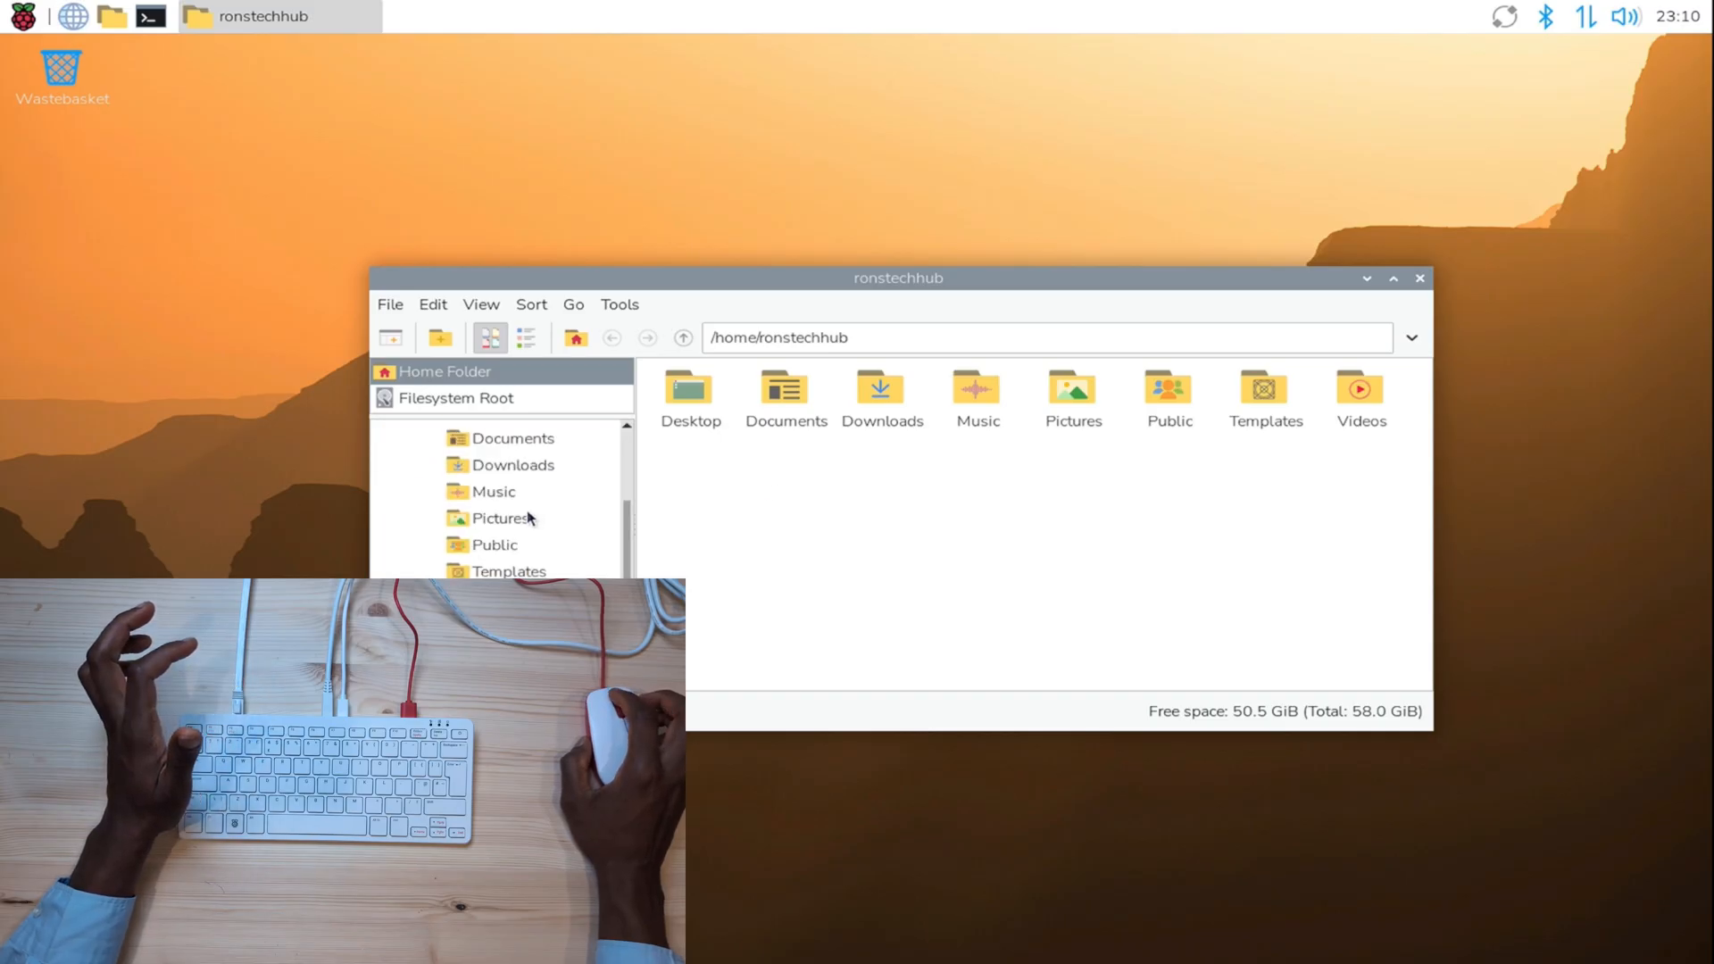
click(1390, 279)
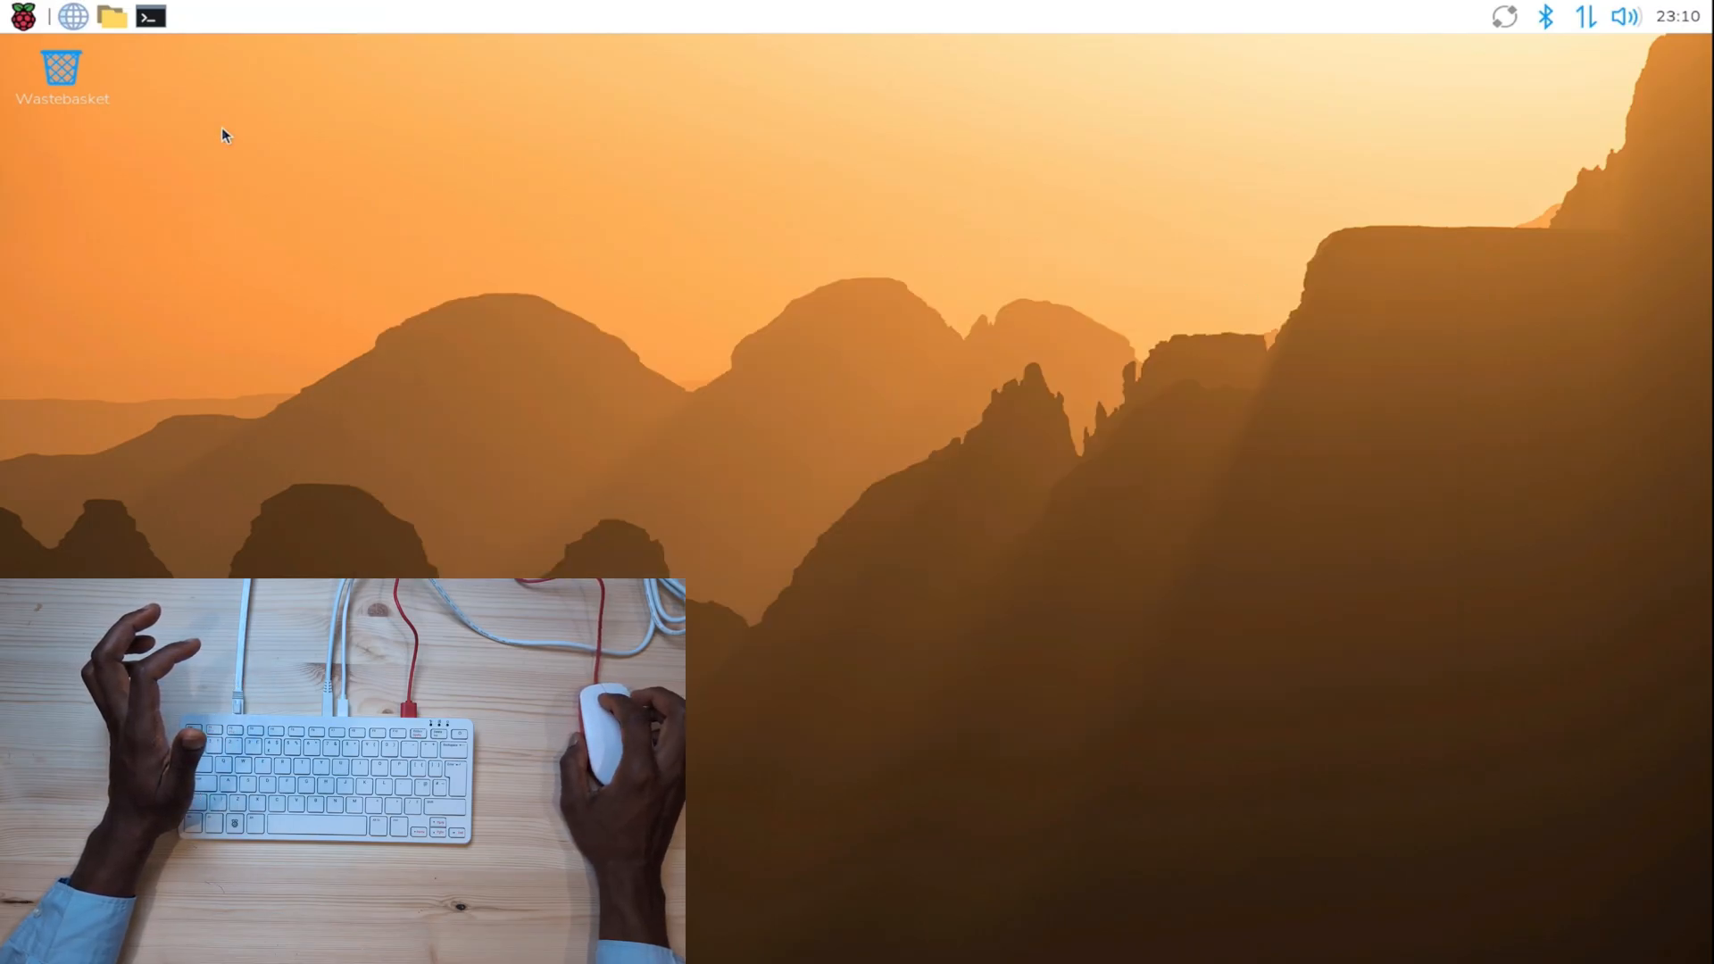
click(23, 16)
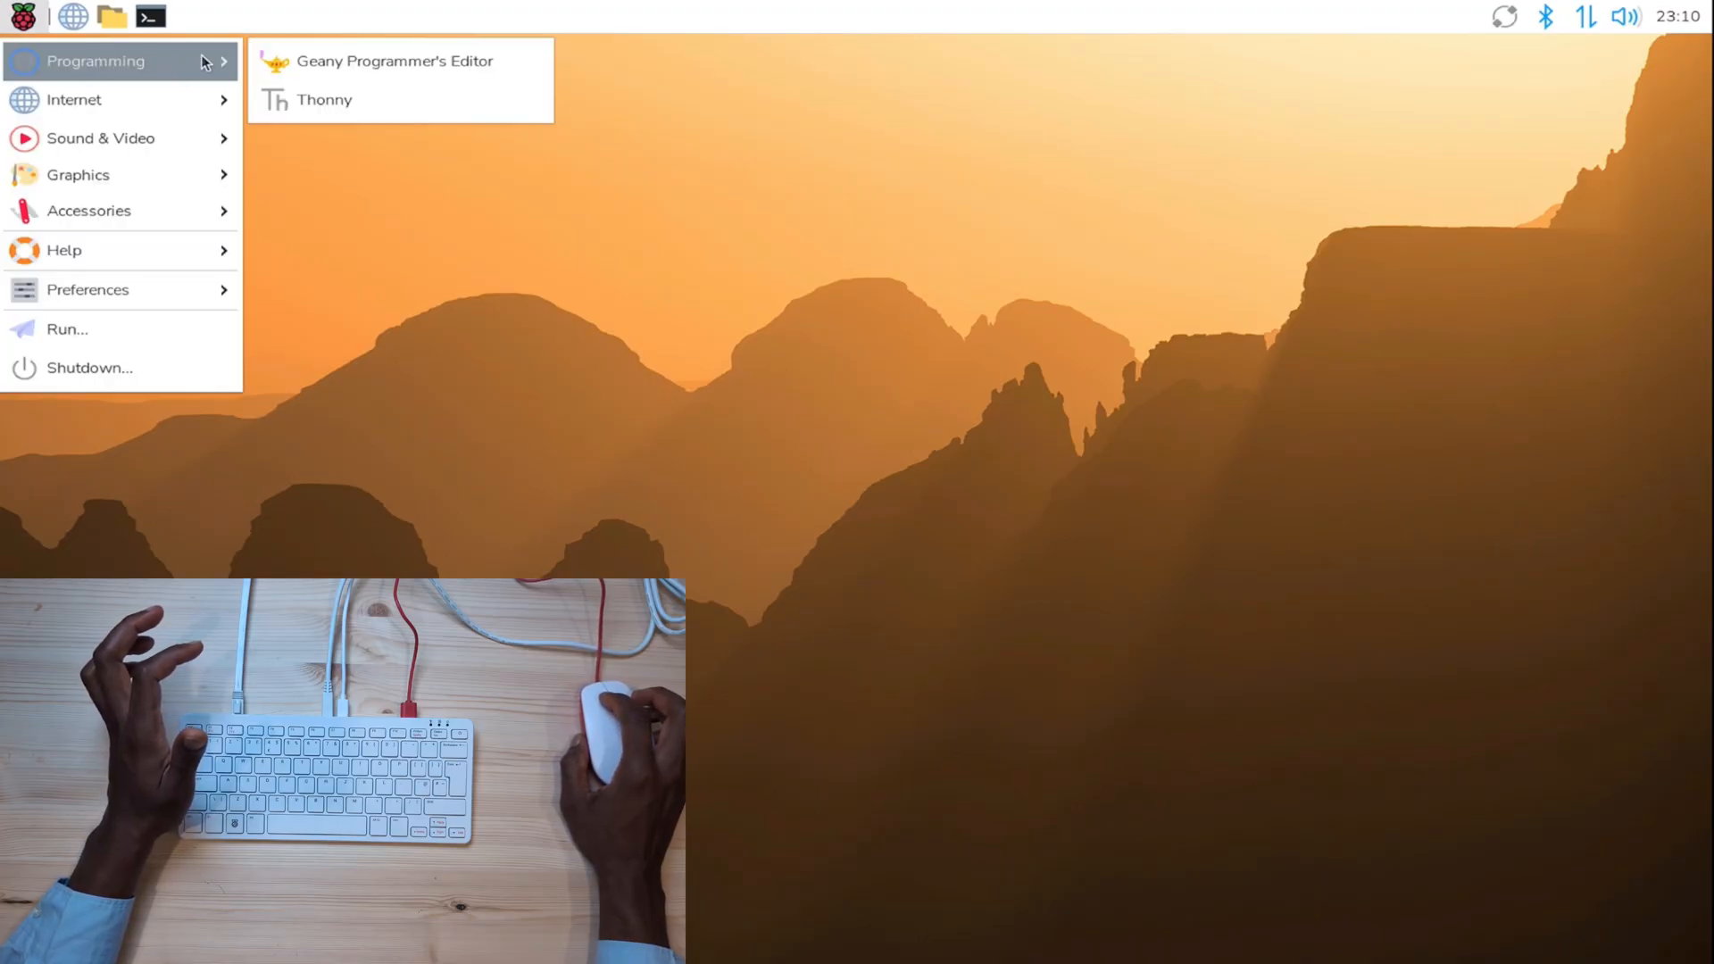
mouse_move(87, 289)
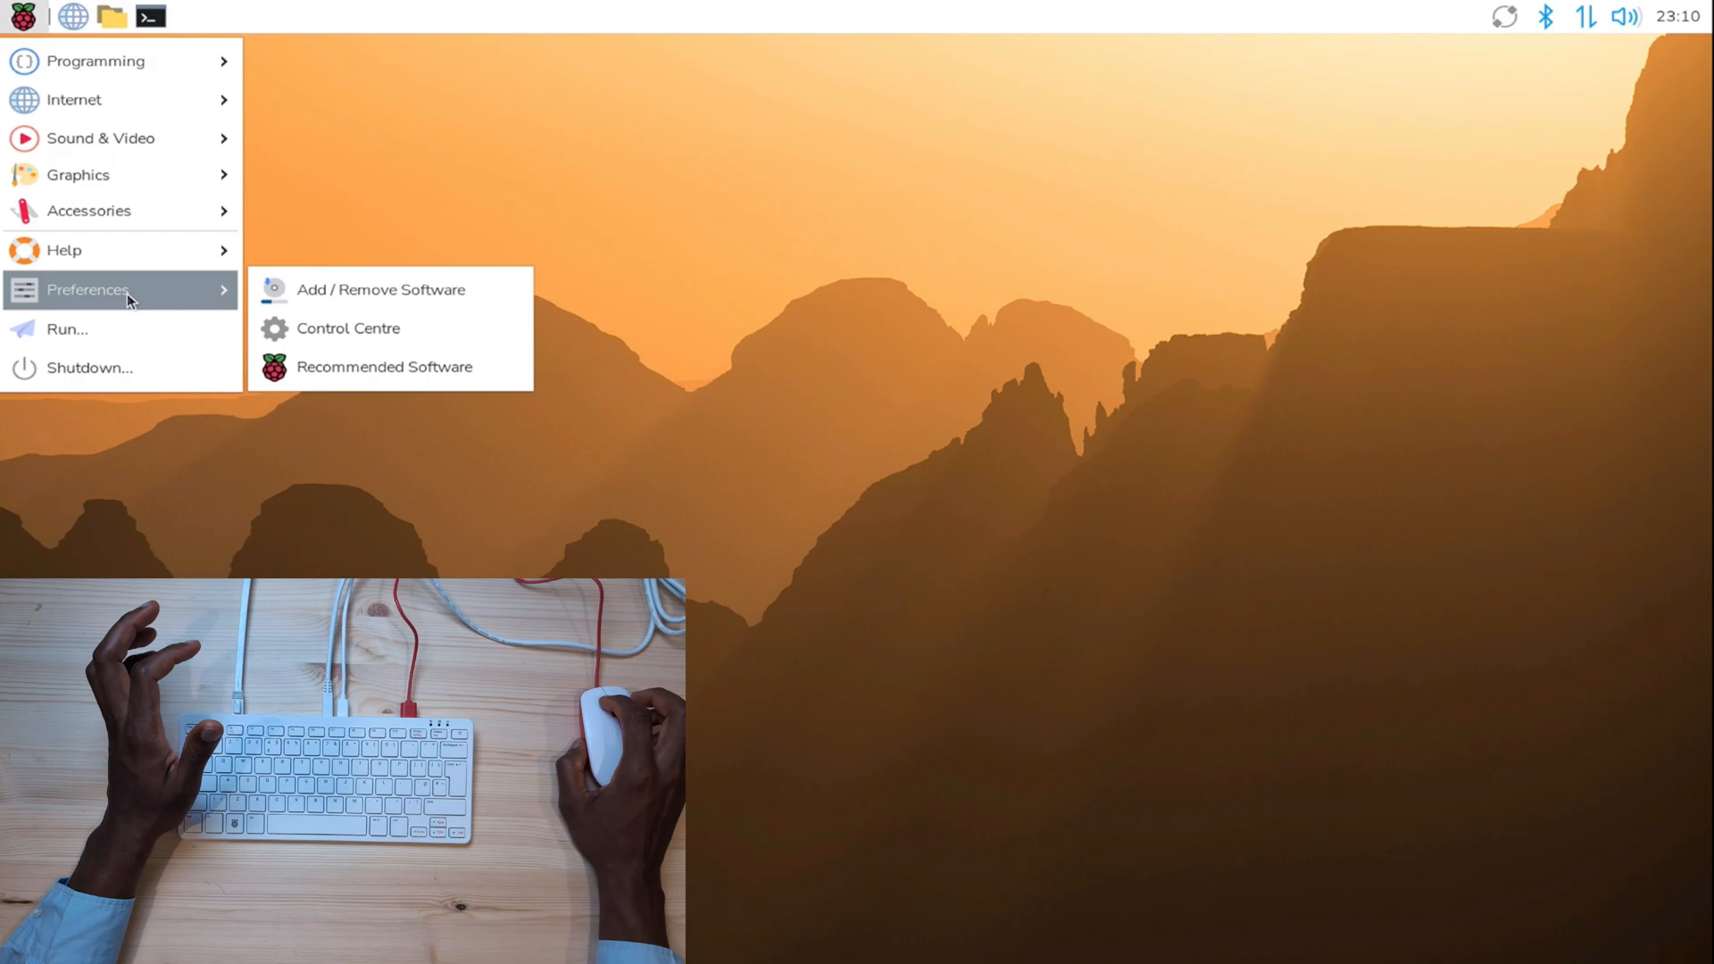
mouse_move(98, 138)
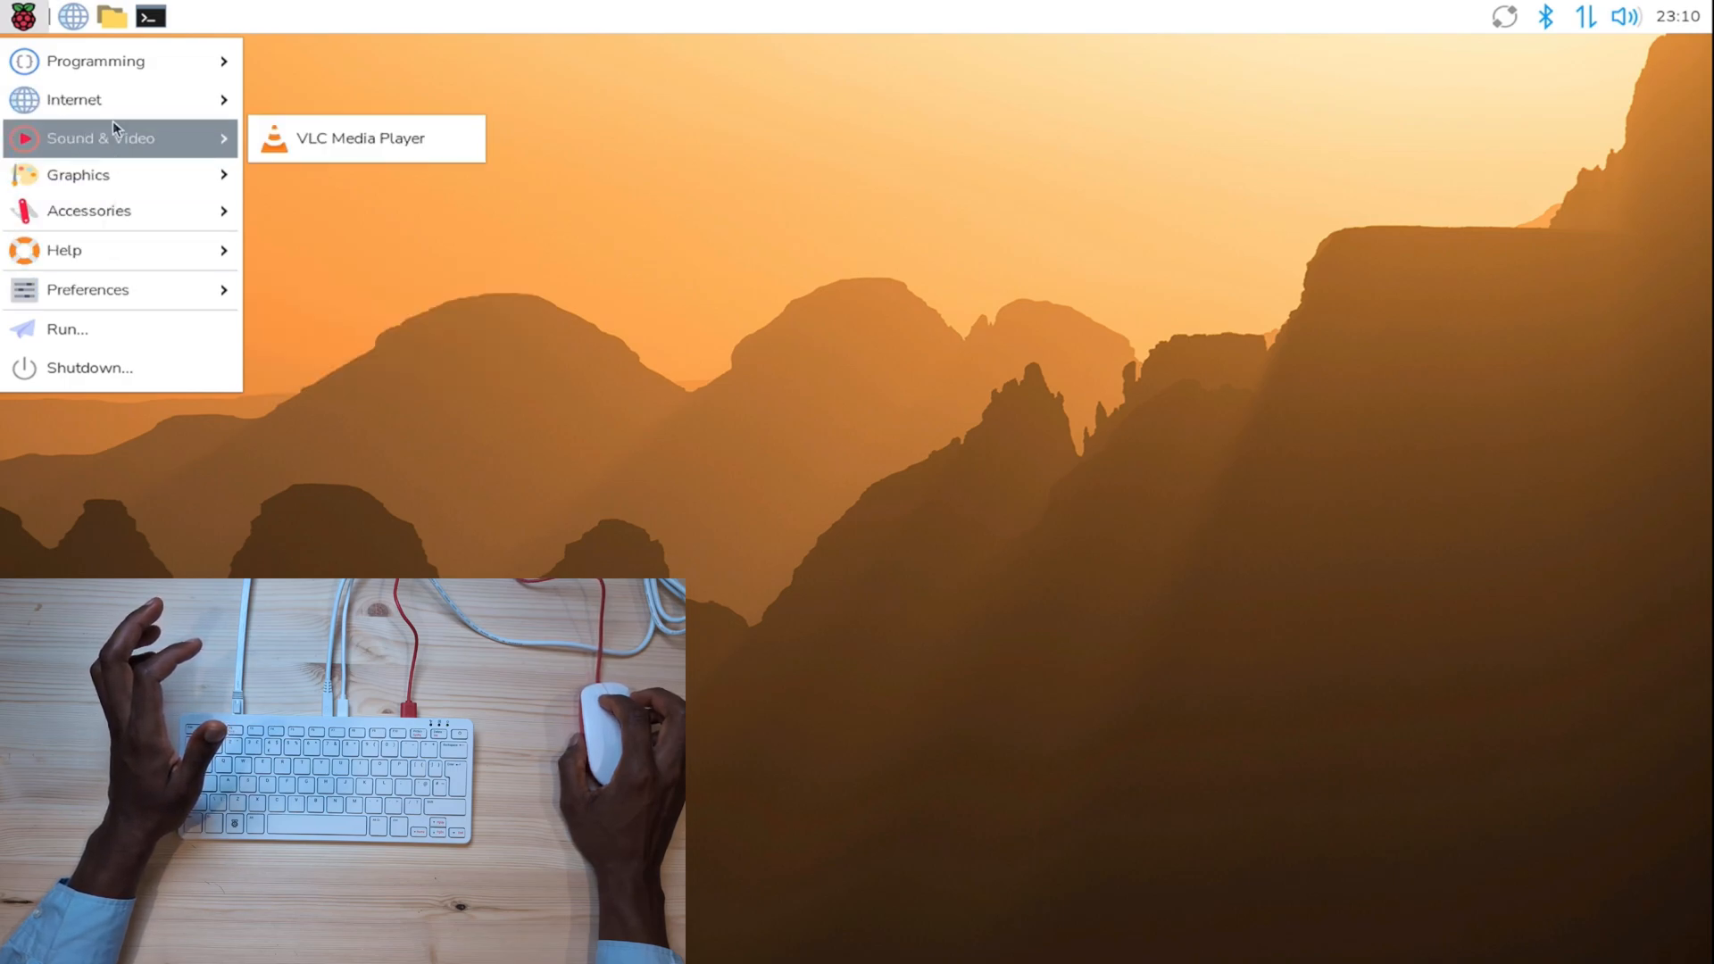
mouse_move(76, 175)
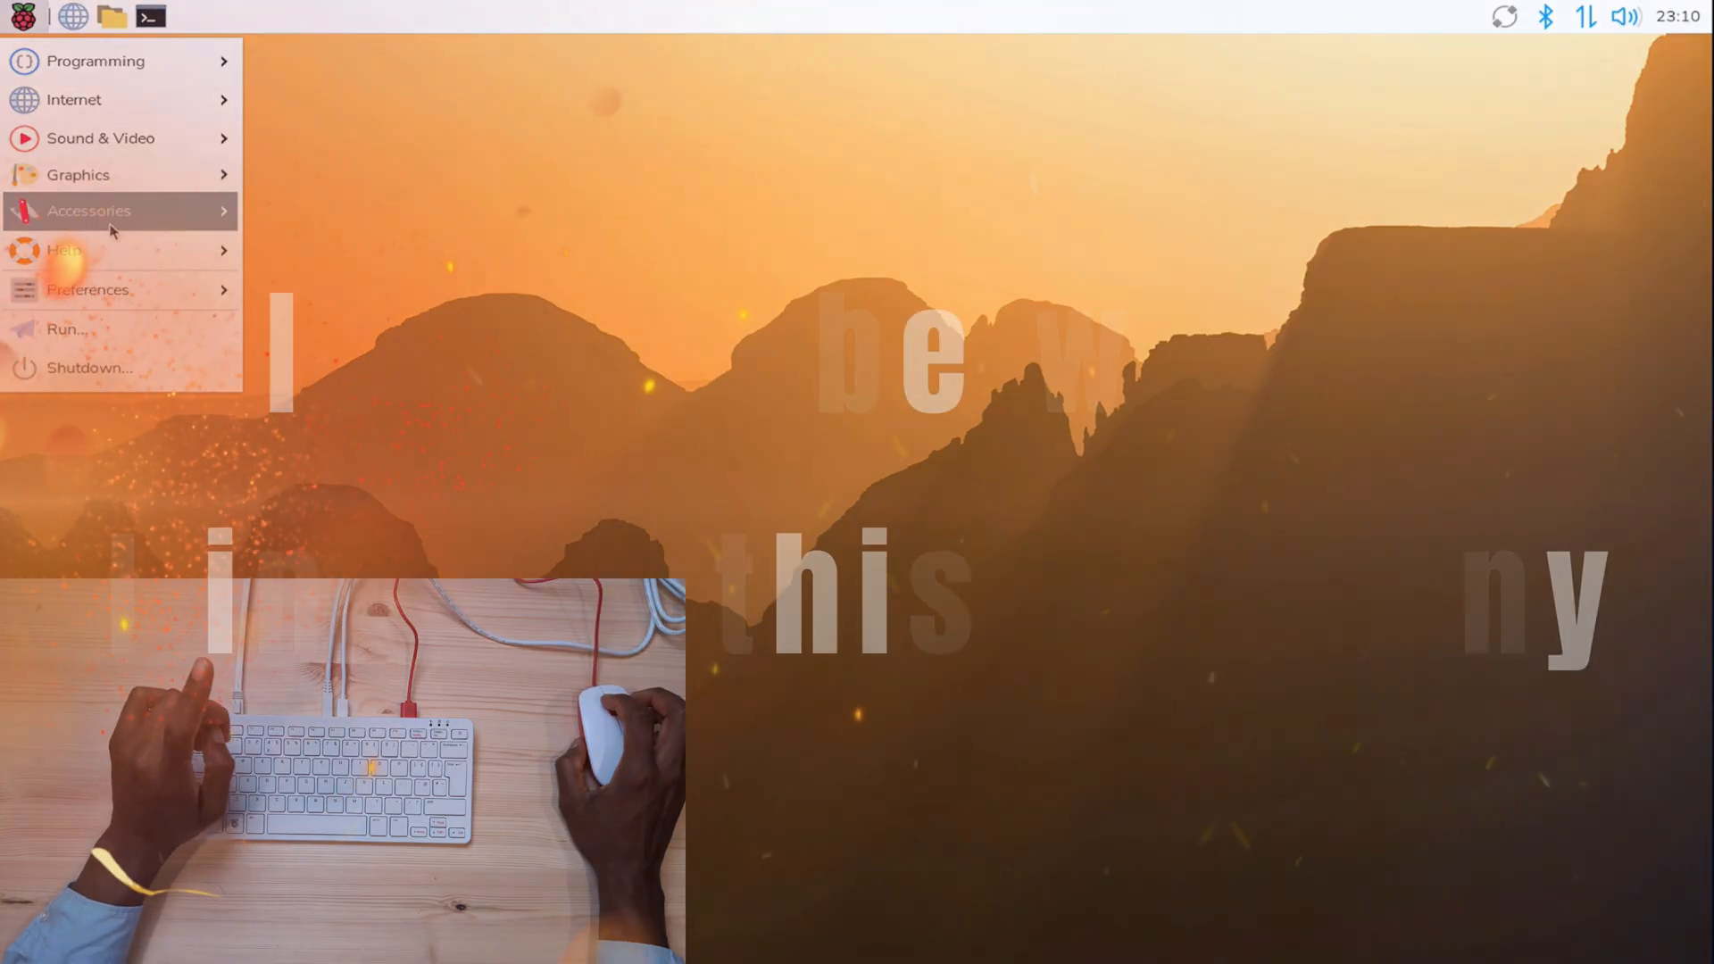
click(89, 210)
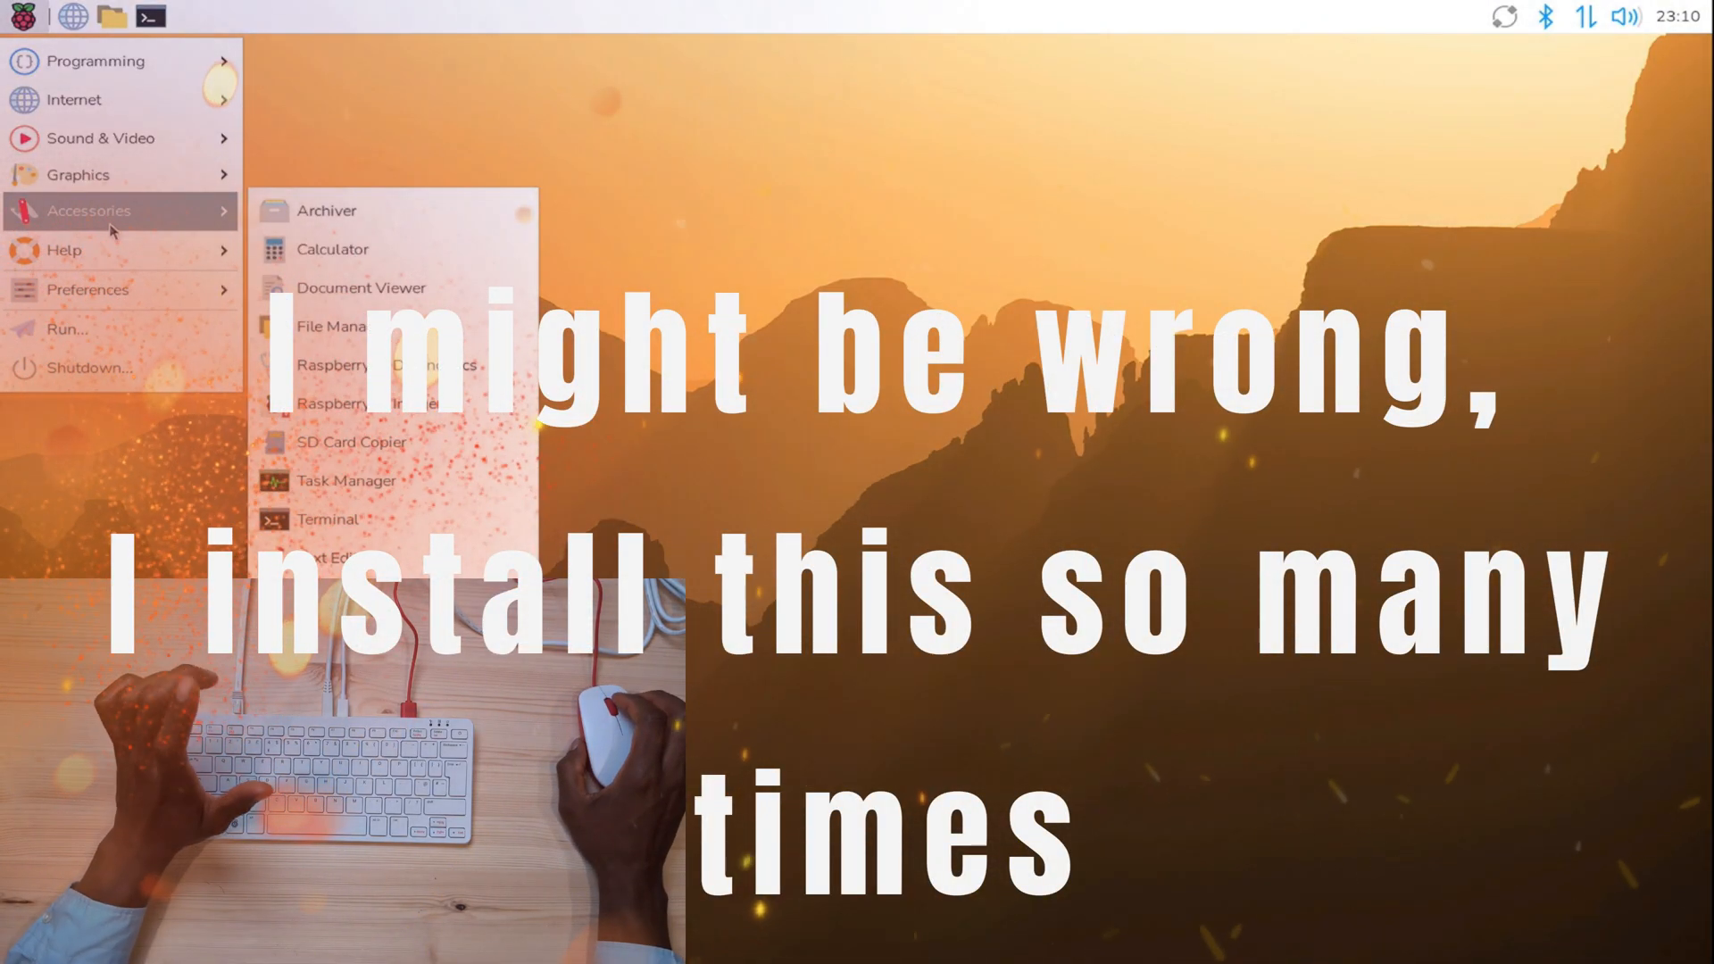
mouse_move(100, 138)
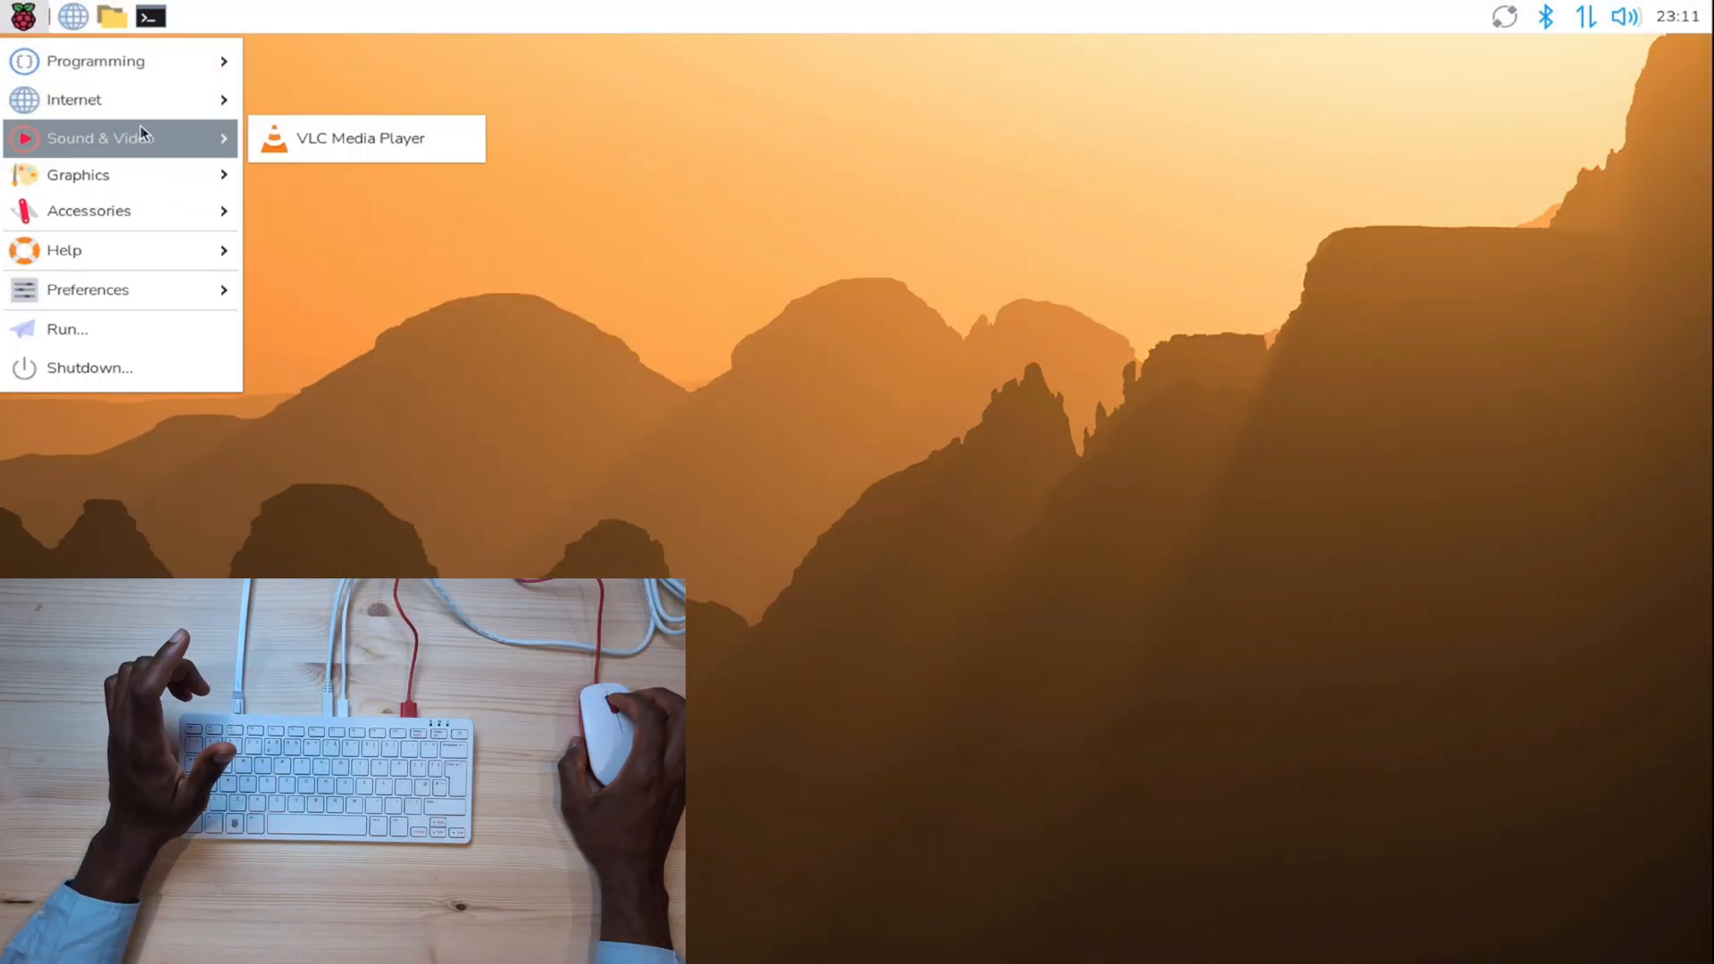
mouse_move(88, 290)
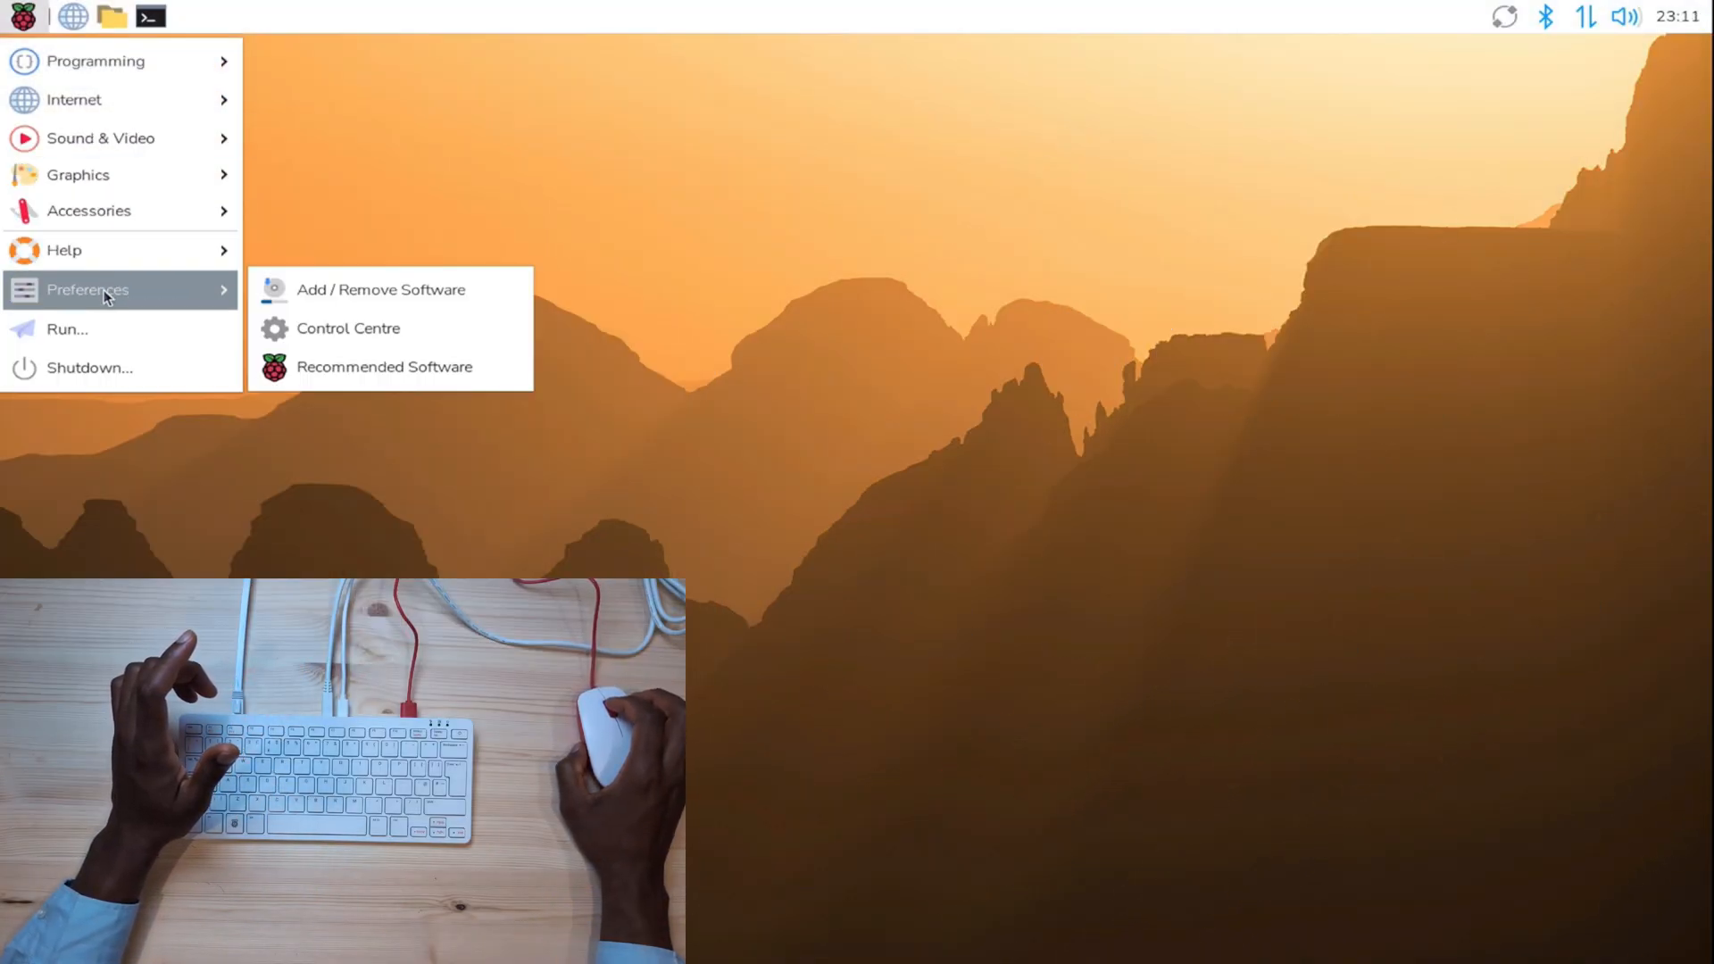
mouse_move(300, 364)
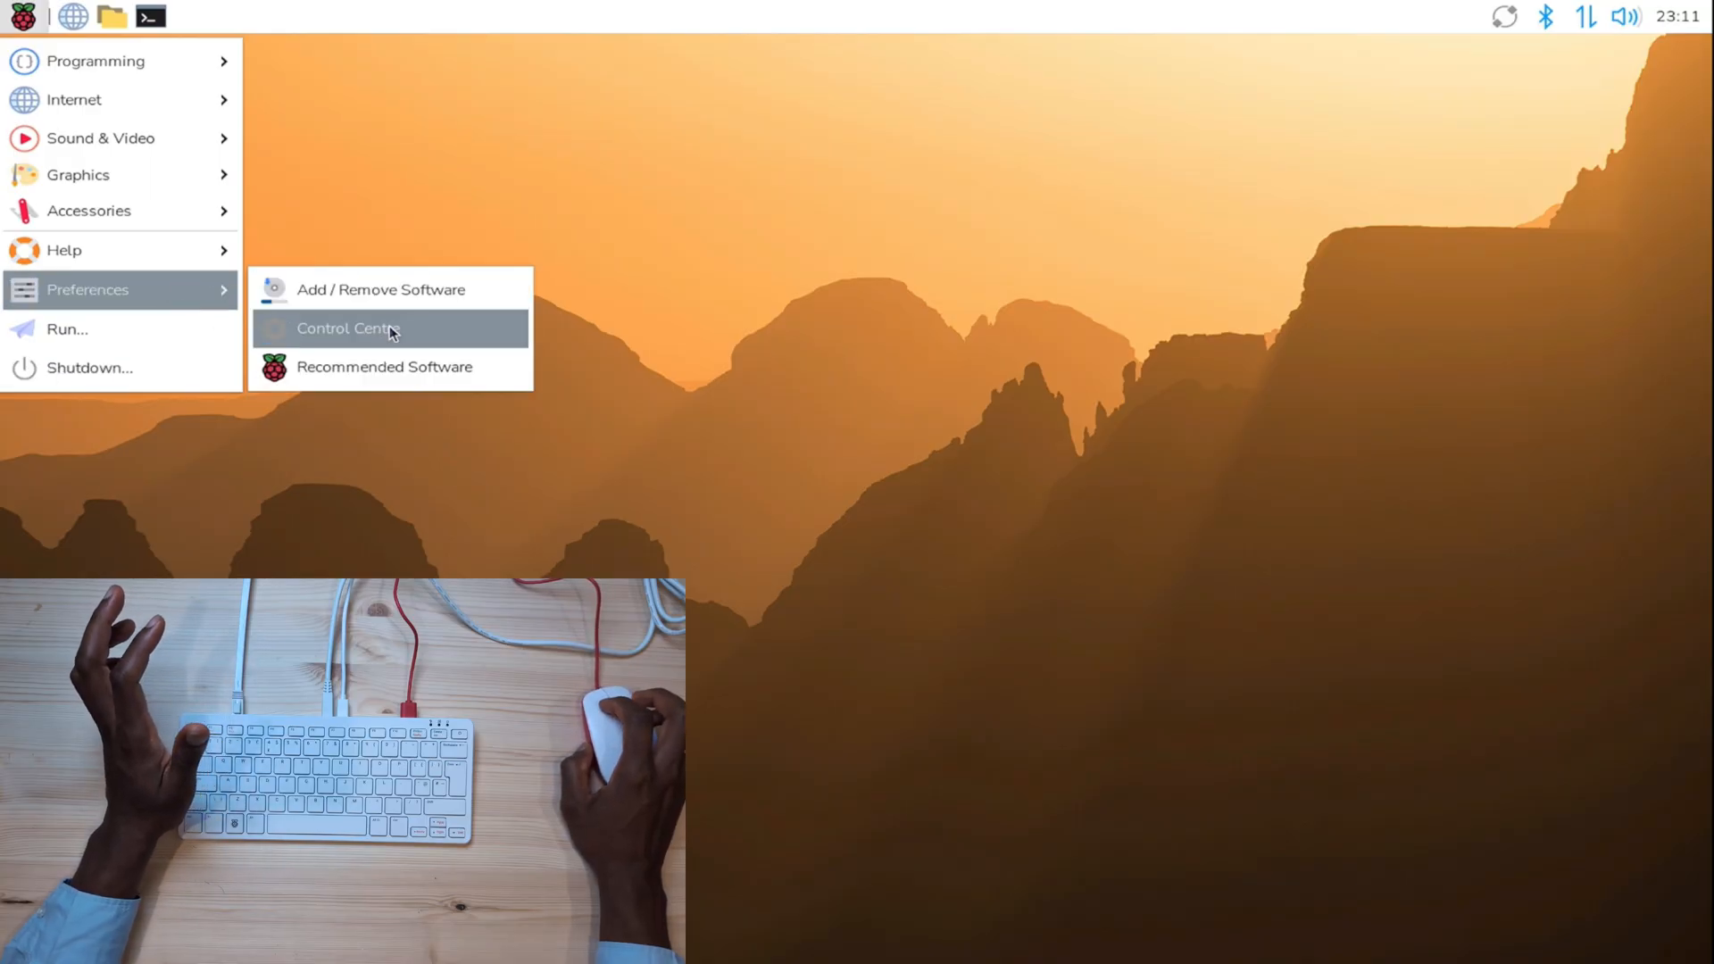
- Browse Control Centre's Desktop and Display sections and switch SSH on under Interfaces
click(346, 328)
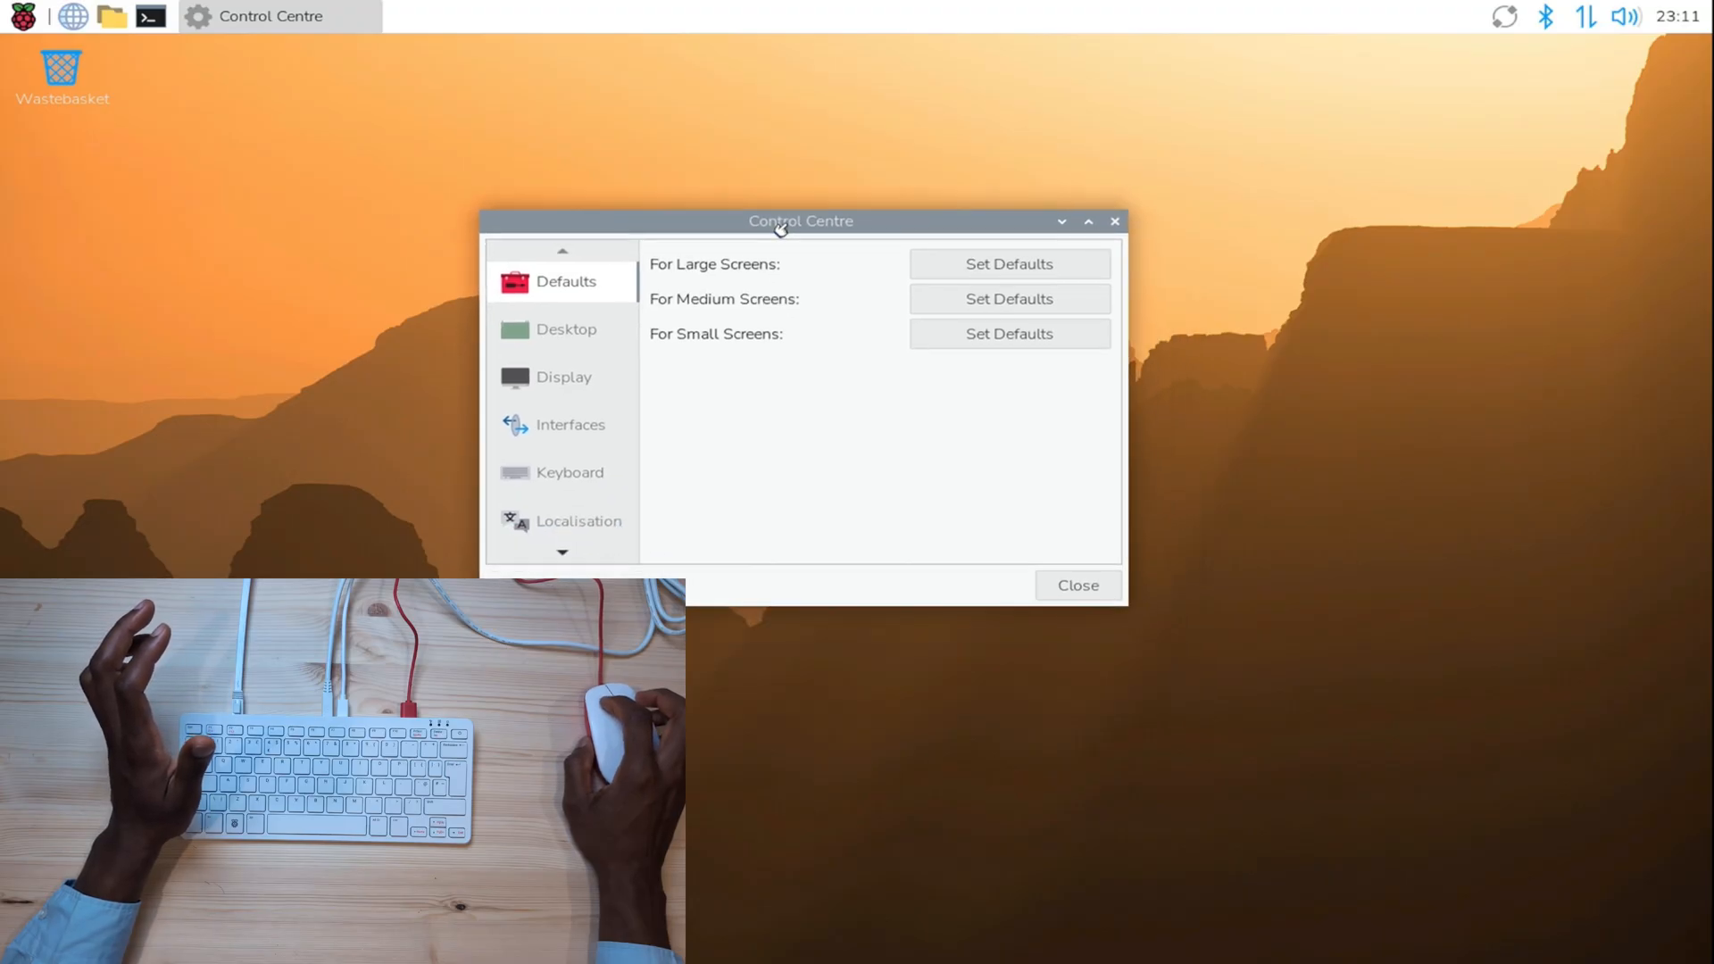
mouse_move(860, 293)
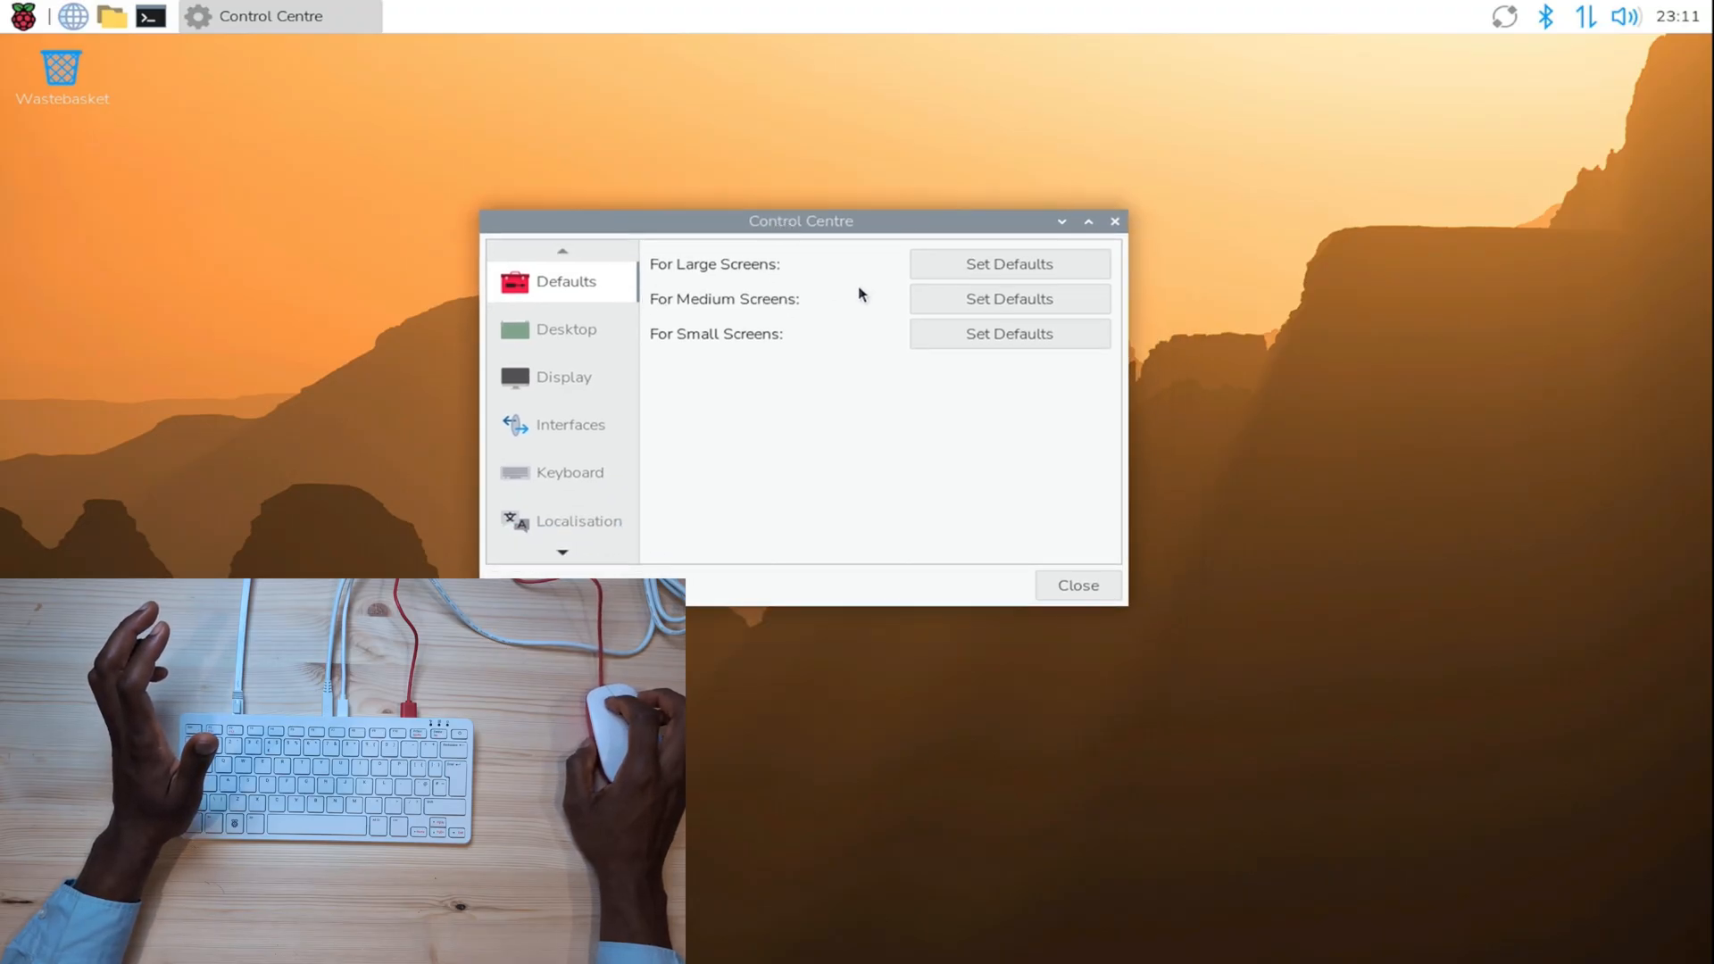
click(565, 329)
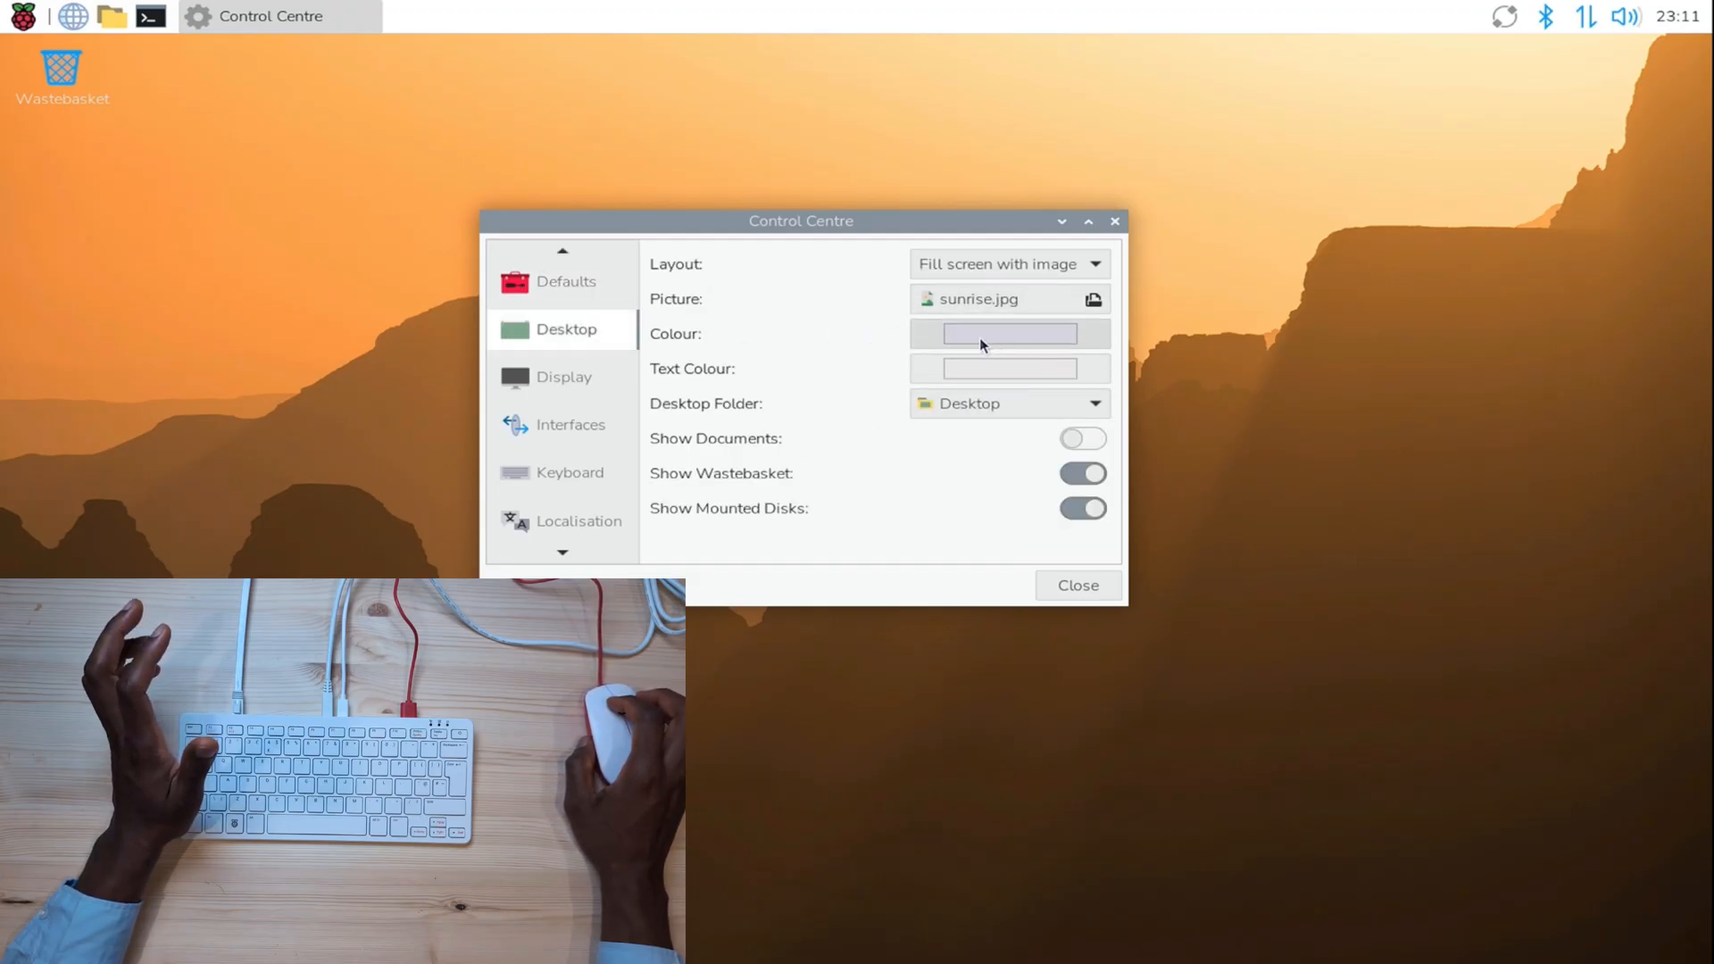
click(564, 377)
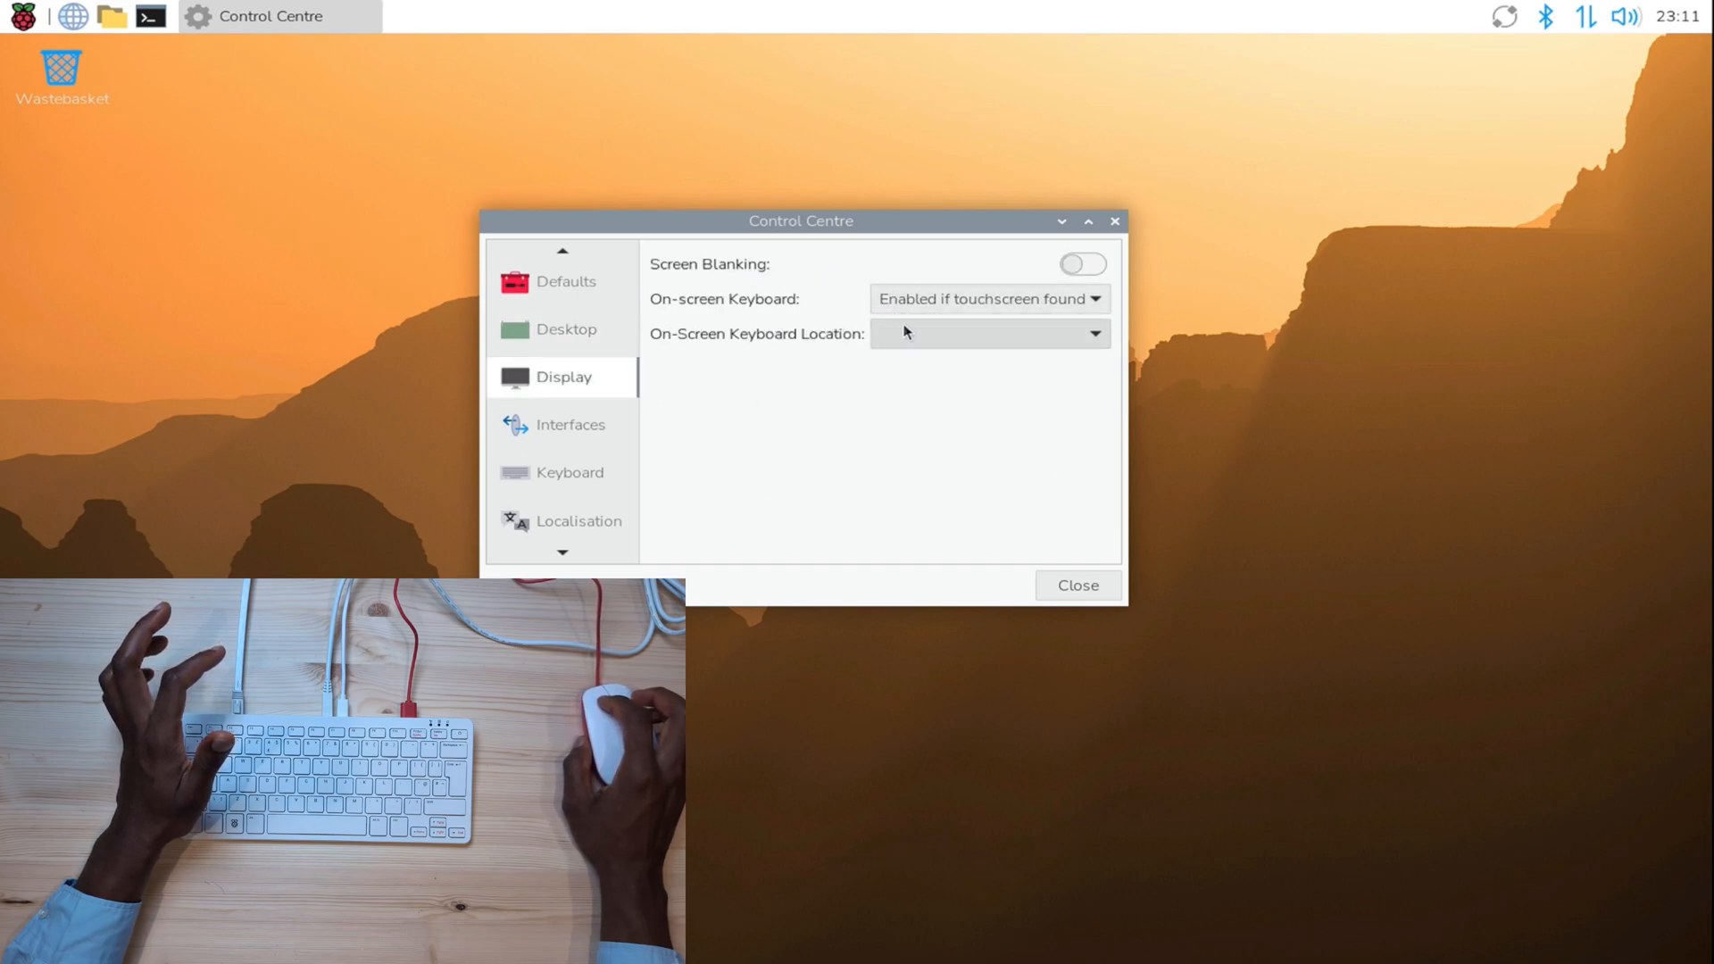
click(569, 425)
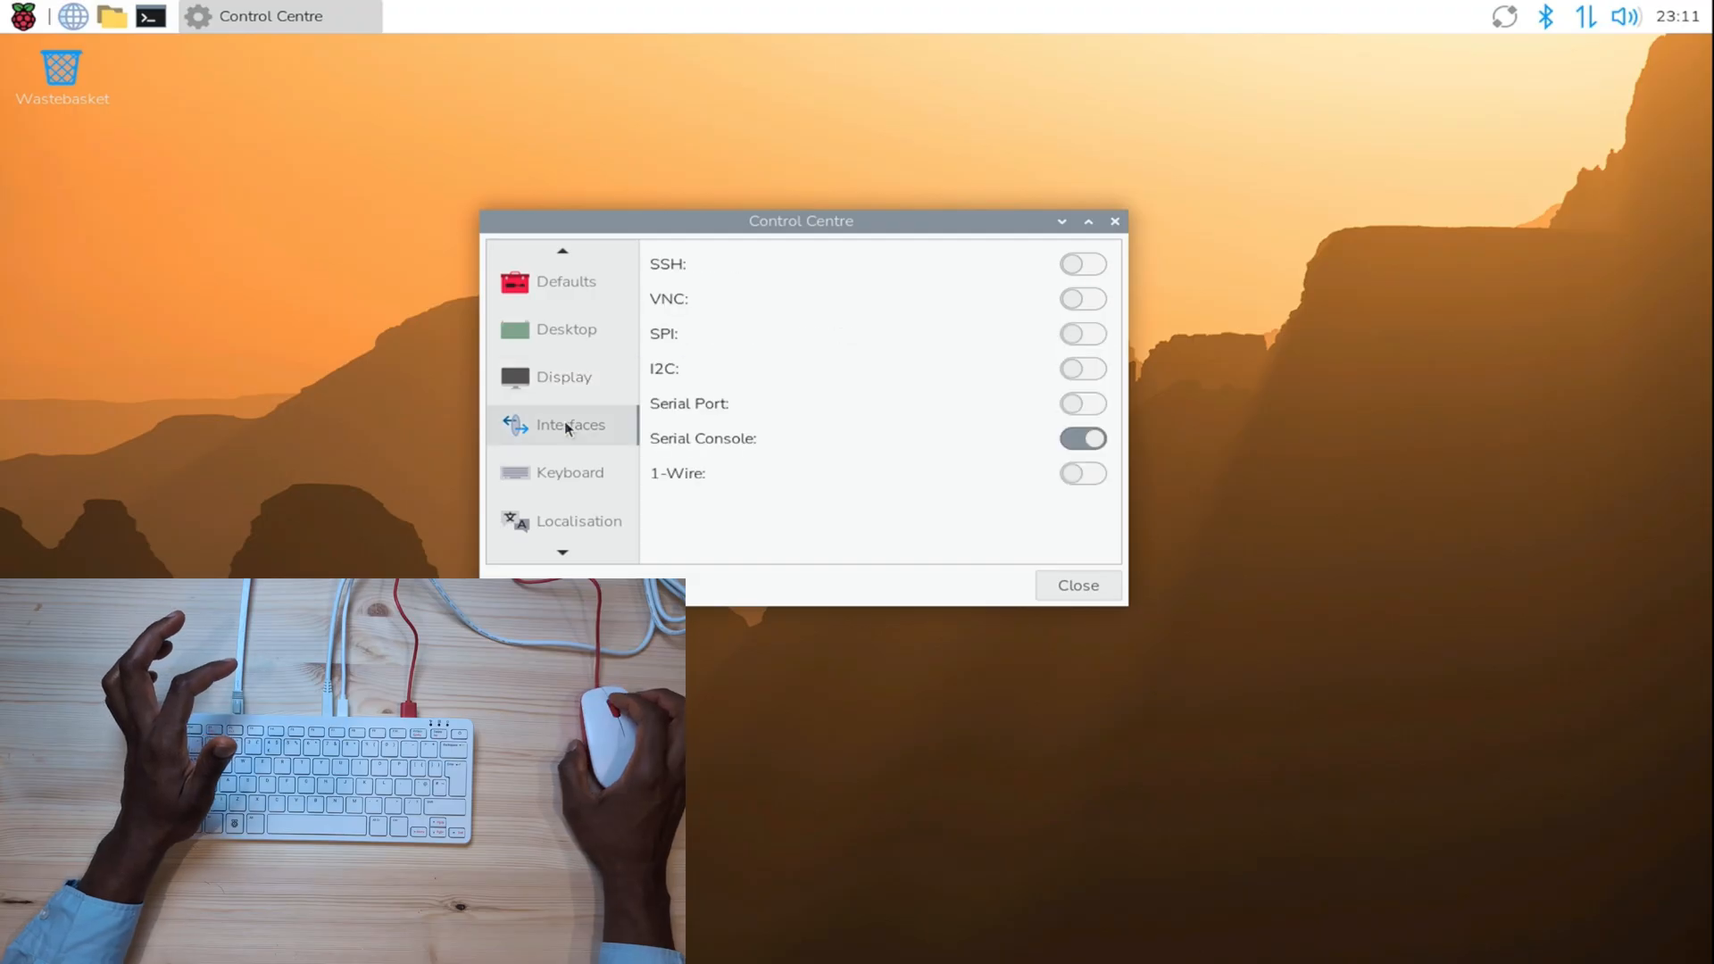
mouse_move(711, 318)
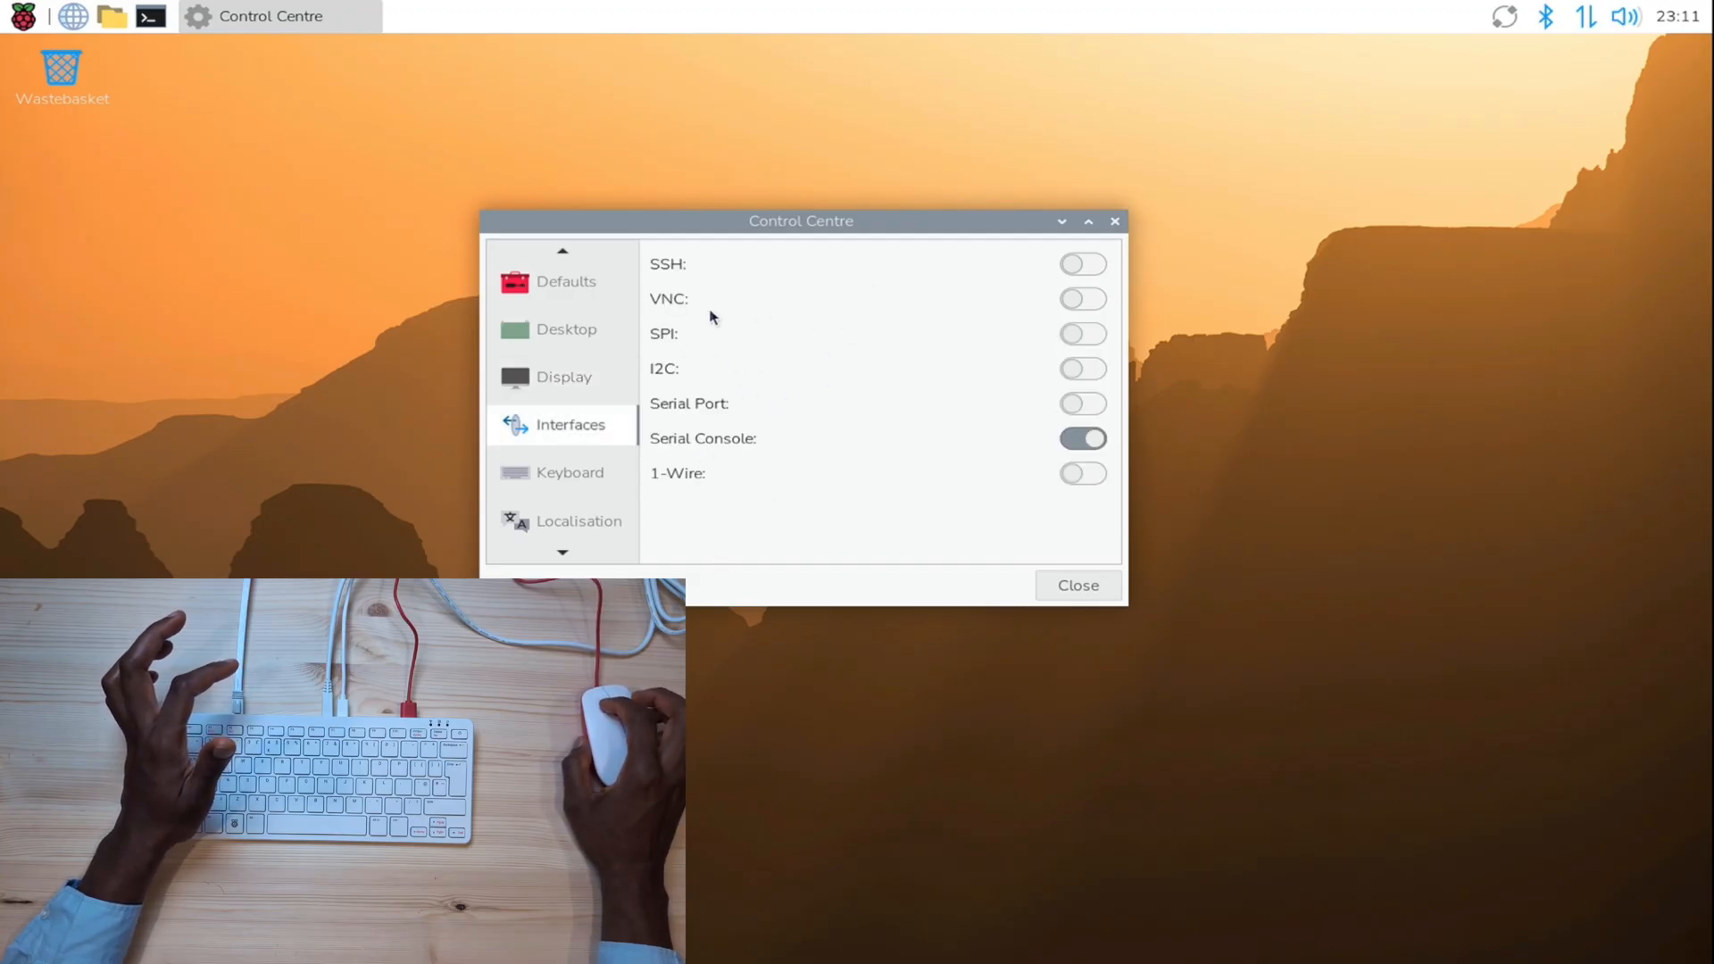
click(1082, 264)
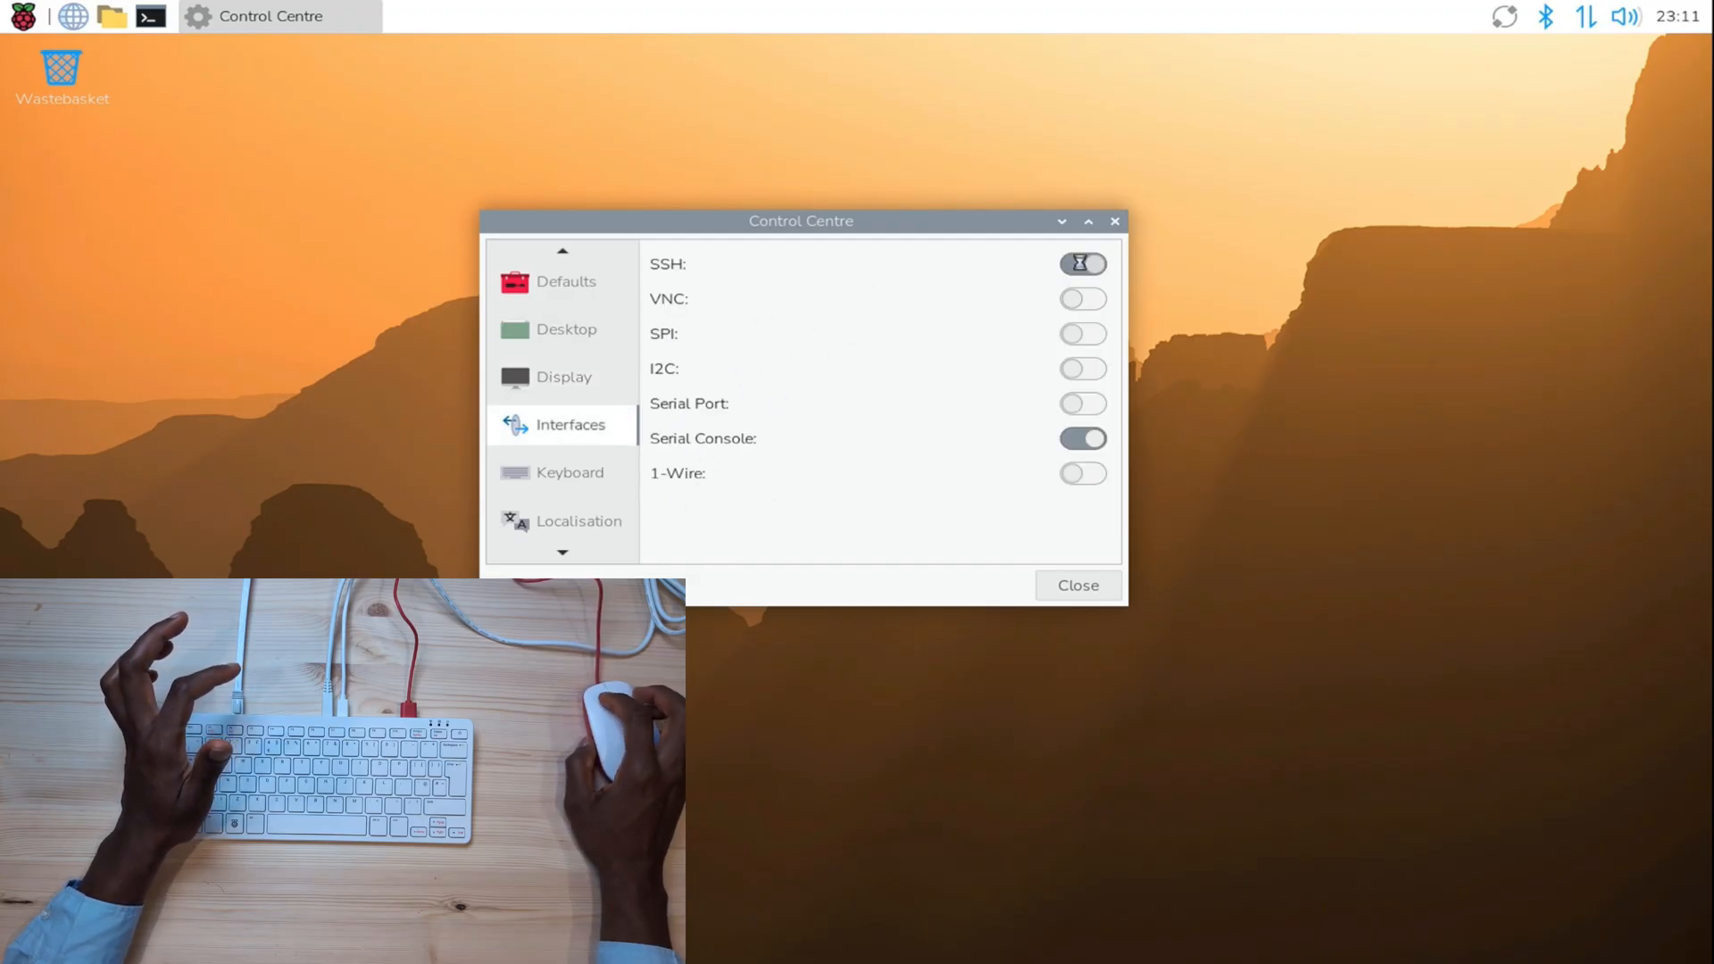
click(1082, 265)
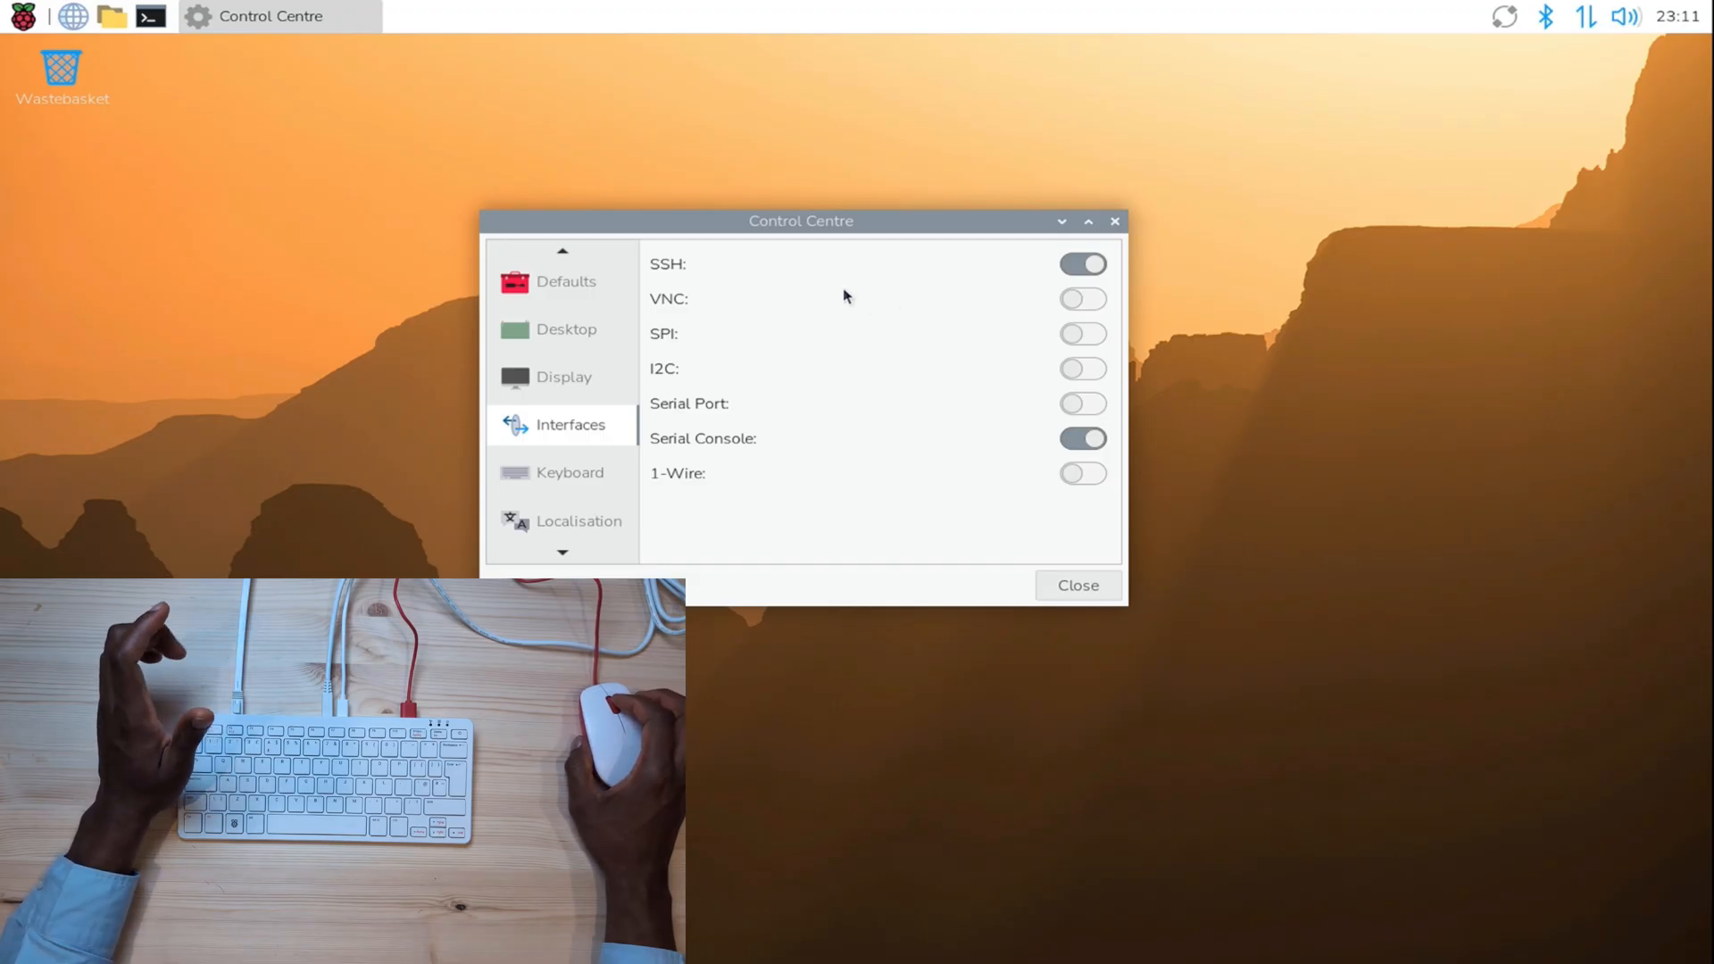
mouse_move(850, 291)
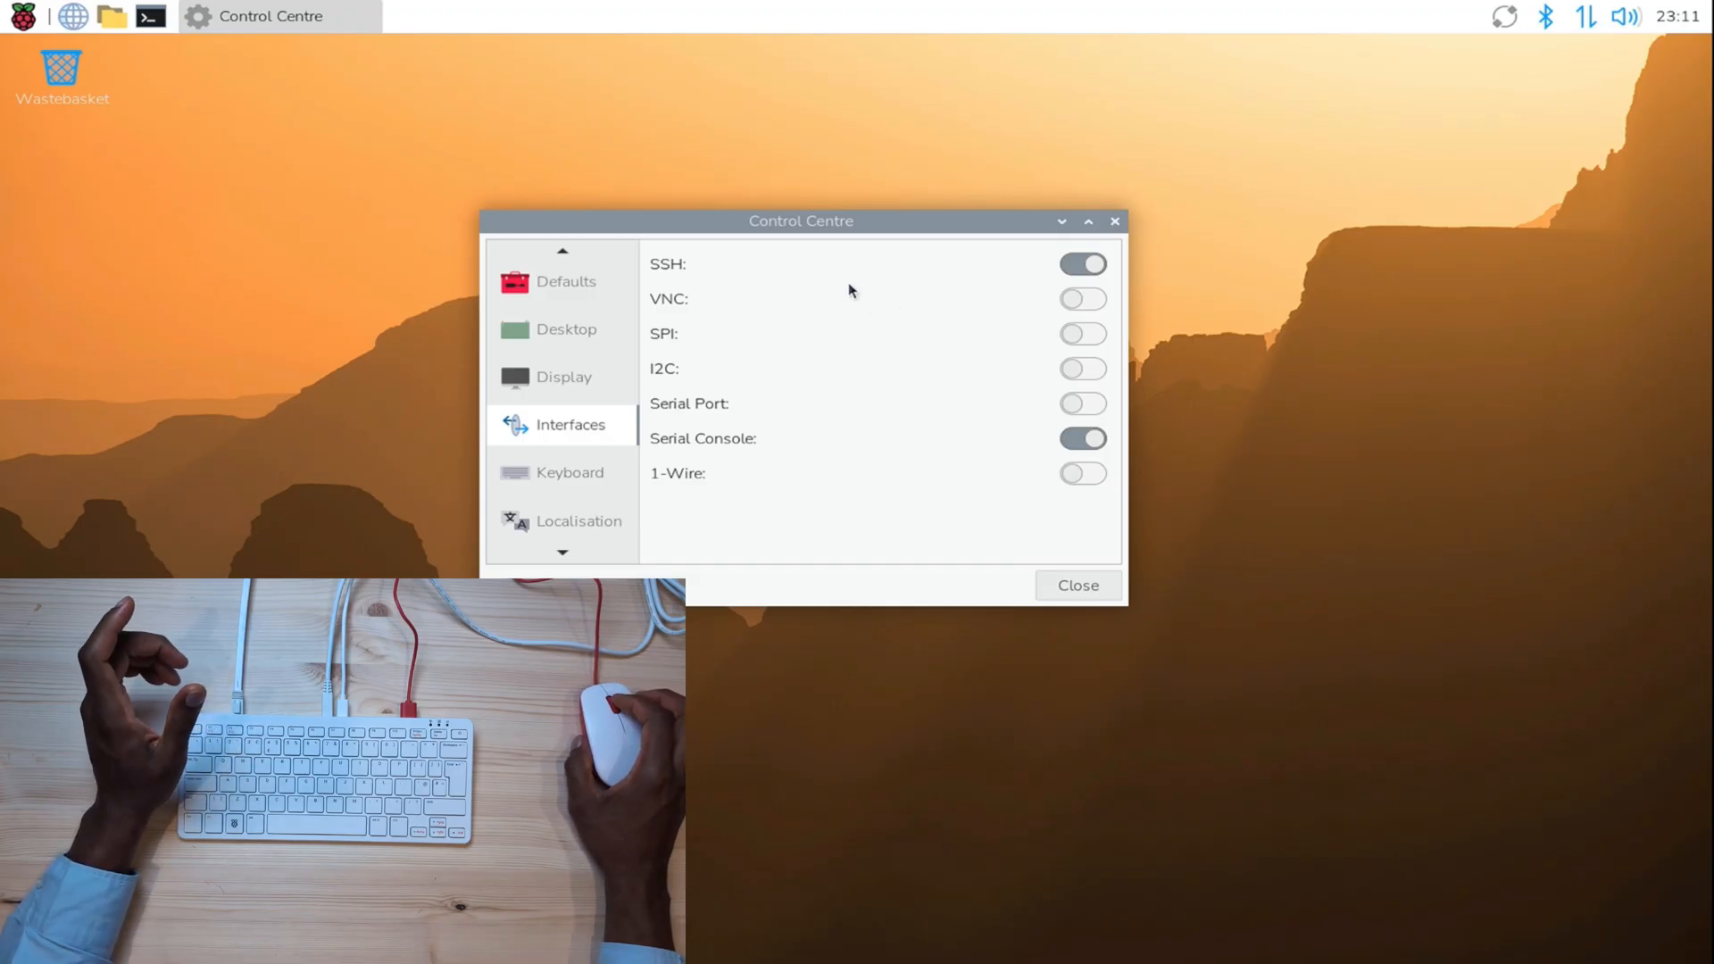
- View the Localisation, Mouse, Printers, Performance and Screens sections, then close Control Centre
click(569, 471)
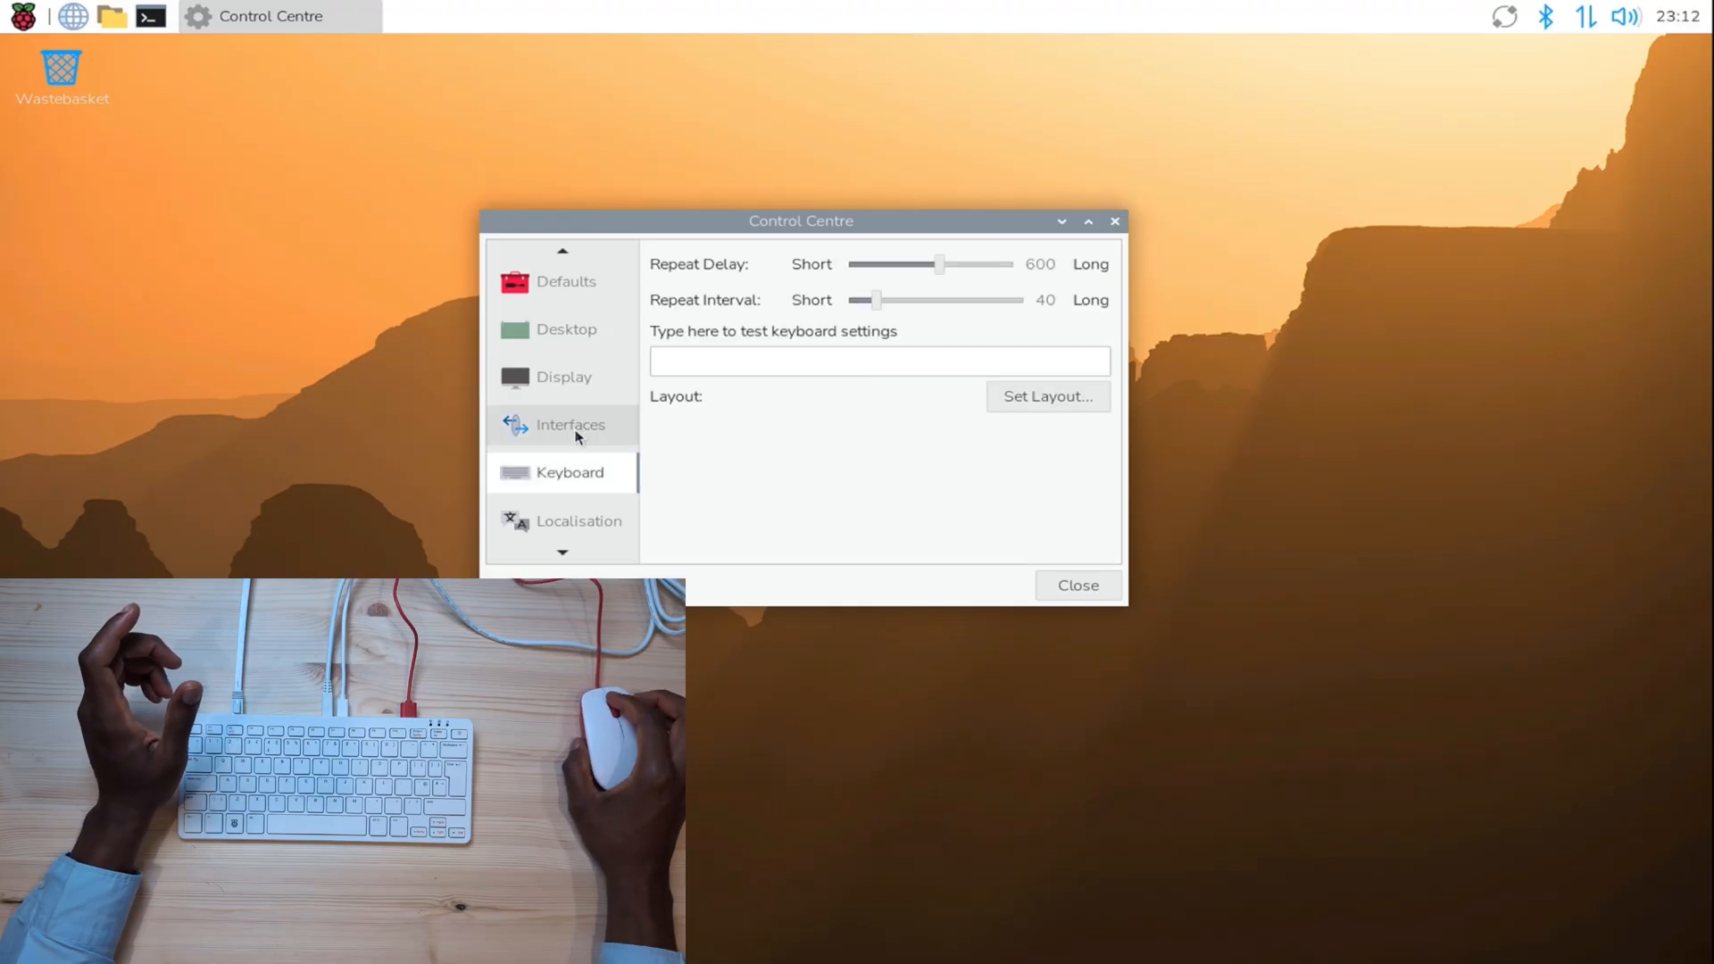
click(578, 519)
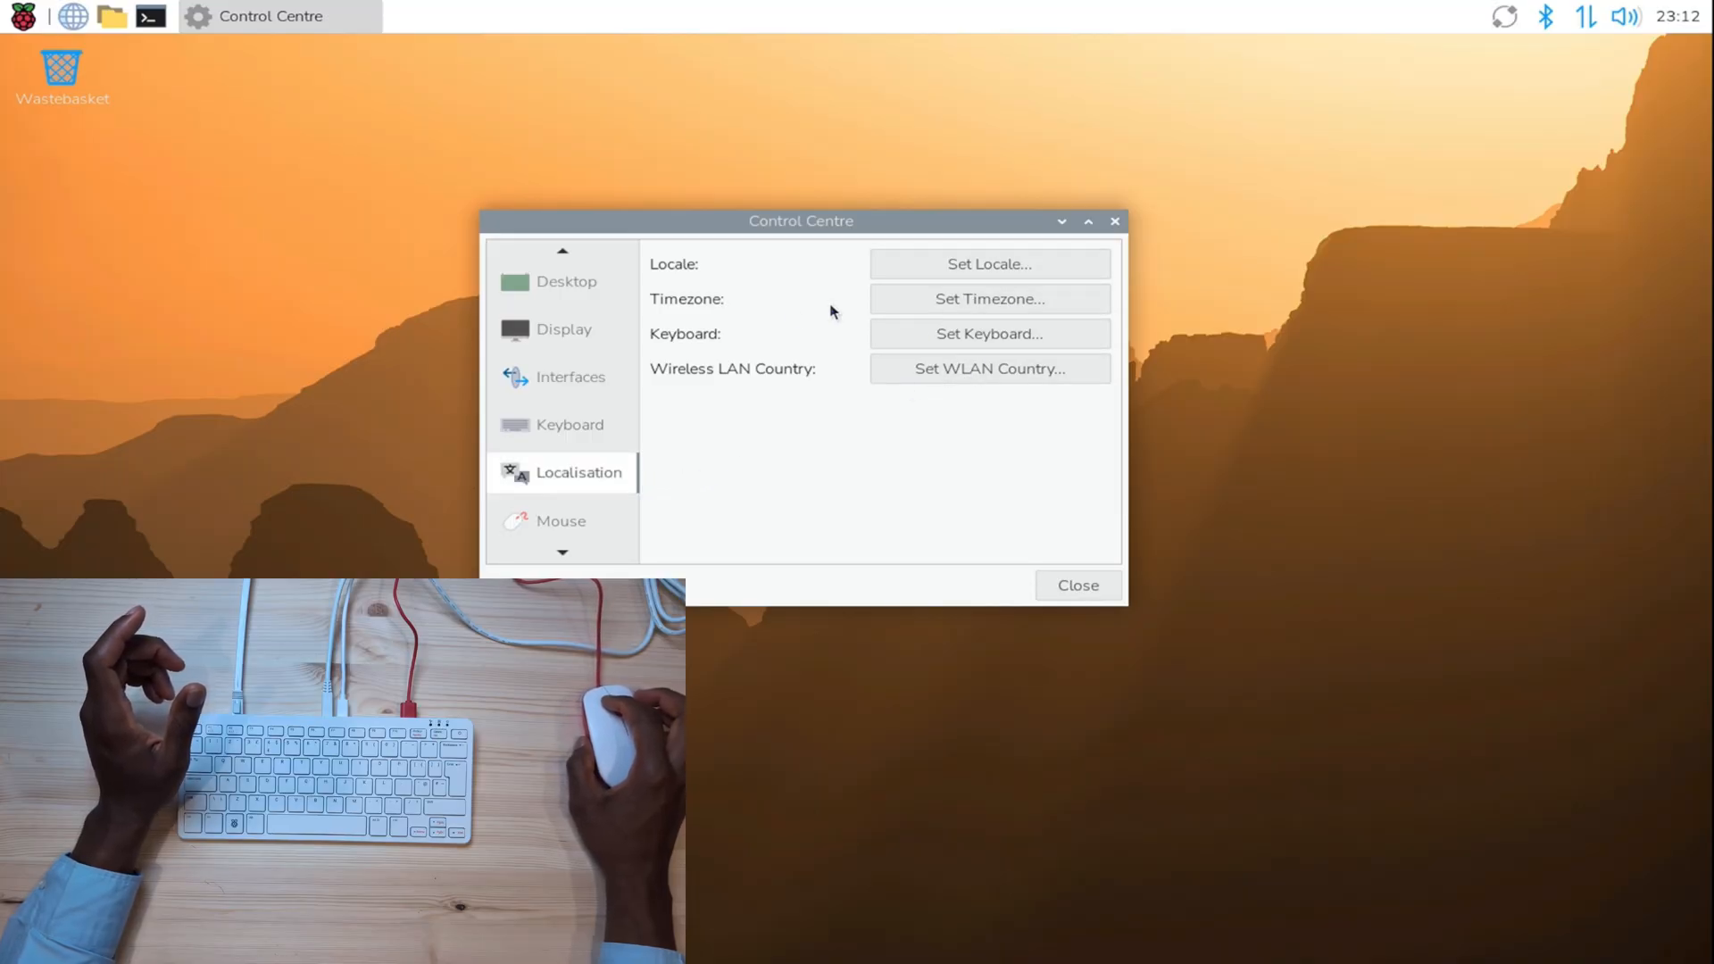
click(561, 519)
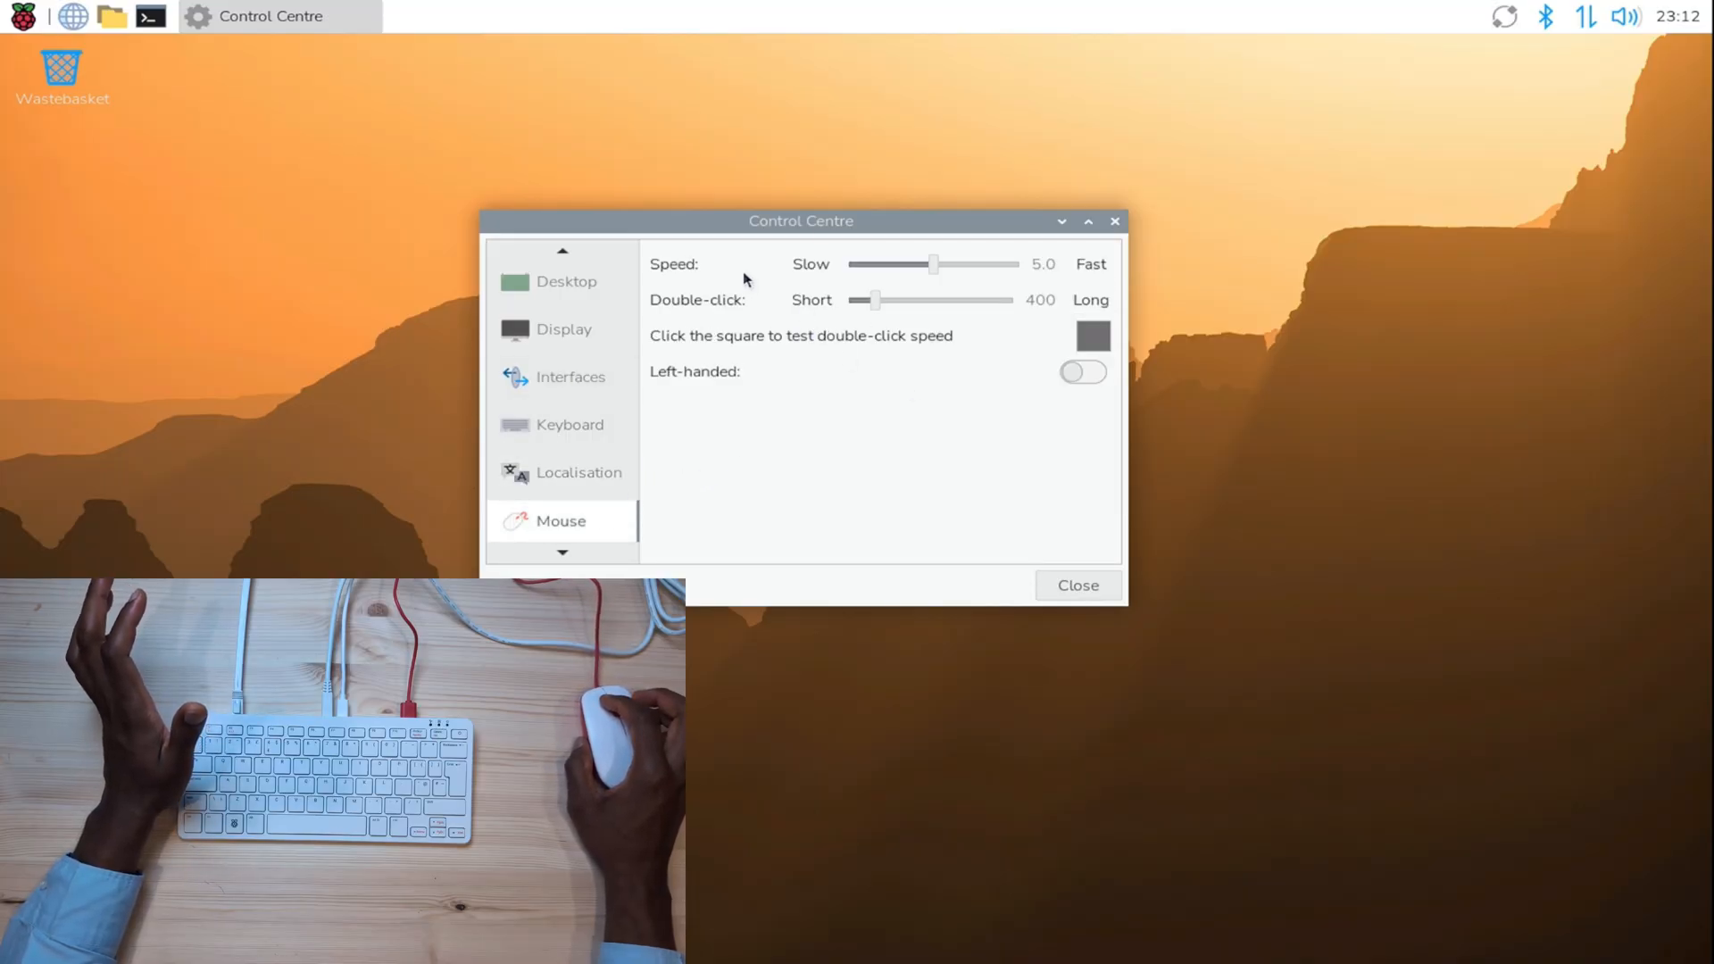
click(564, 520)
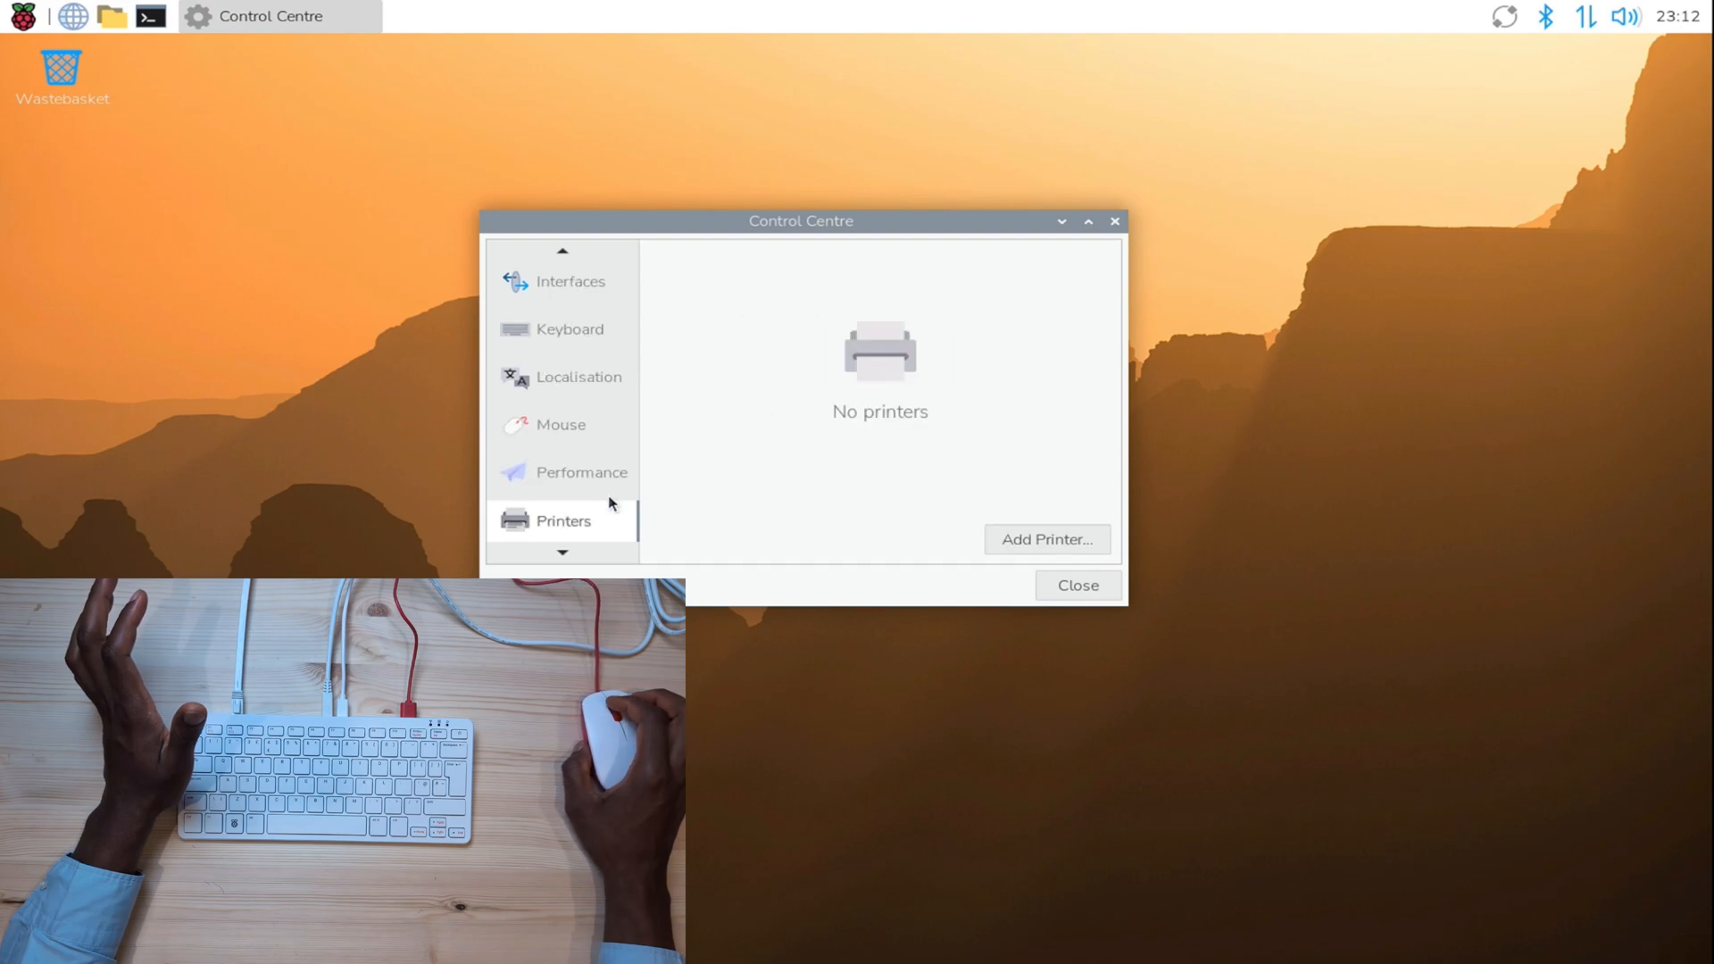
click(580, 471)
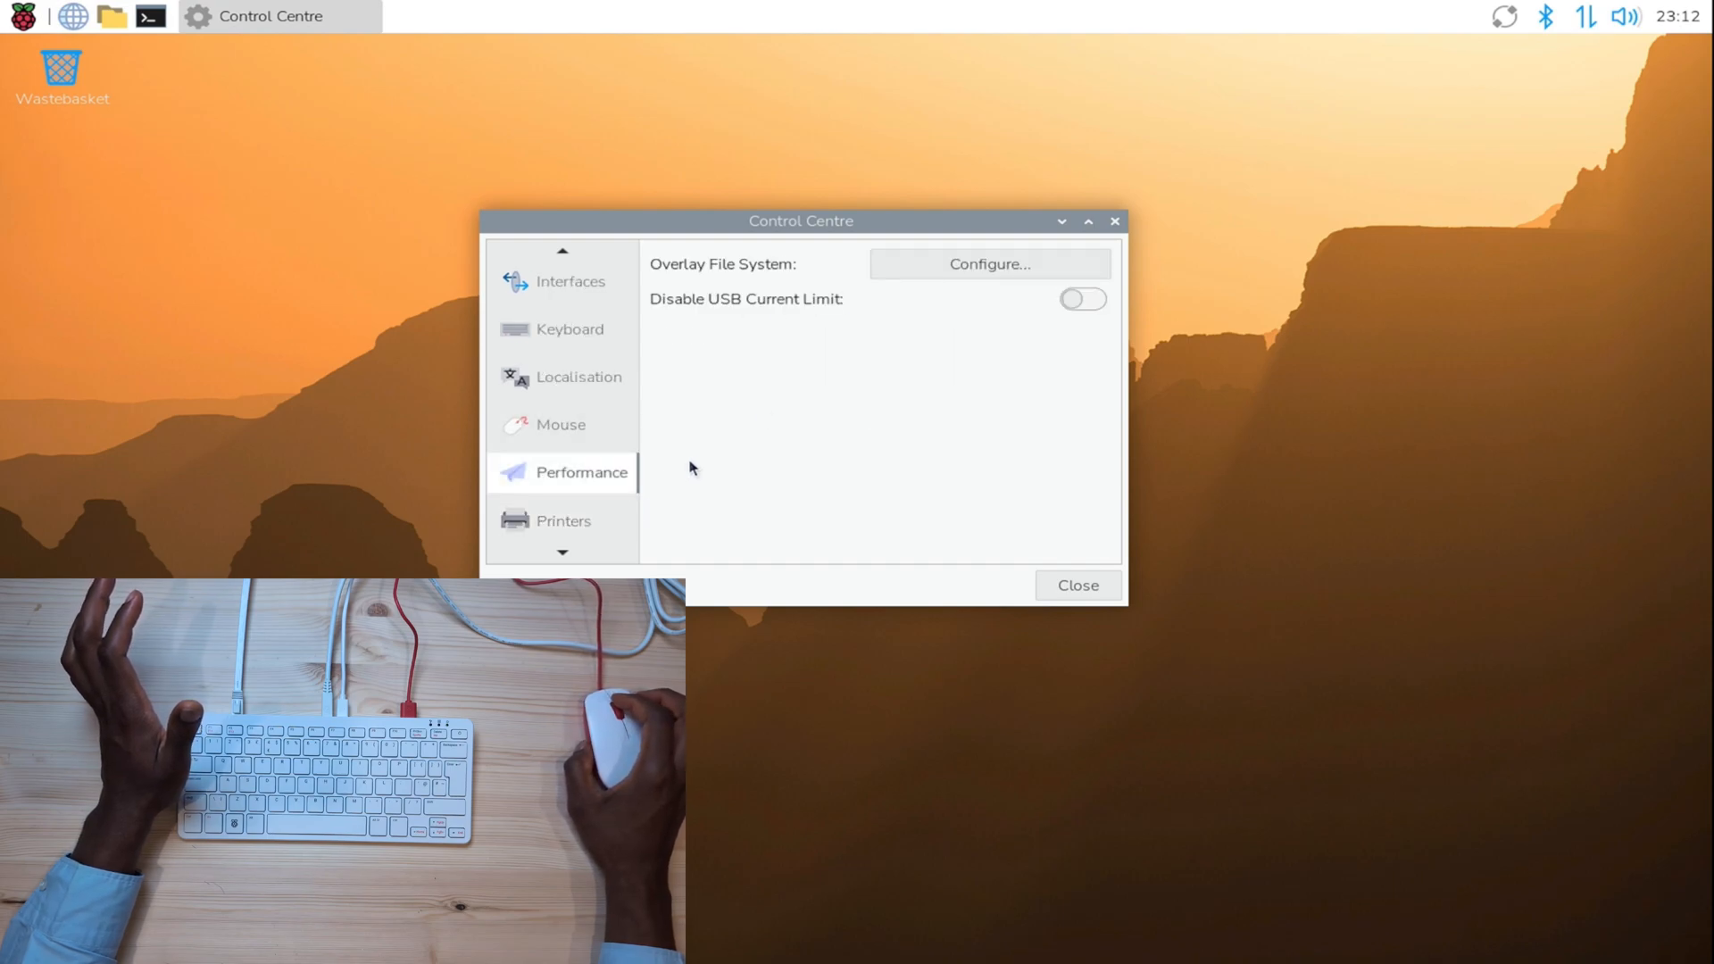
click(565, 520)
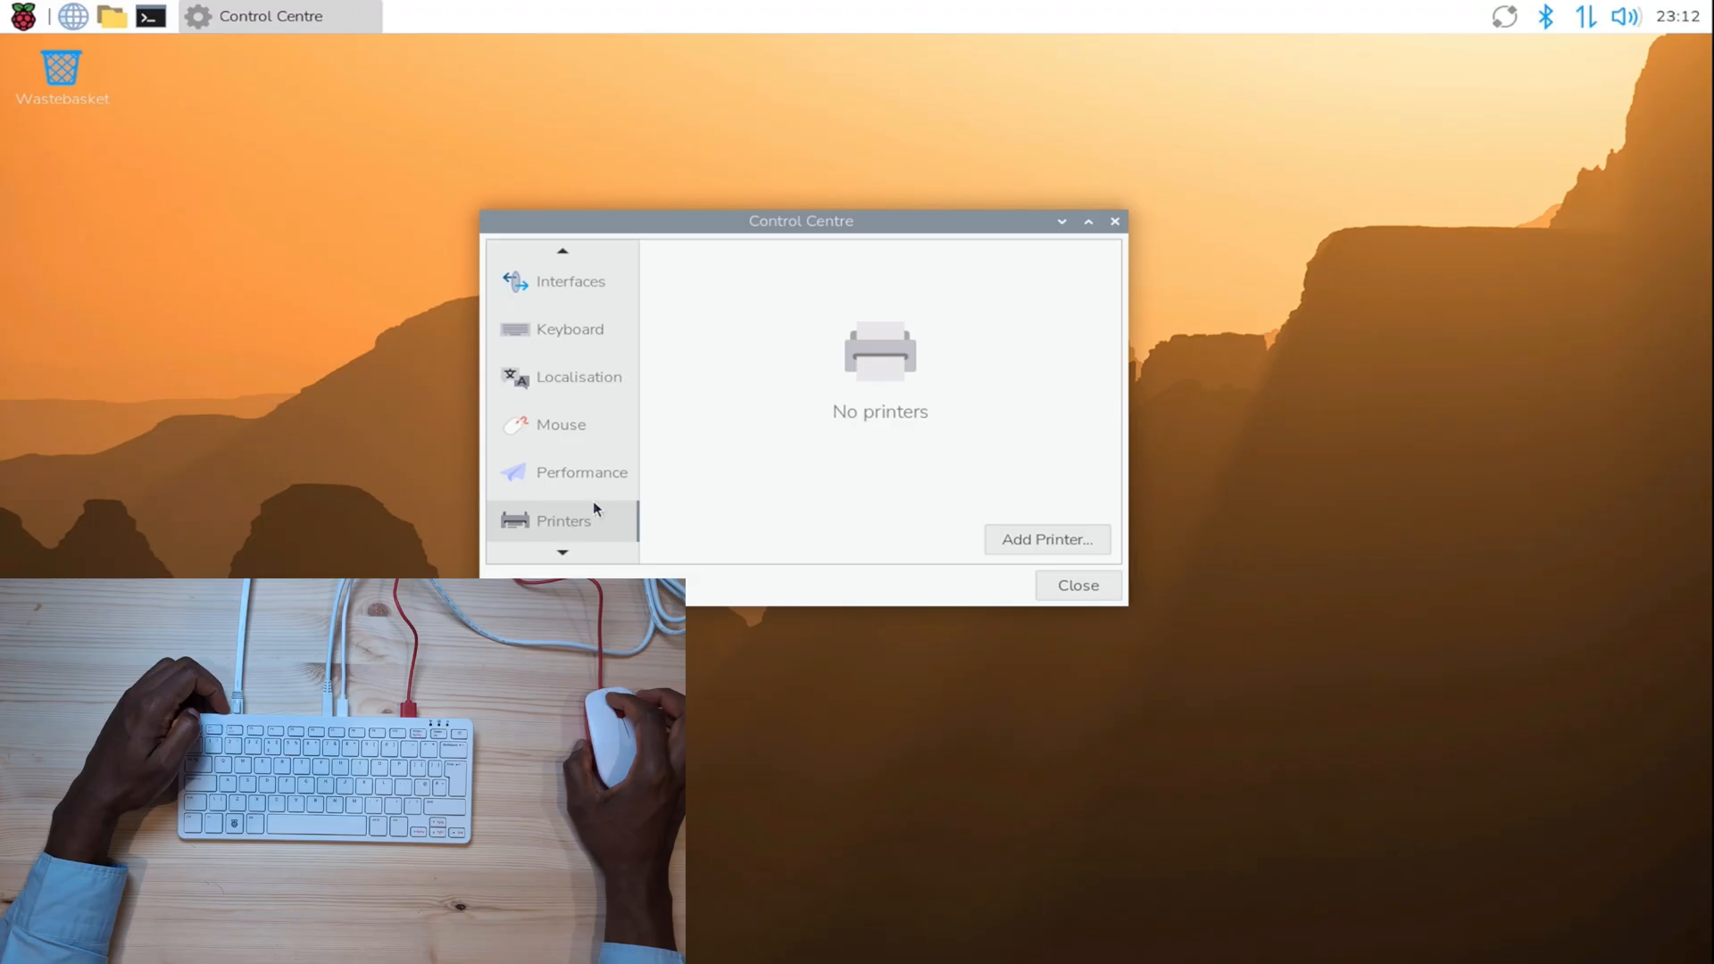
click(564, 520)
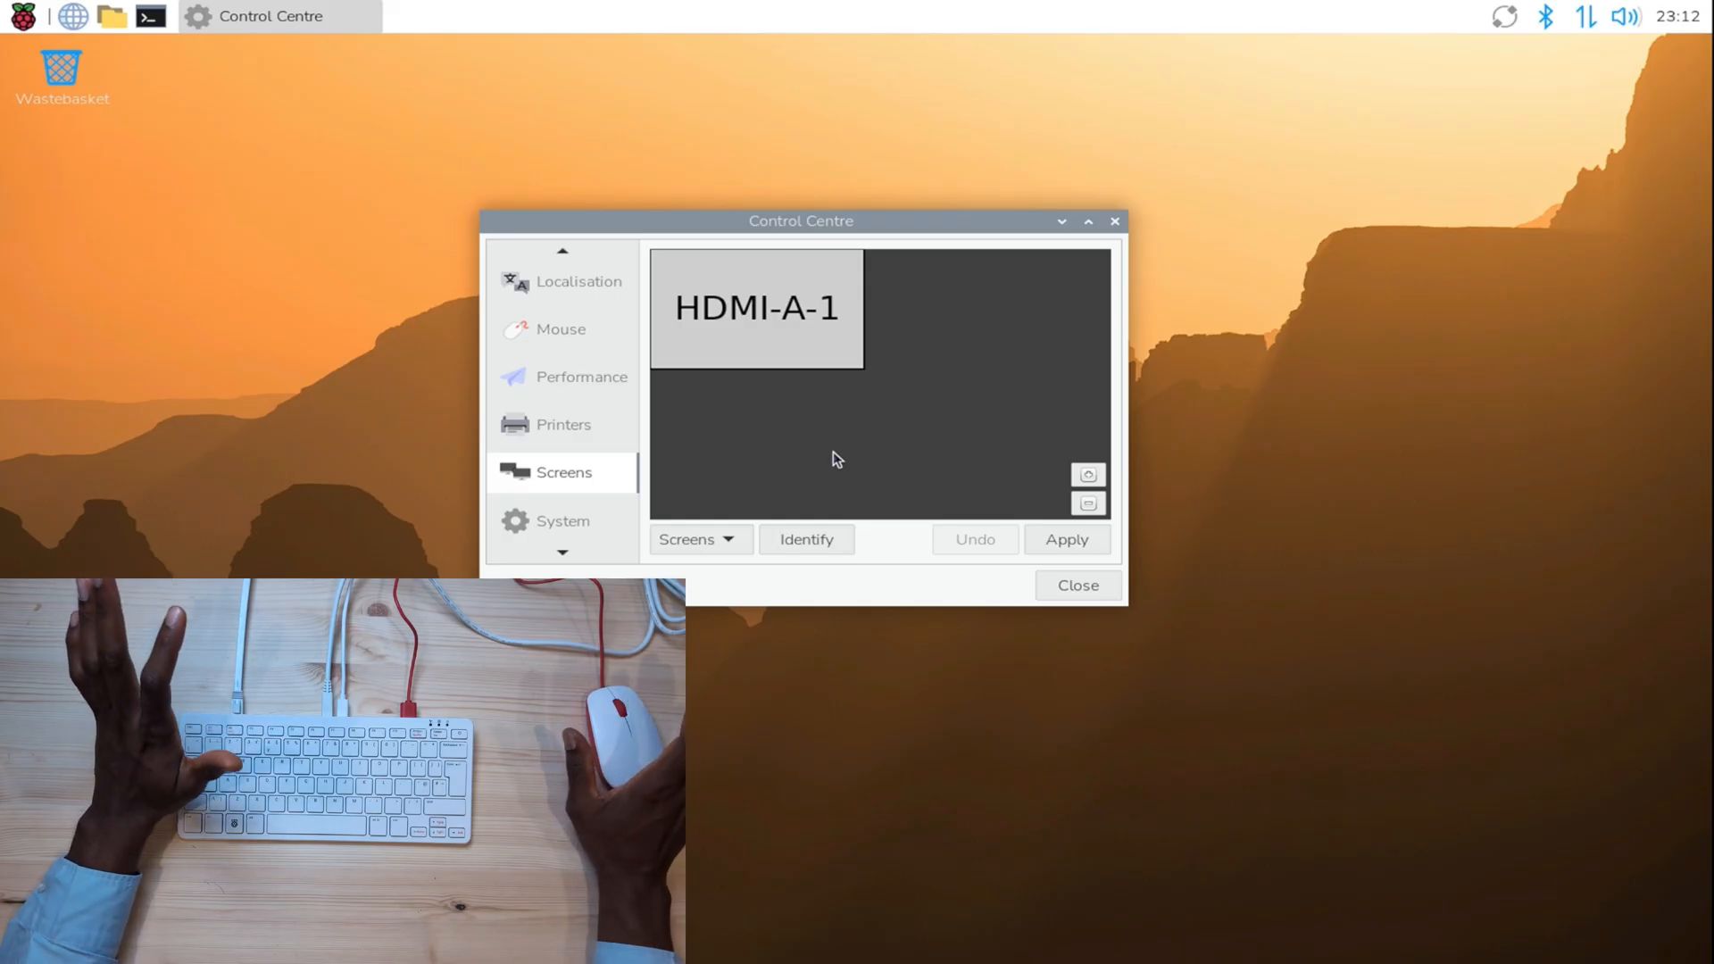
mouse_move(402, 213)
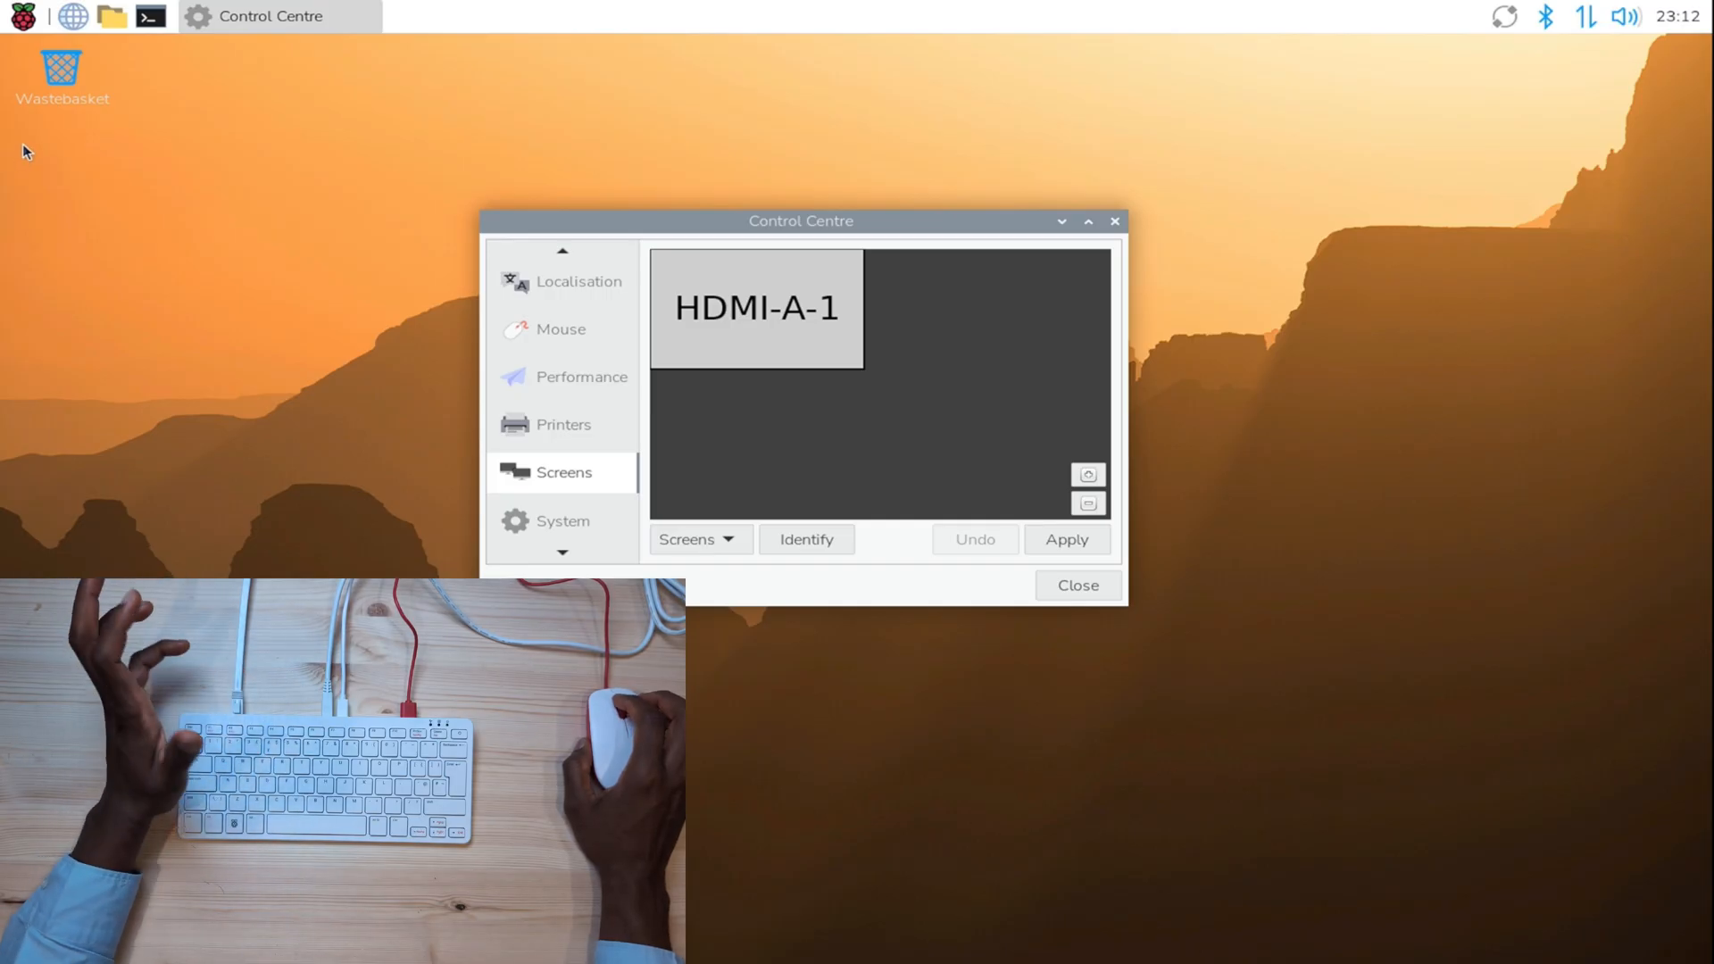
mouse_move(743, 520)
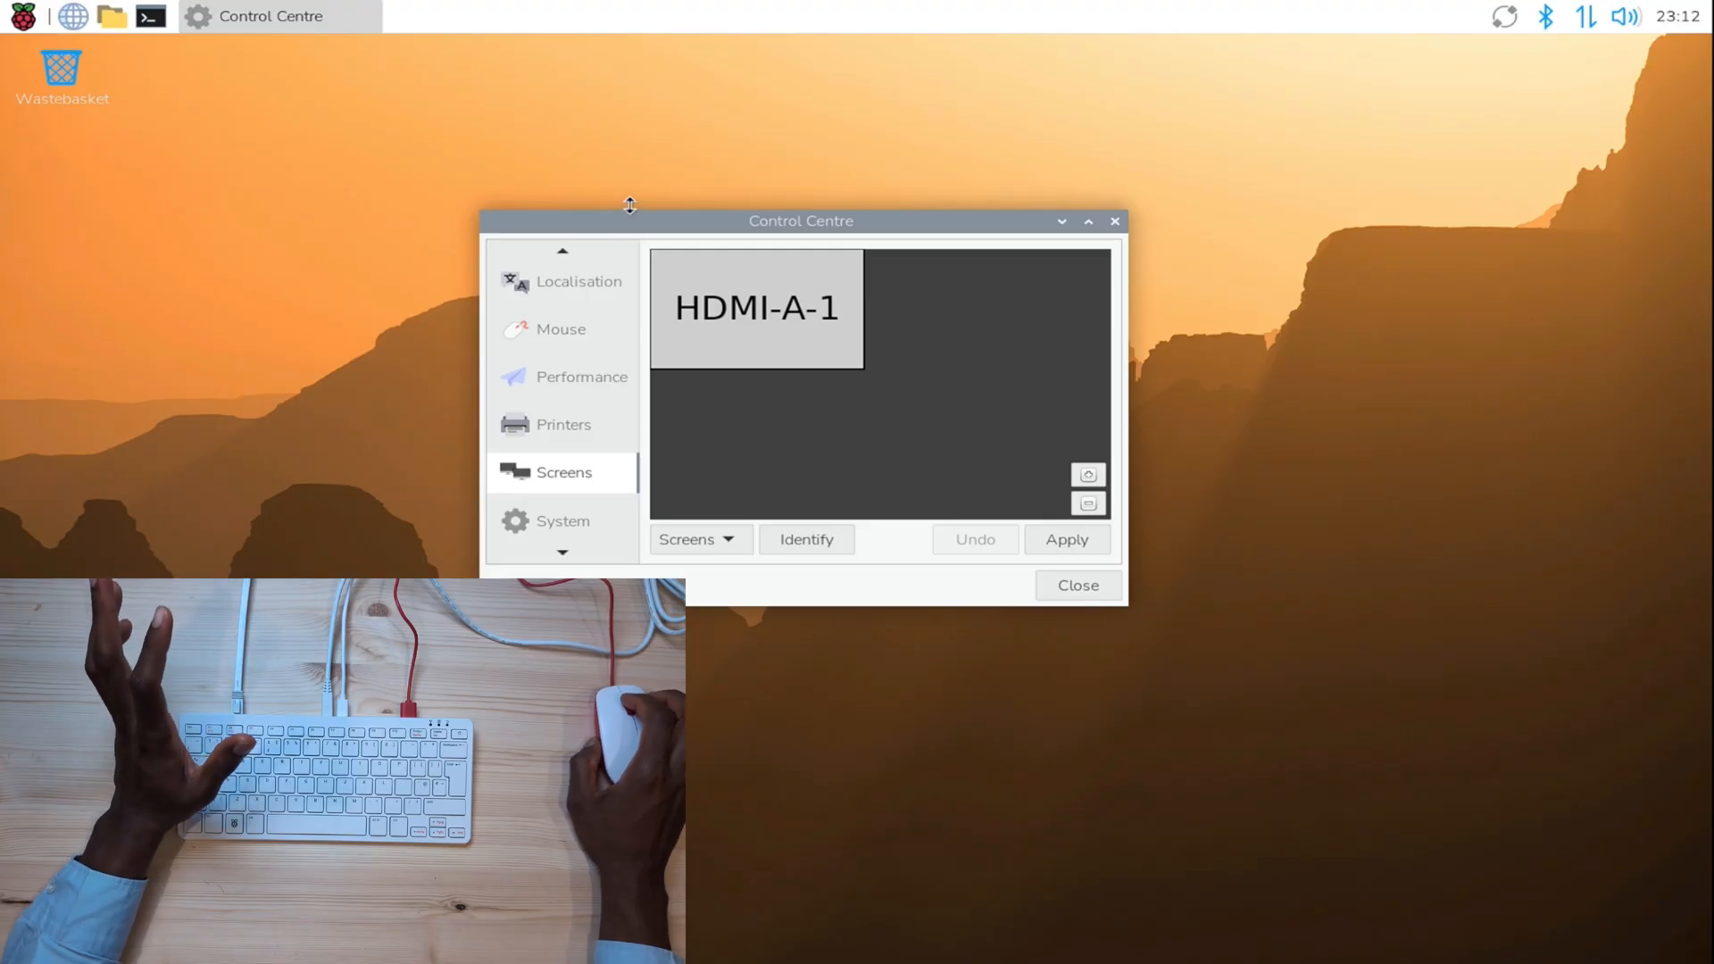
click(21, 16)
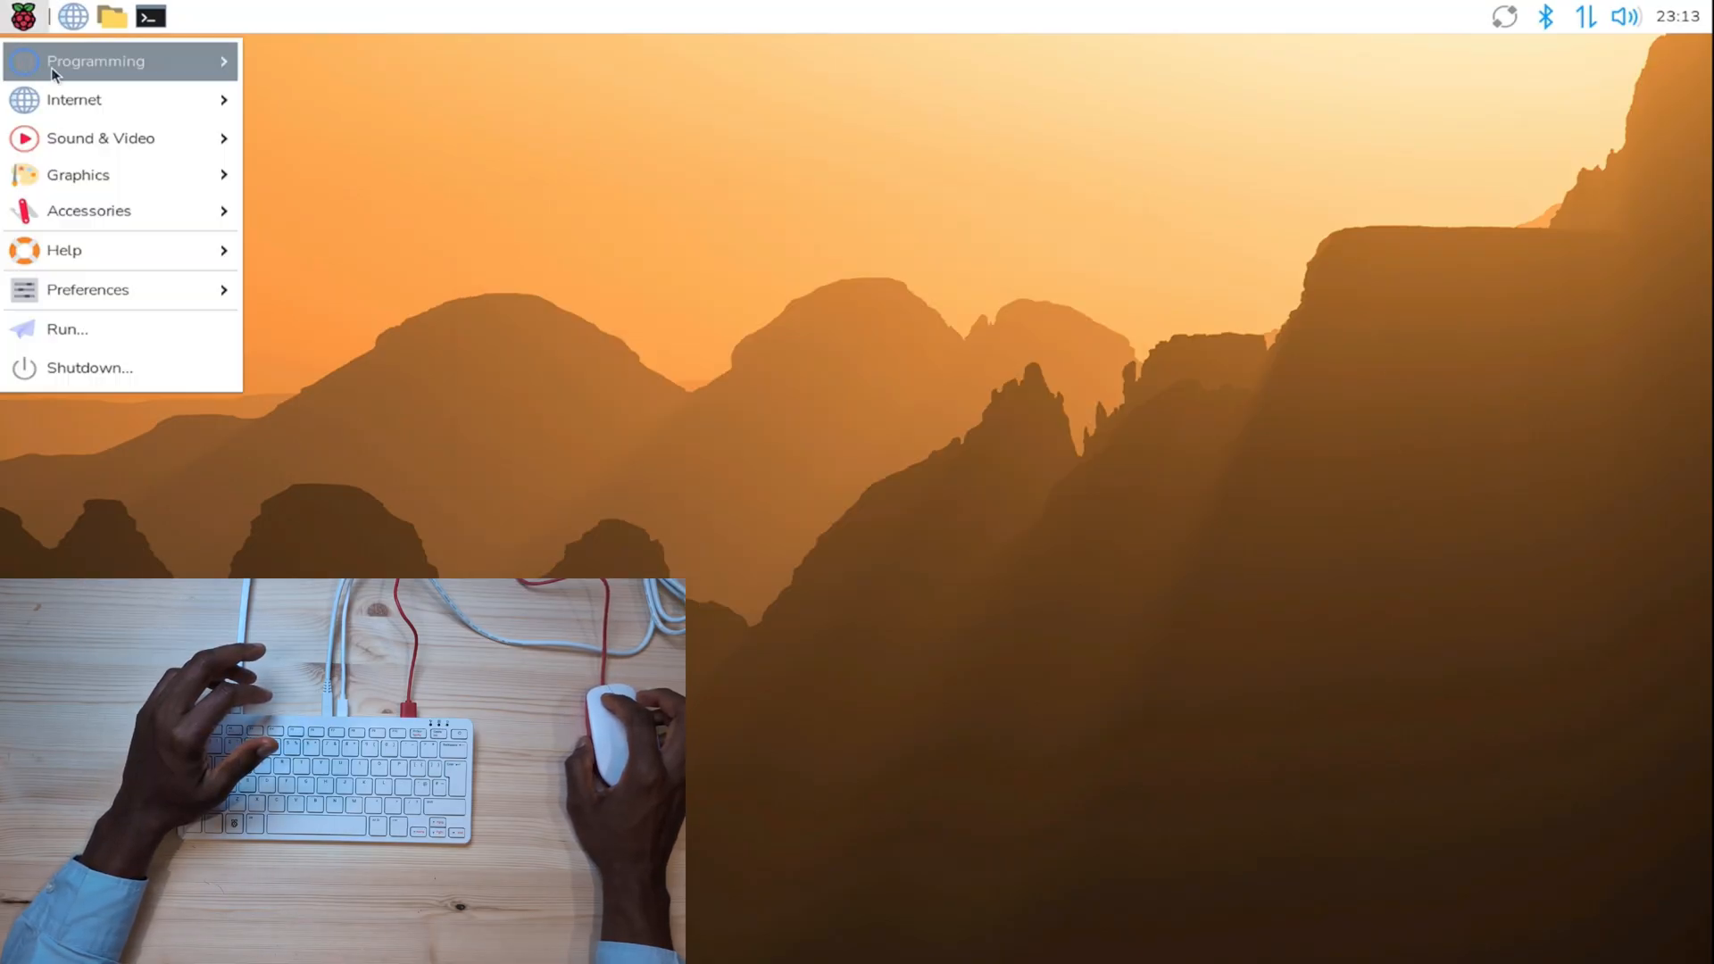
- Launch Chromium and view the 'Download Python | Python.org' downloads page from the search results
click(97, 60)
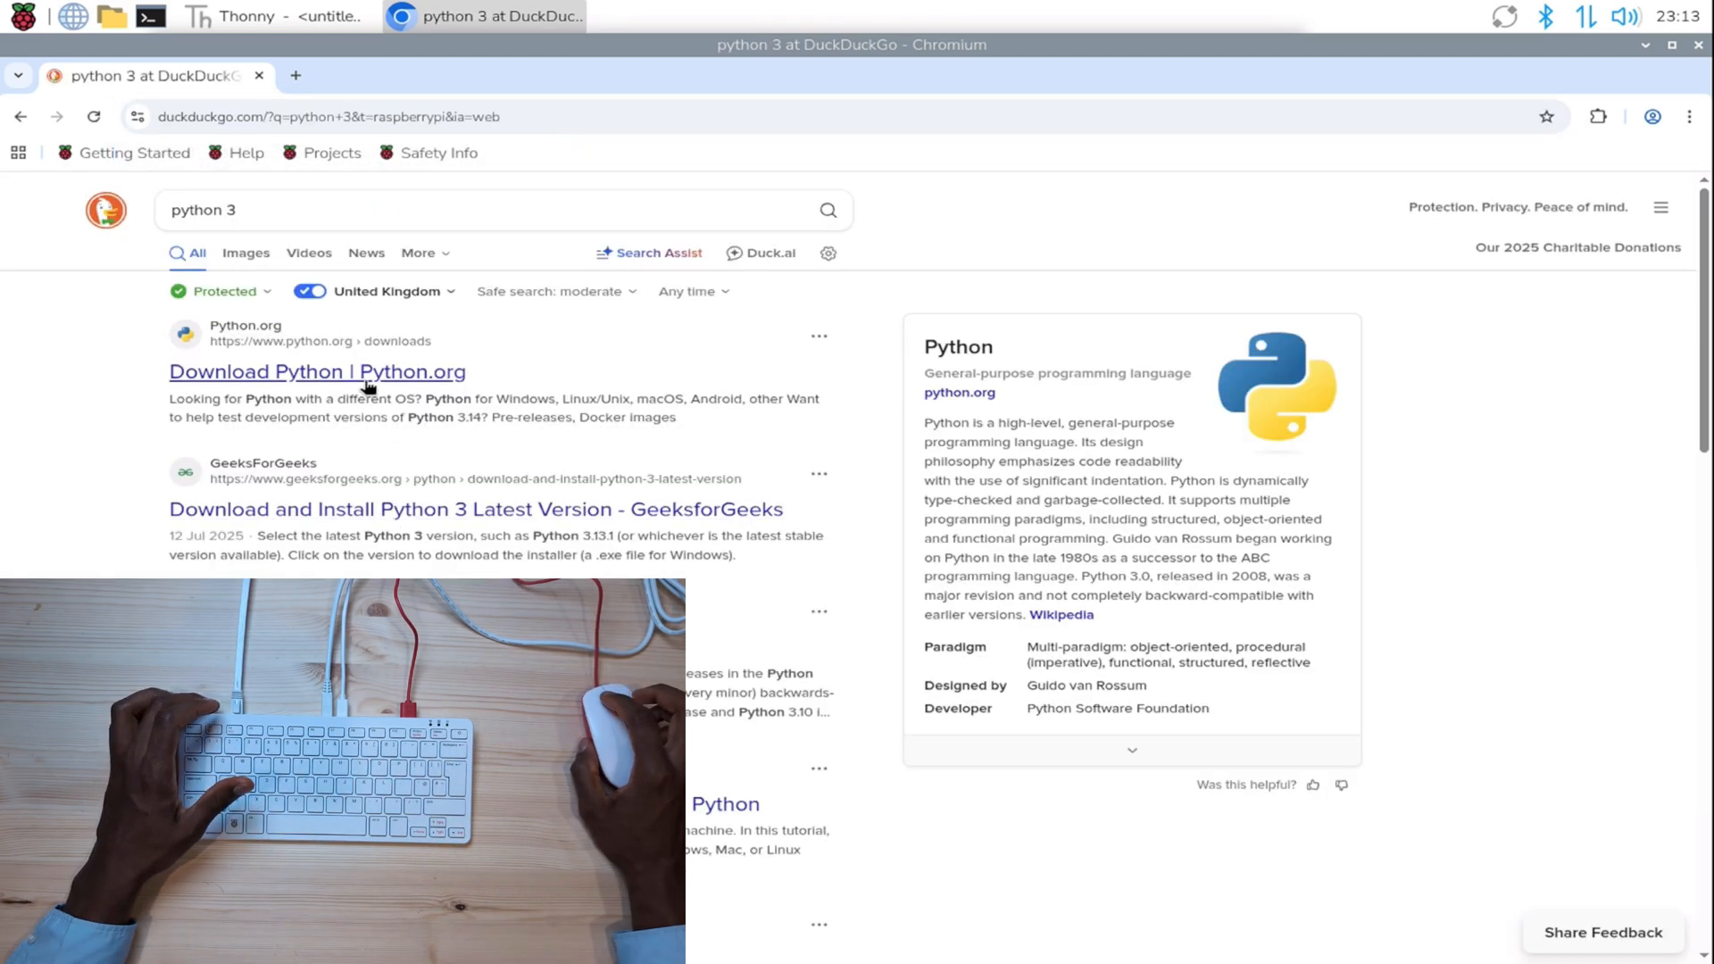
click(318, 372)
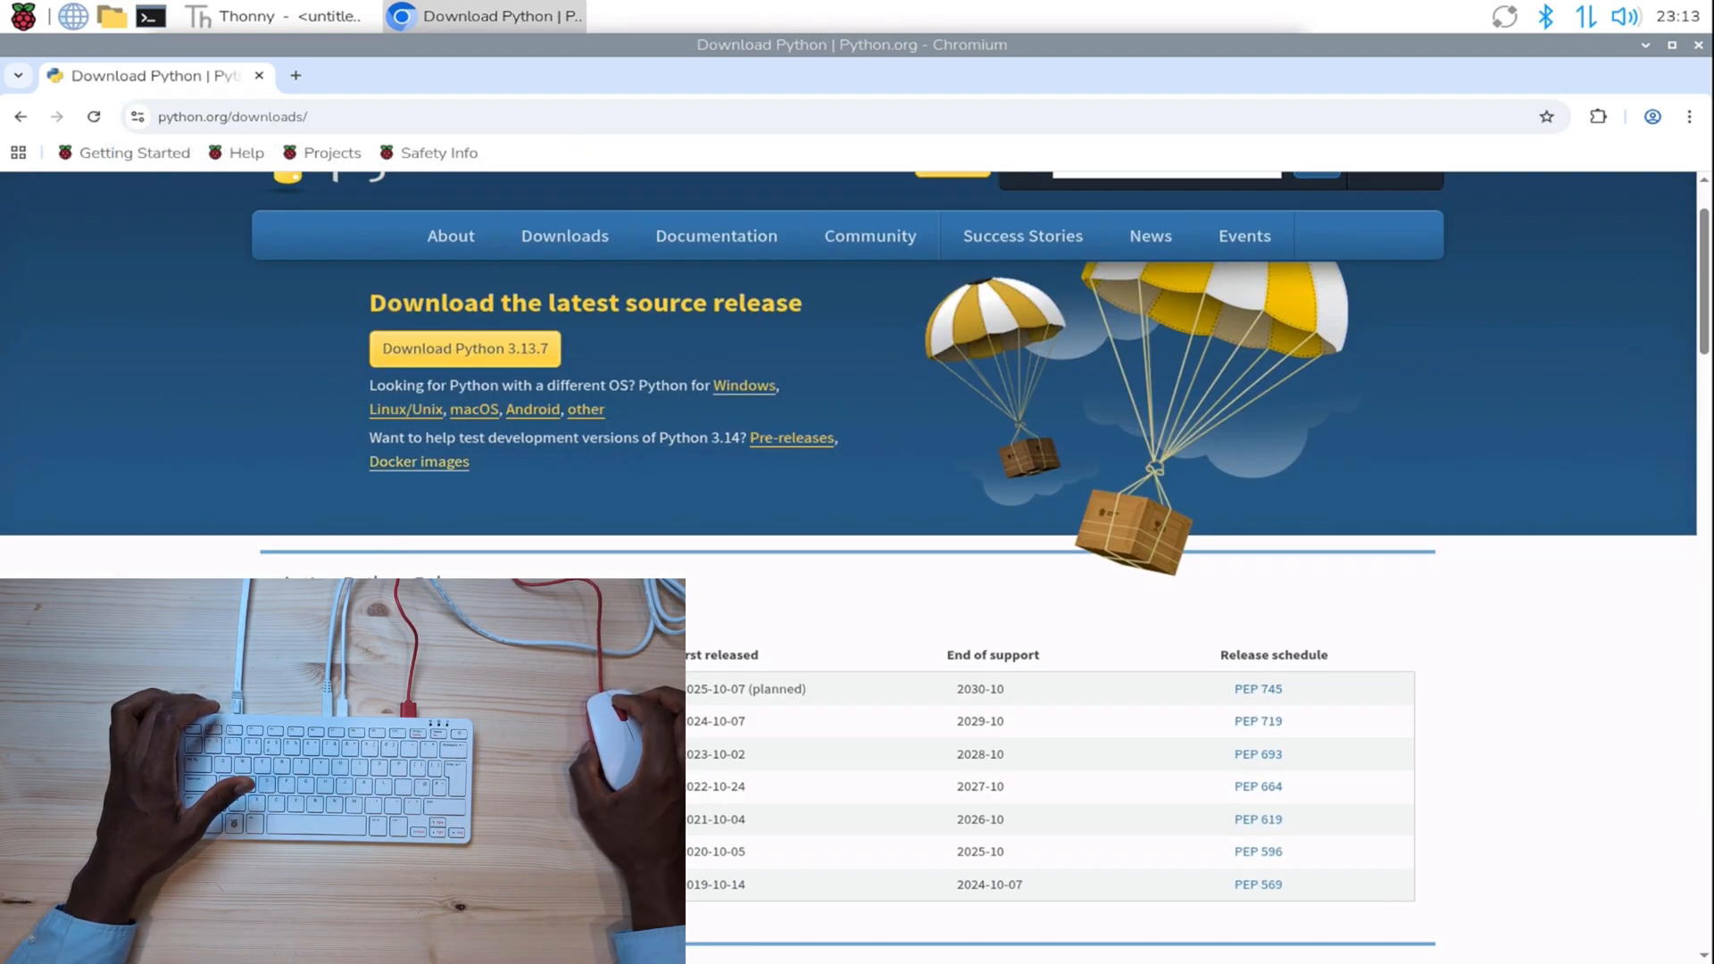
scroll(down, 3)
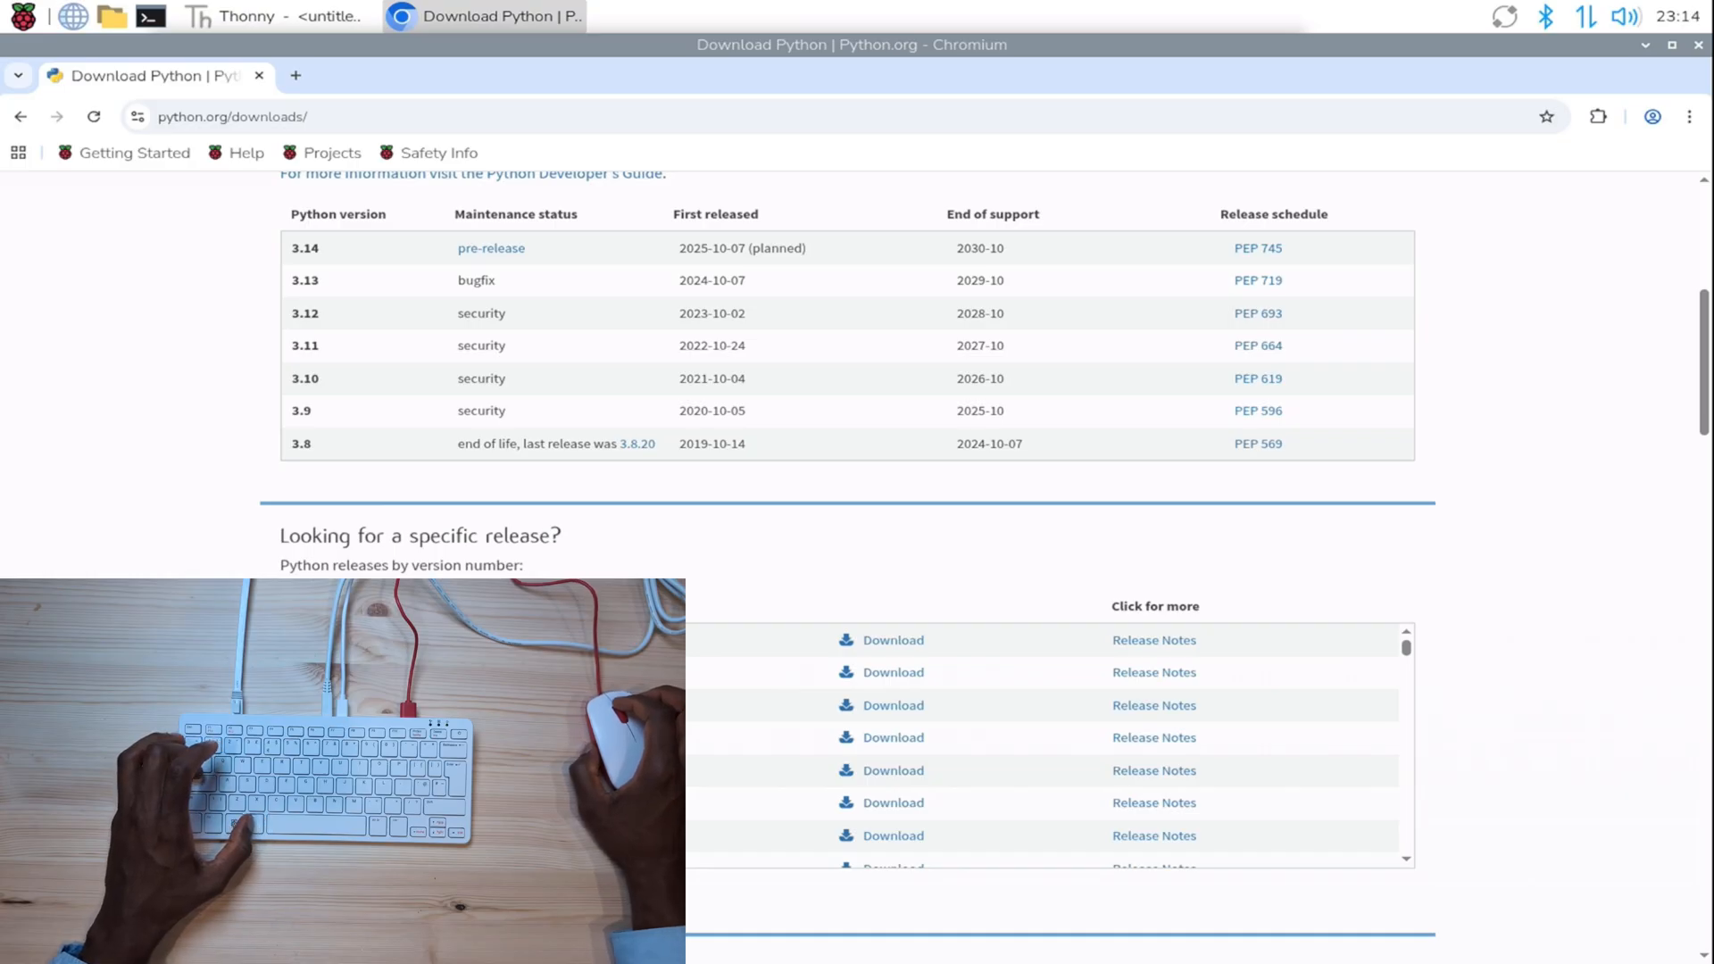
click(262, 16)
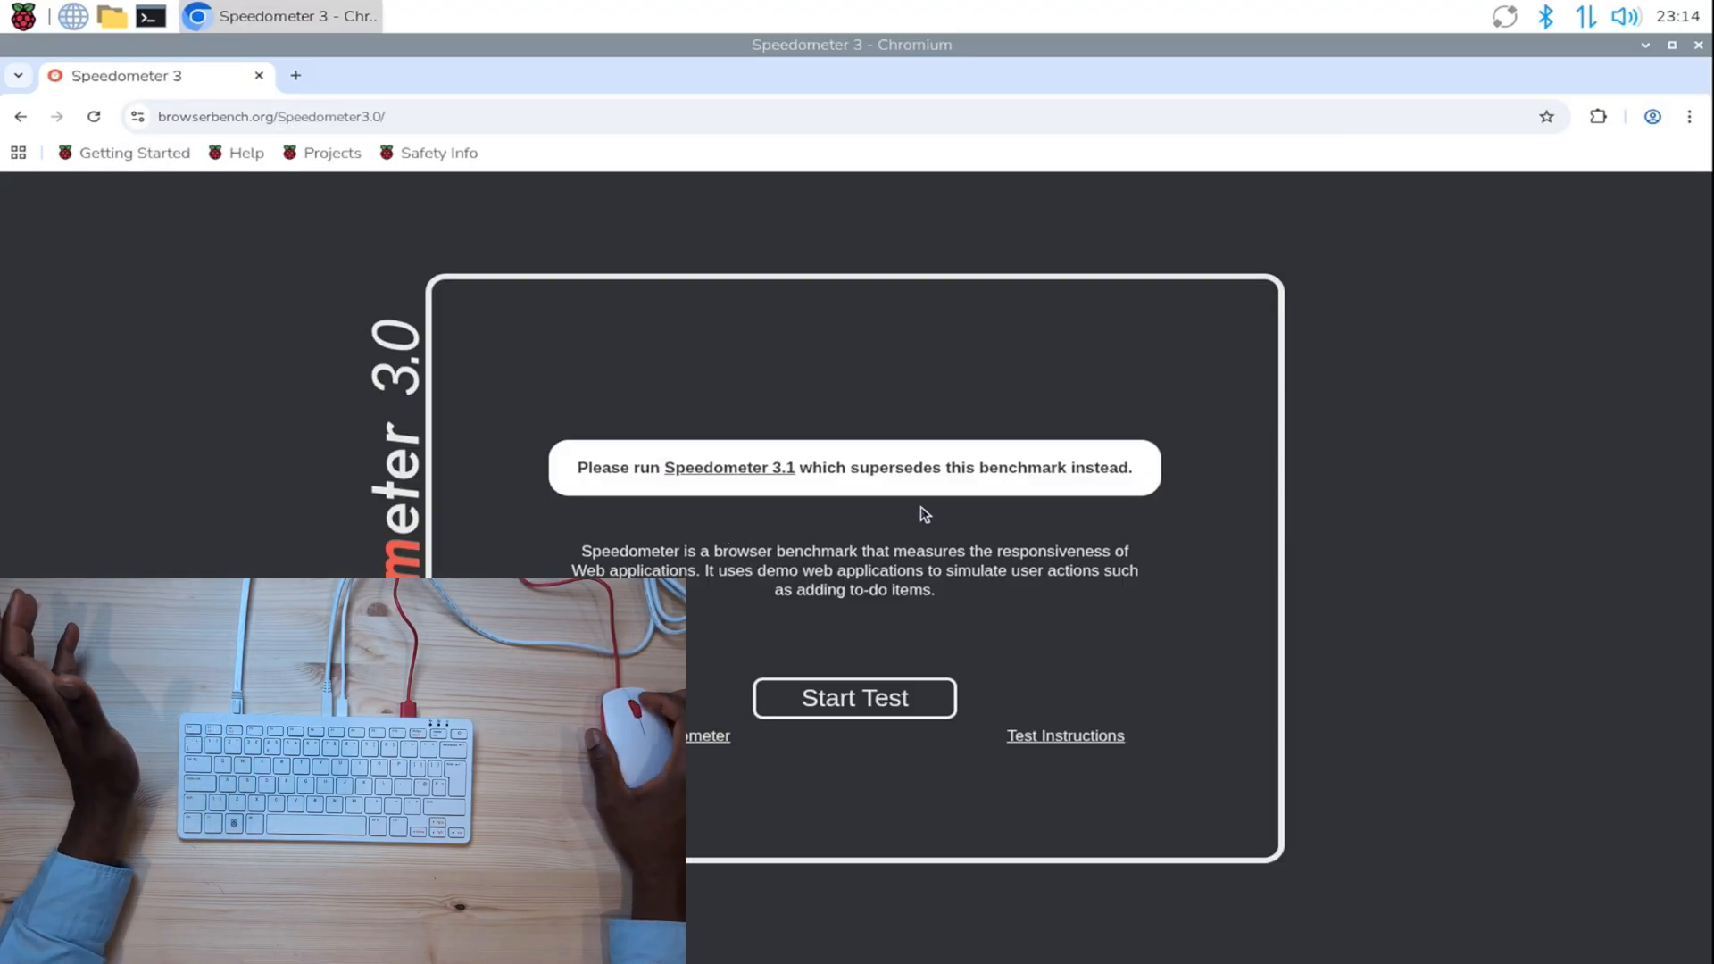
- Visit browserbench.org/Speedometer3.0 and close the Chromium window
click(854, 698)
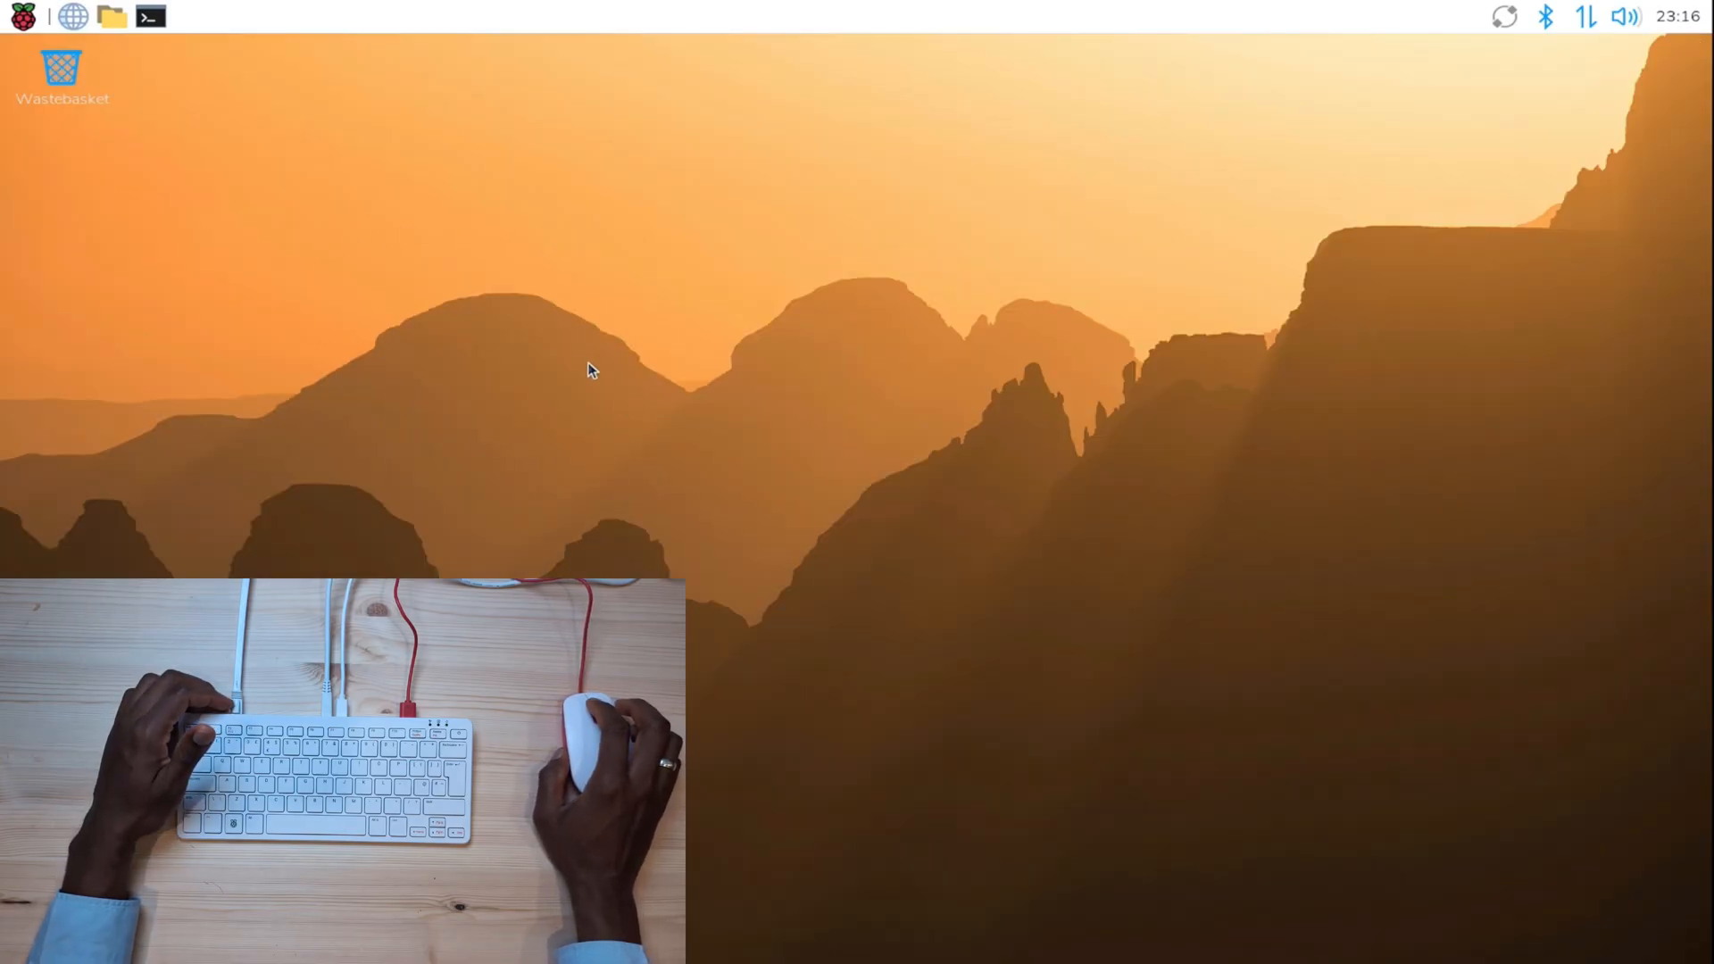
mouse_move(737, 542)
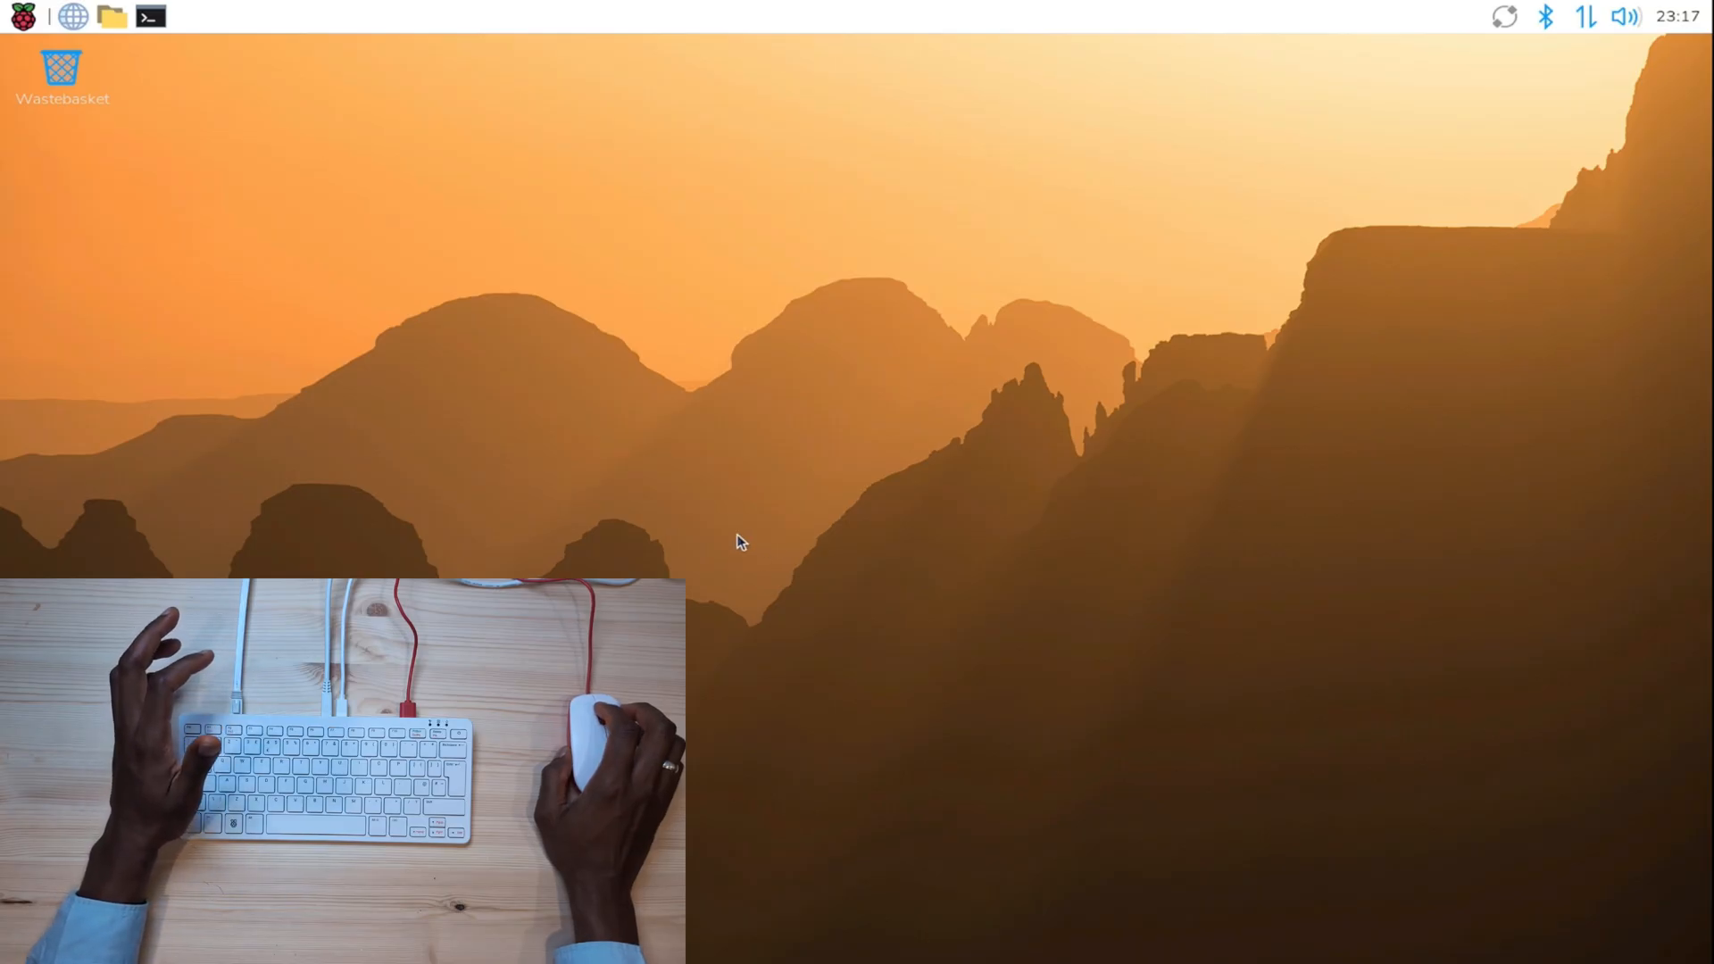
mouse_move(1157, 398)
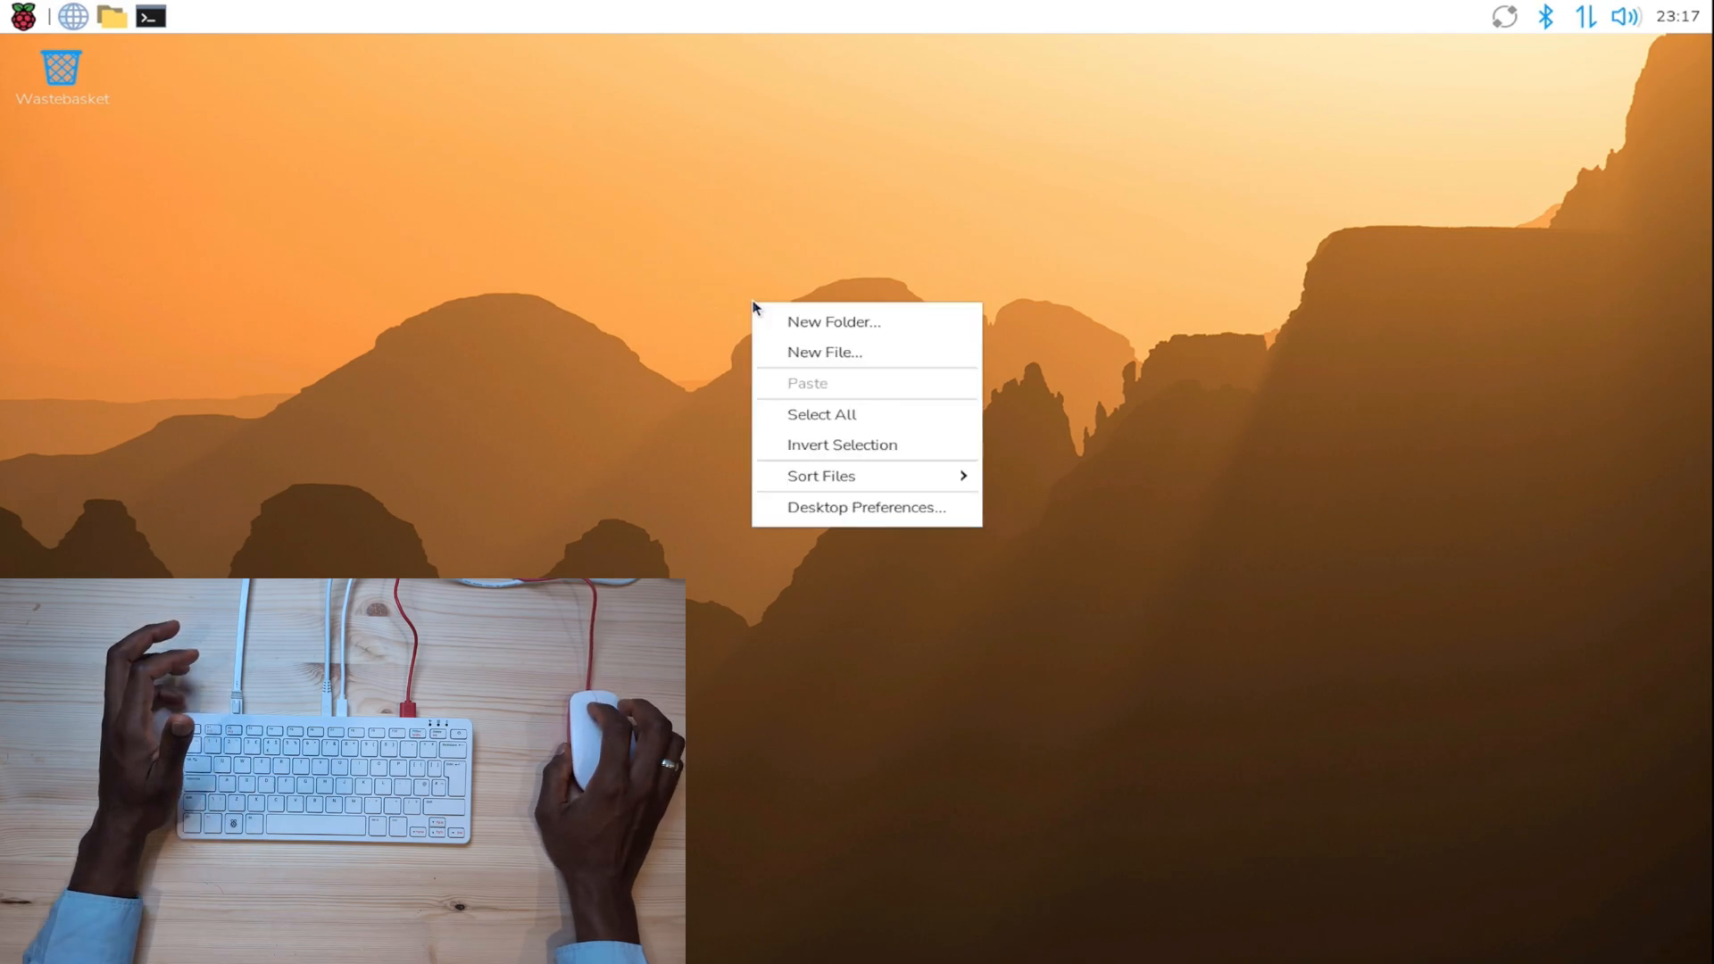
- Reach Control Centre's Desktop page via Desktop Preferences, showing the sunrise.jpg wallpaper
click(864, 507)
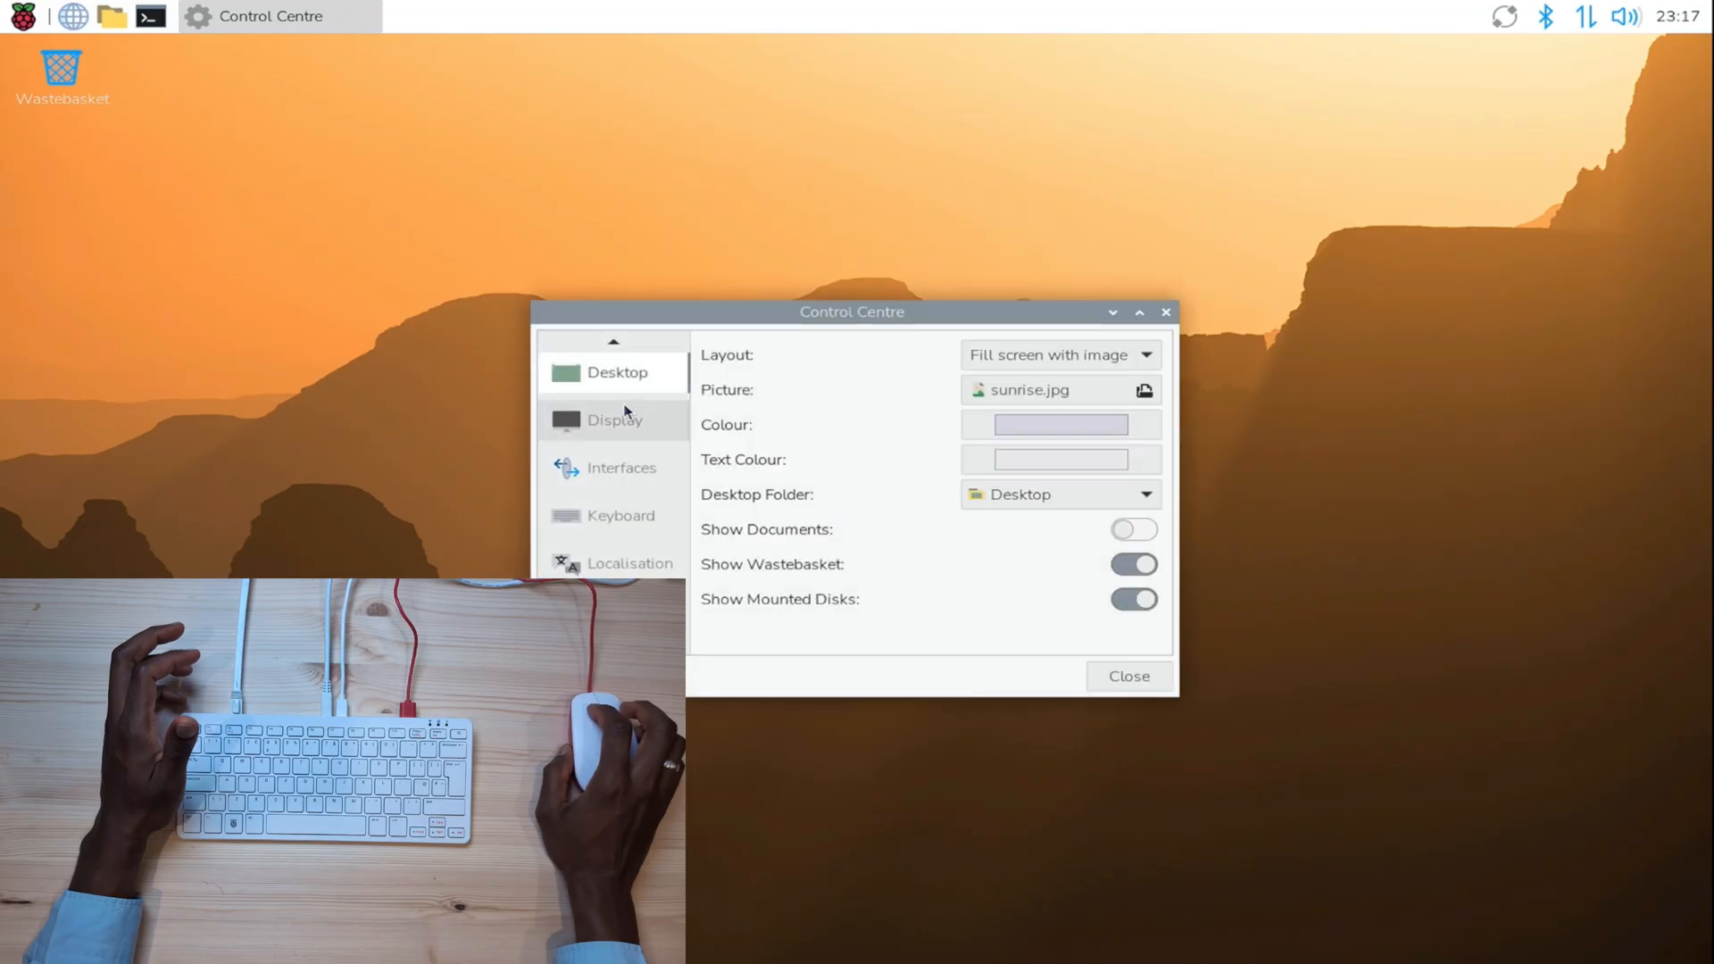
mouse_move(1028, 402)
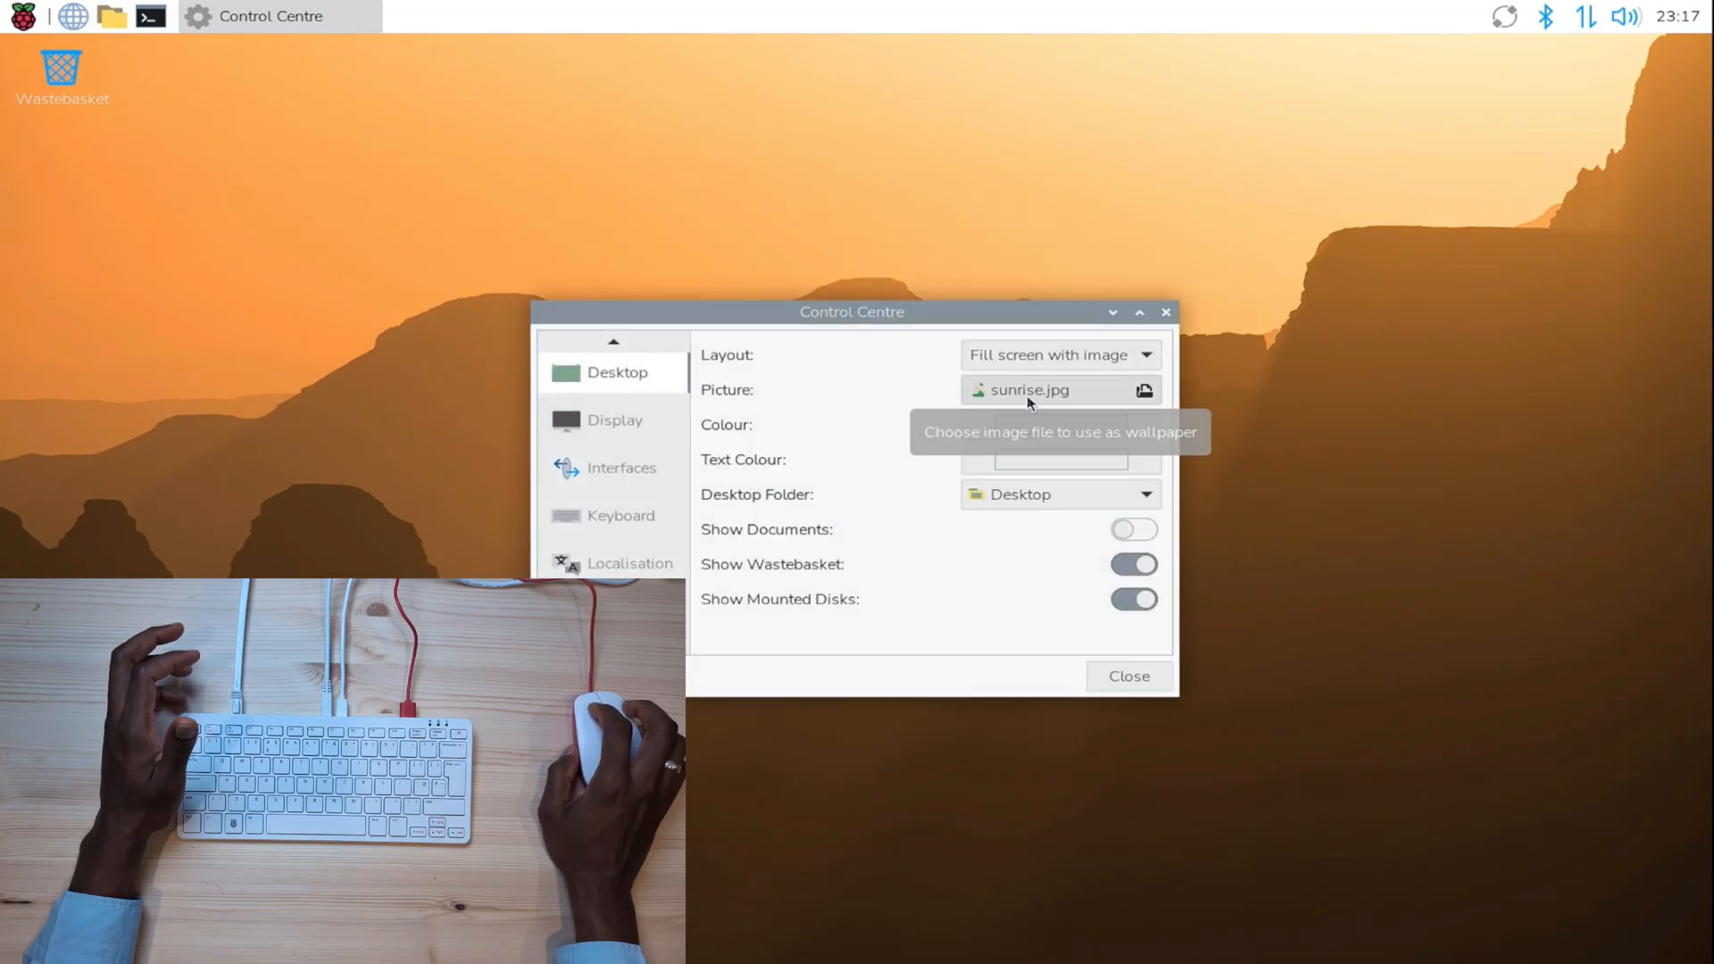
click(1142, 391)
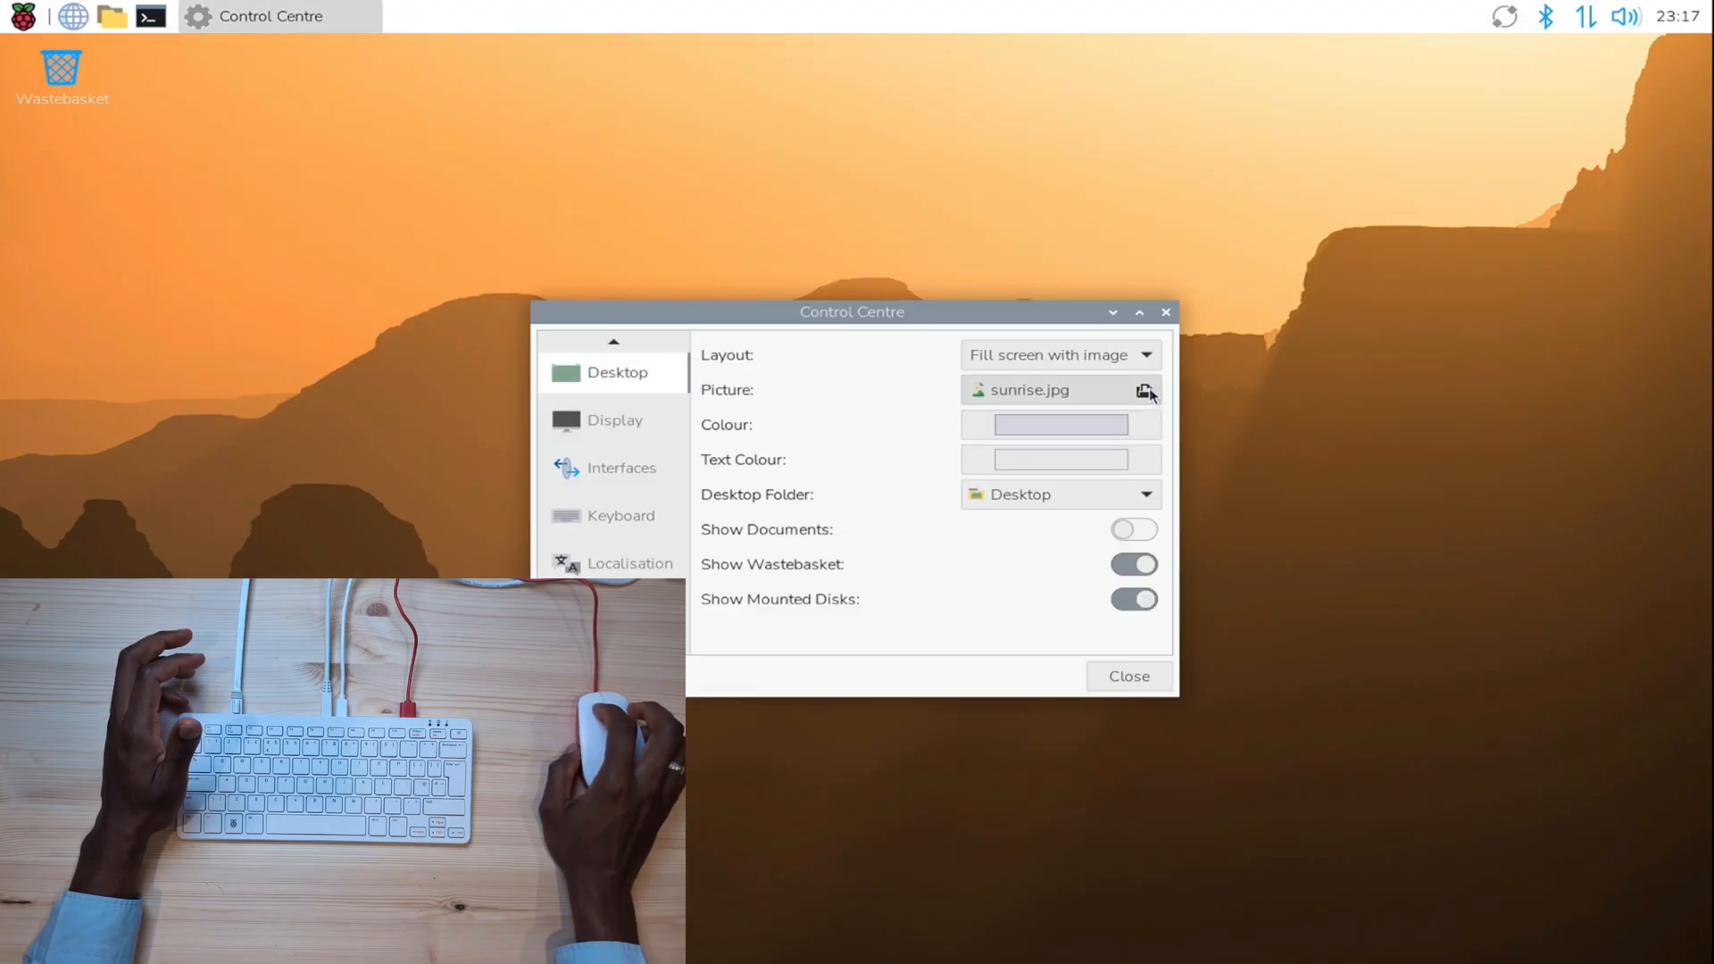
- Try the field photo, then apply balloon.jpg as the desktop wallpaper
click(1146, 391)
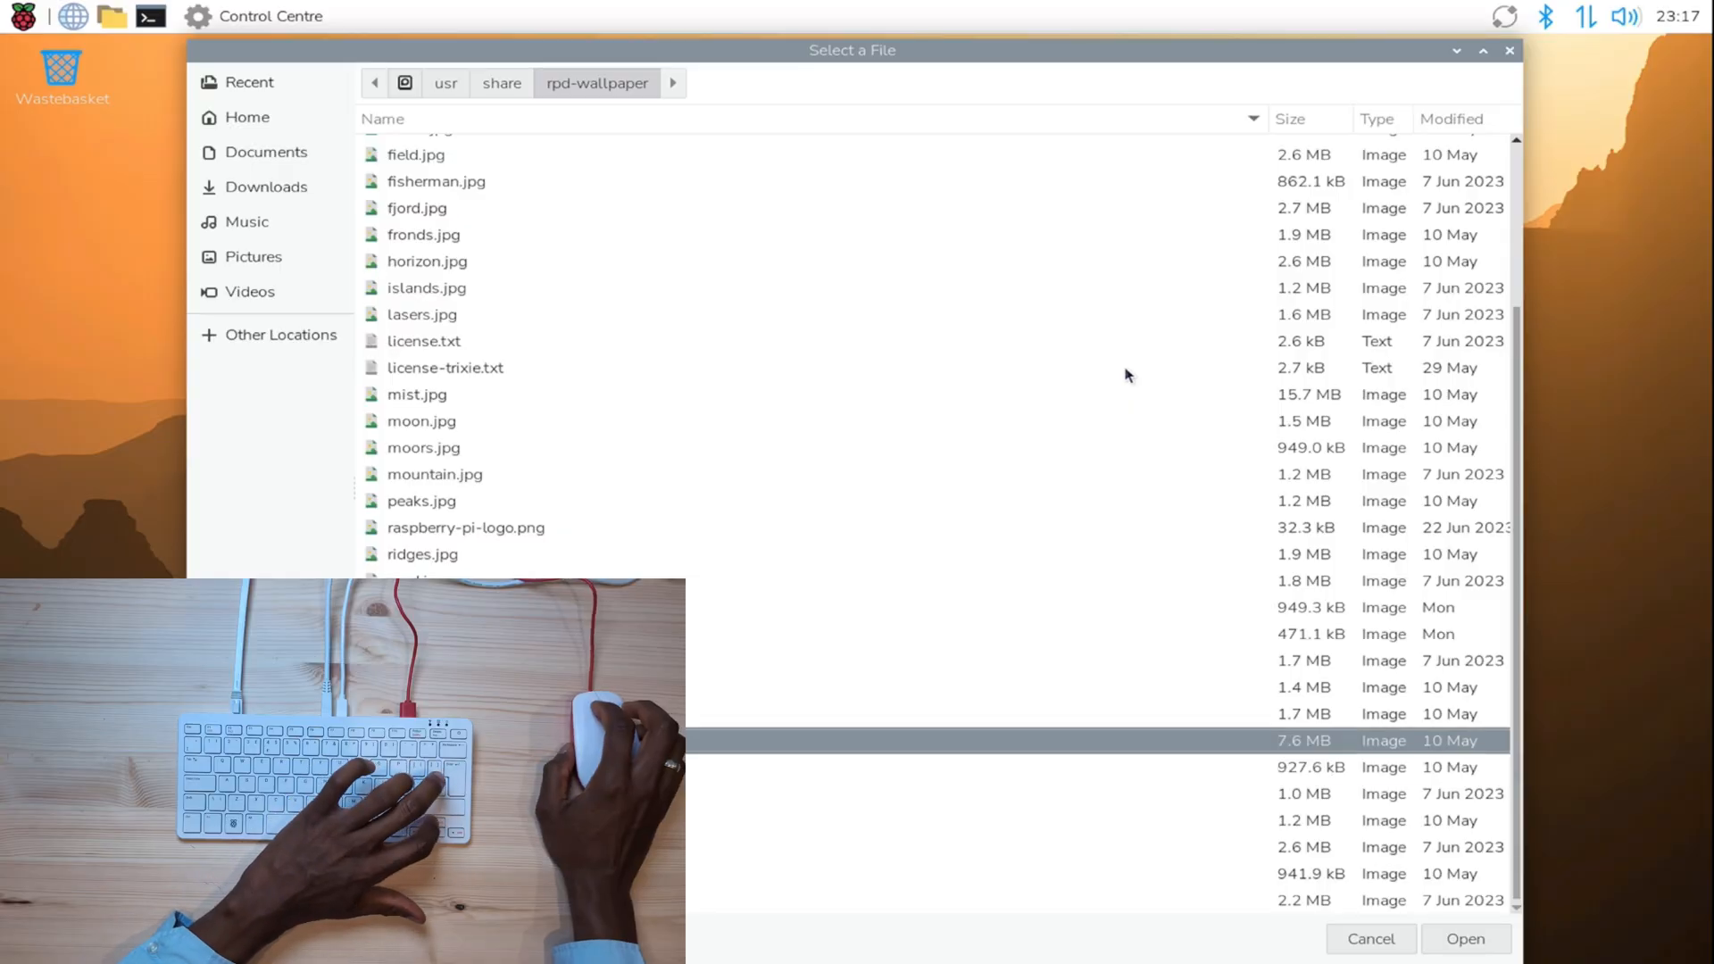
click(1464, 938)
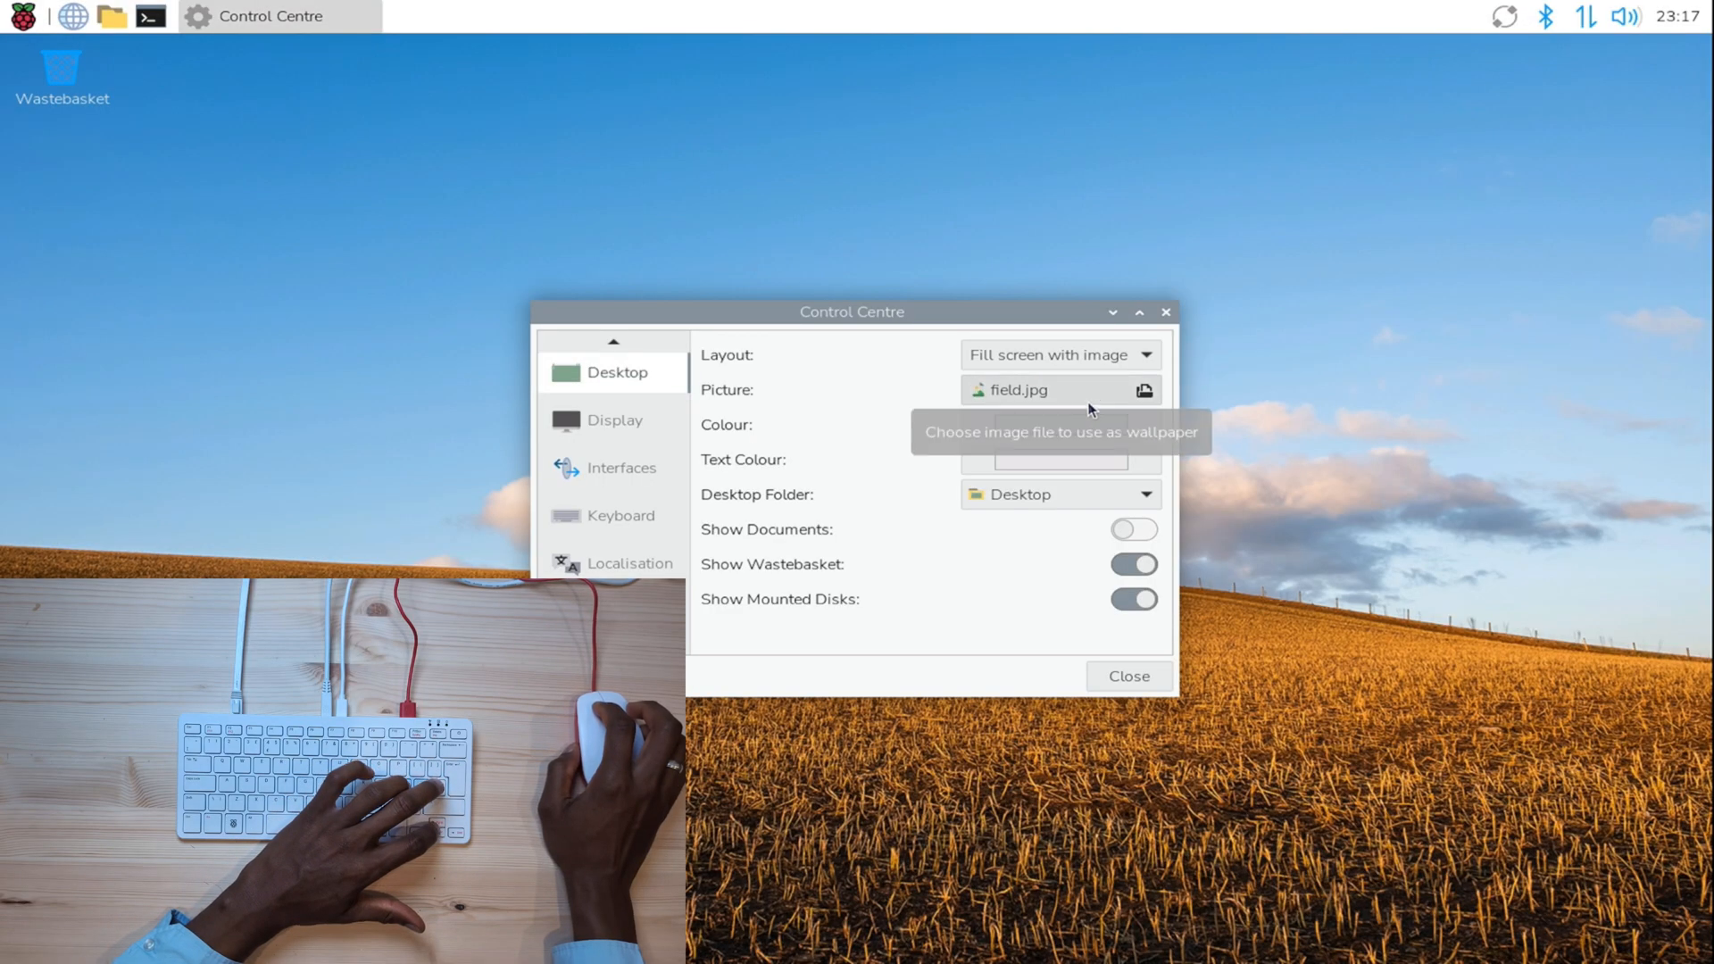
click(1142, 389)
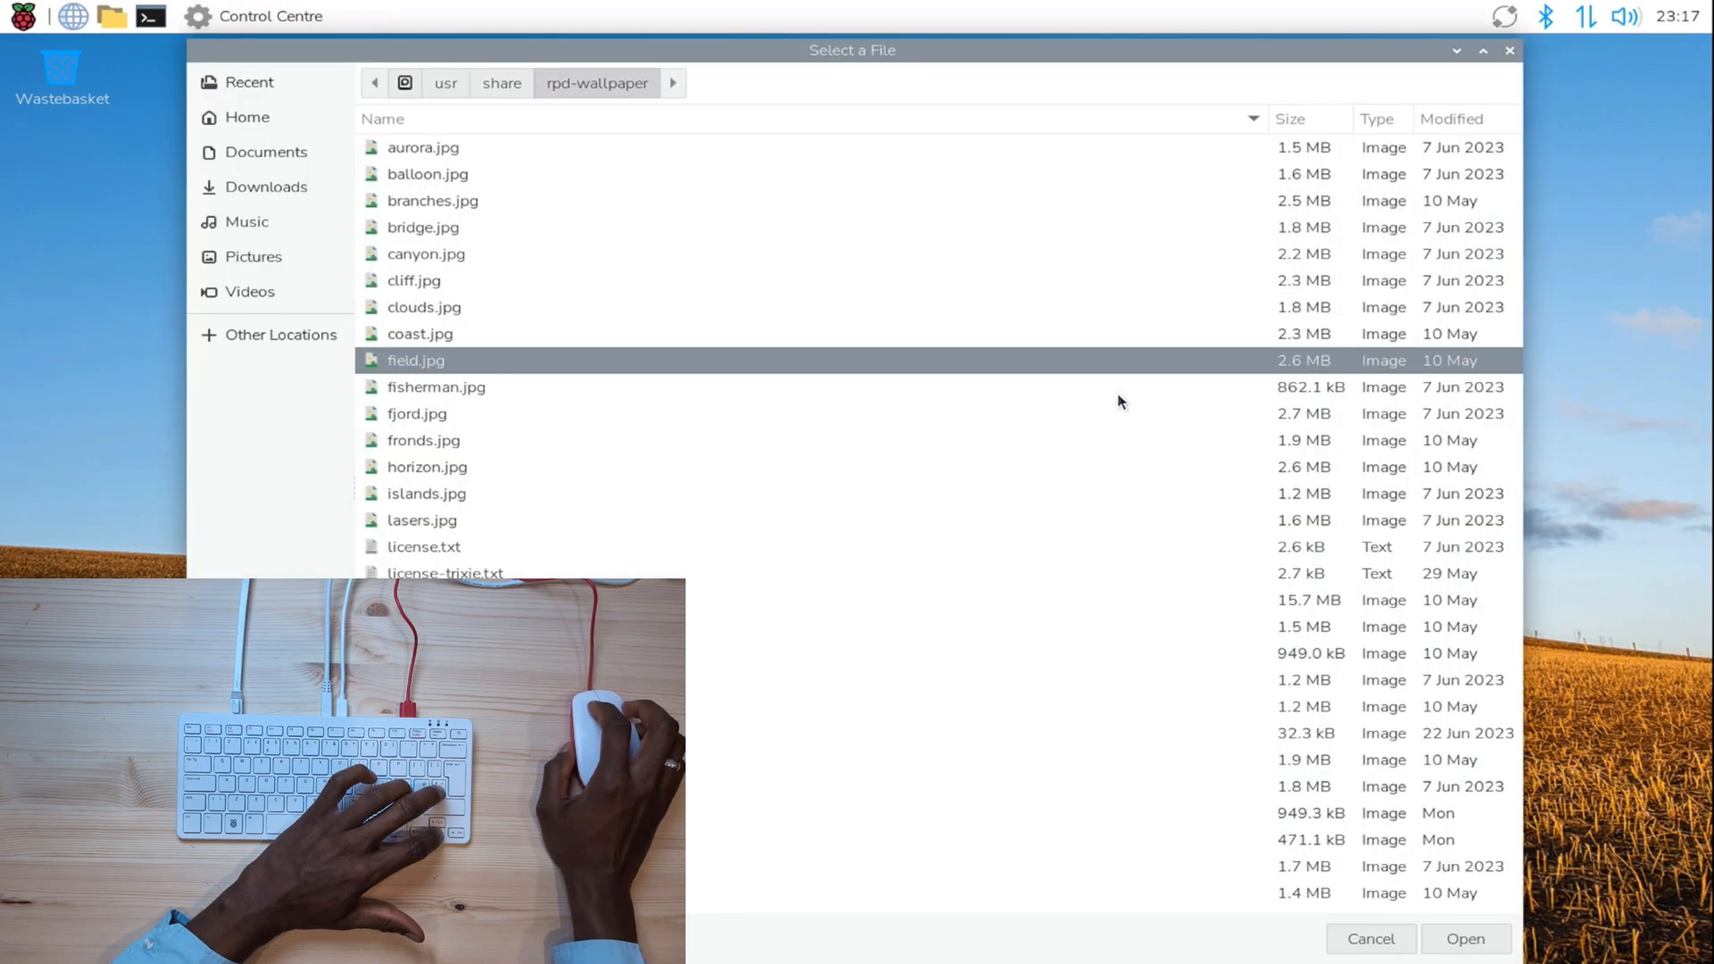
click(427, 174)
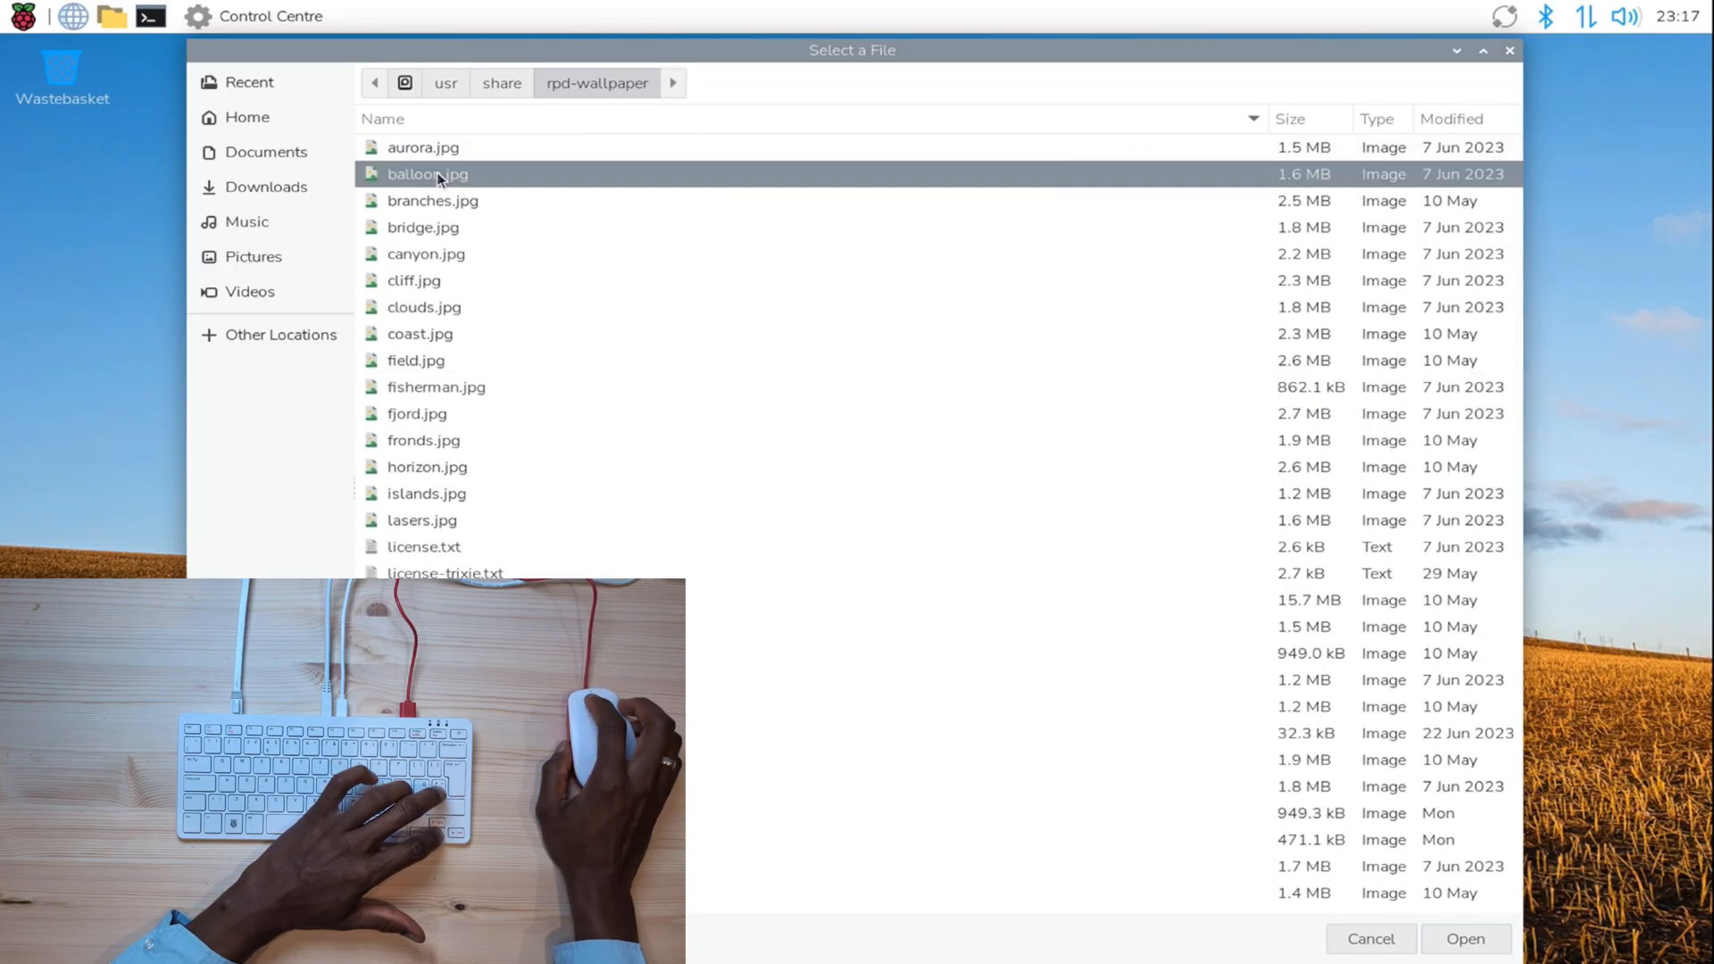
click(1463, 938)
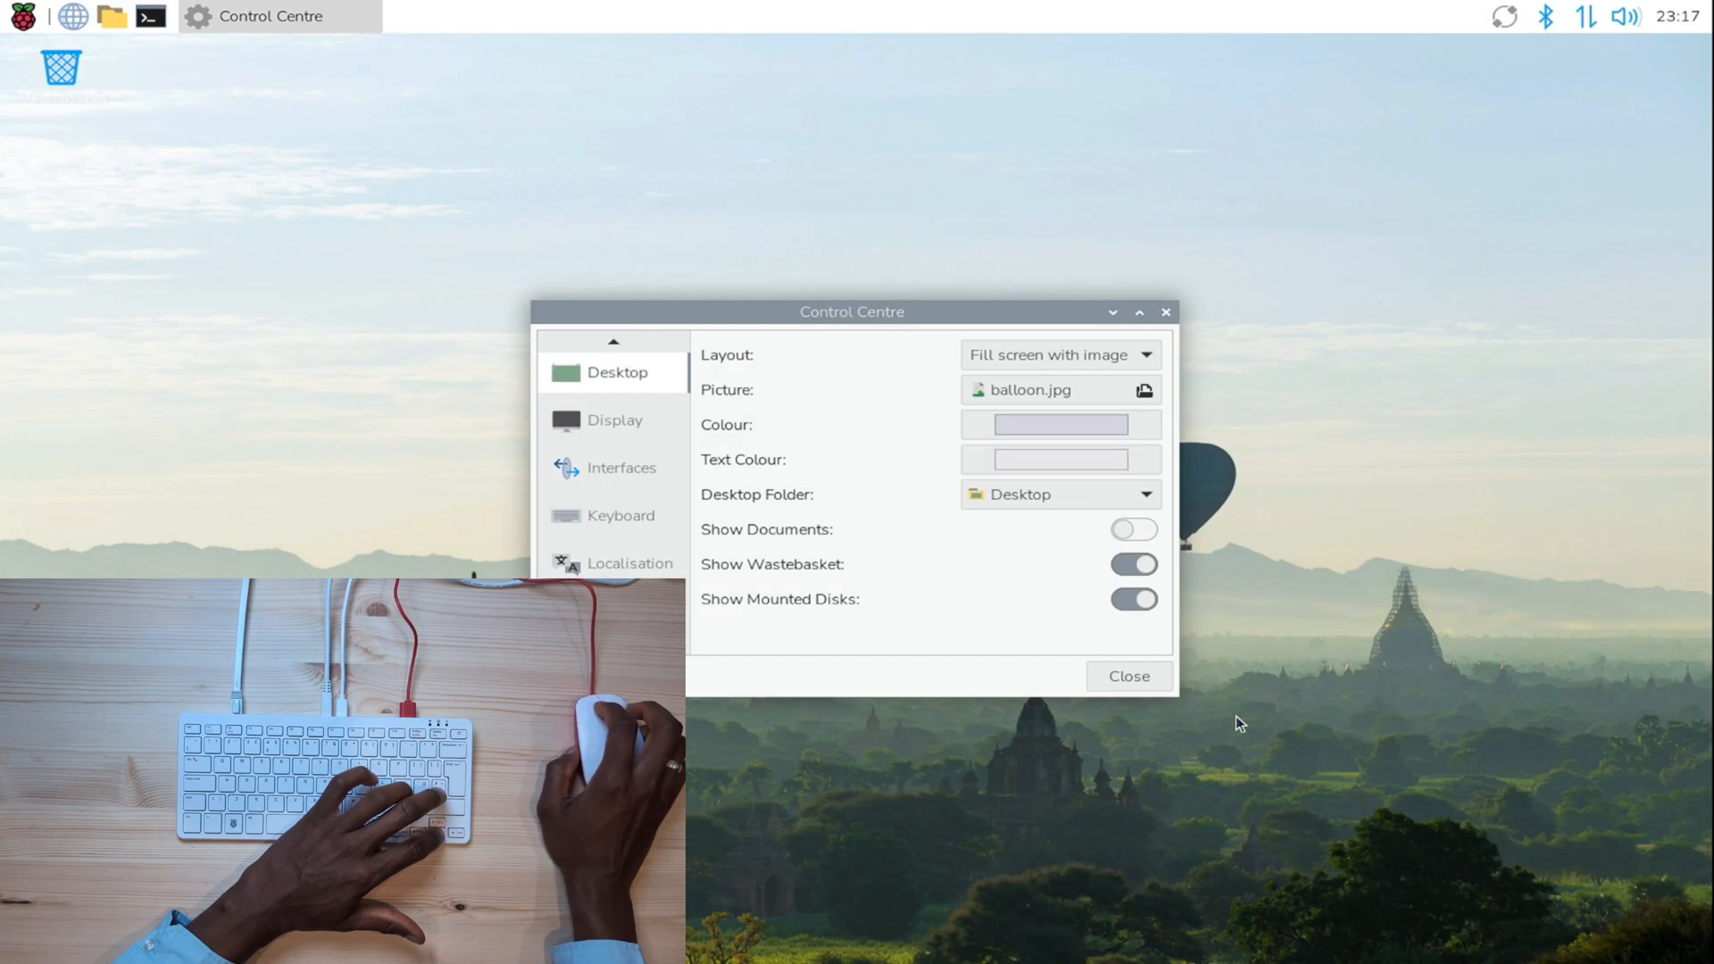
- Try canyon.jpg and cliff.jpg, keep the balloon wallpaper and close Control Centre
click(1143, 389)
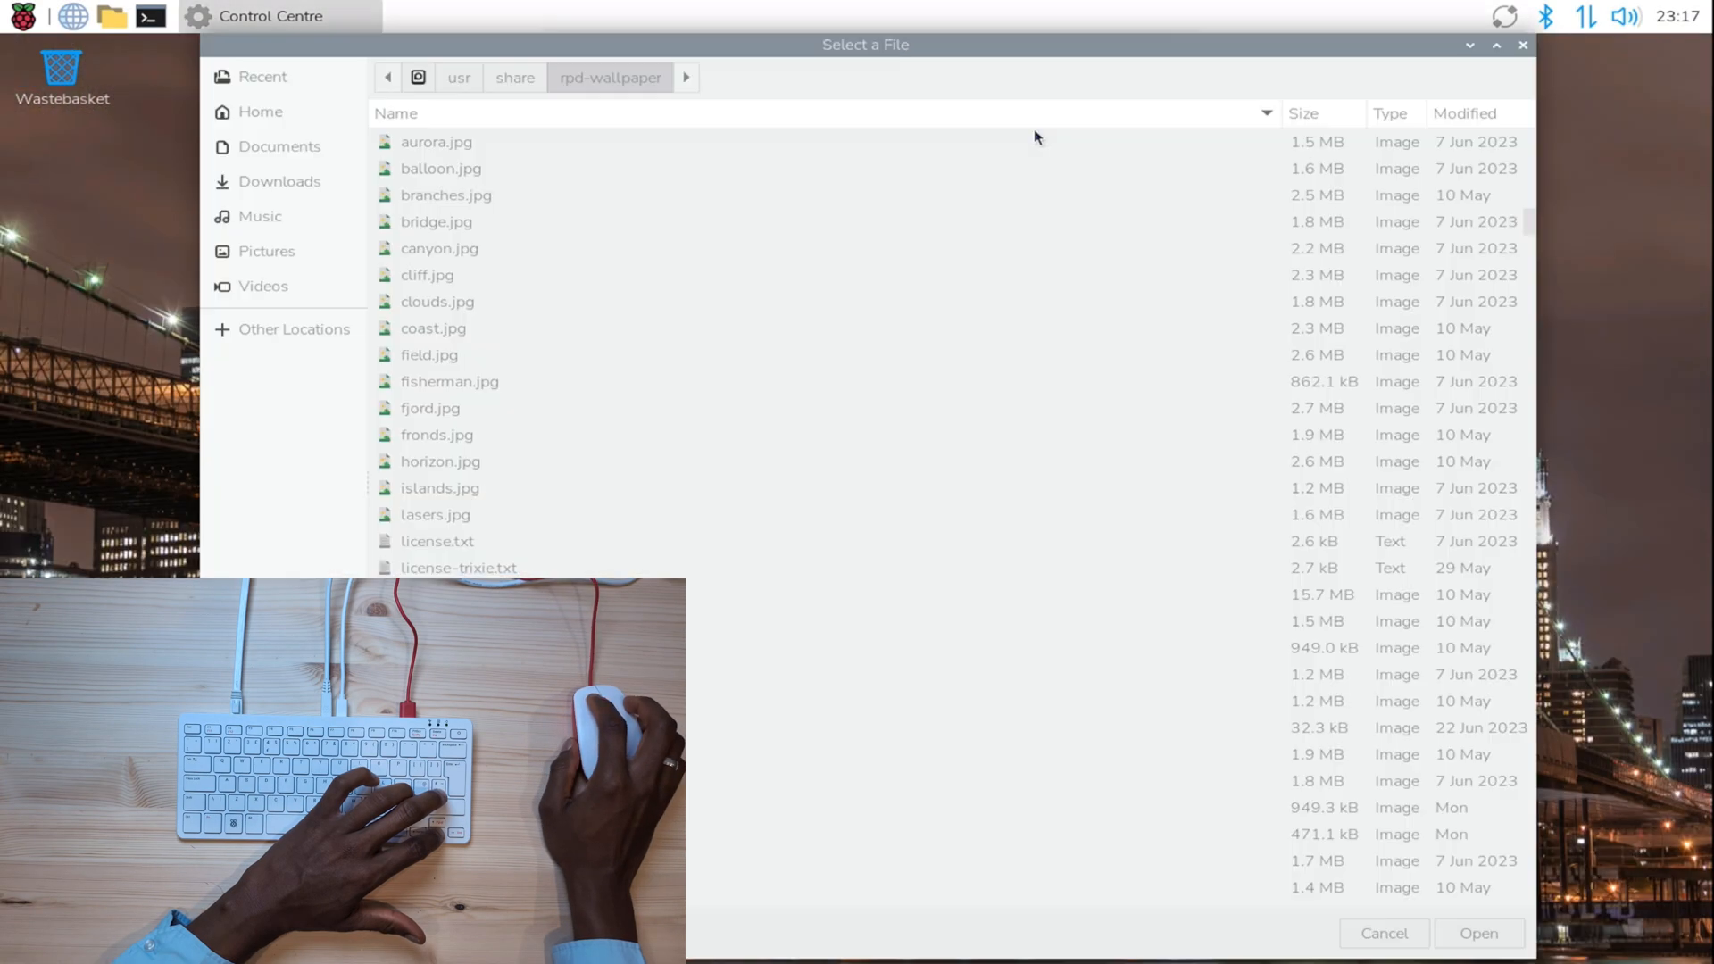
click(1478, 932)
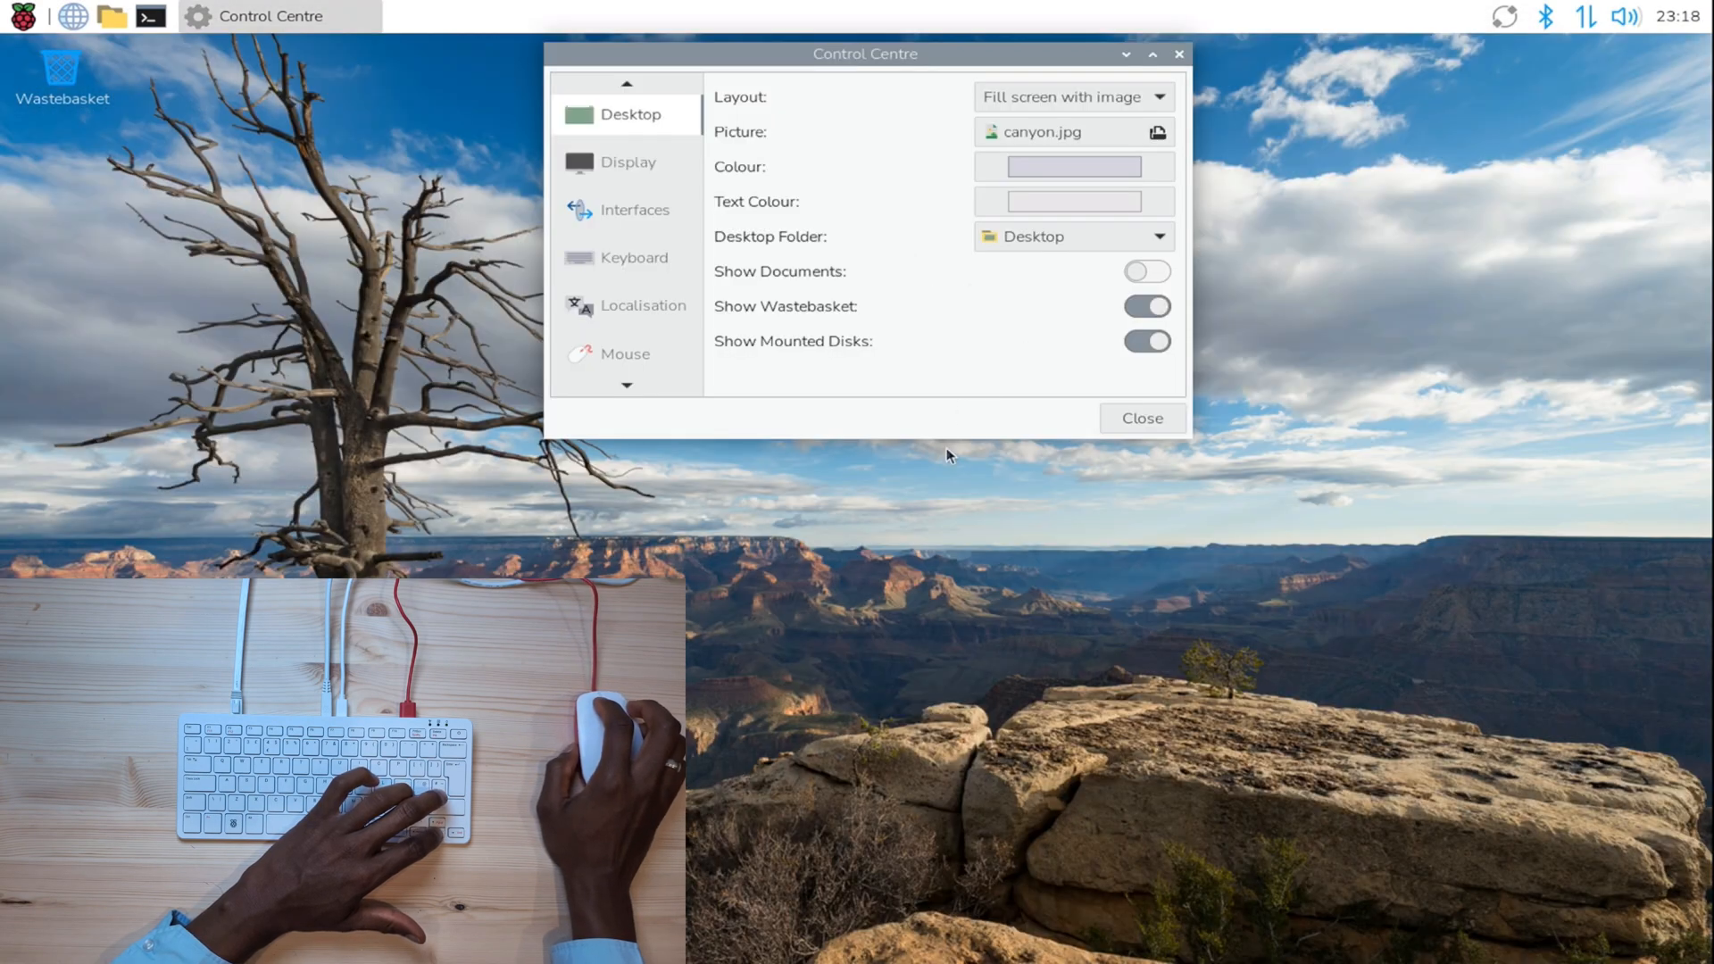
click(1157, 130)
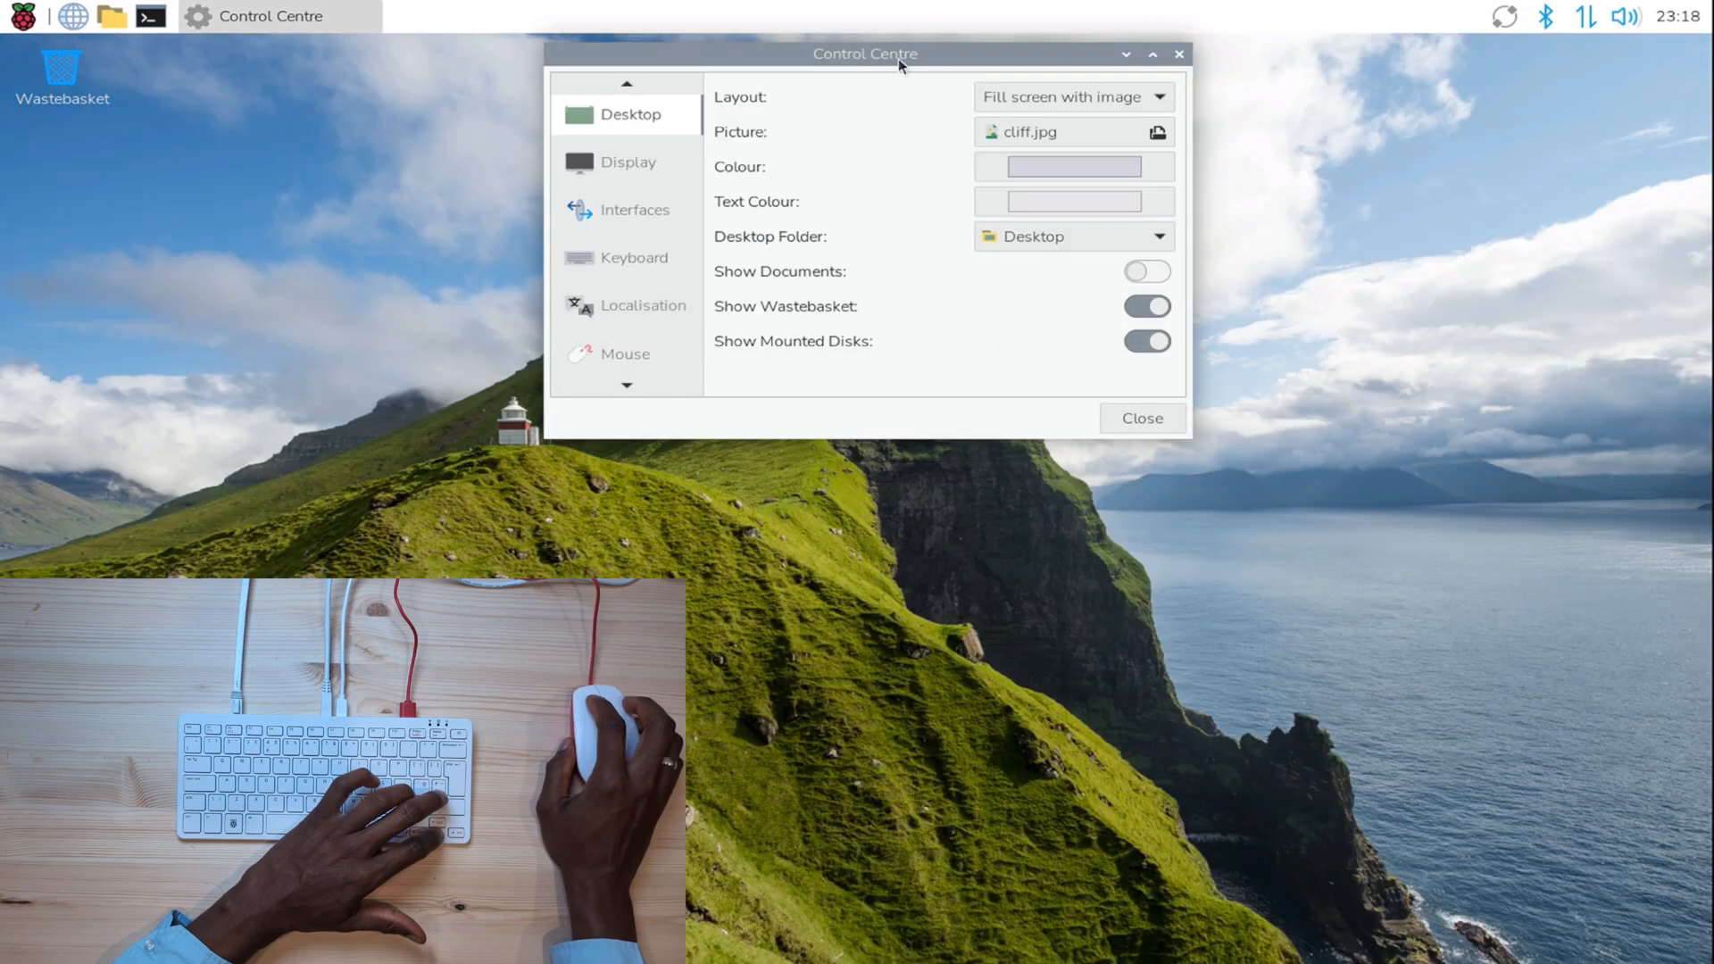
drag(864, 54, 1121, 319)
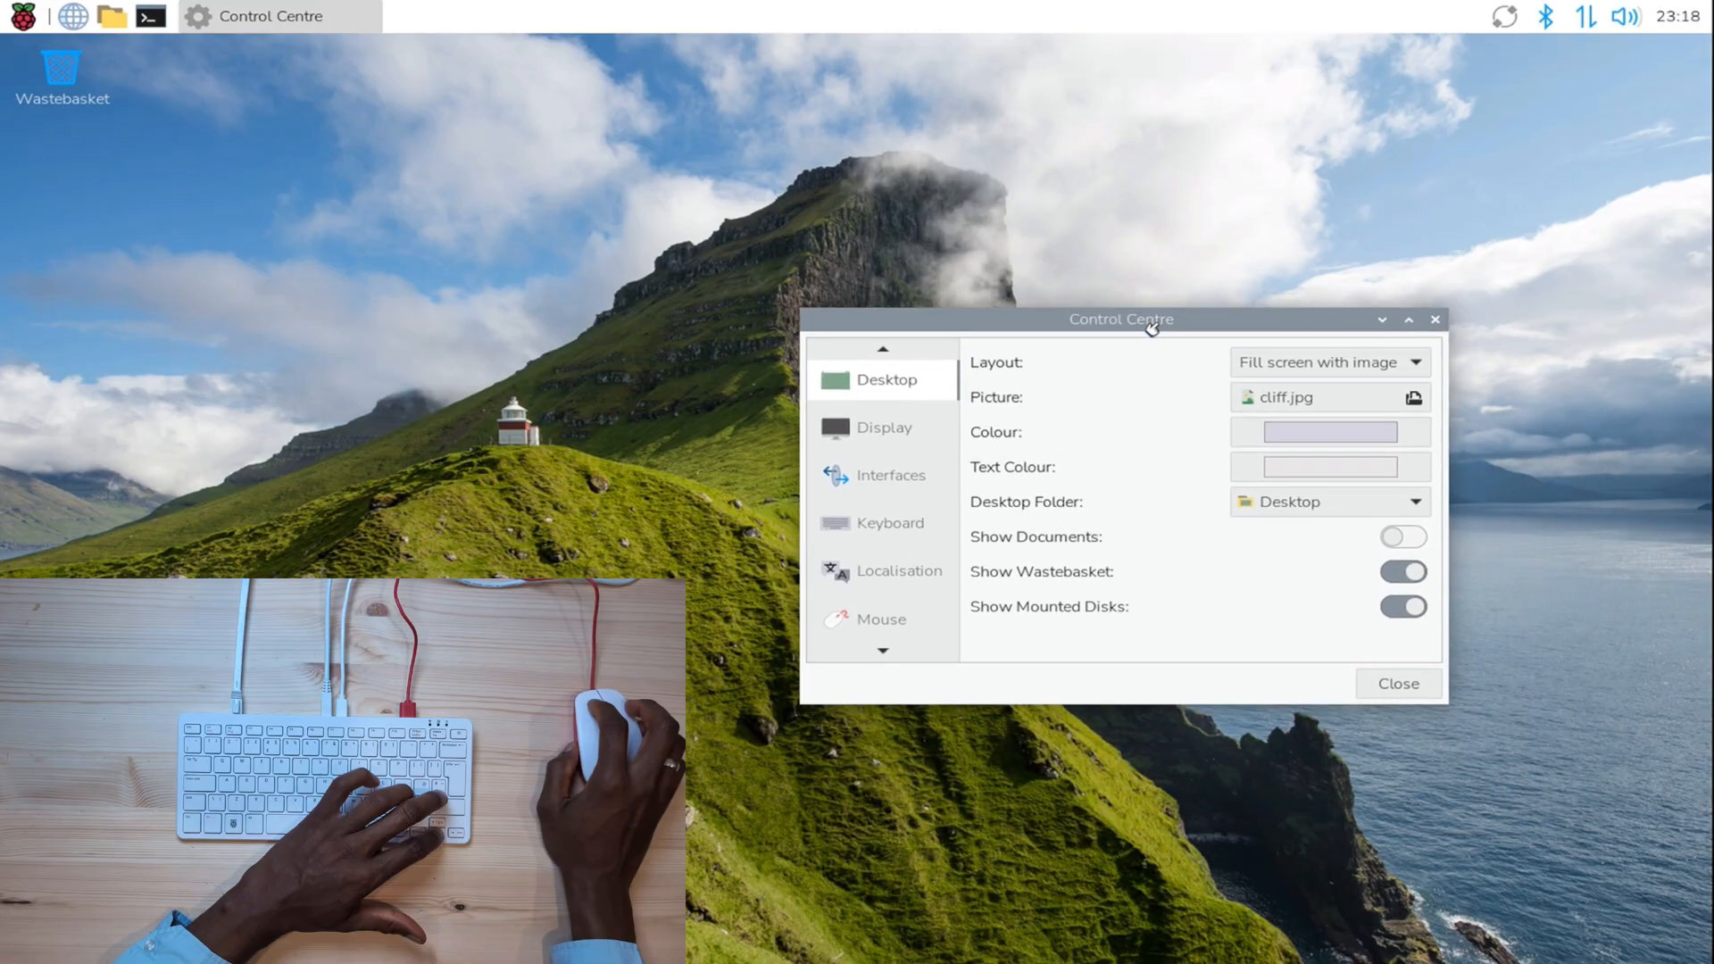
click(1414, 396)
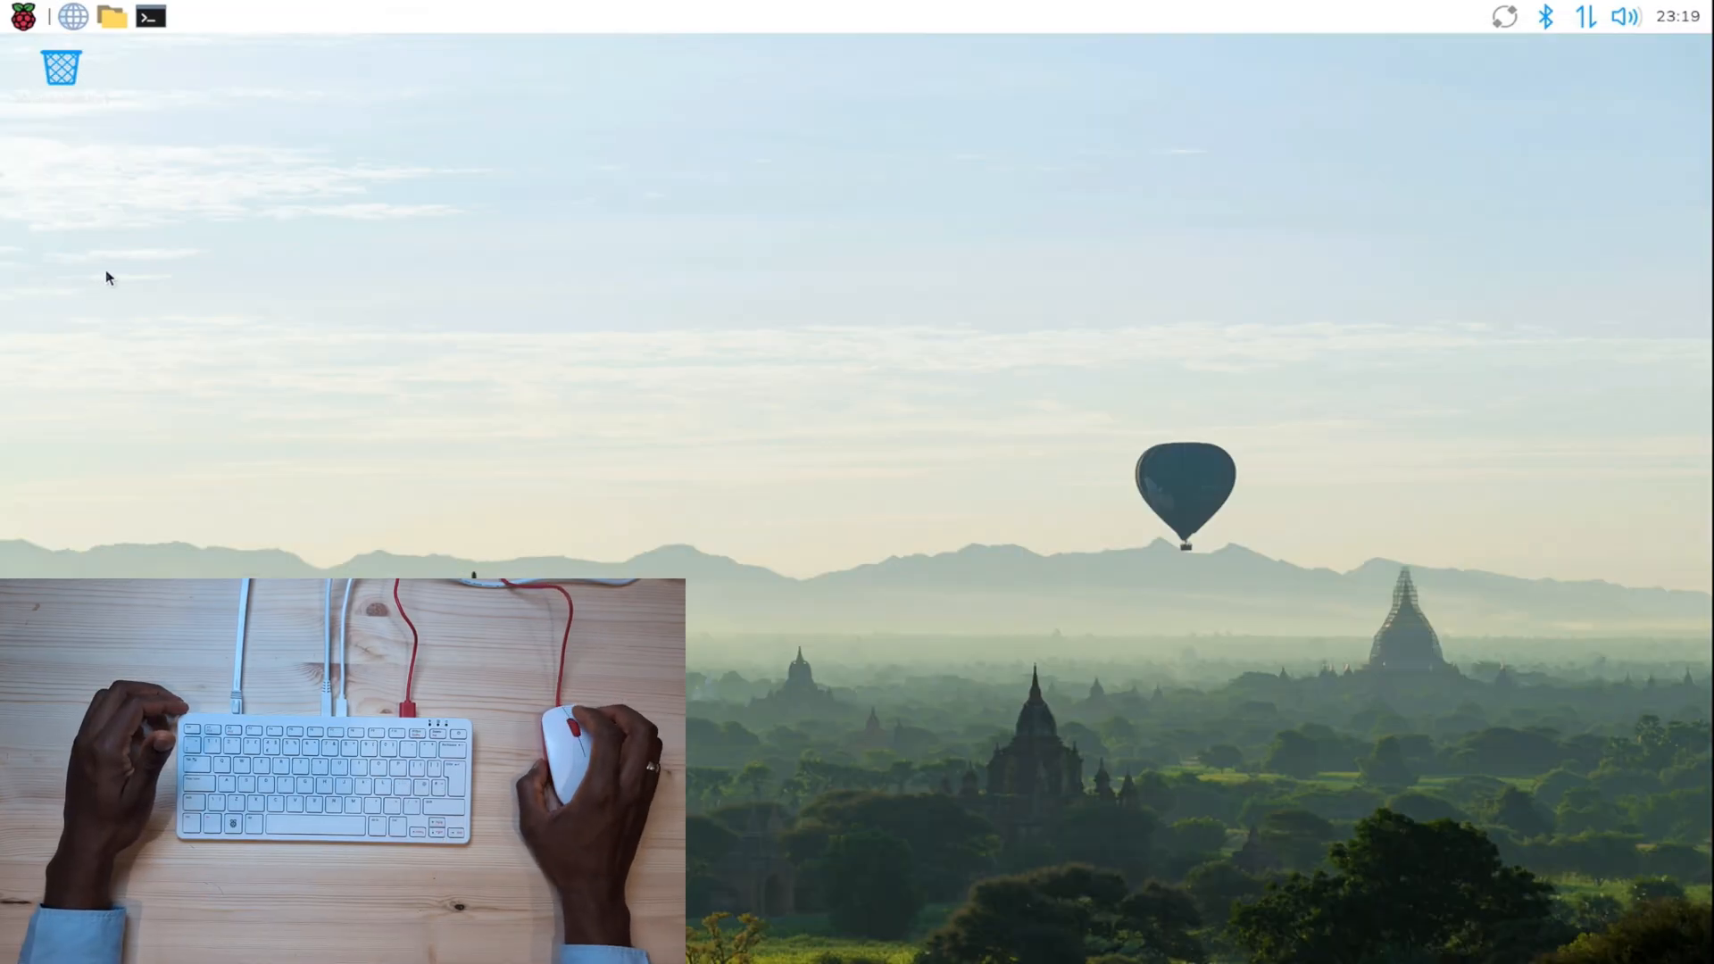
mouse_move(304, 286)
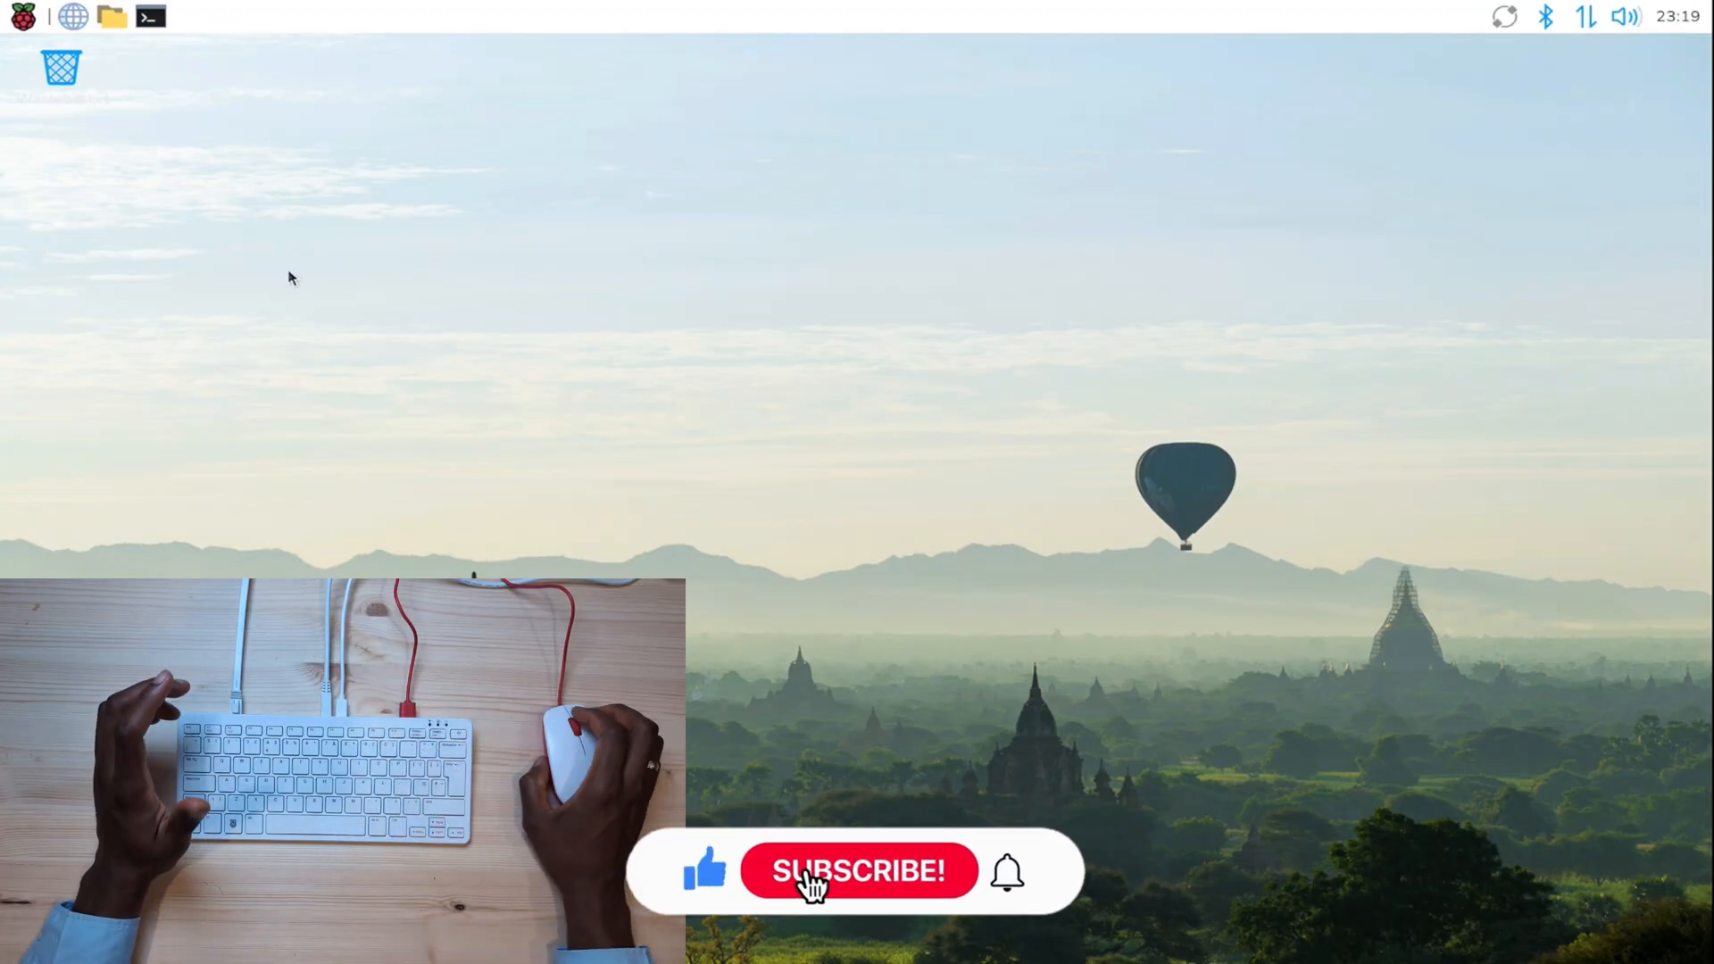
click(859, 871)
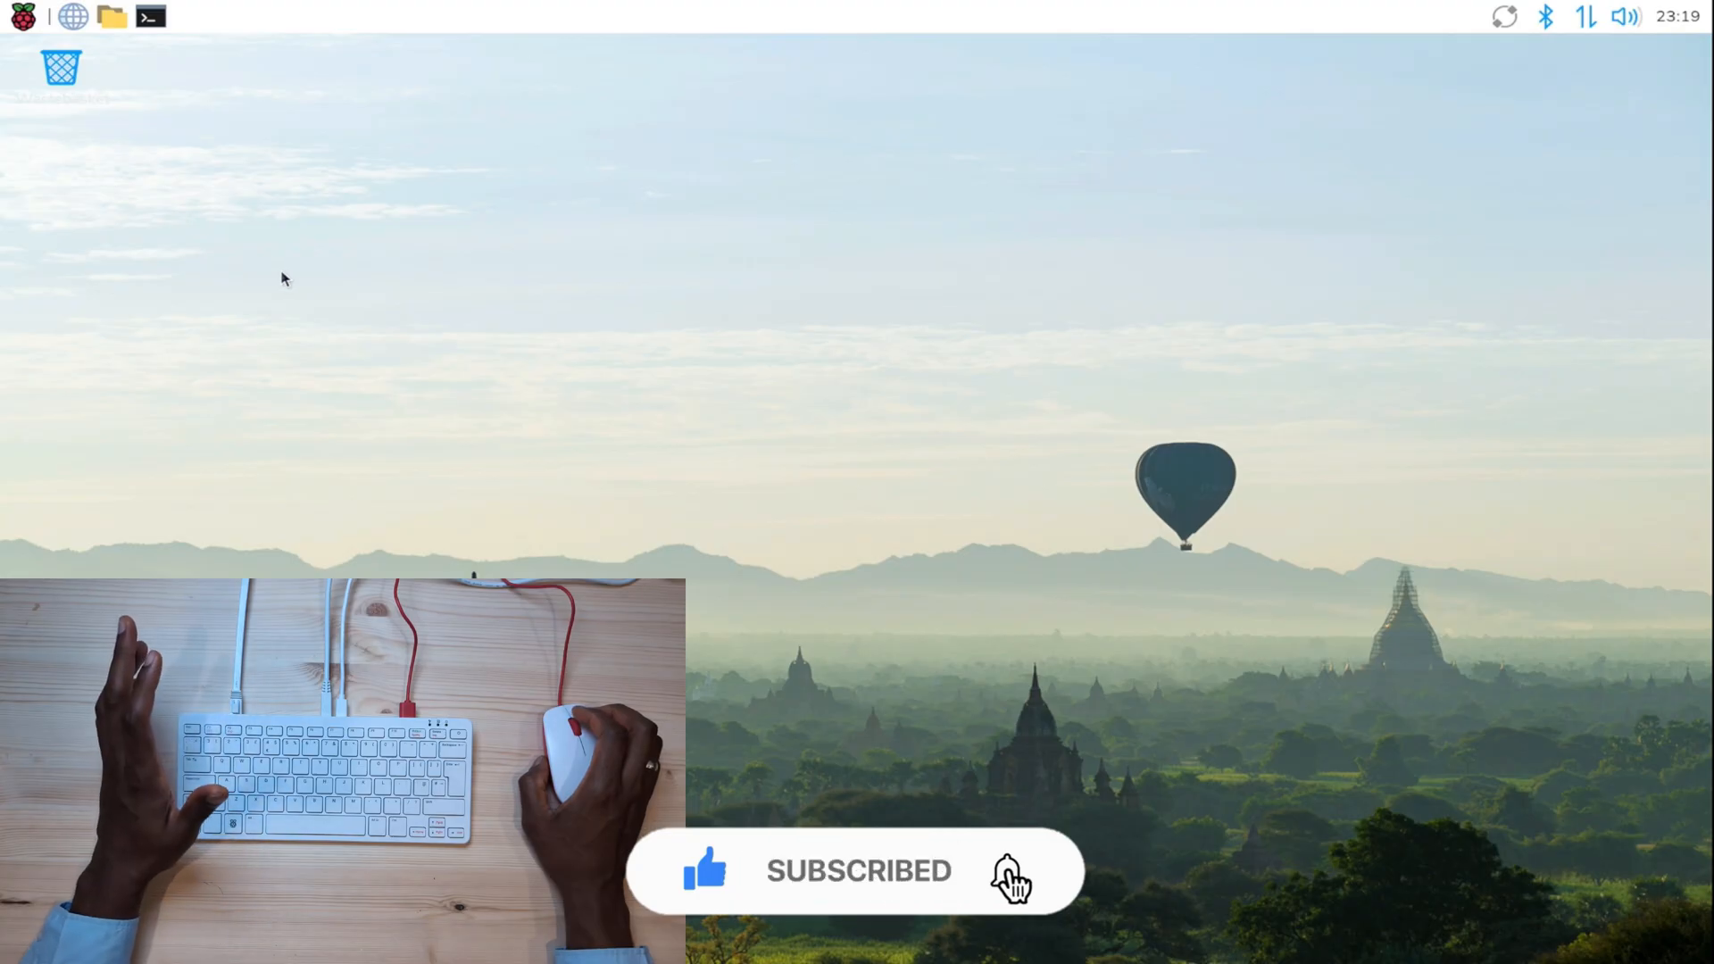